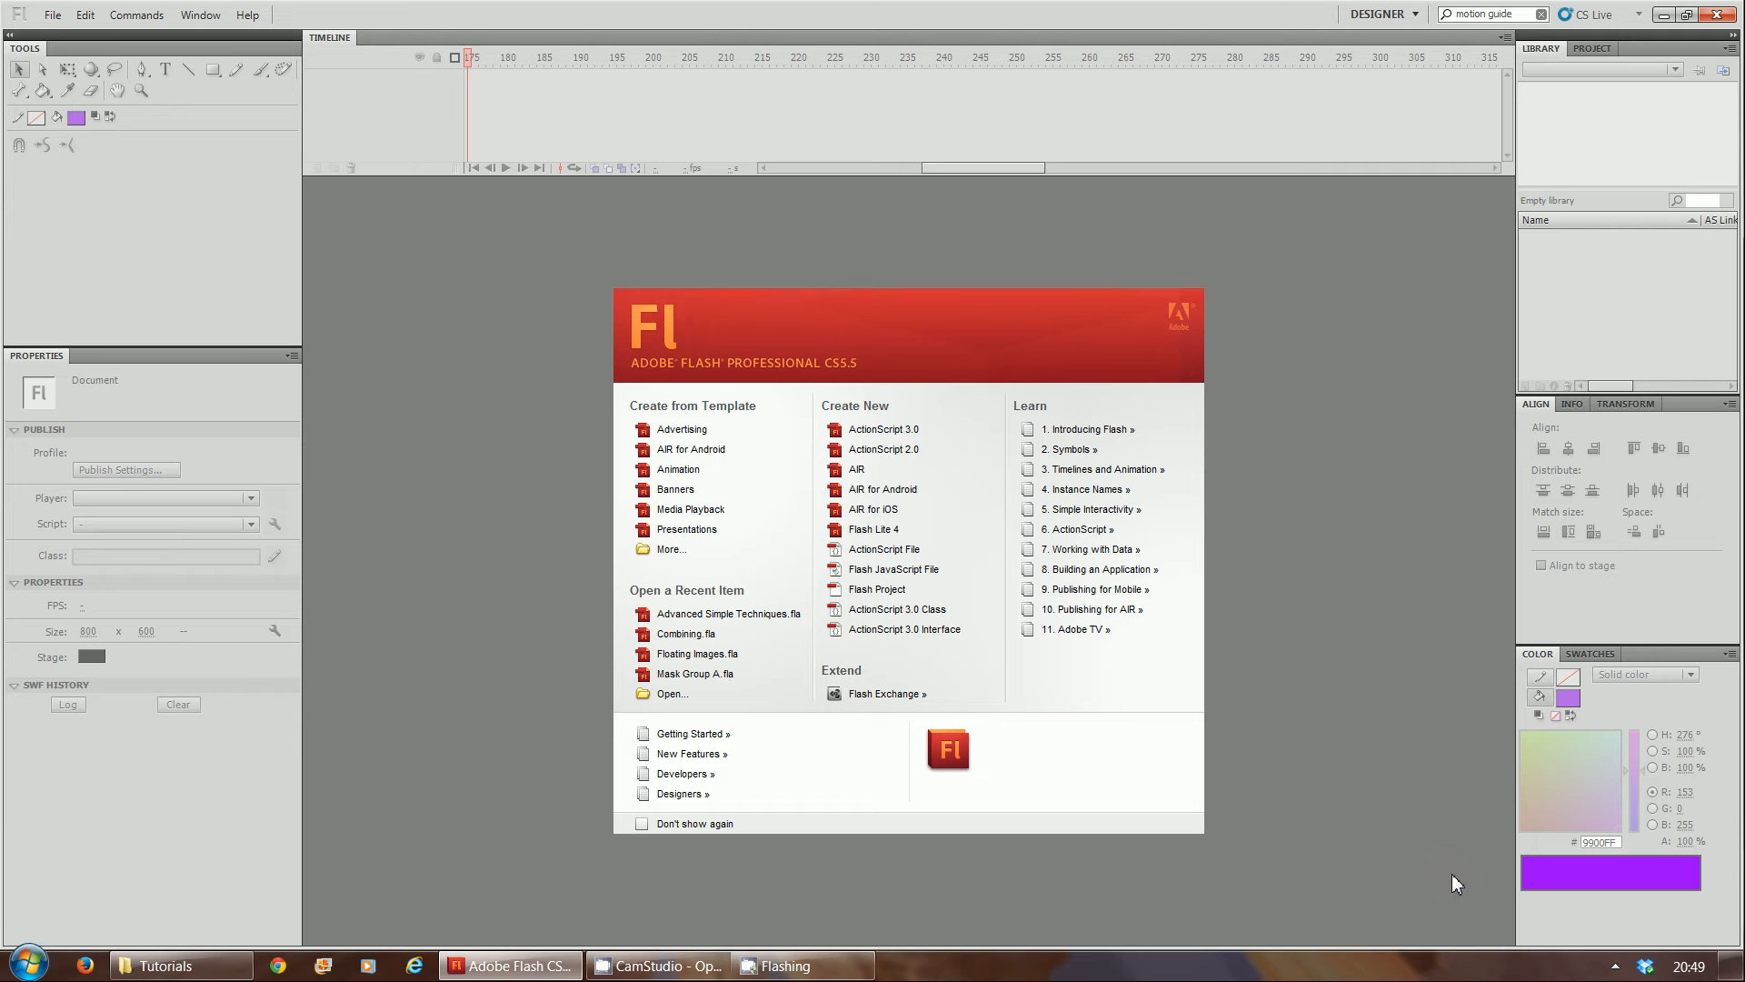
pyautogui.moveTo(884, 429)
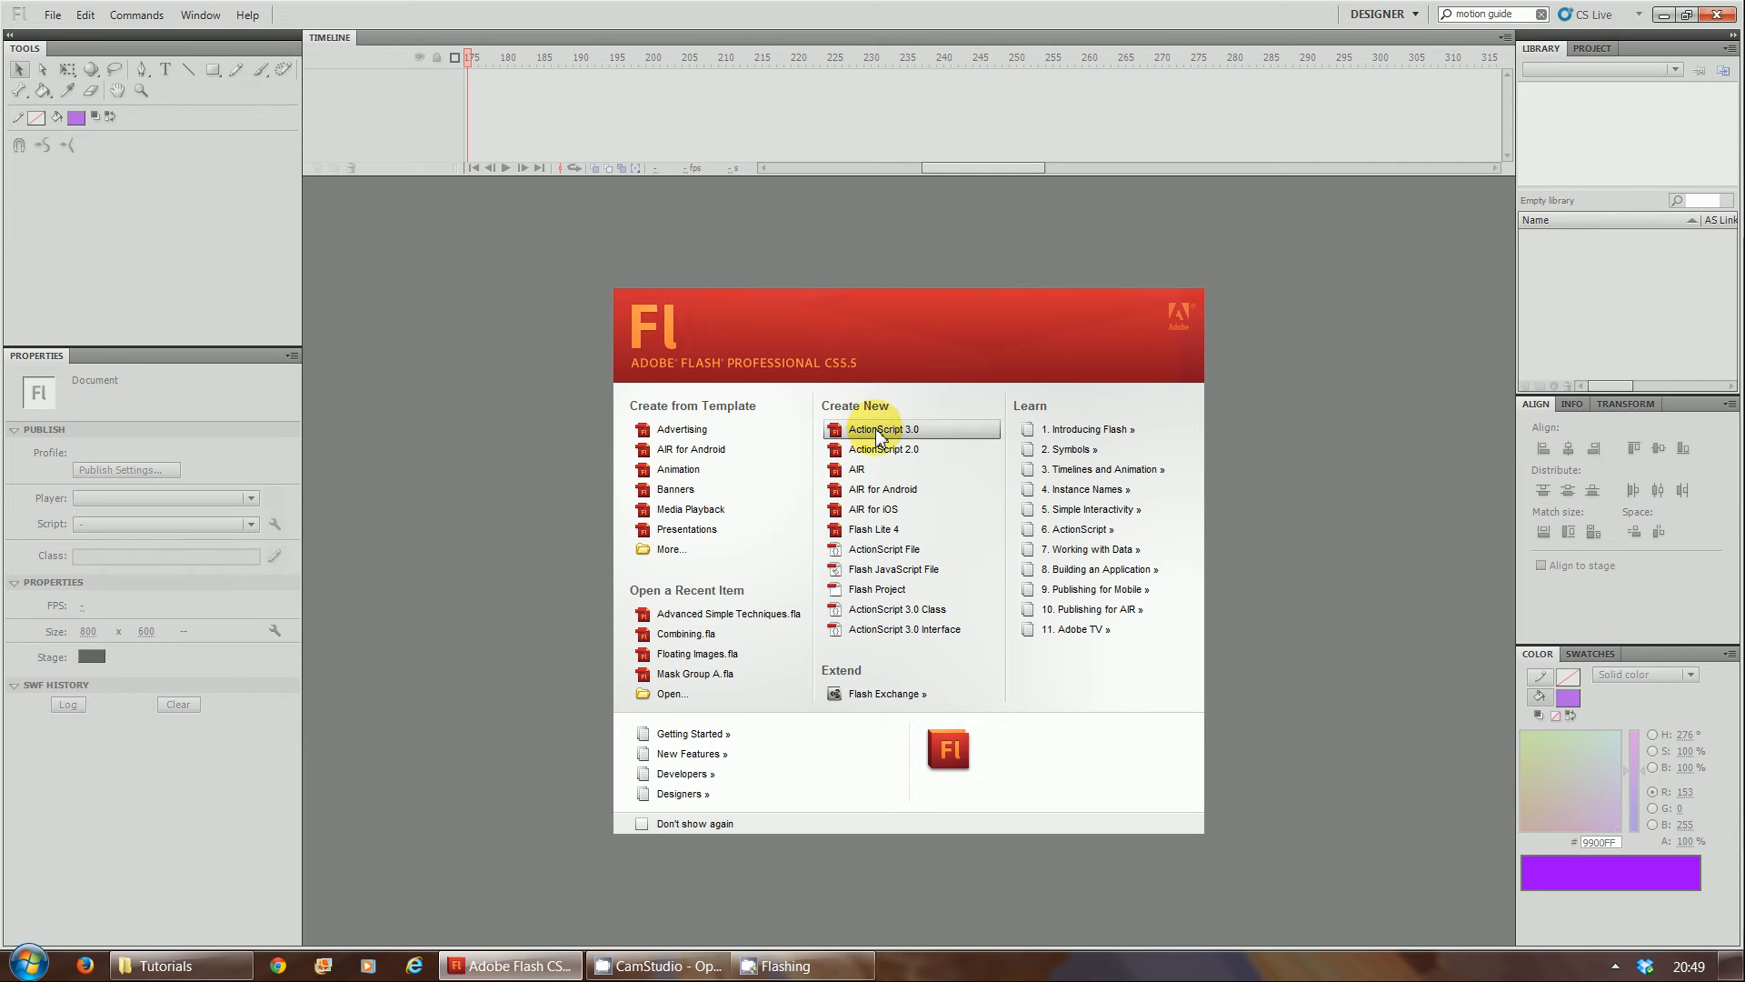
# Step: Create a new blank ActionScript 3.0 document from the Welcome screen
pyautogui.click(884, 429)
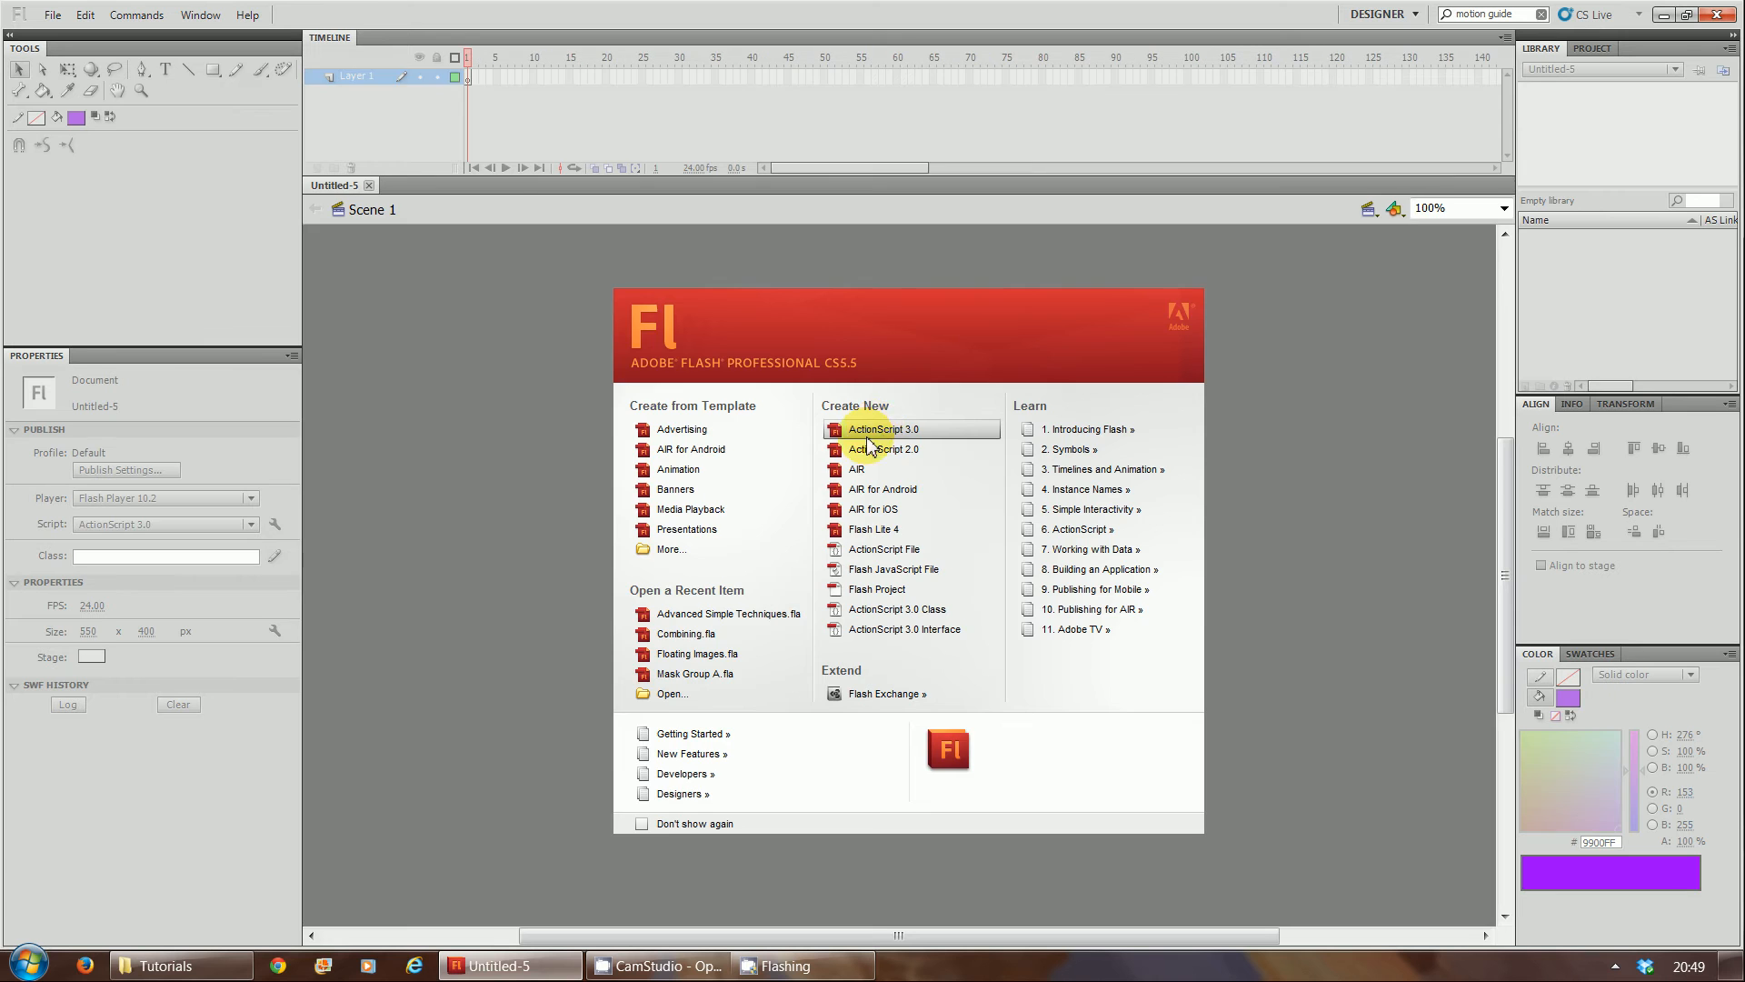
# Step: Begin resizing the new document's stage from 550 × 400 to 800 × 600 pixels
pyautogui.click(883, 429)
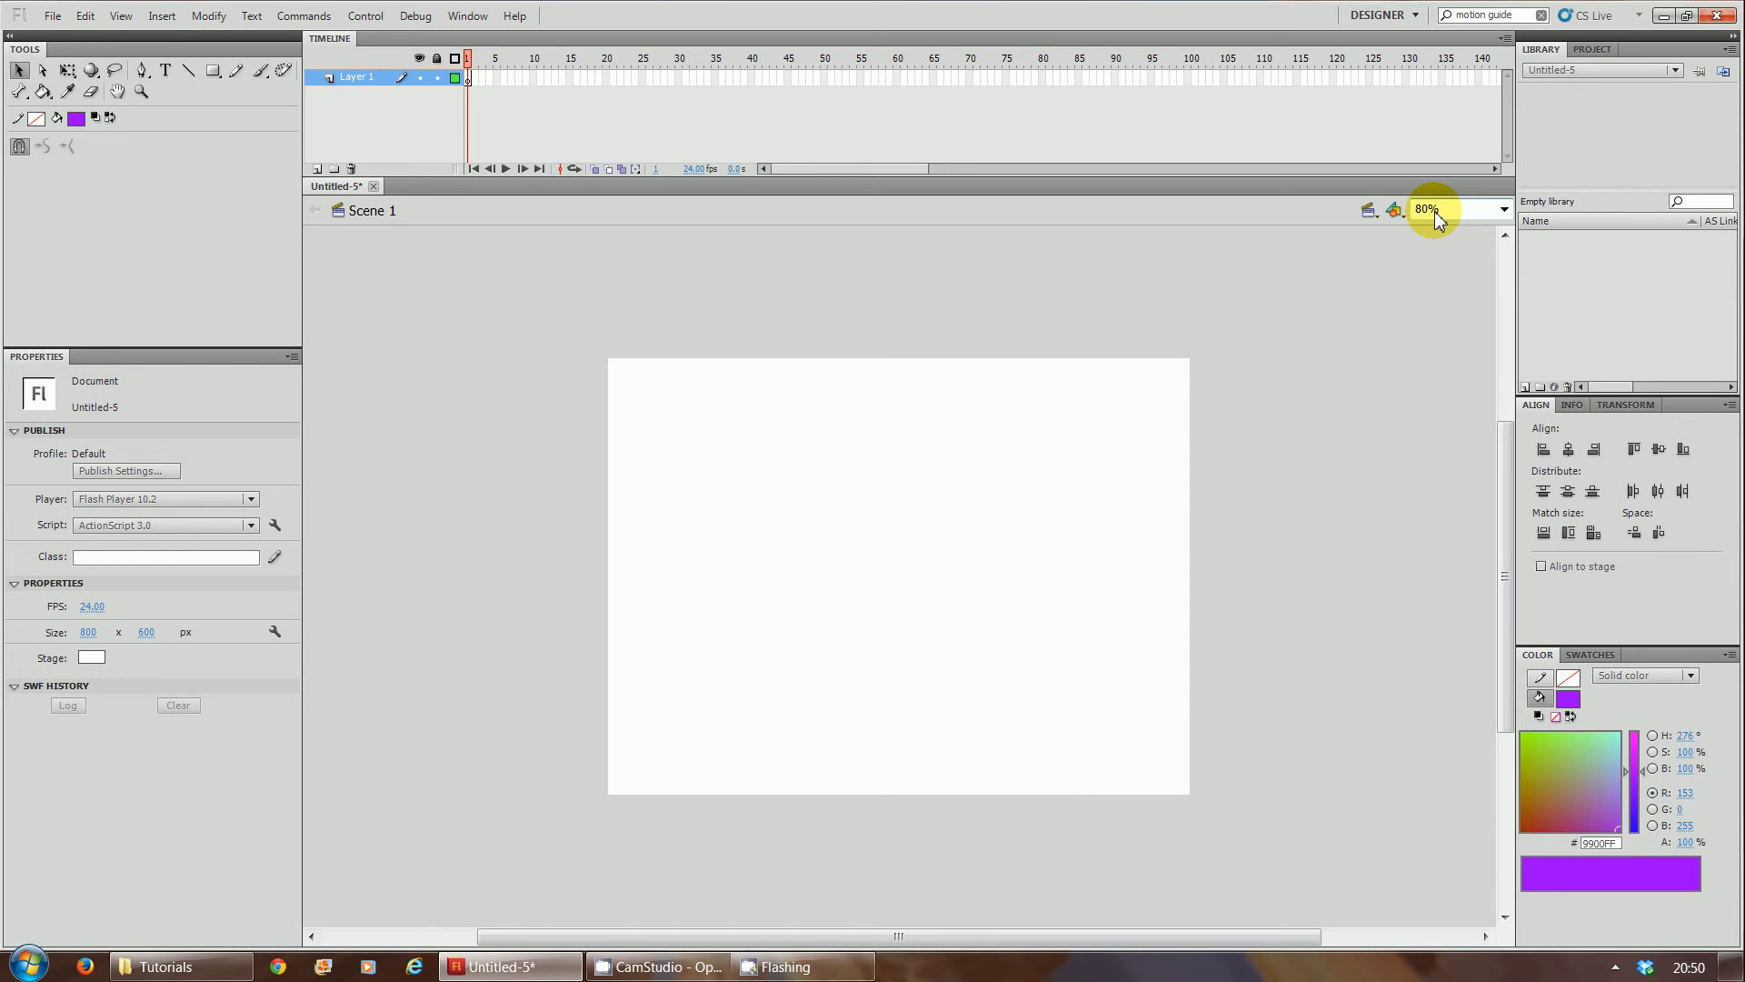
pyautogui.moveTo(1053, 9)
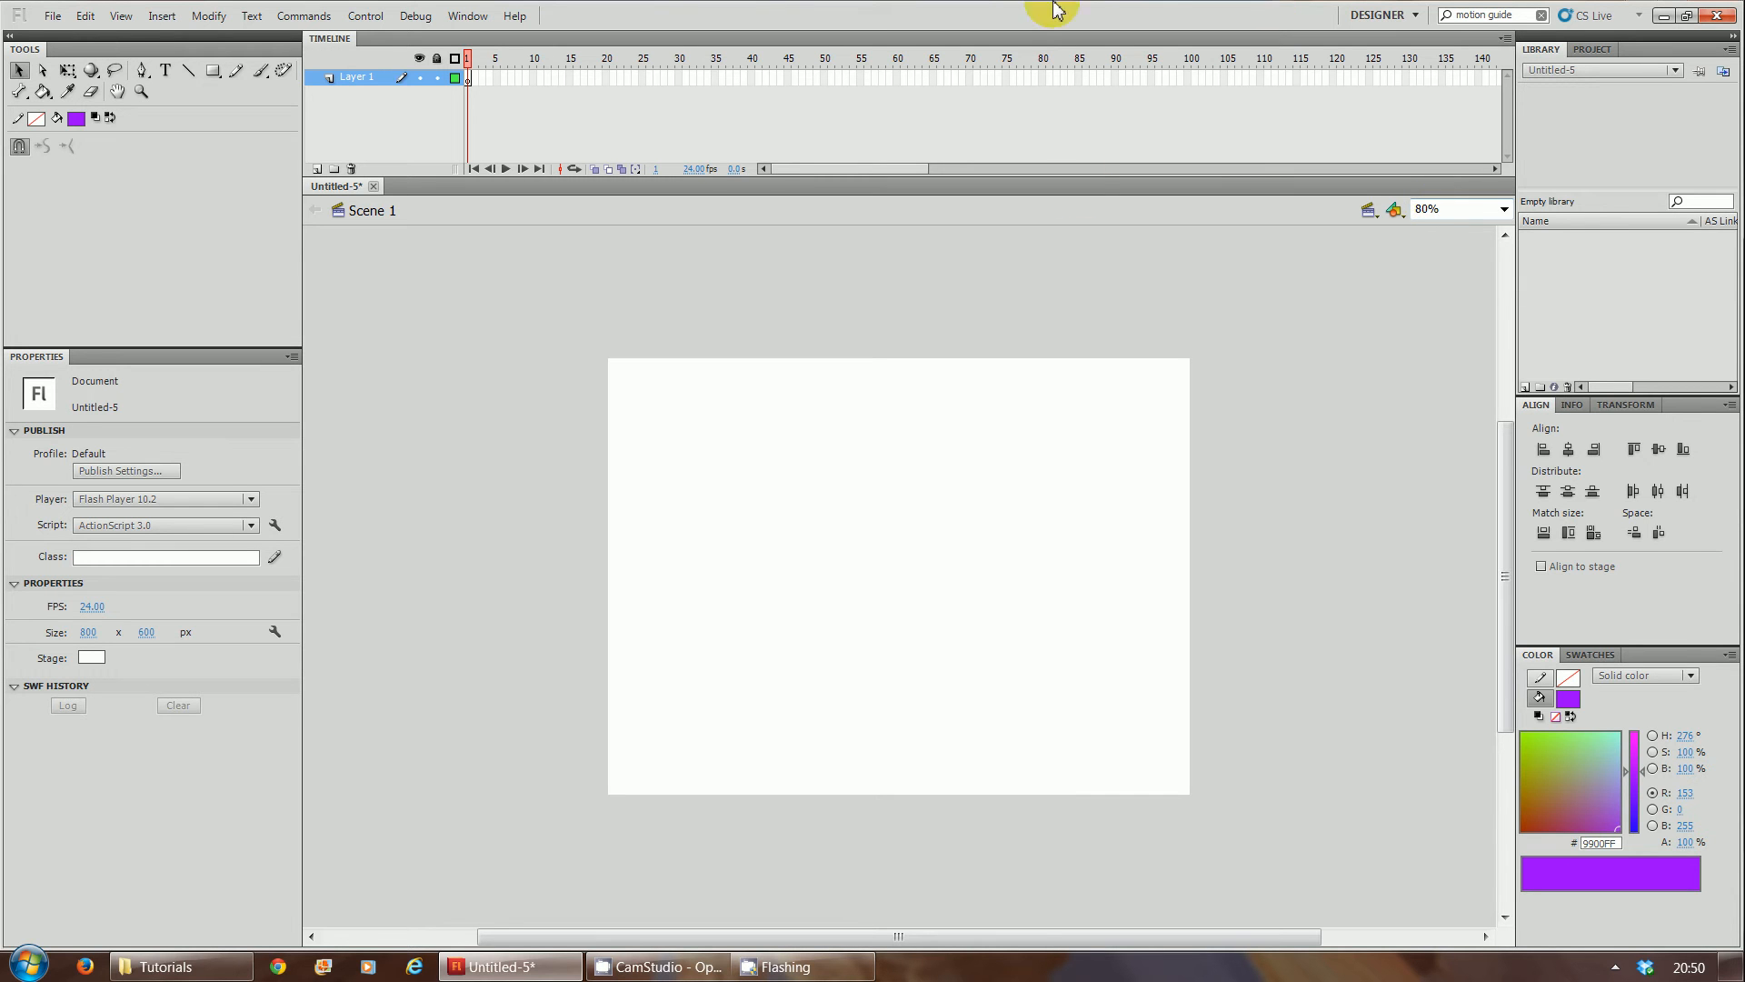
pyautogui.moveTo(1385, 551)
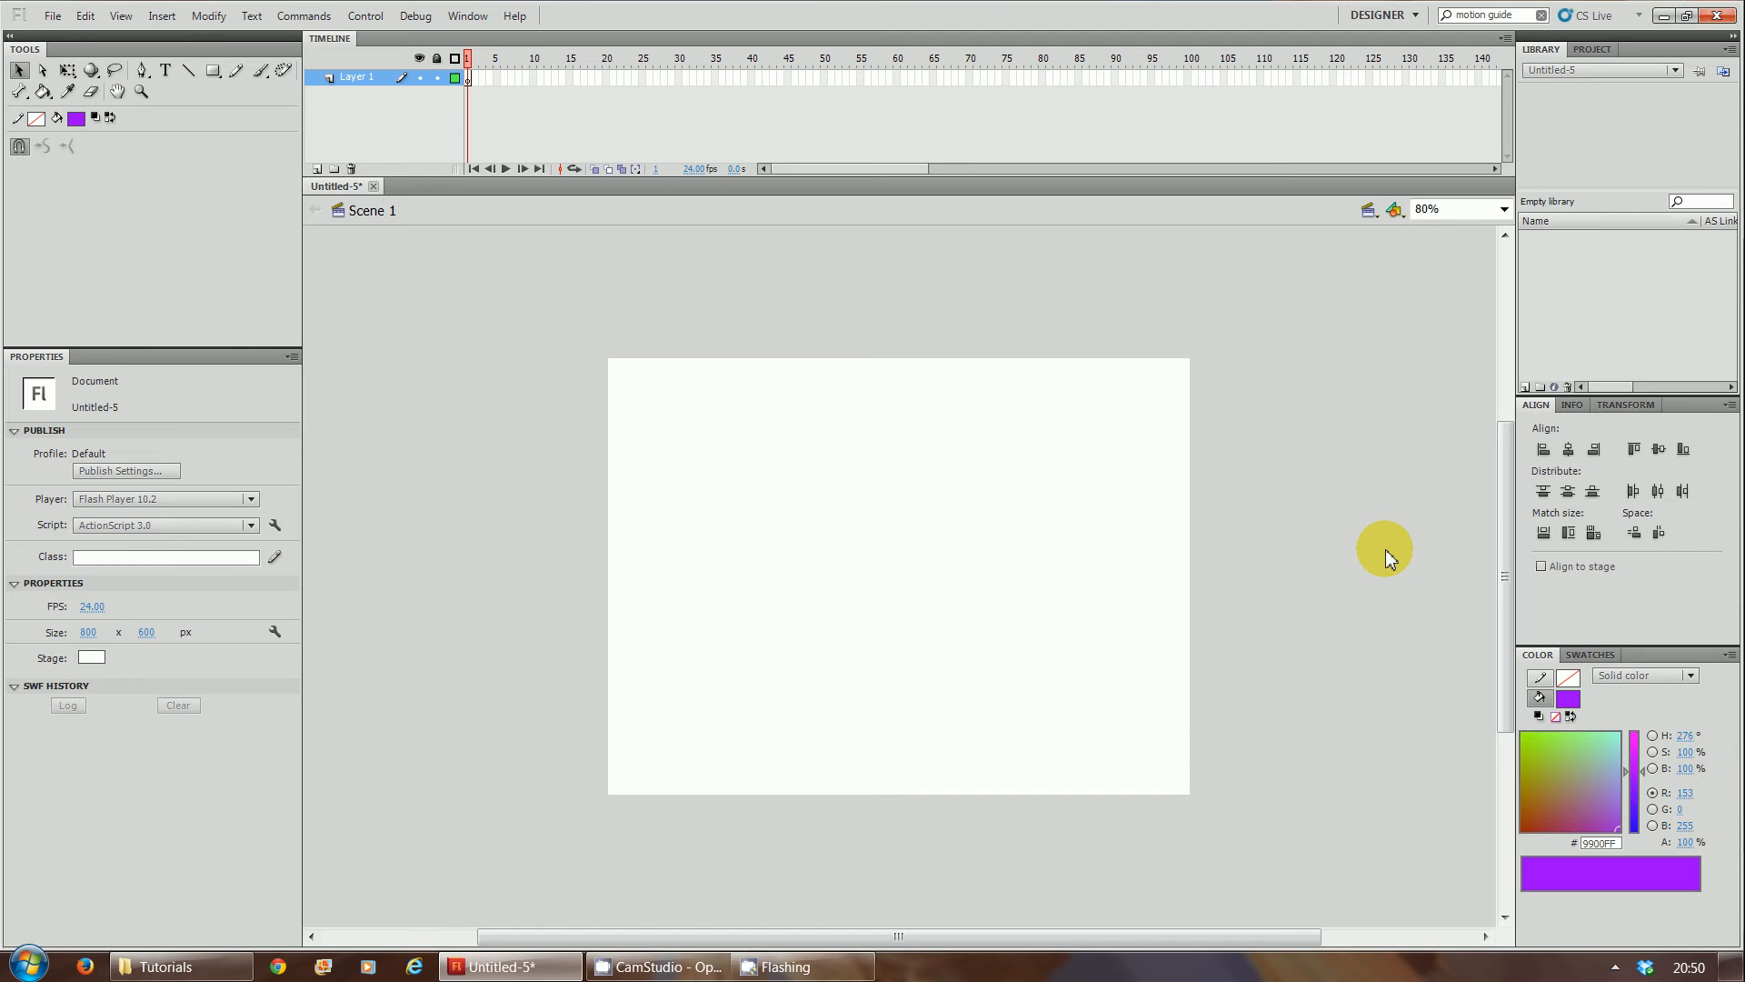
pyautogui.moveTo(1444, 198)
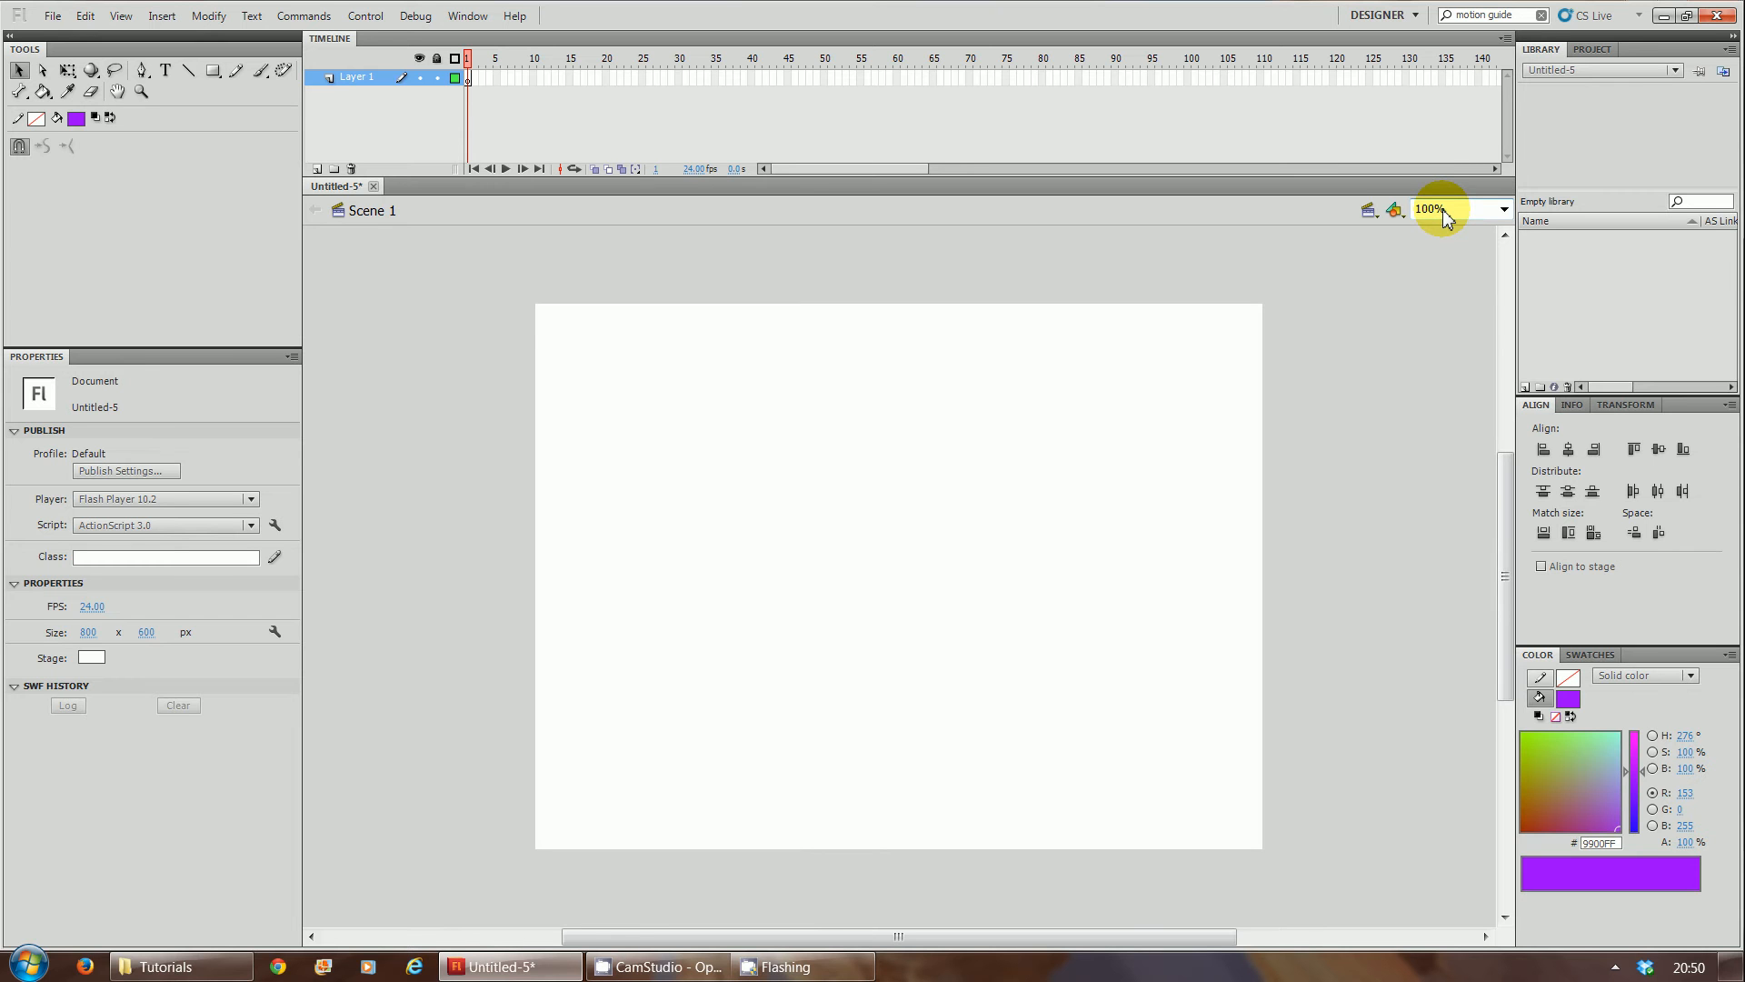
pyautogui.moveTo(1231, 215)
pyautogui.write('Morphing')
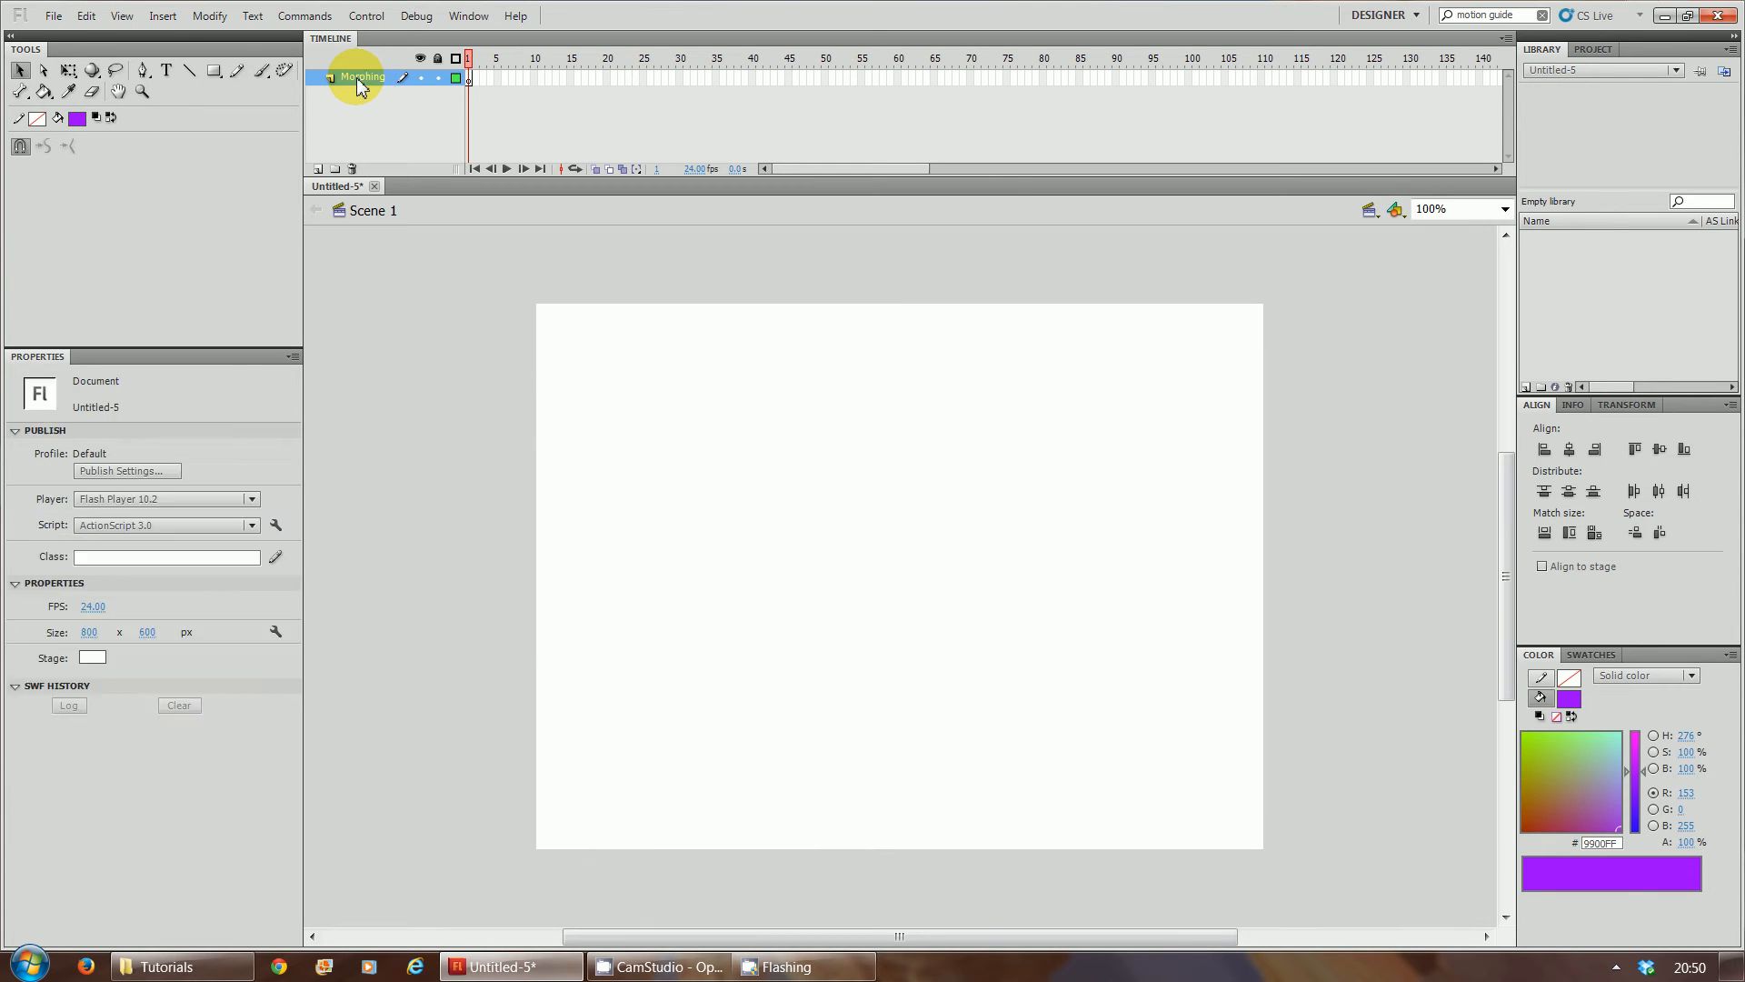
pyautogui.moveTo(187, 98)
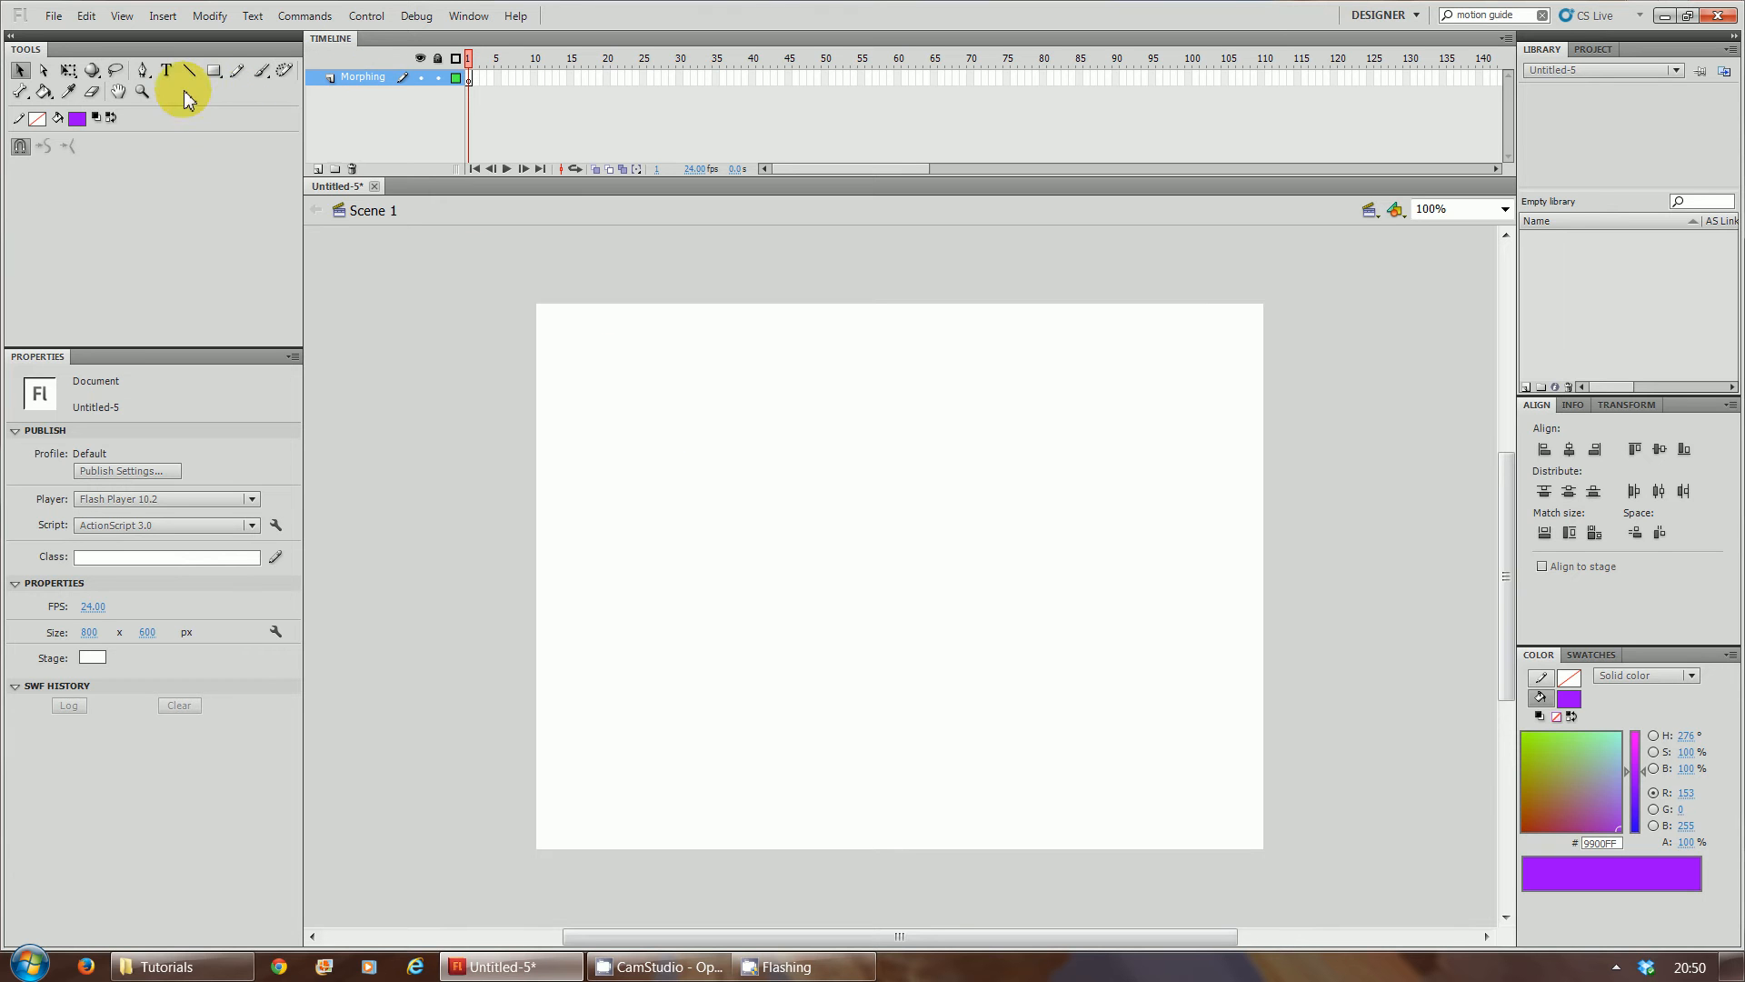
pyautogui.moveTo(167, 71)
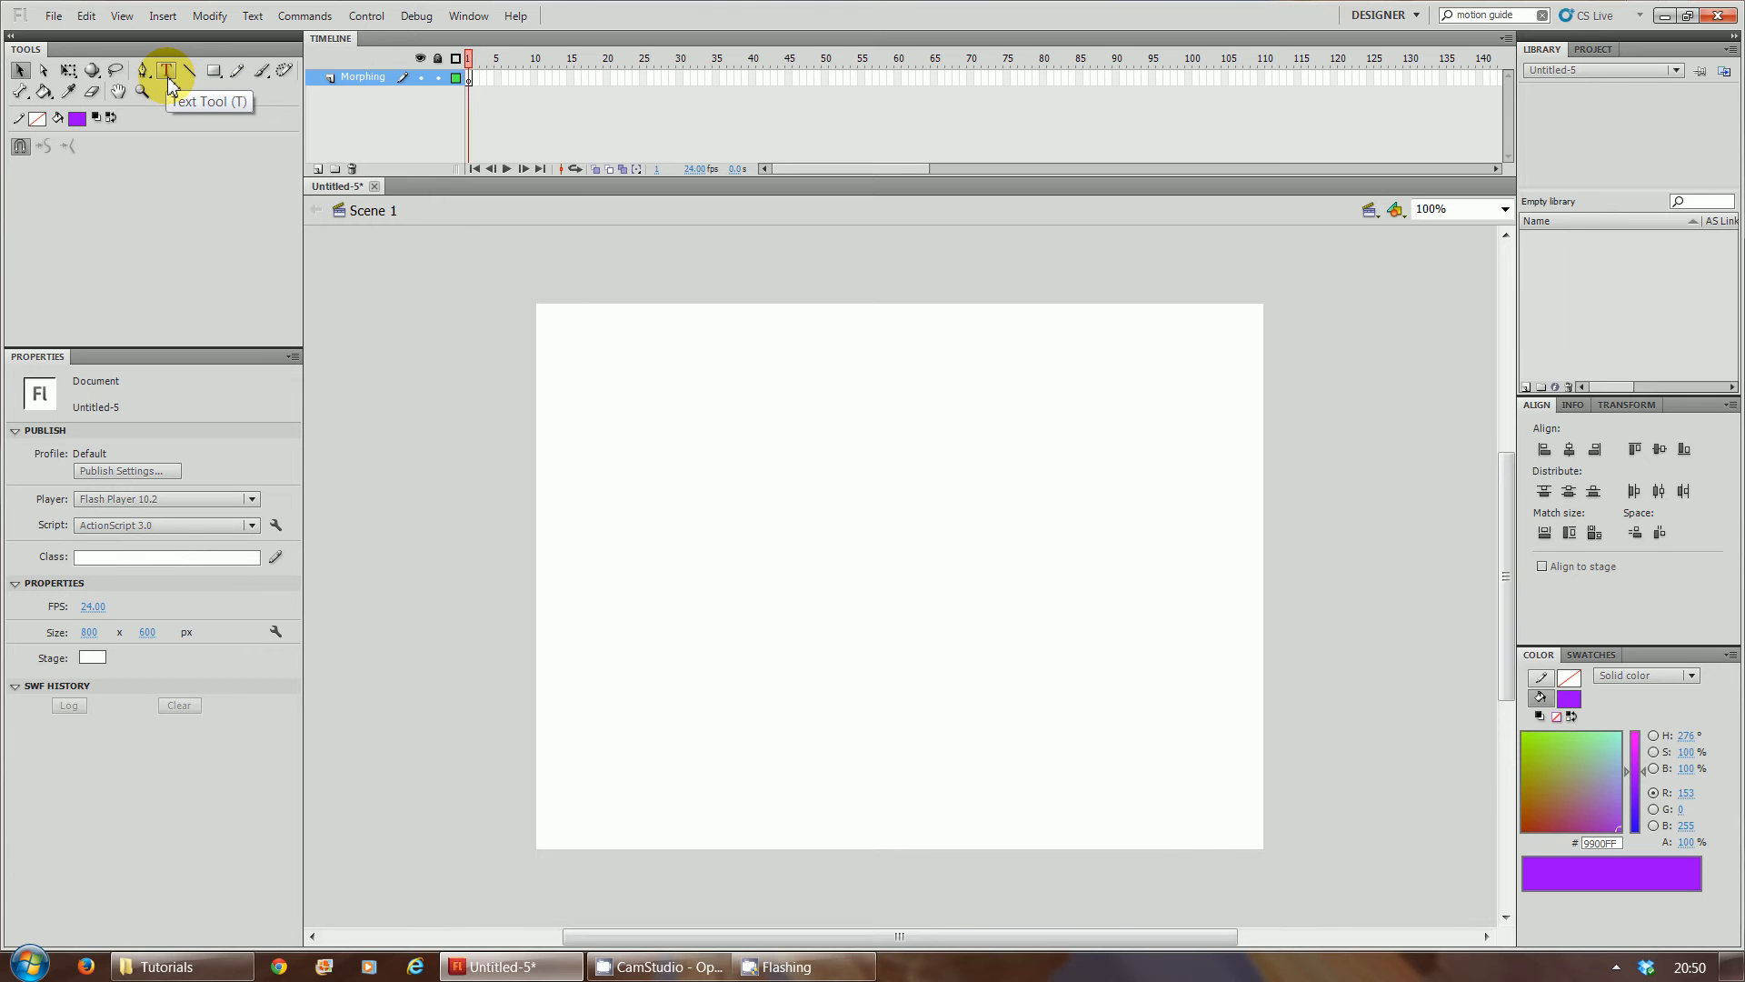
# Step: Add the word 'This' as large purple 200 pt Calibri text near the stage centre
pyautogui.click(167, 71)
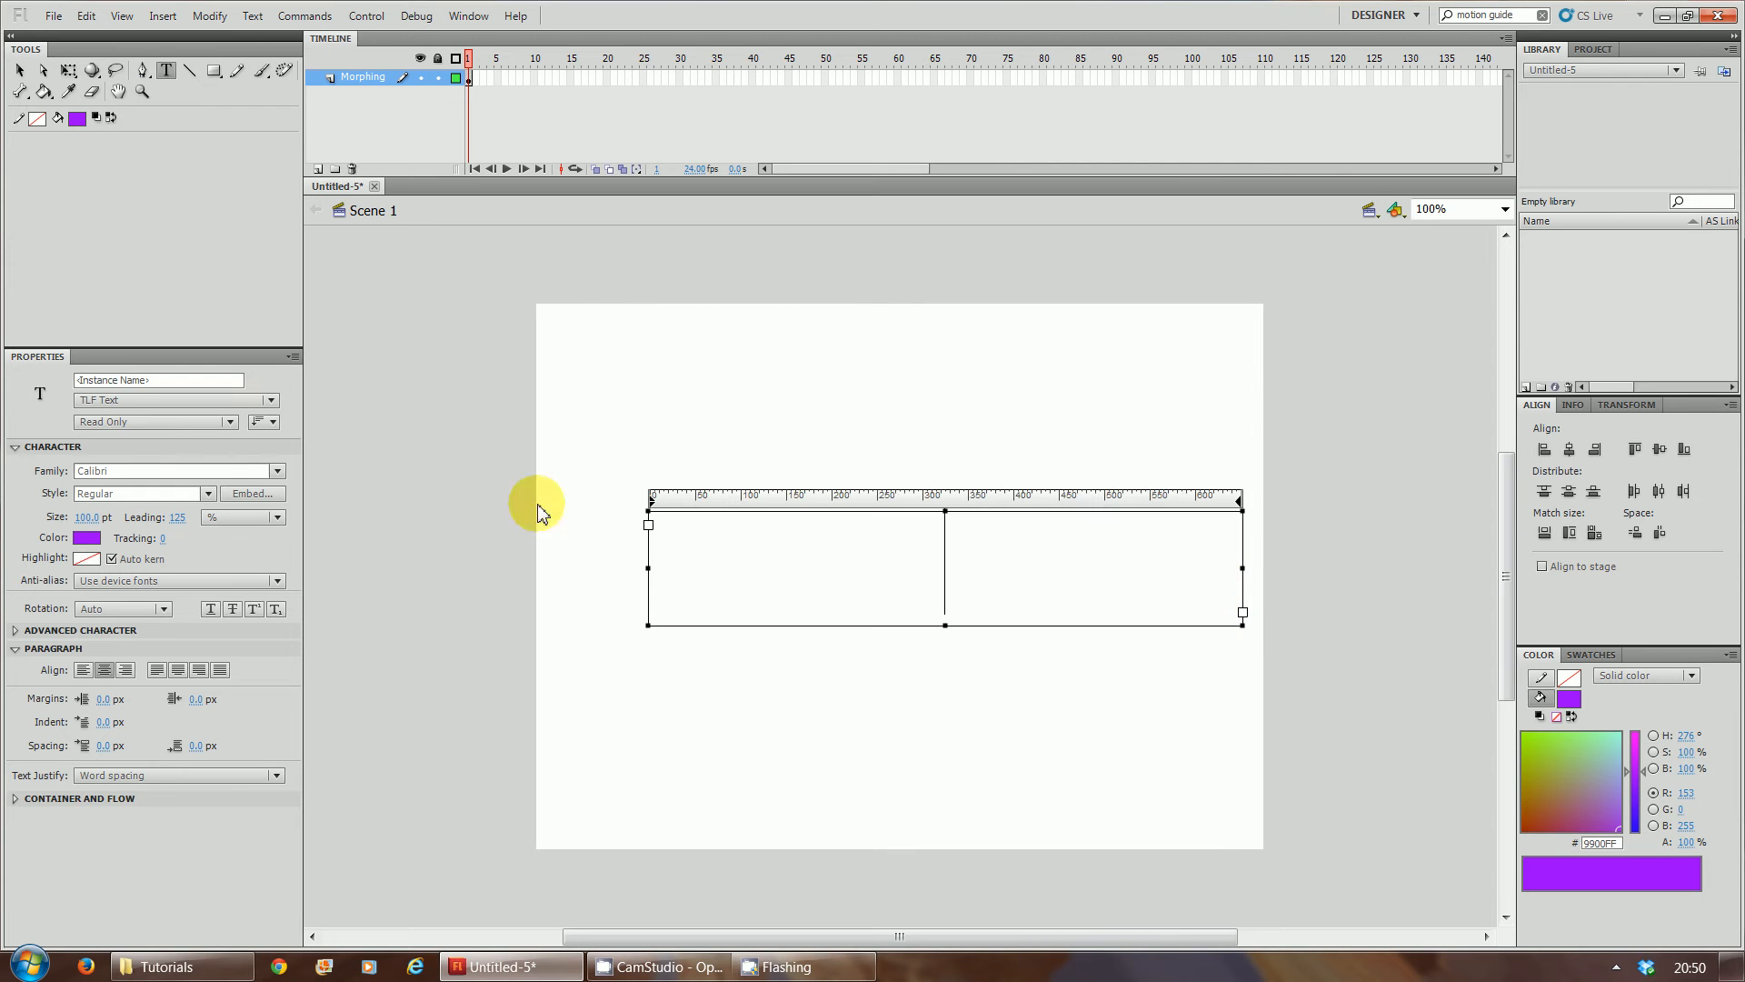
pyautogui.moveTo(234, 469)
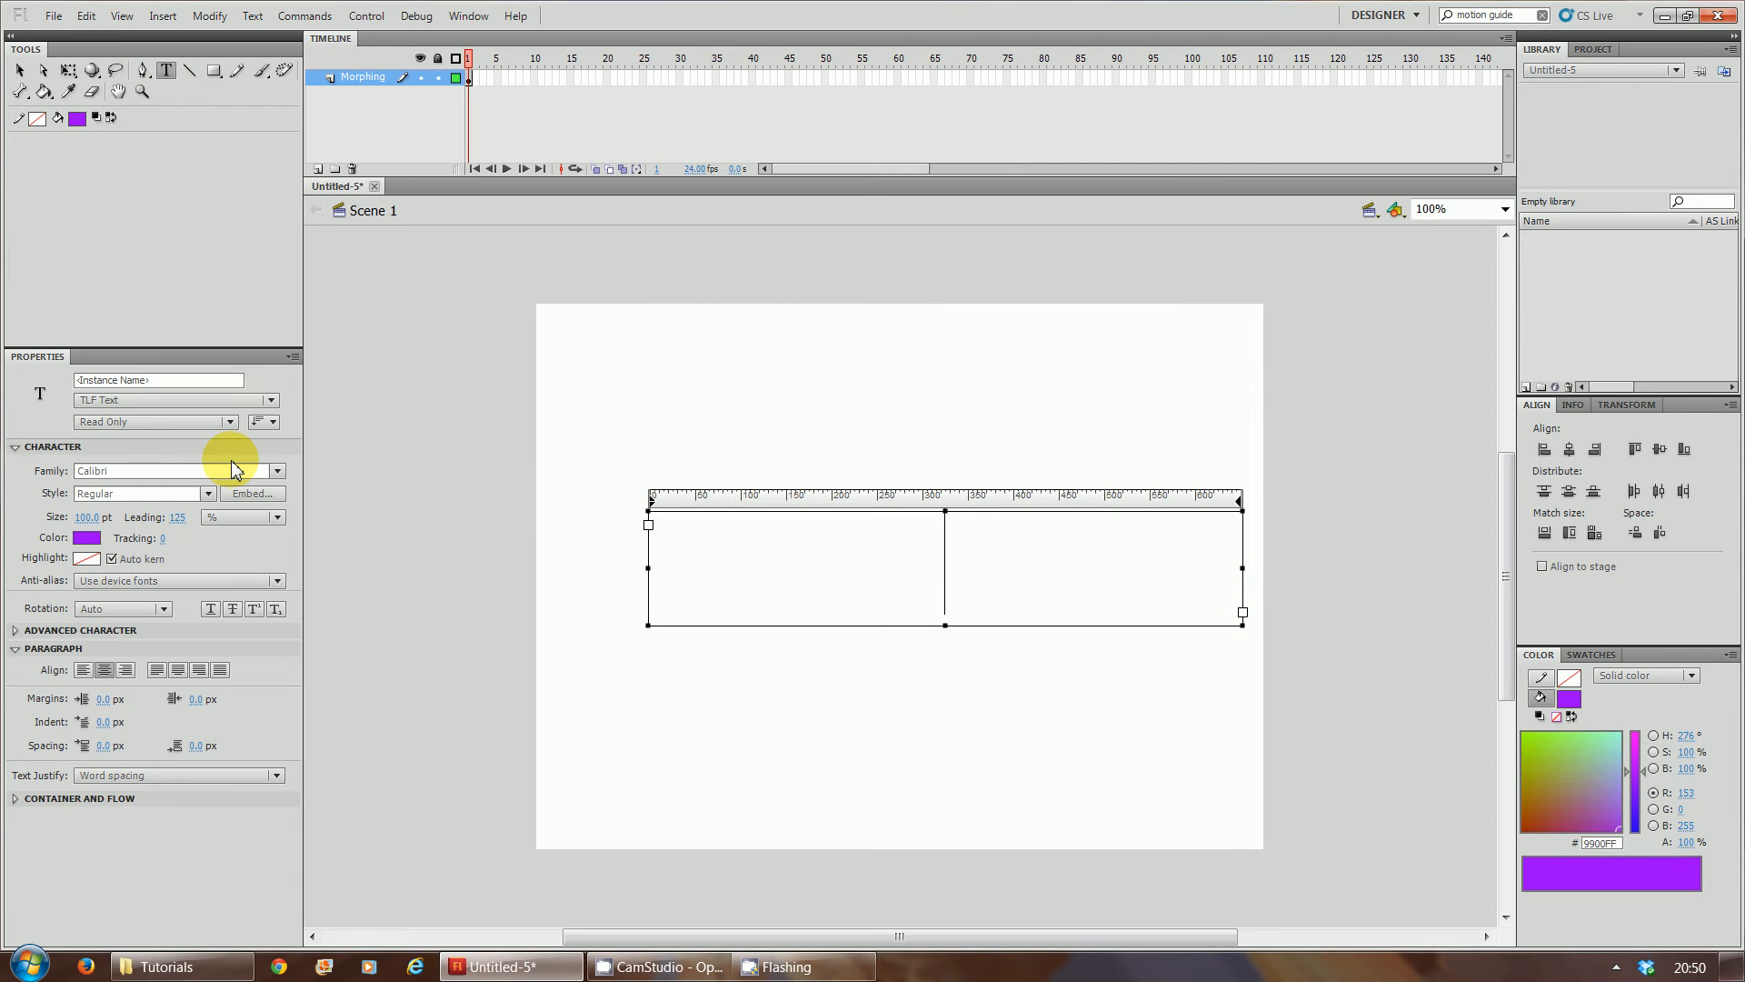
pyautogui.write('This')
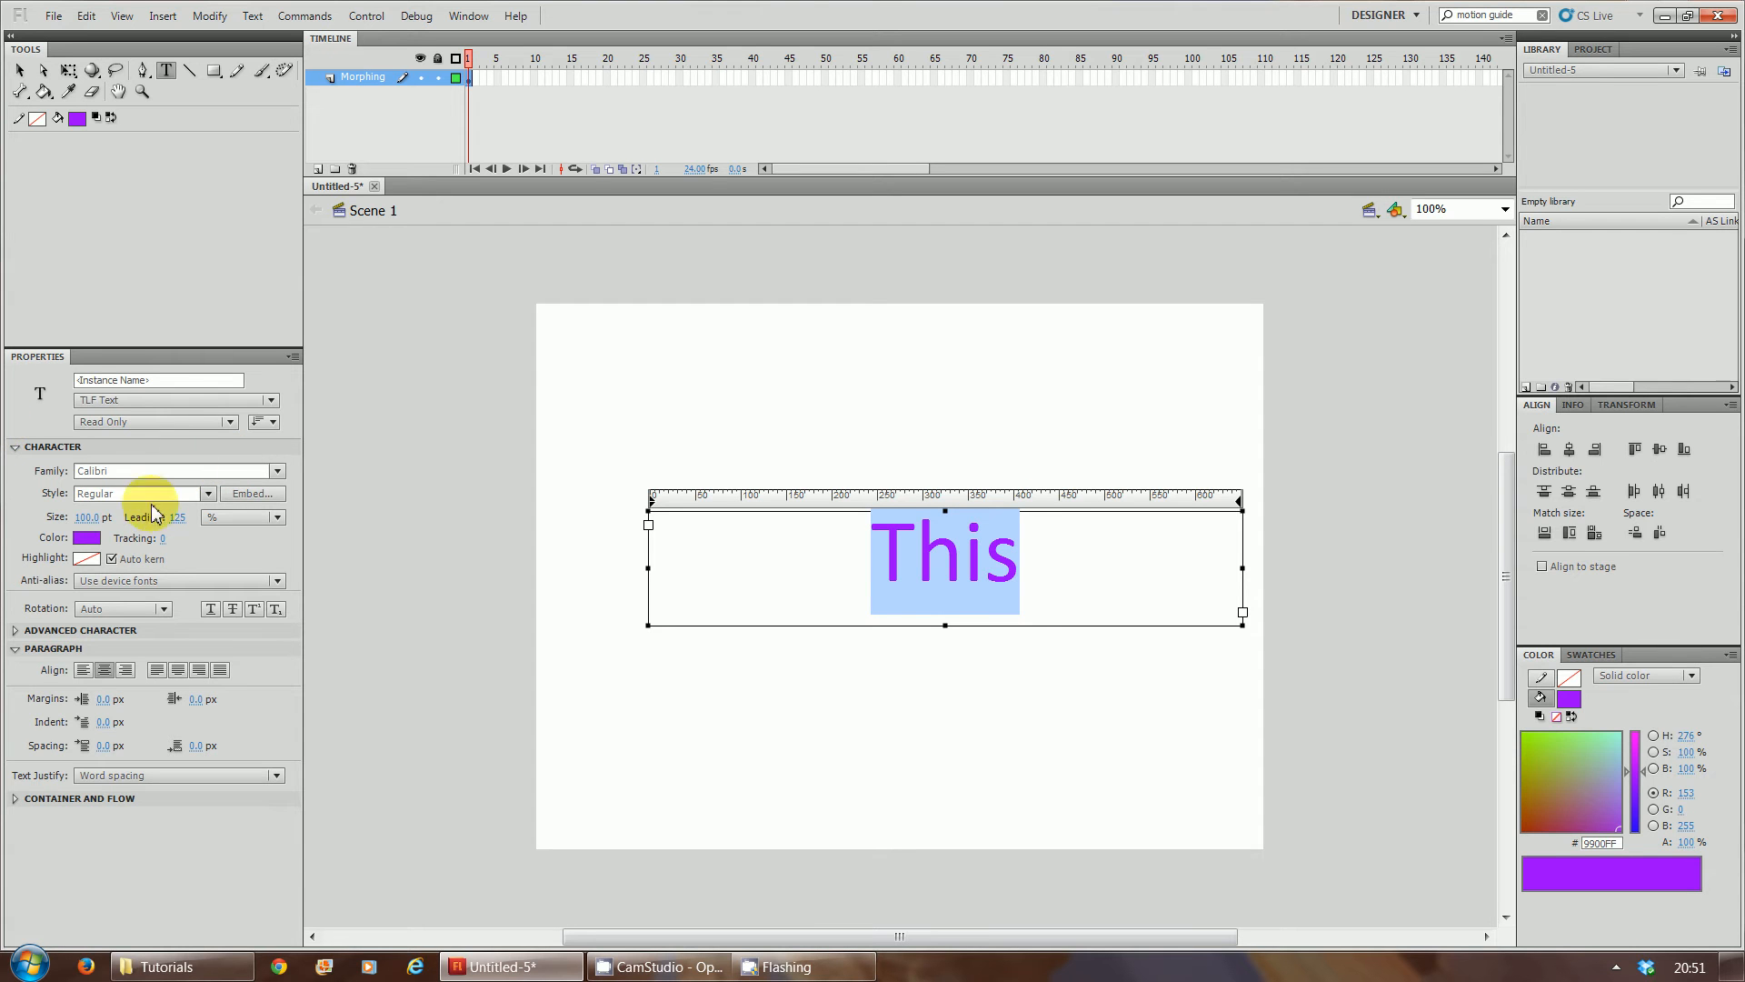
pyautogui.moveTo(271, 471)
pyautogui.write('200')
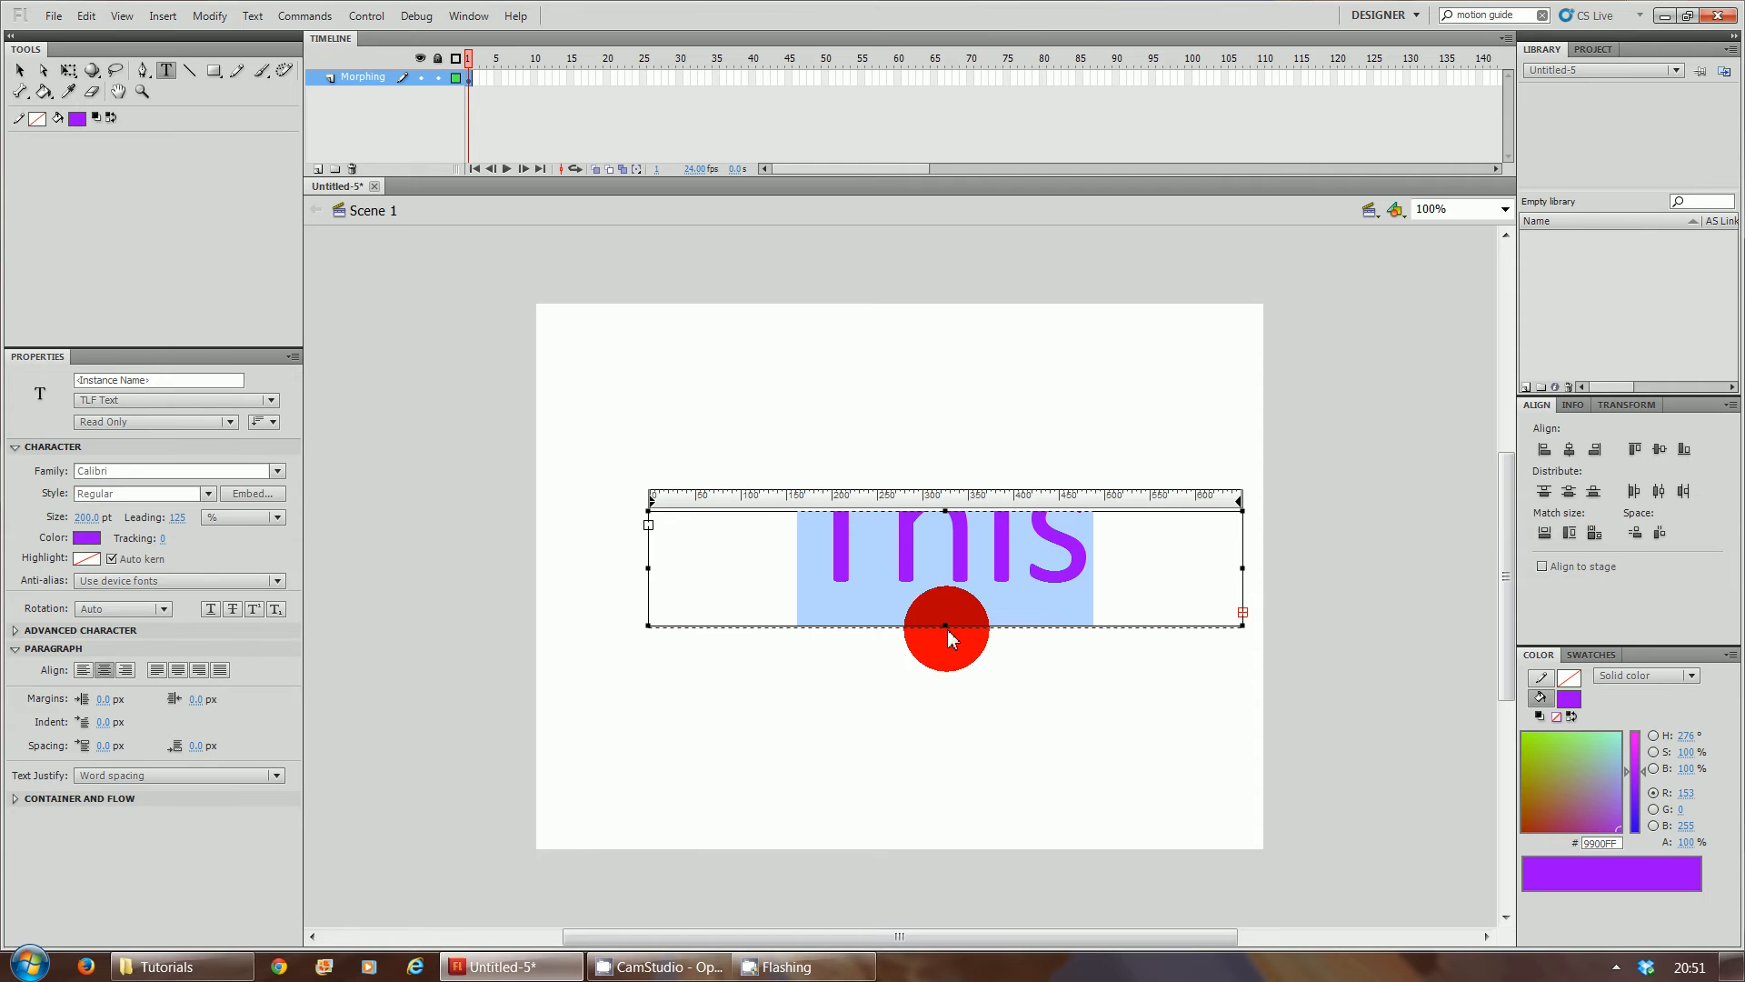
pyautogui.click(18, 71)
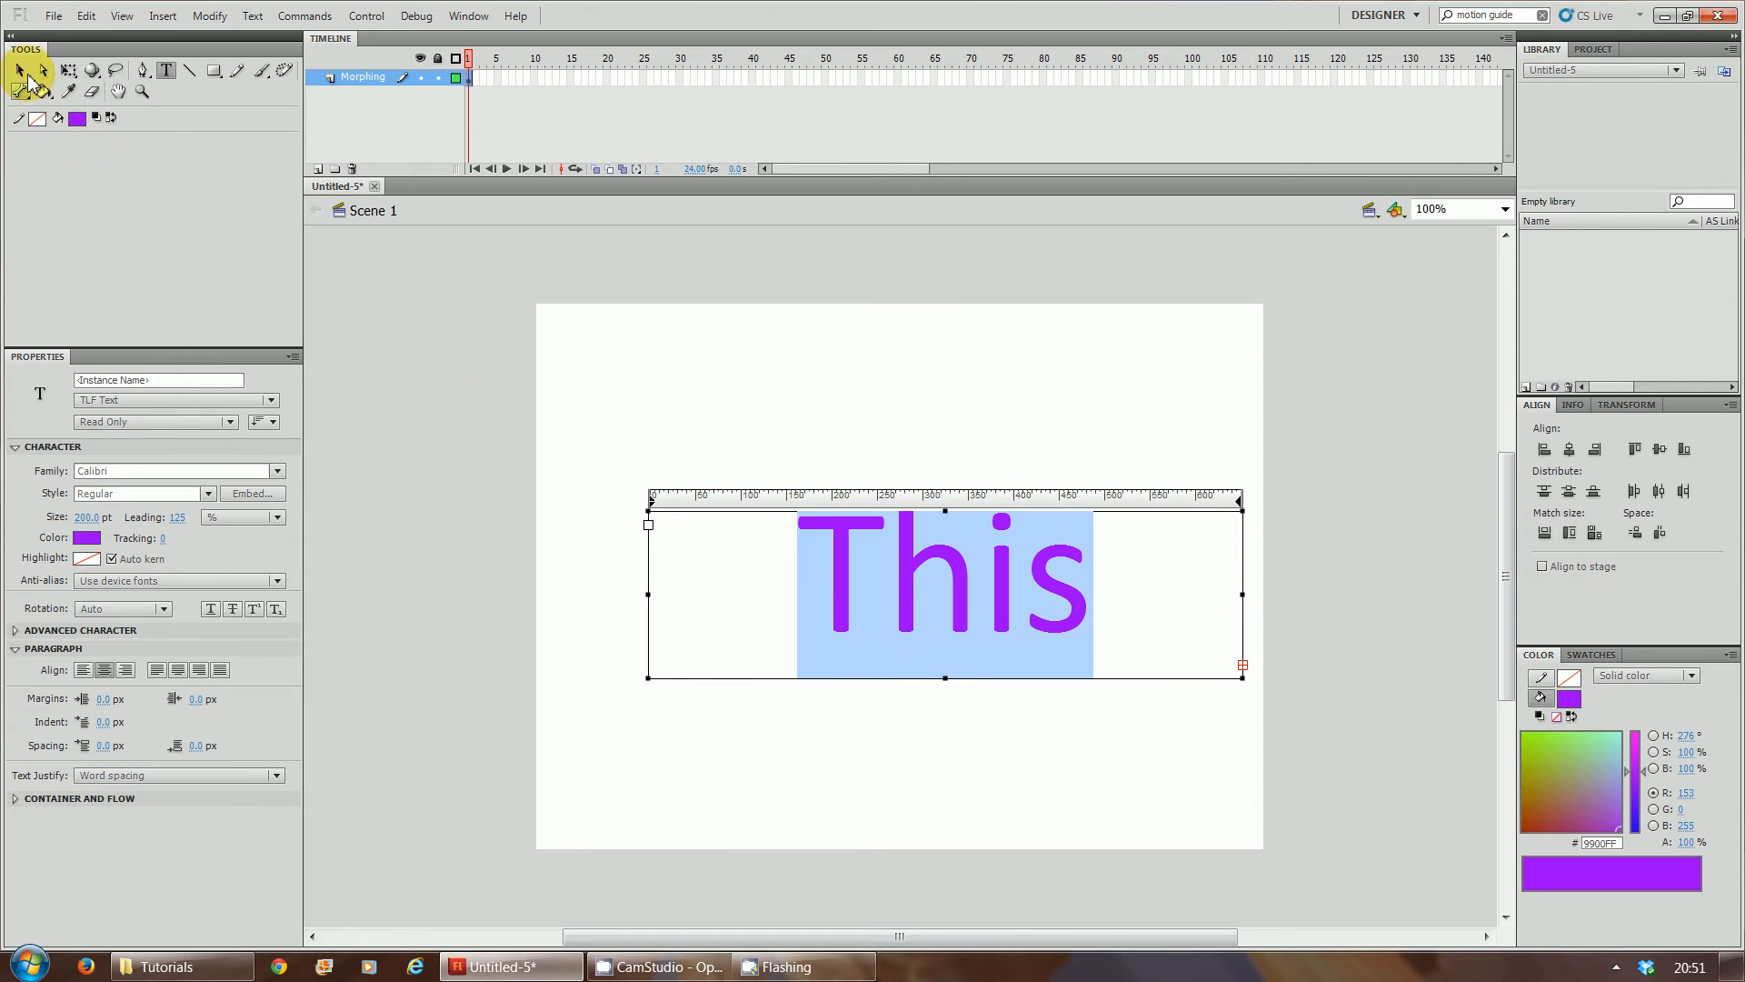
pyautogui.click(20, 71)
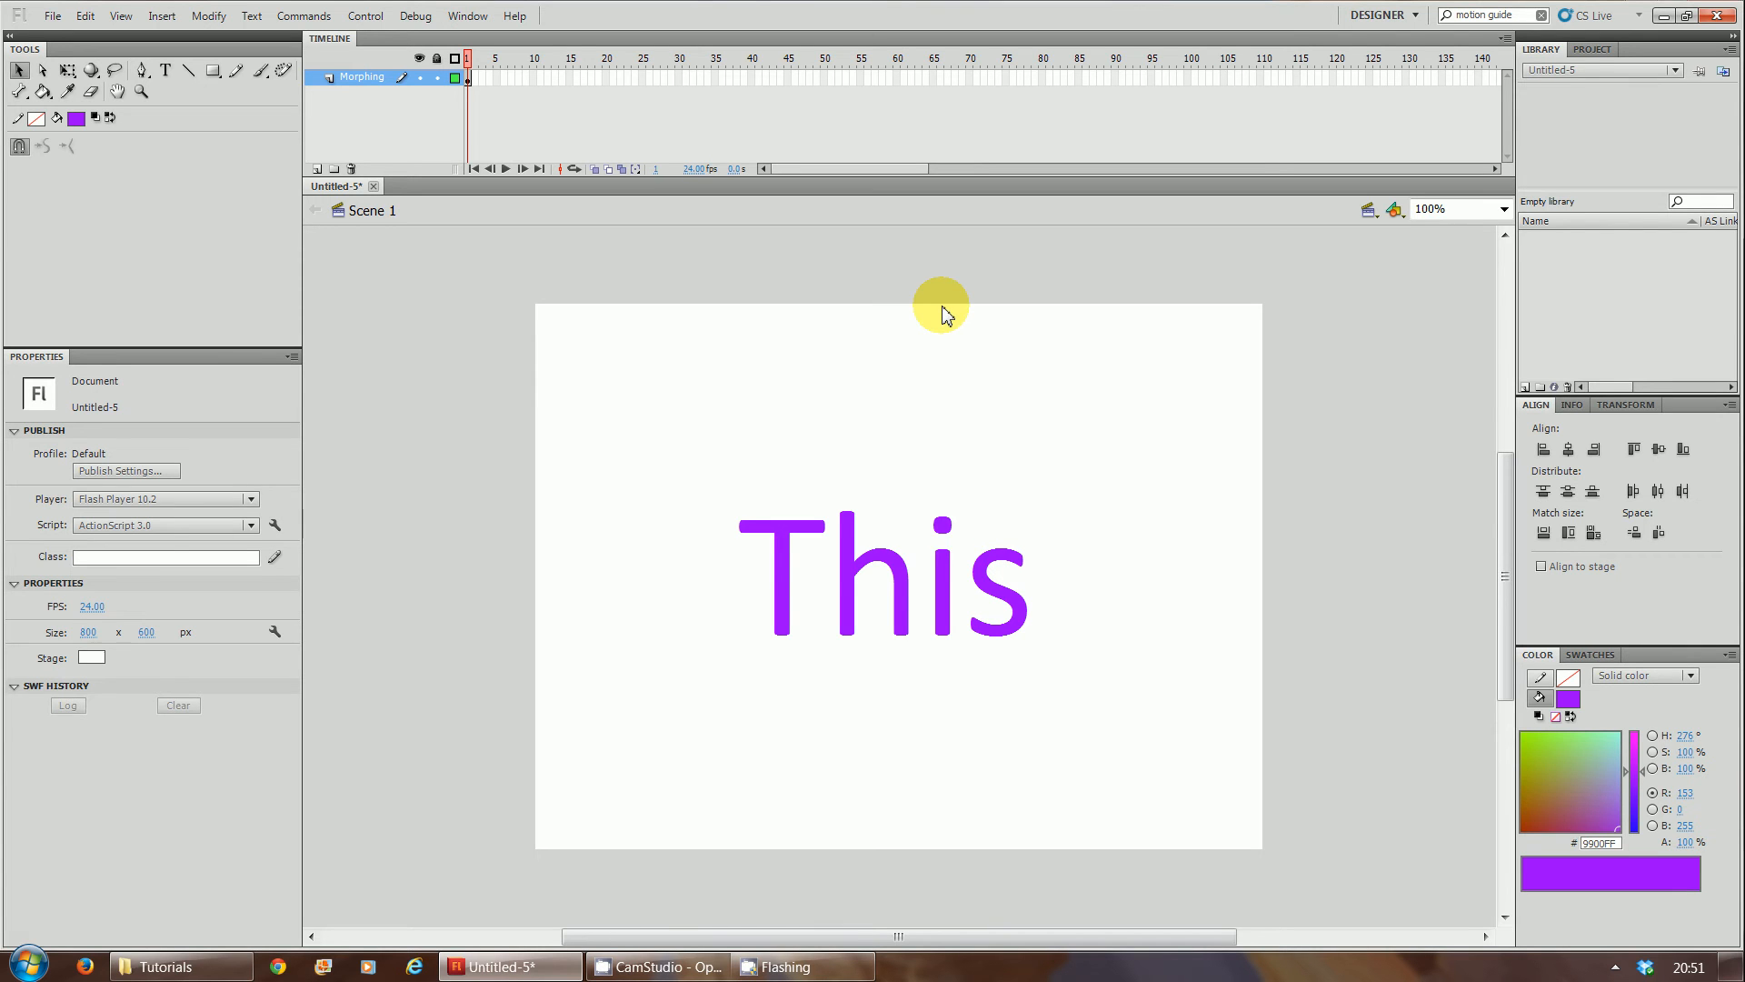
pyautogui.moveTo(1035, 534)
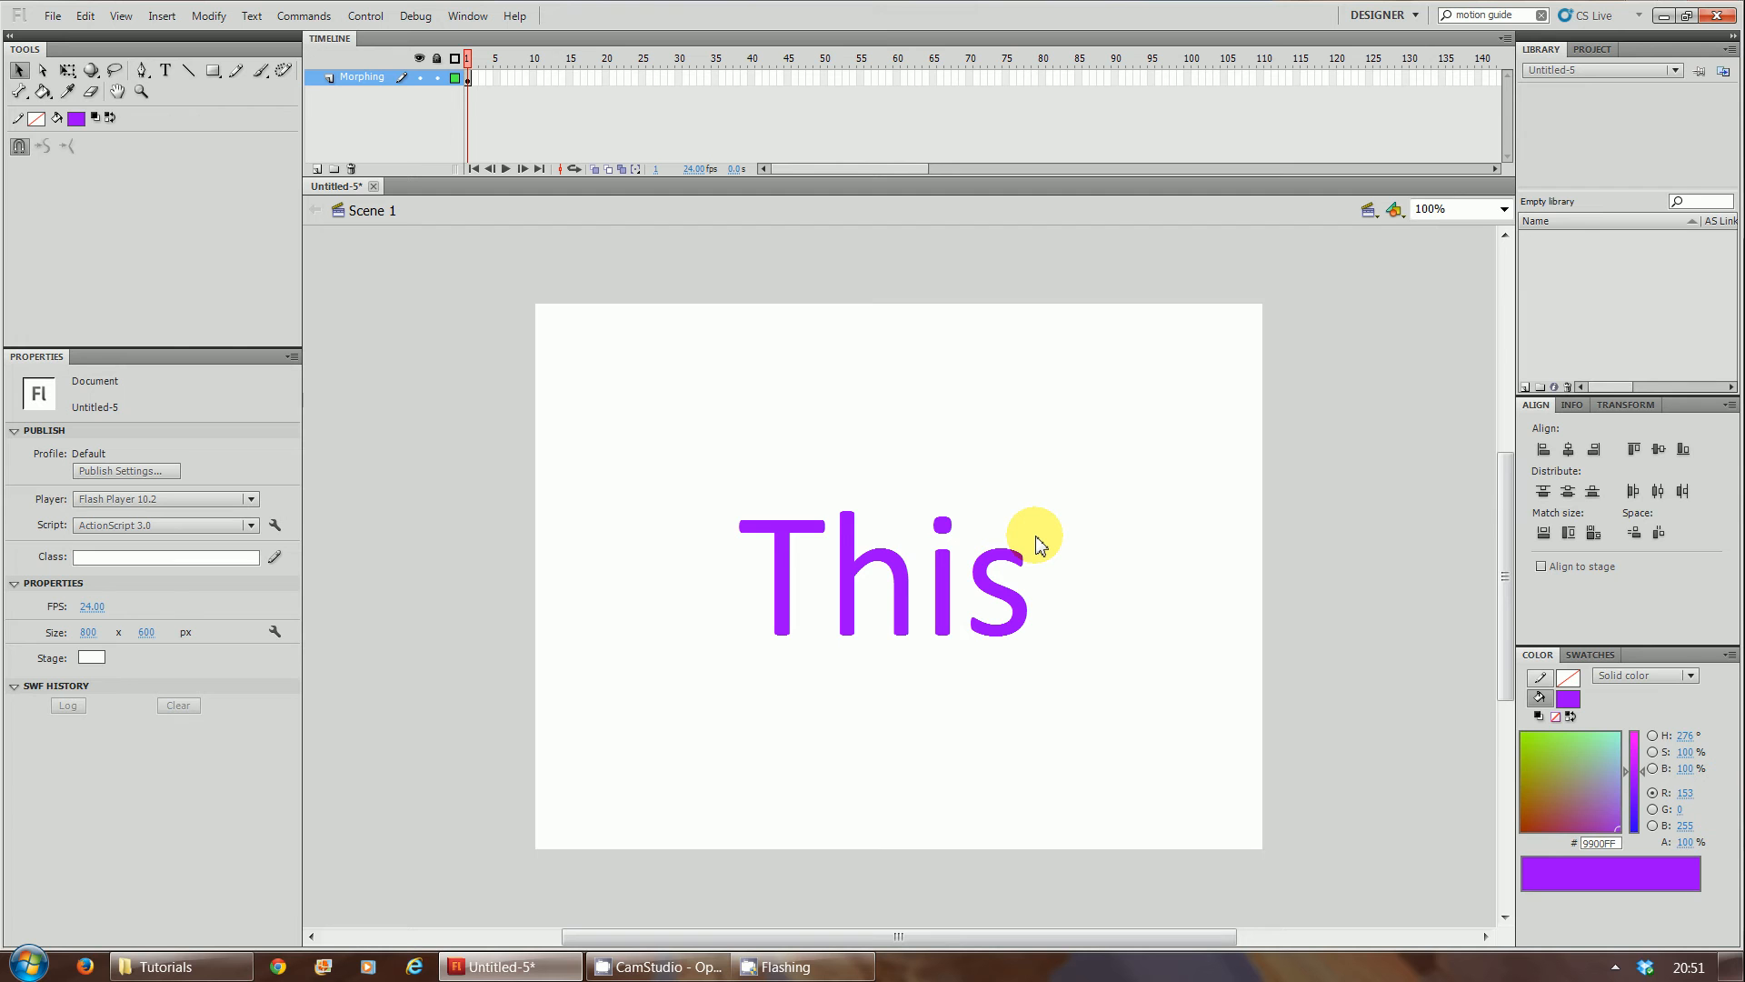
pyautogui.moveTo(556, 111)
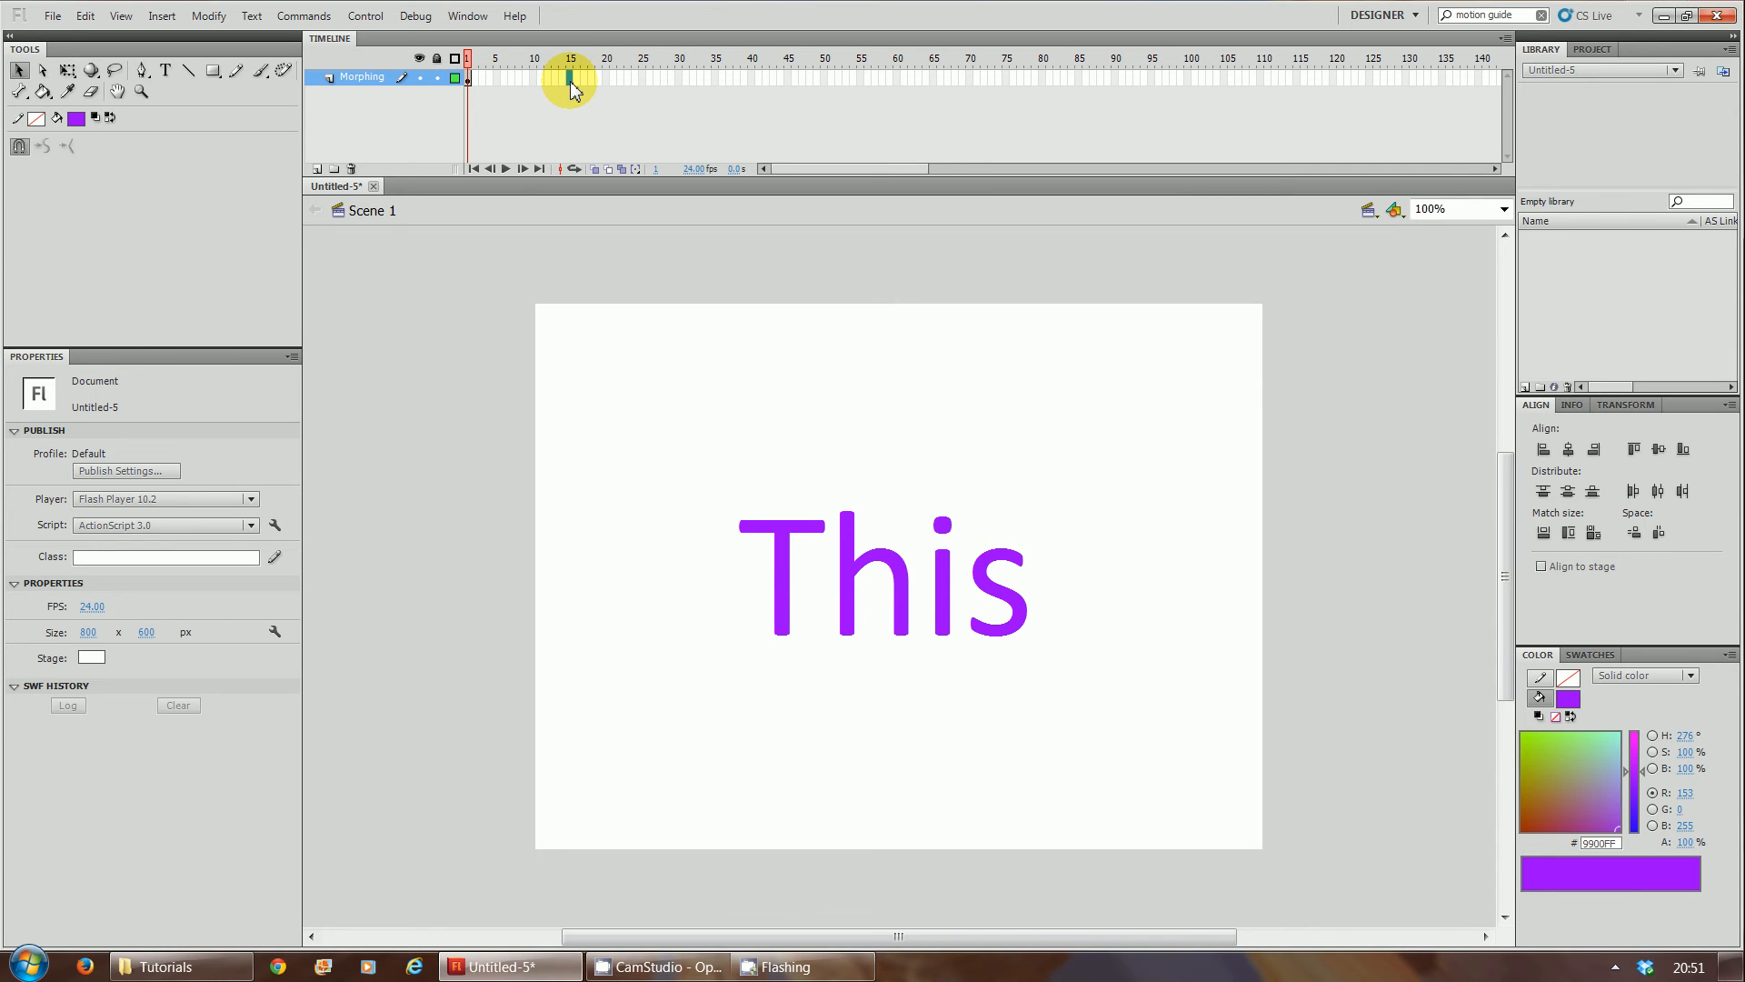
# Step: Add keyframes at frames 15 and 25 on the Morphing layer, both holding 'This'
pyautogui.click(569, 78)
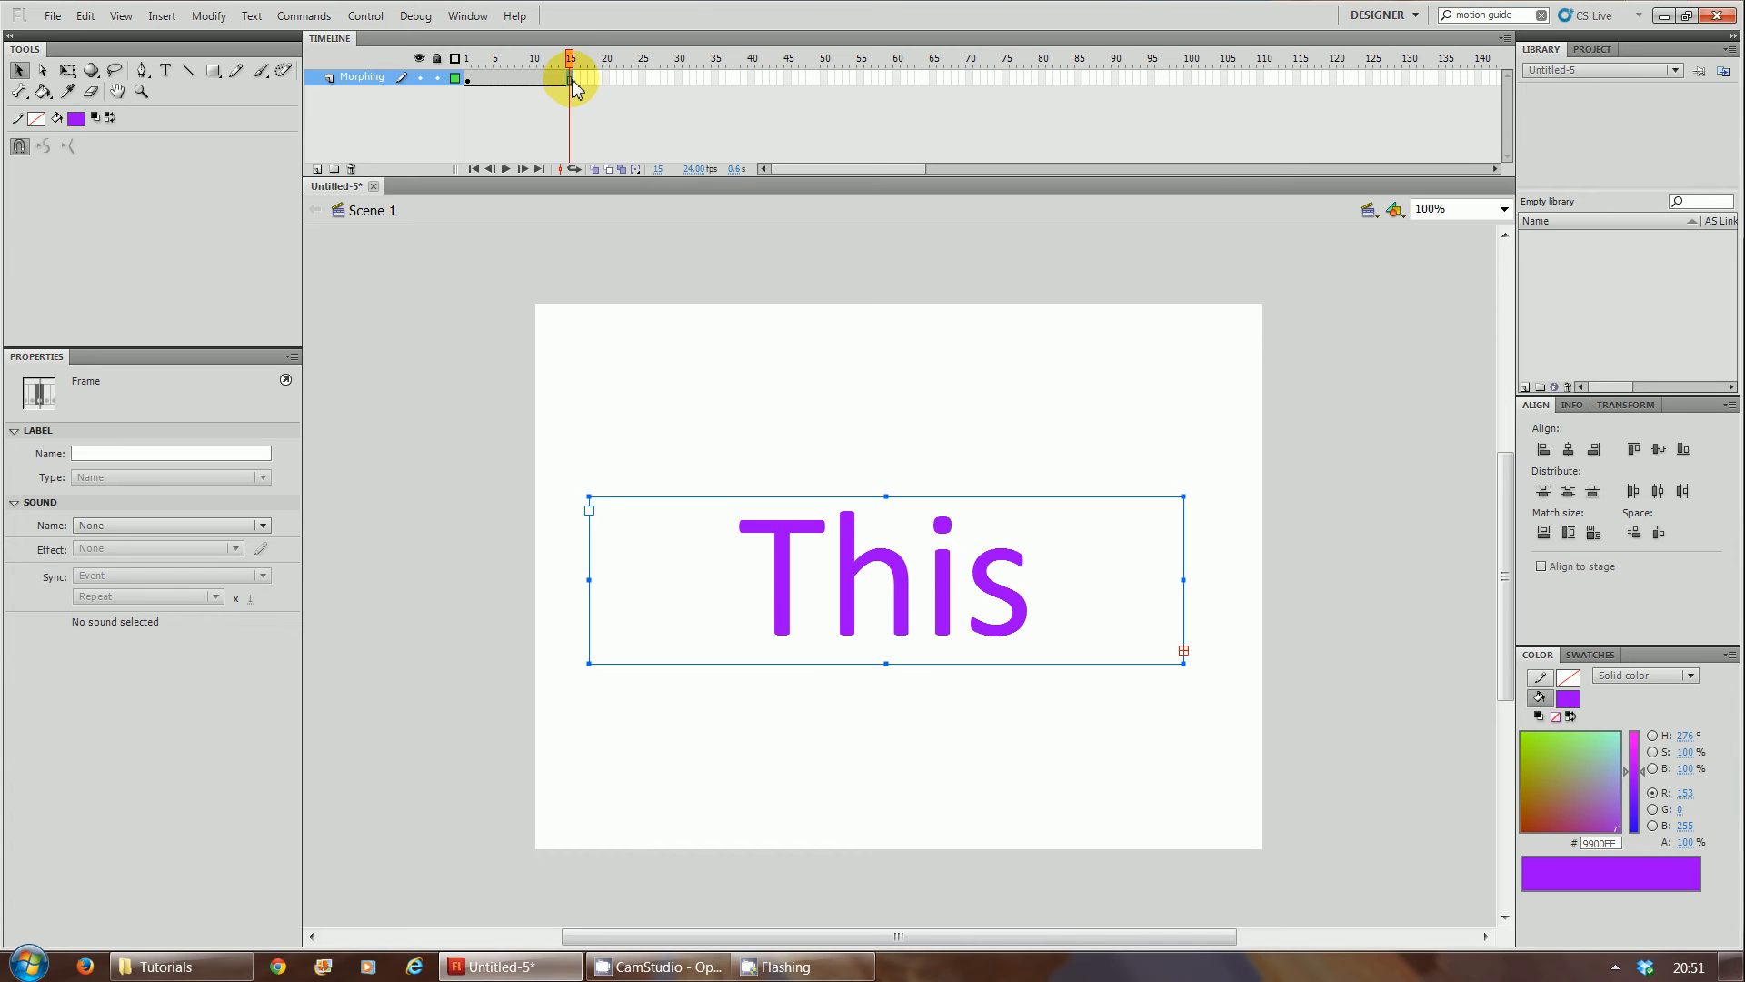
pyautogui.click(556, 58)
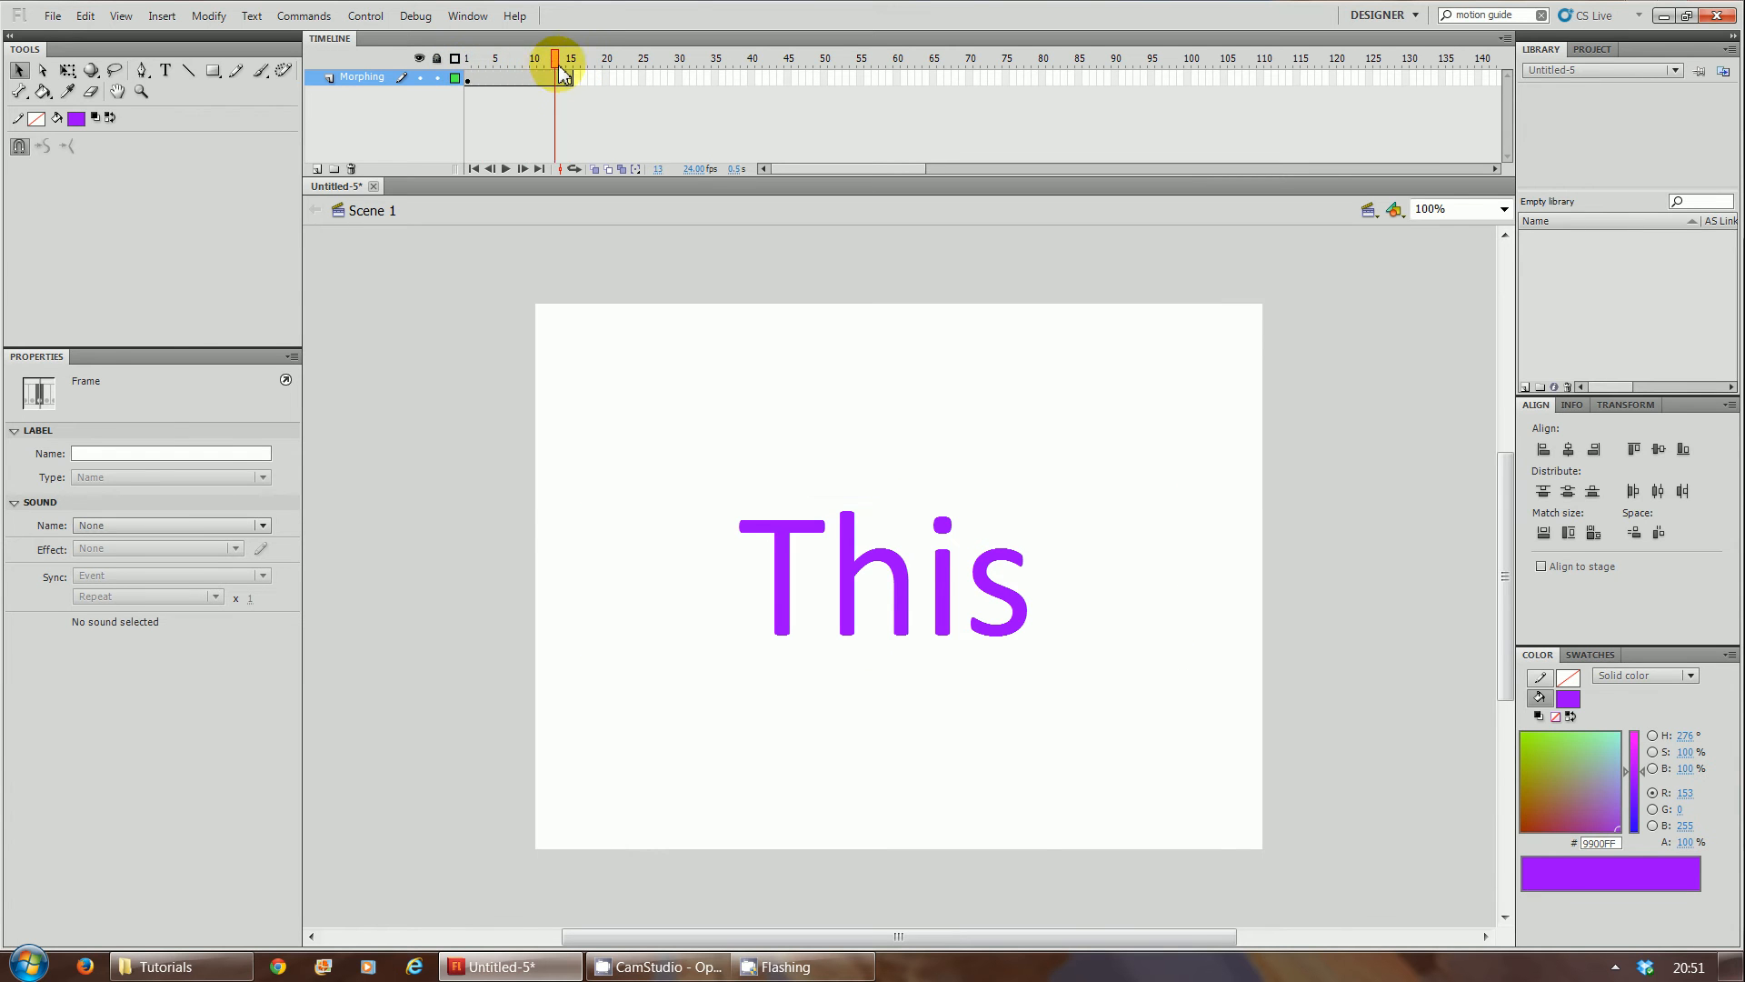
pyautogui.click(569, 58)
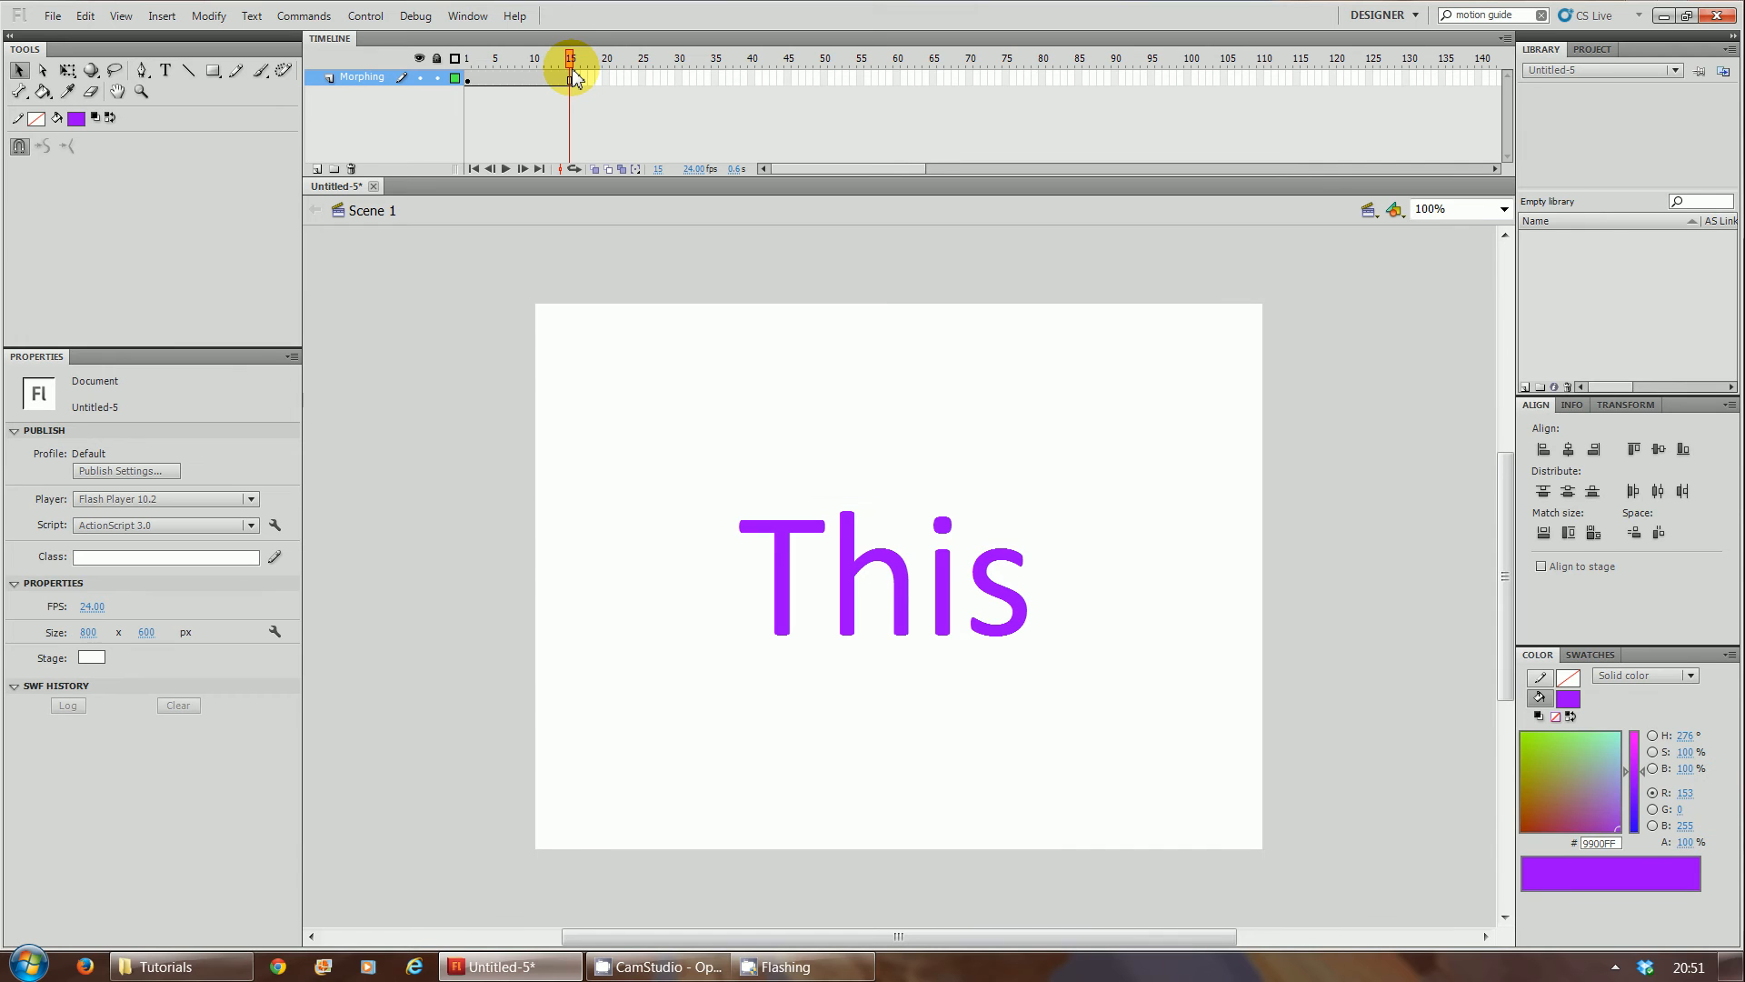
pyautogui.moveTo(658, 87)
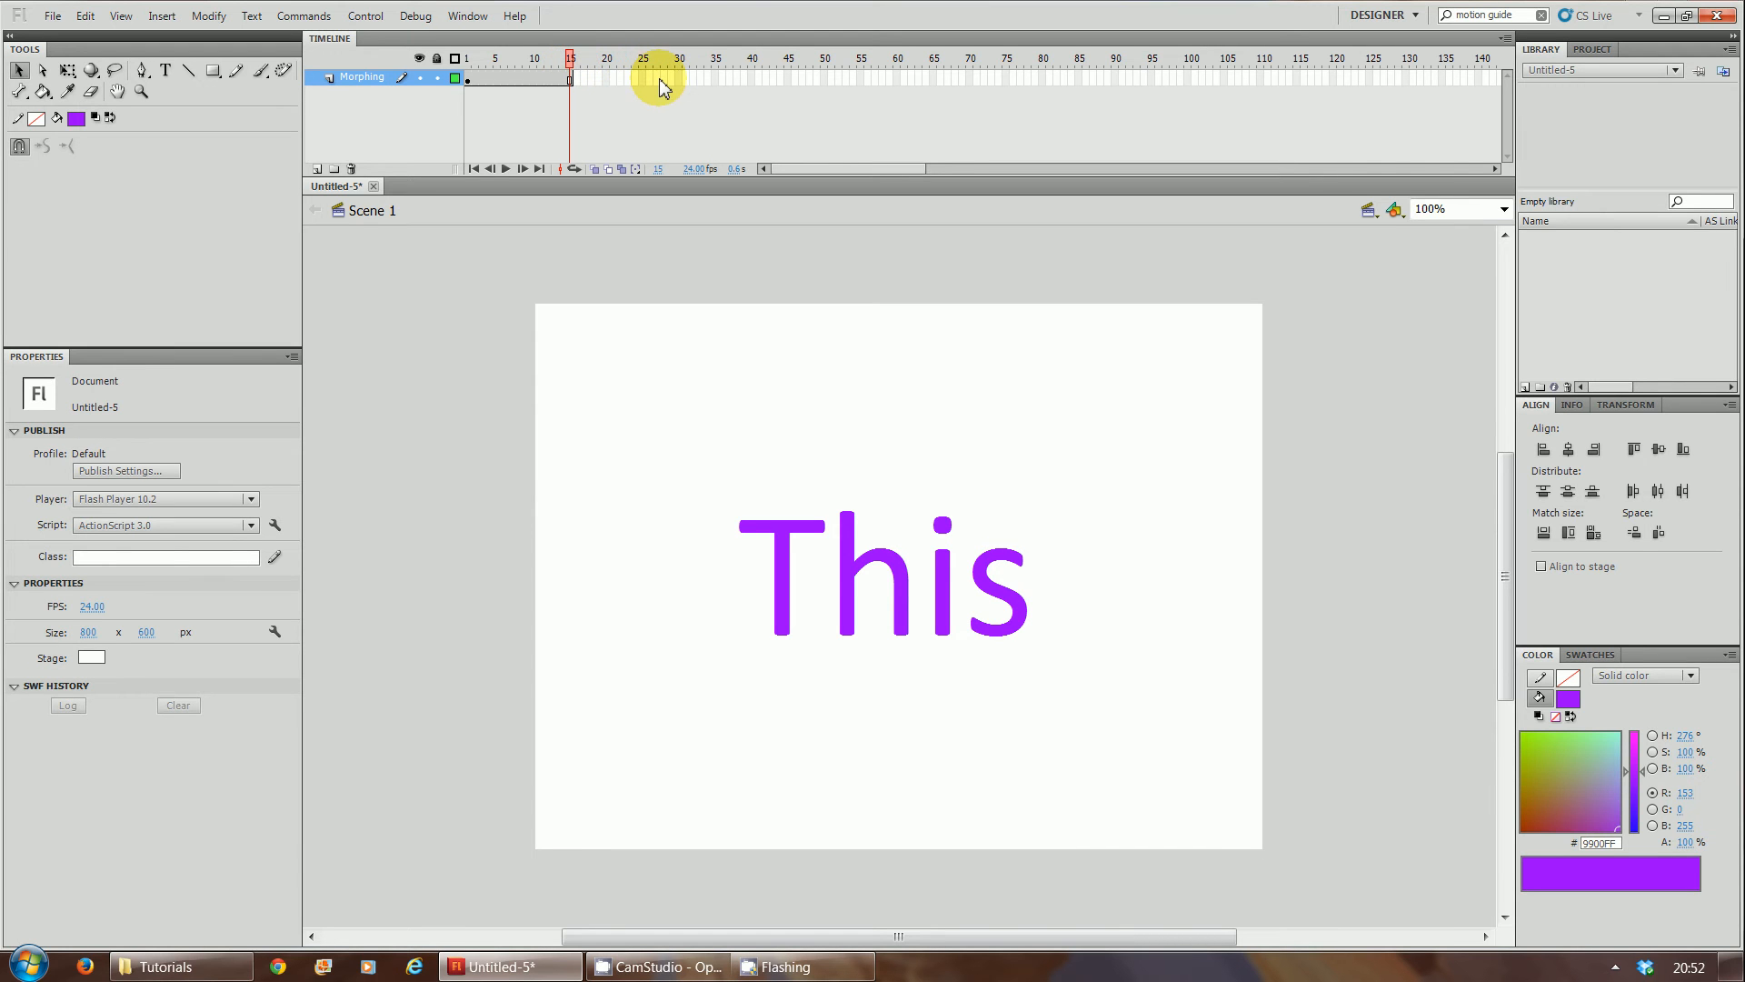
pyautogui.moveTo(644, 82)
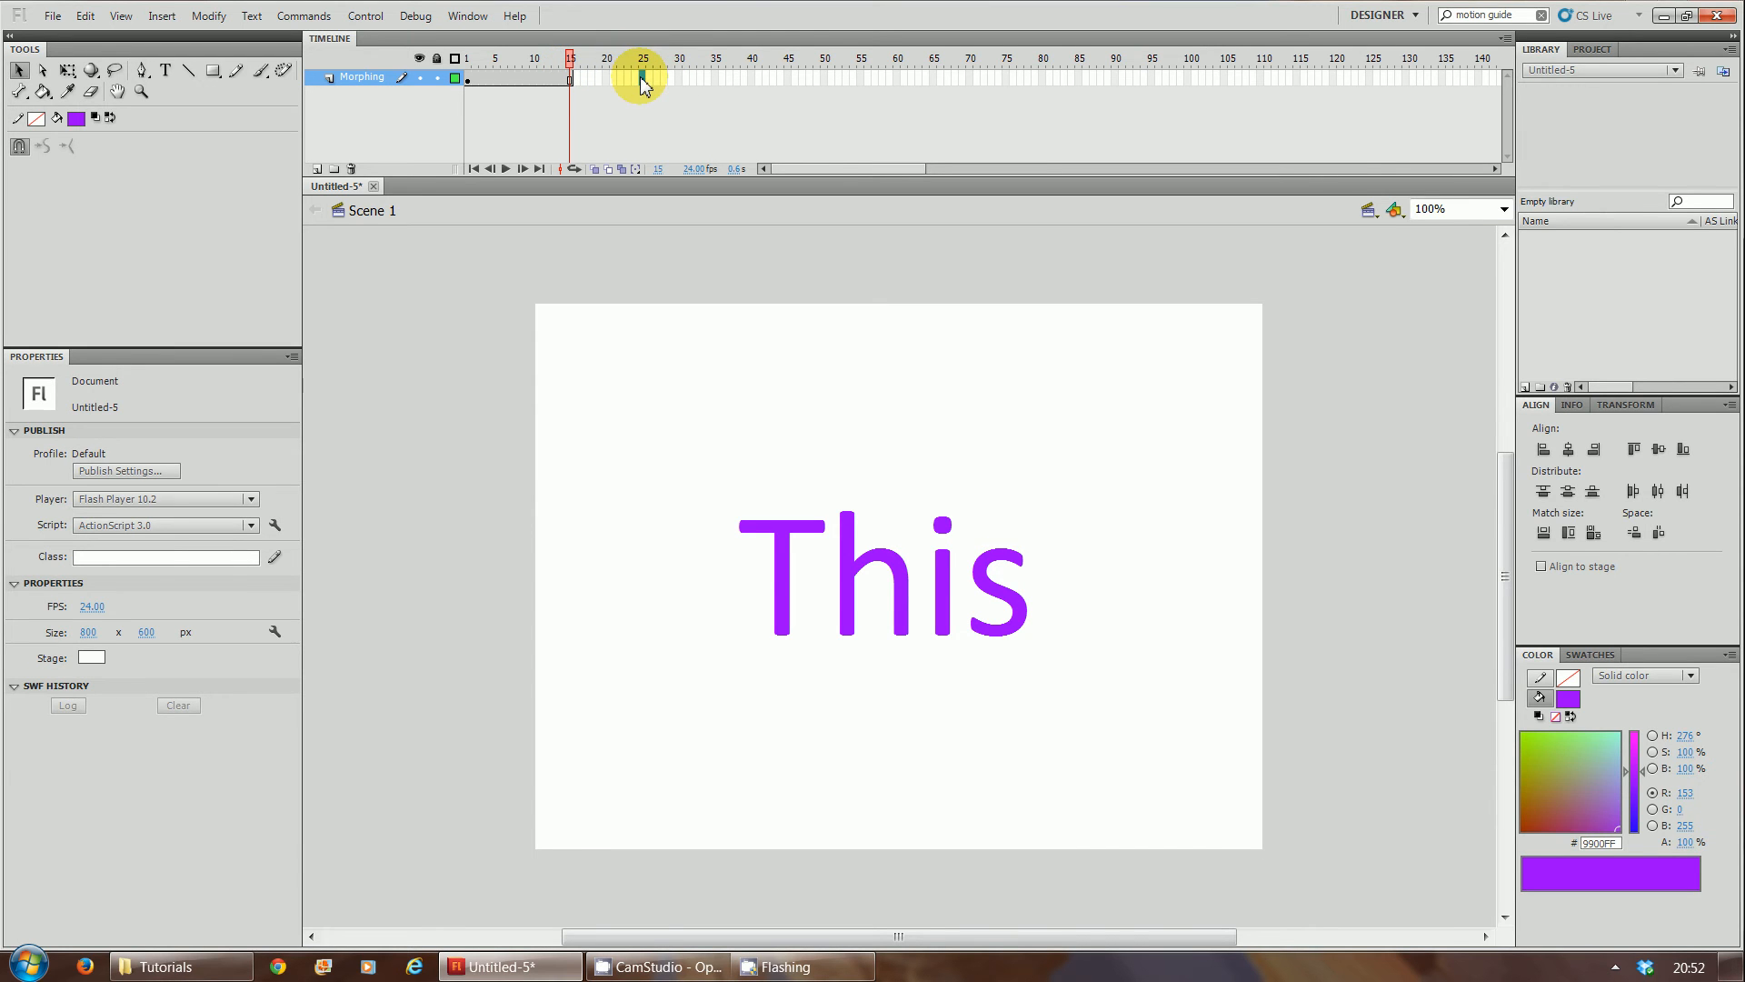
pyautogui.click(642, 78)
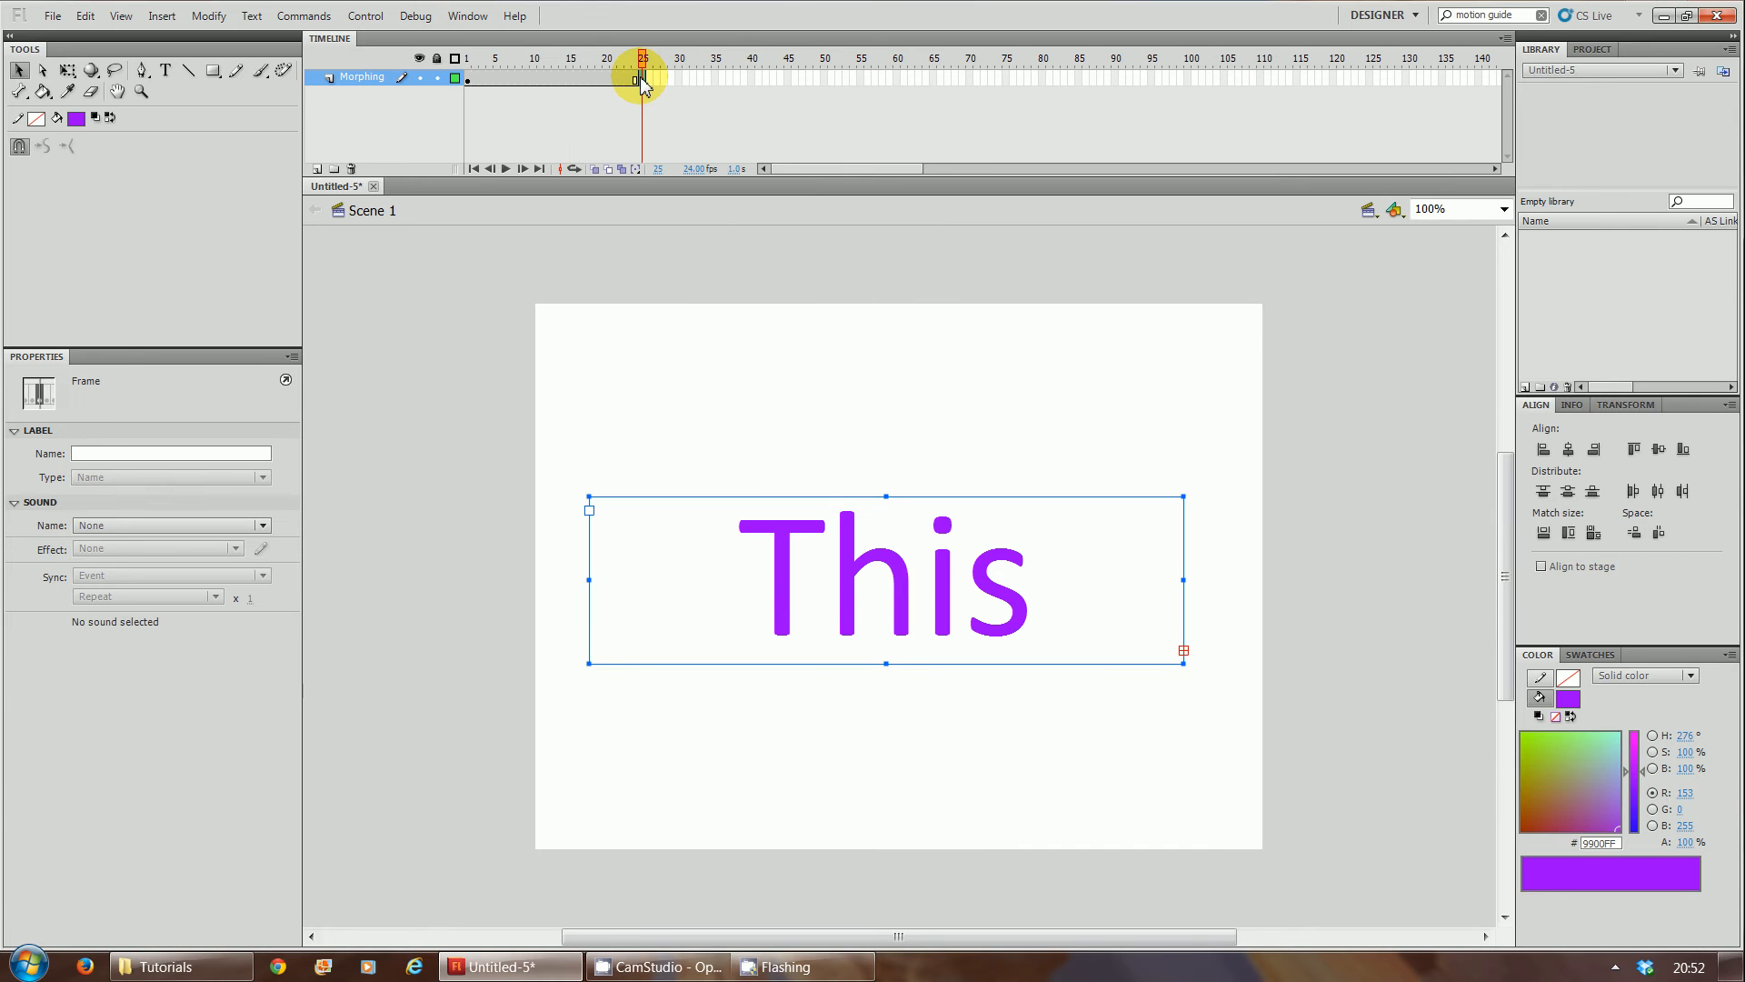
pyautogui.rightClick(640, 78)
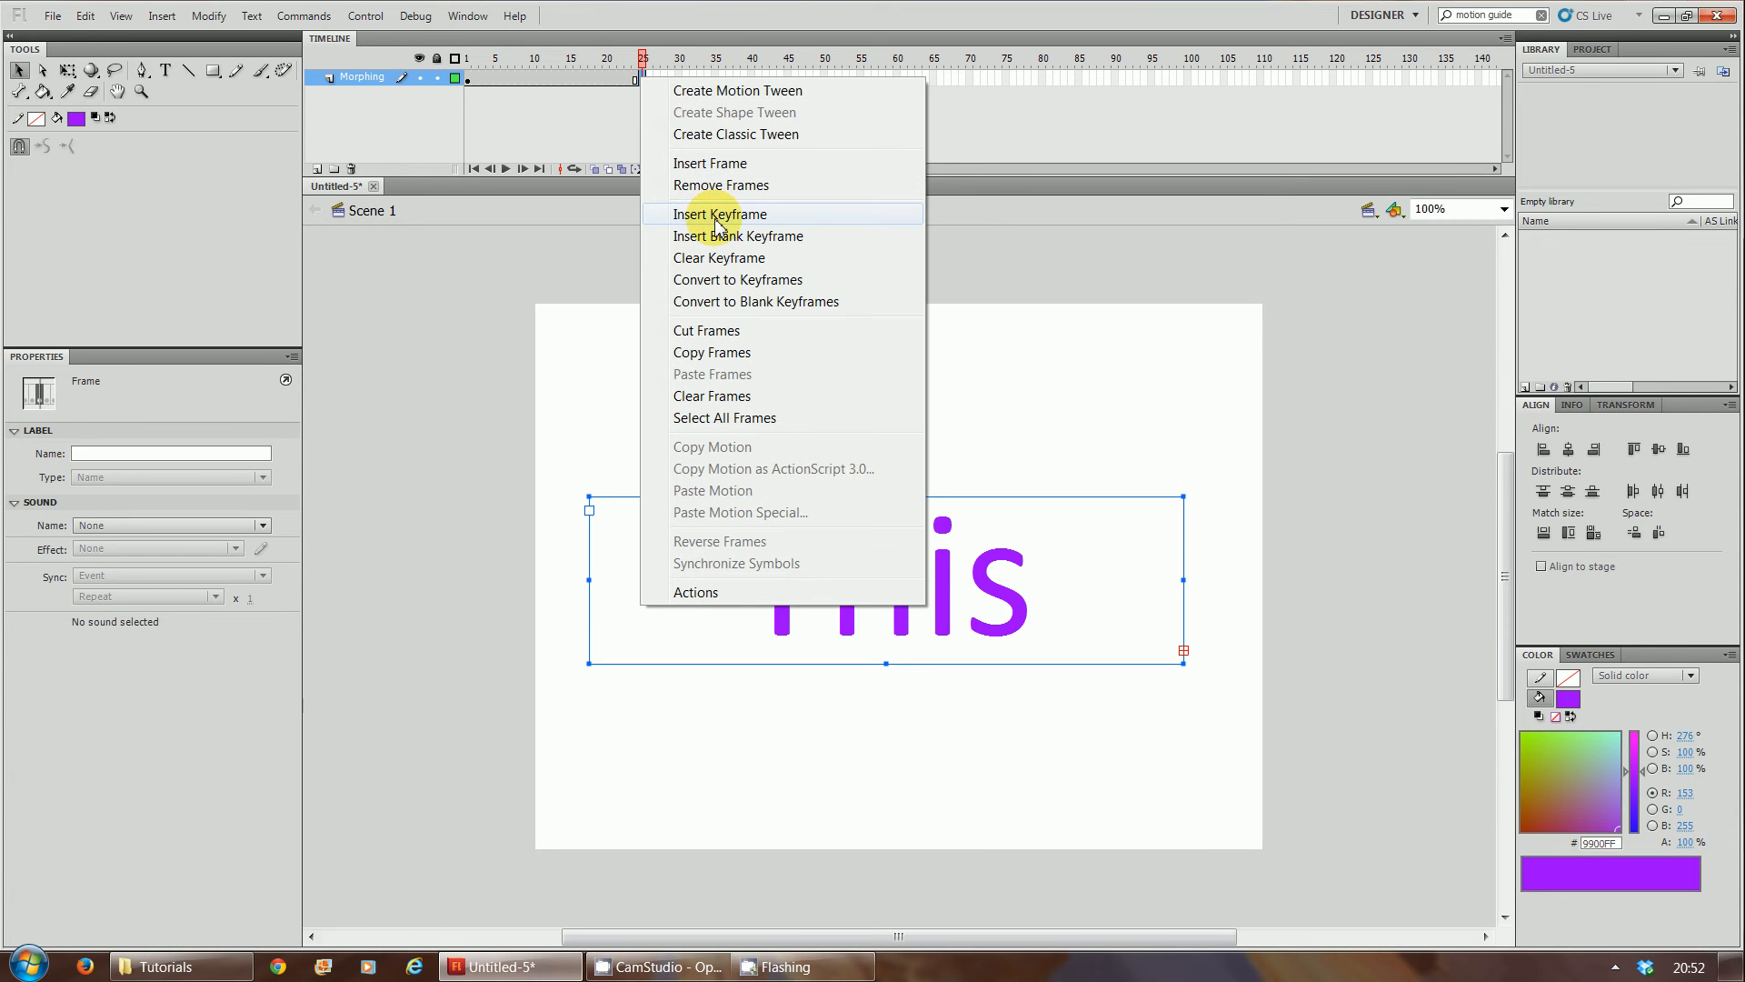
pyautogui.click(720, 215)
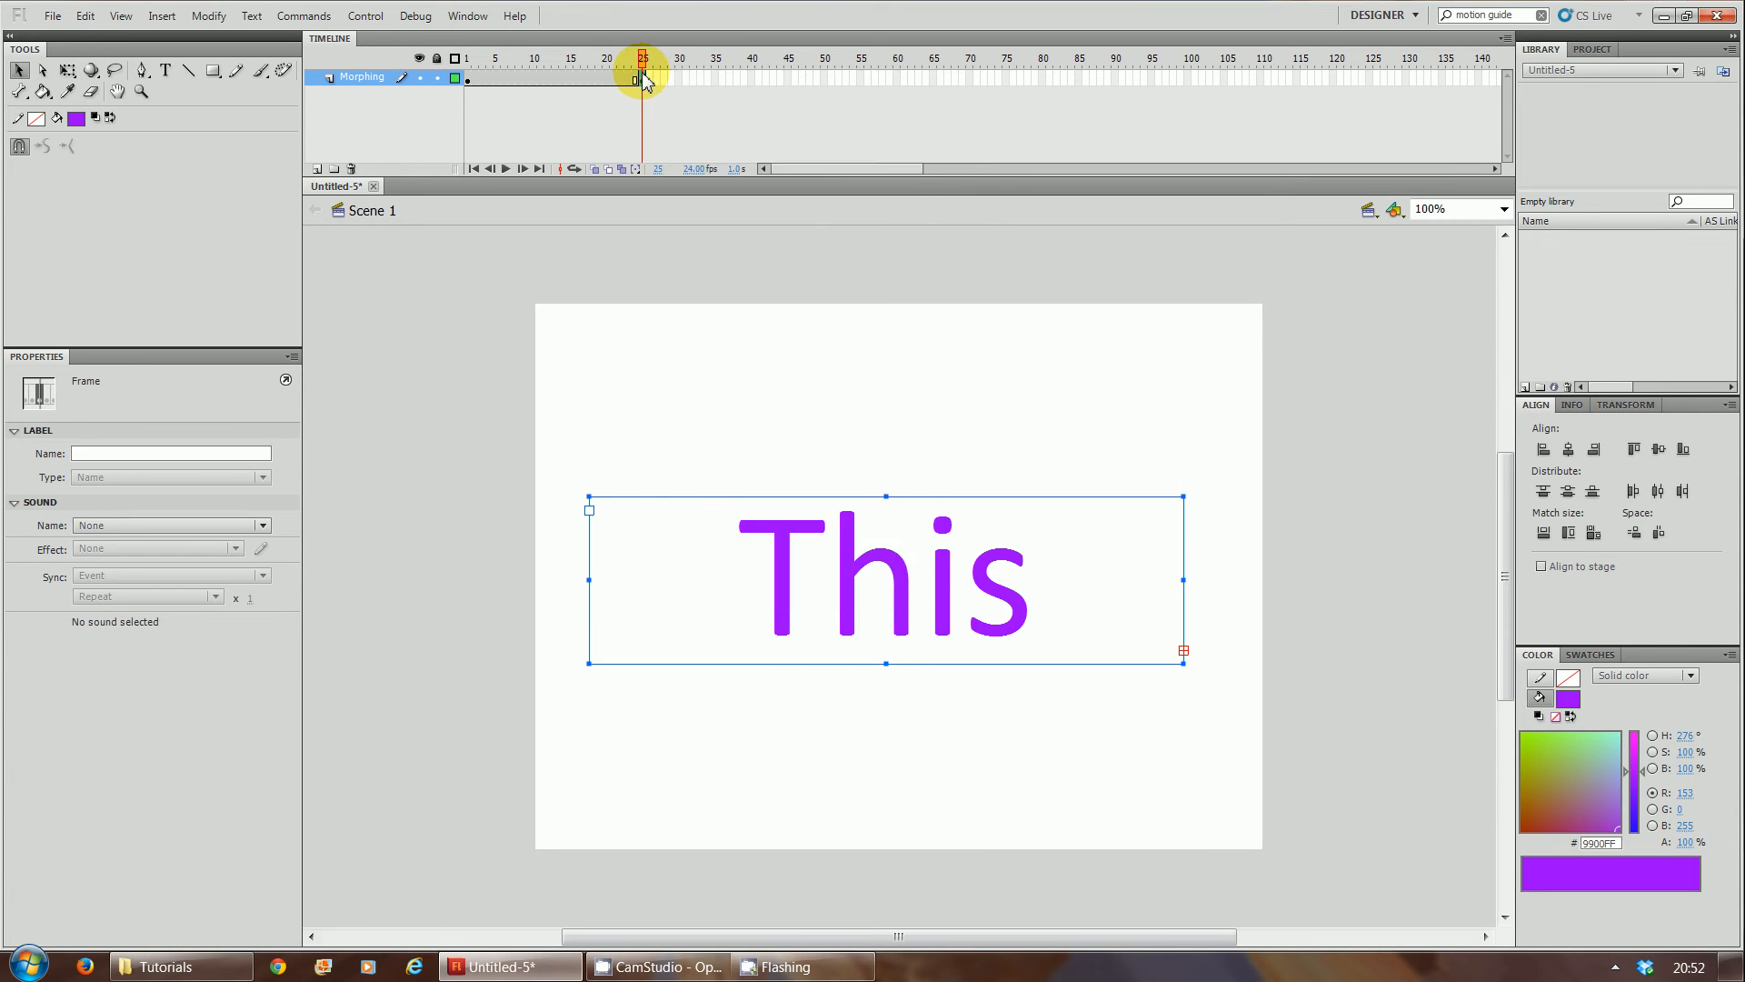
pyautogui.moveTo(813, 346)
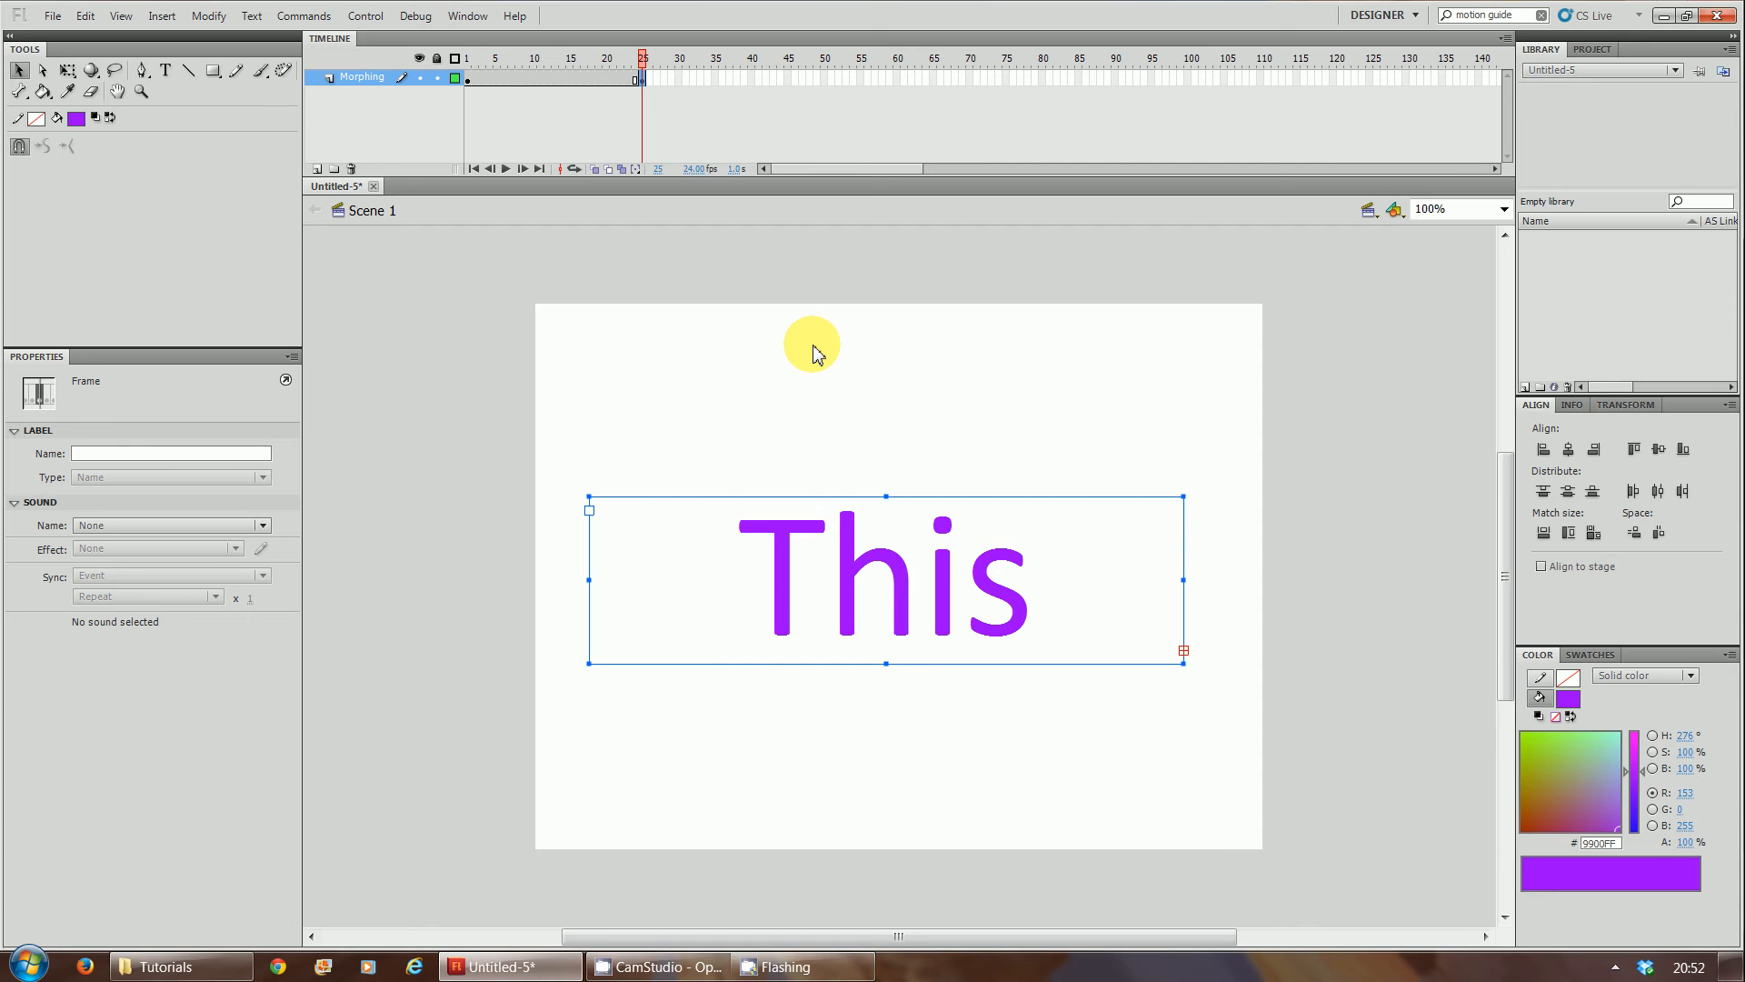
pyautogui.moveTo(574, 80)
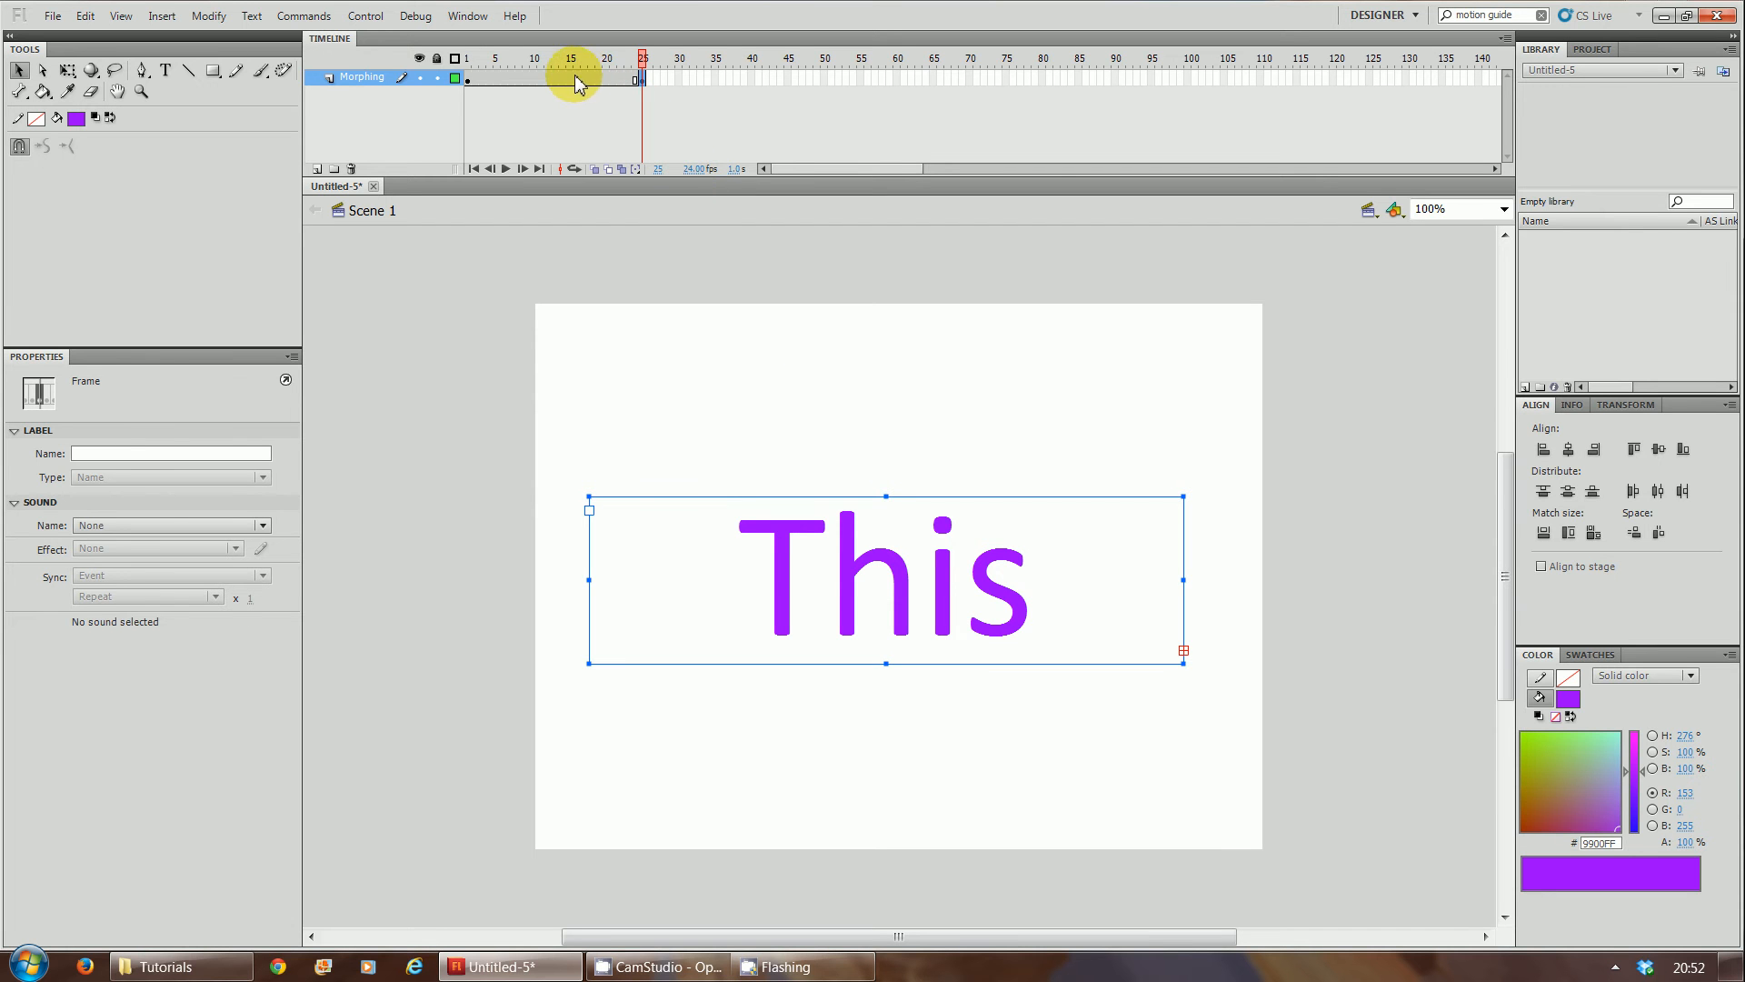
# Step: Review the frame span between keyframes 15 and 25 on the Morphing layer
pyautogui.click(569, 58)
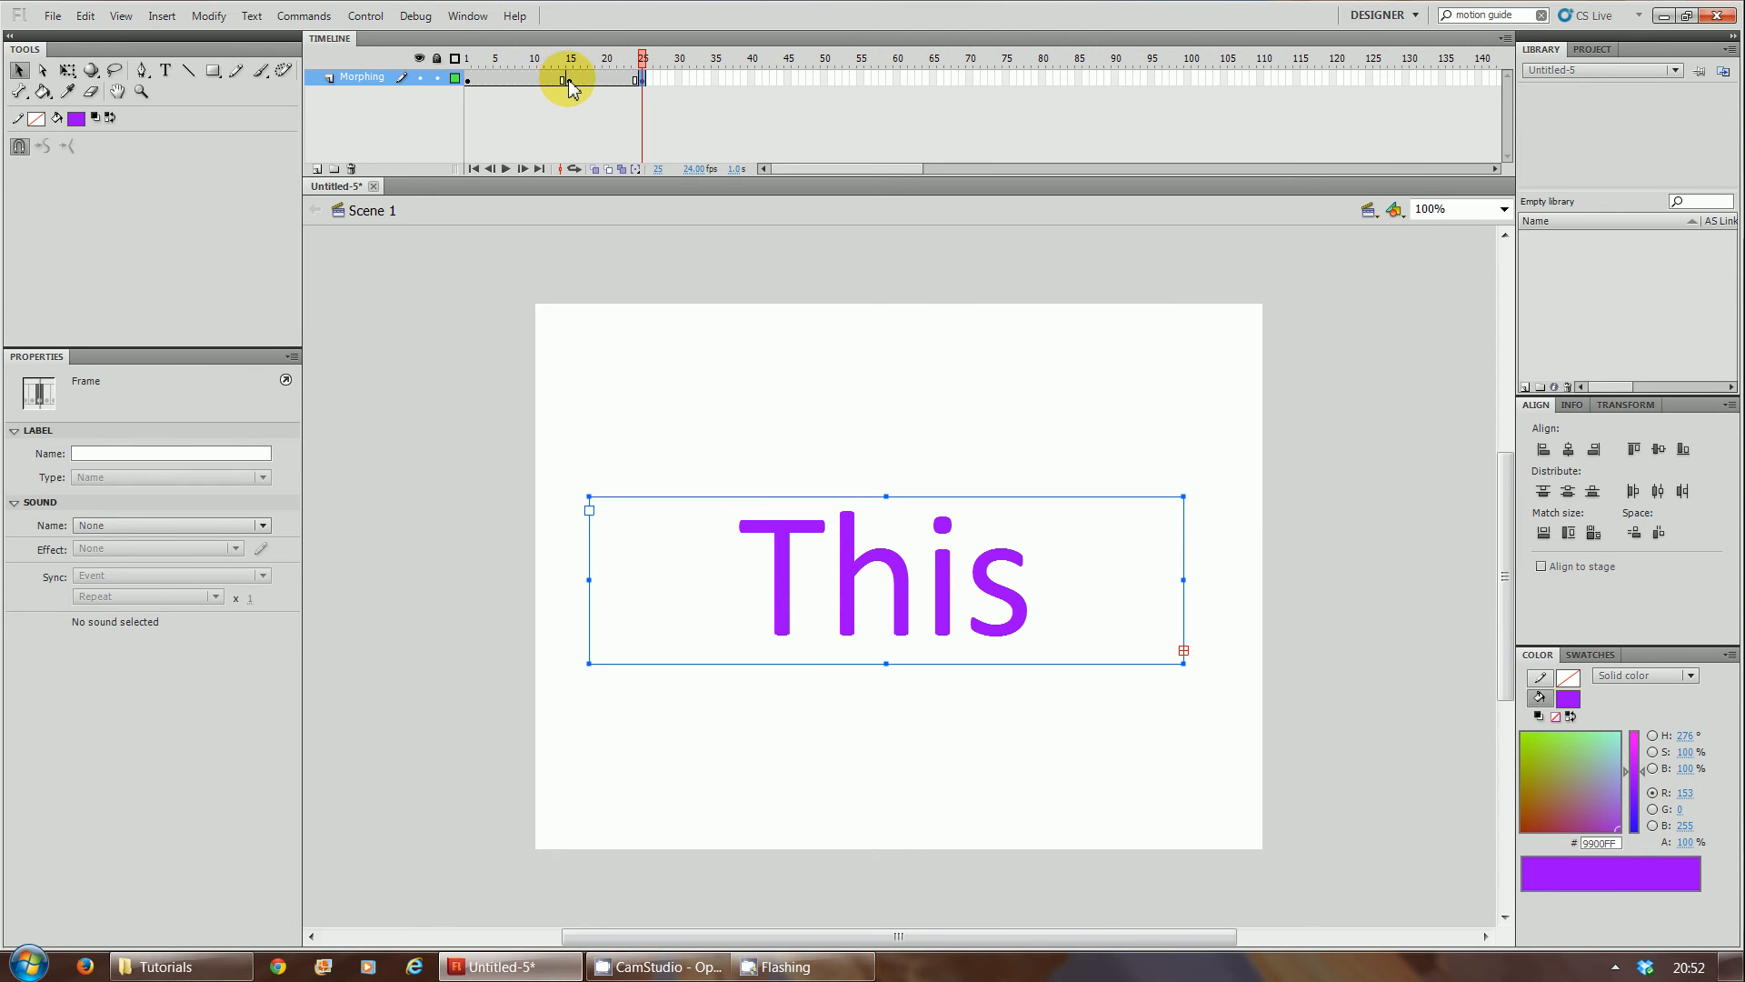
pyautogui.moveTo(567, 78); pyautogui.dragTo(643, 78)
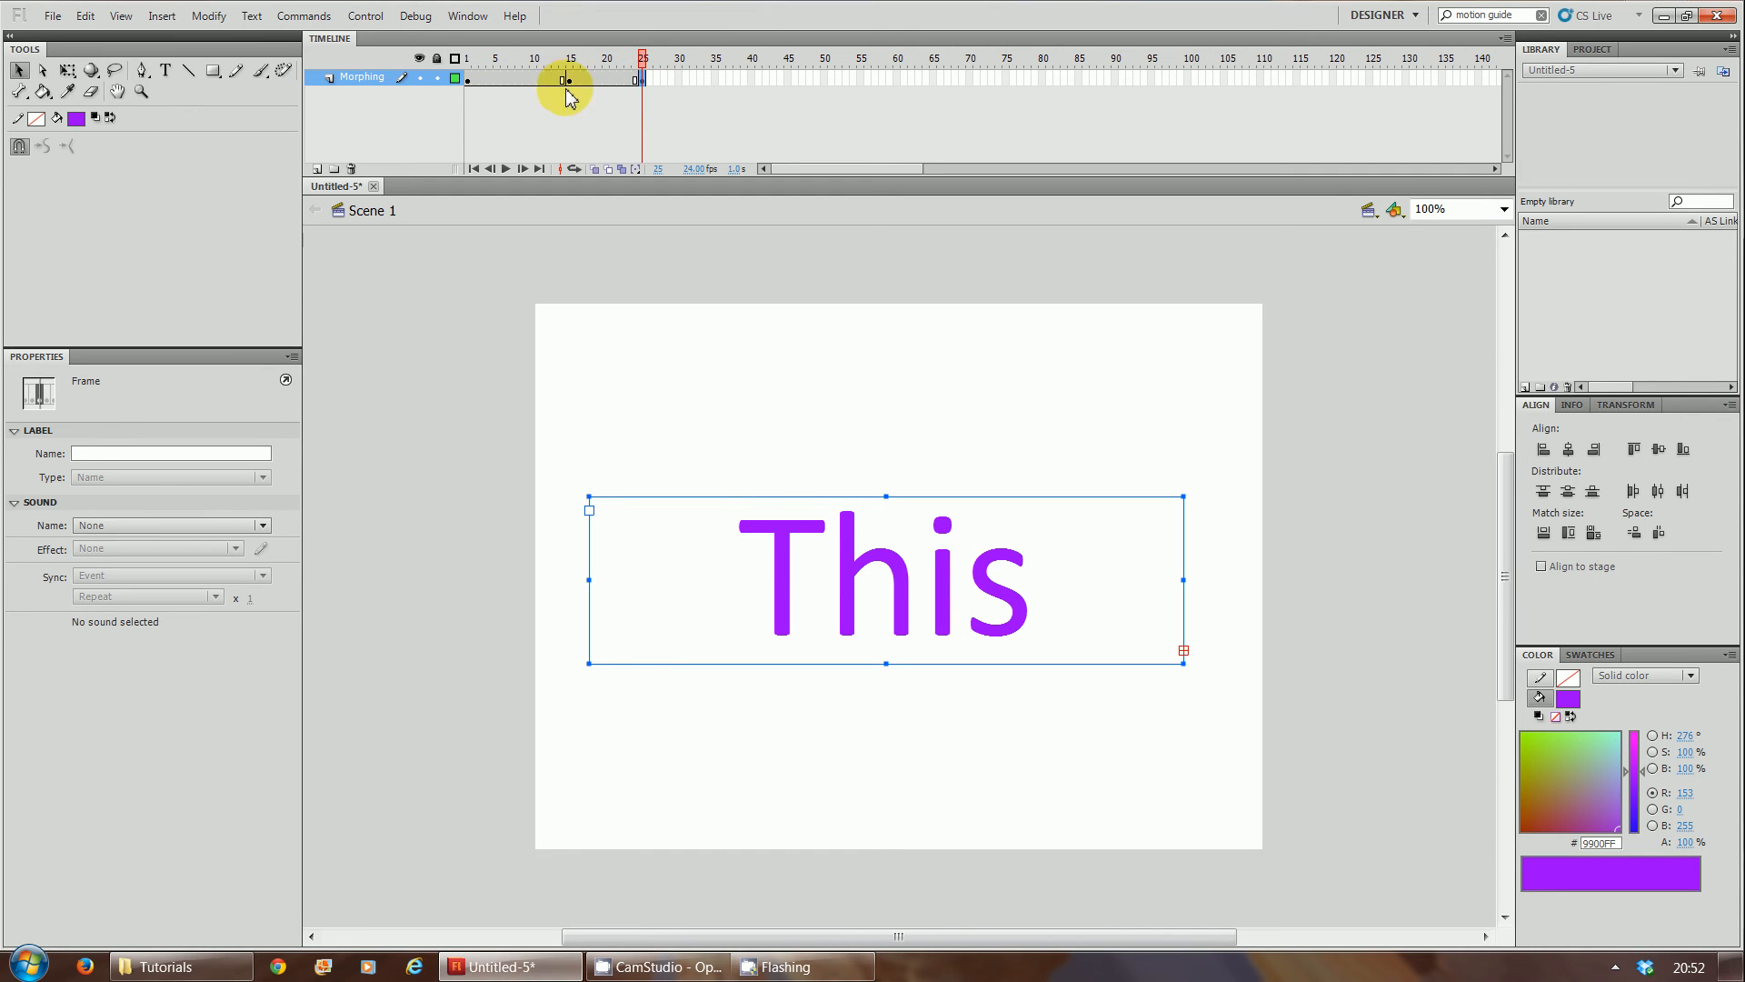
pyautogui.moveTo(540, 93)
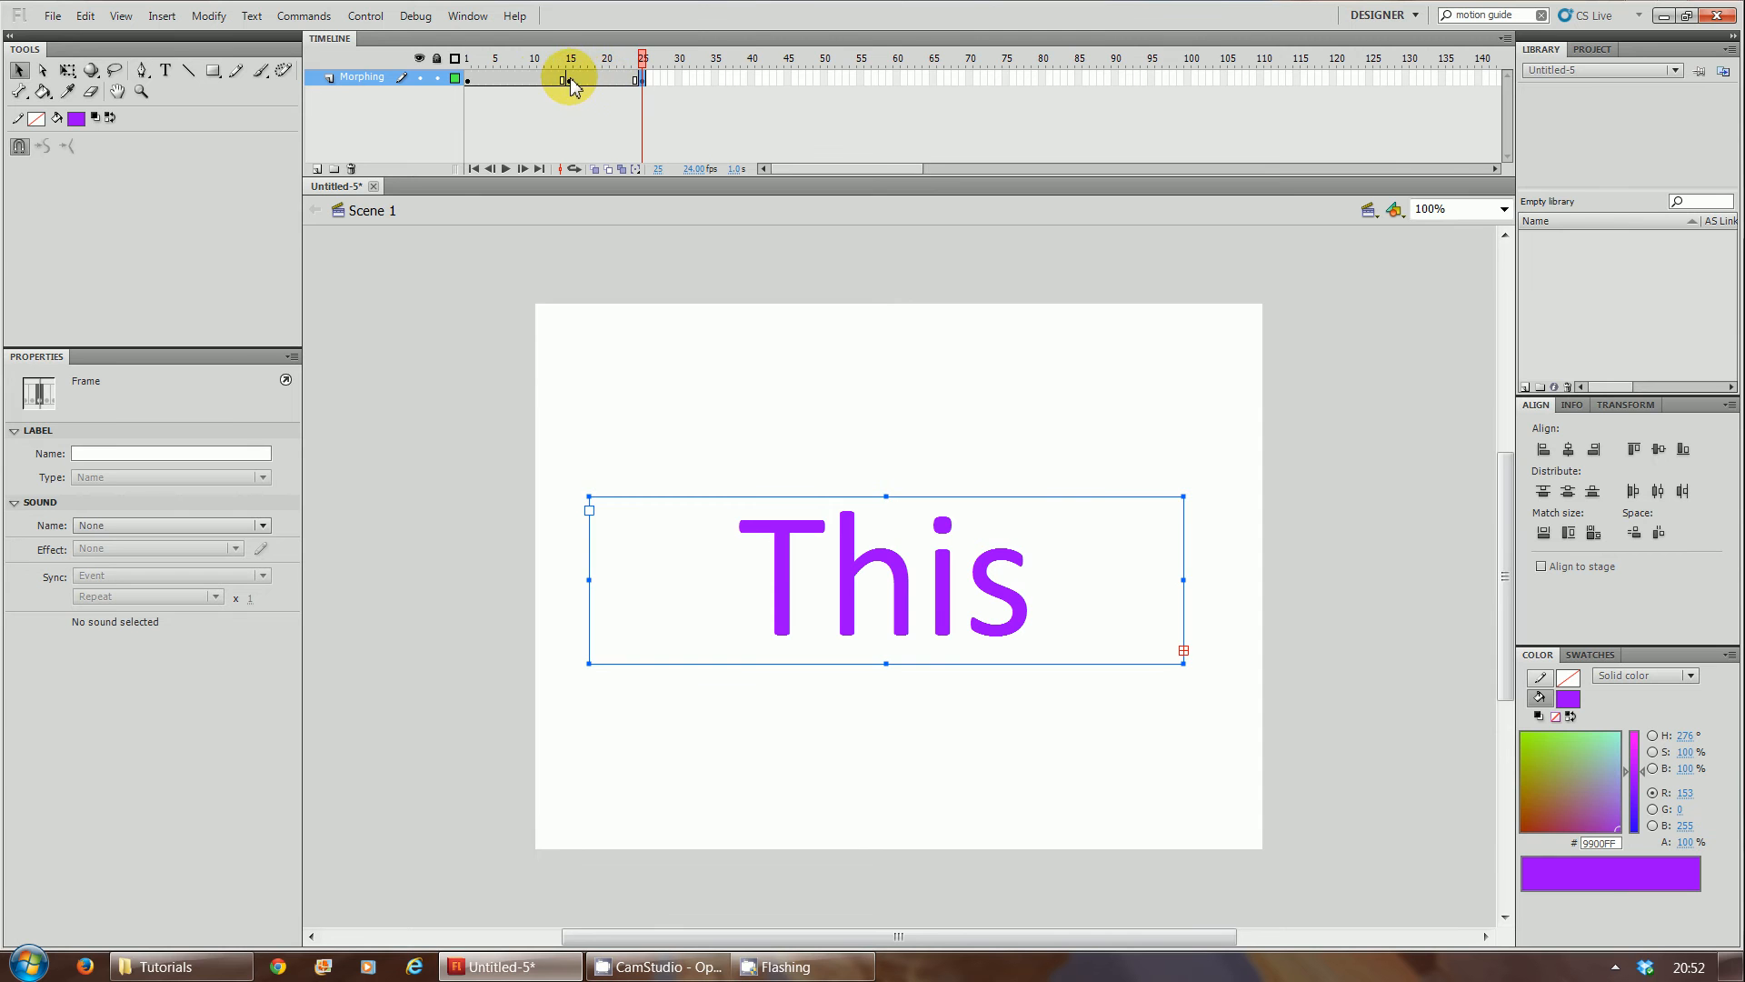
pyautogui.click(569, 58)
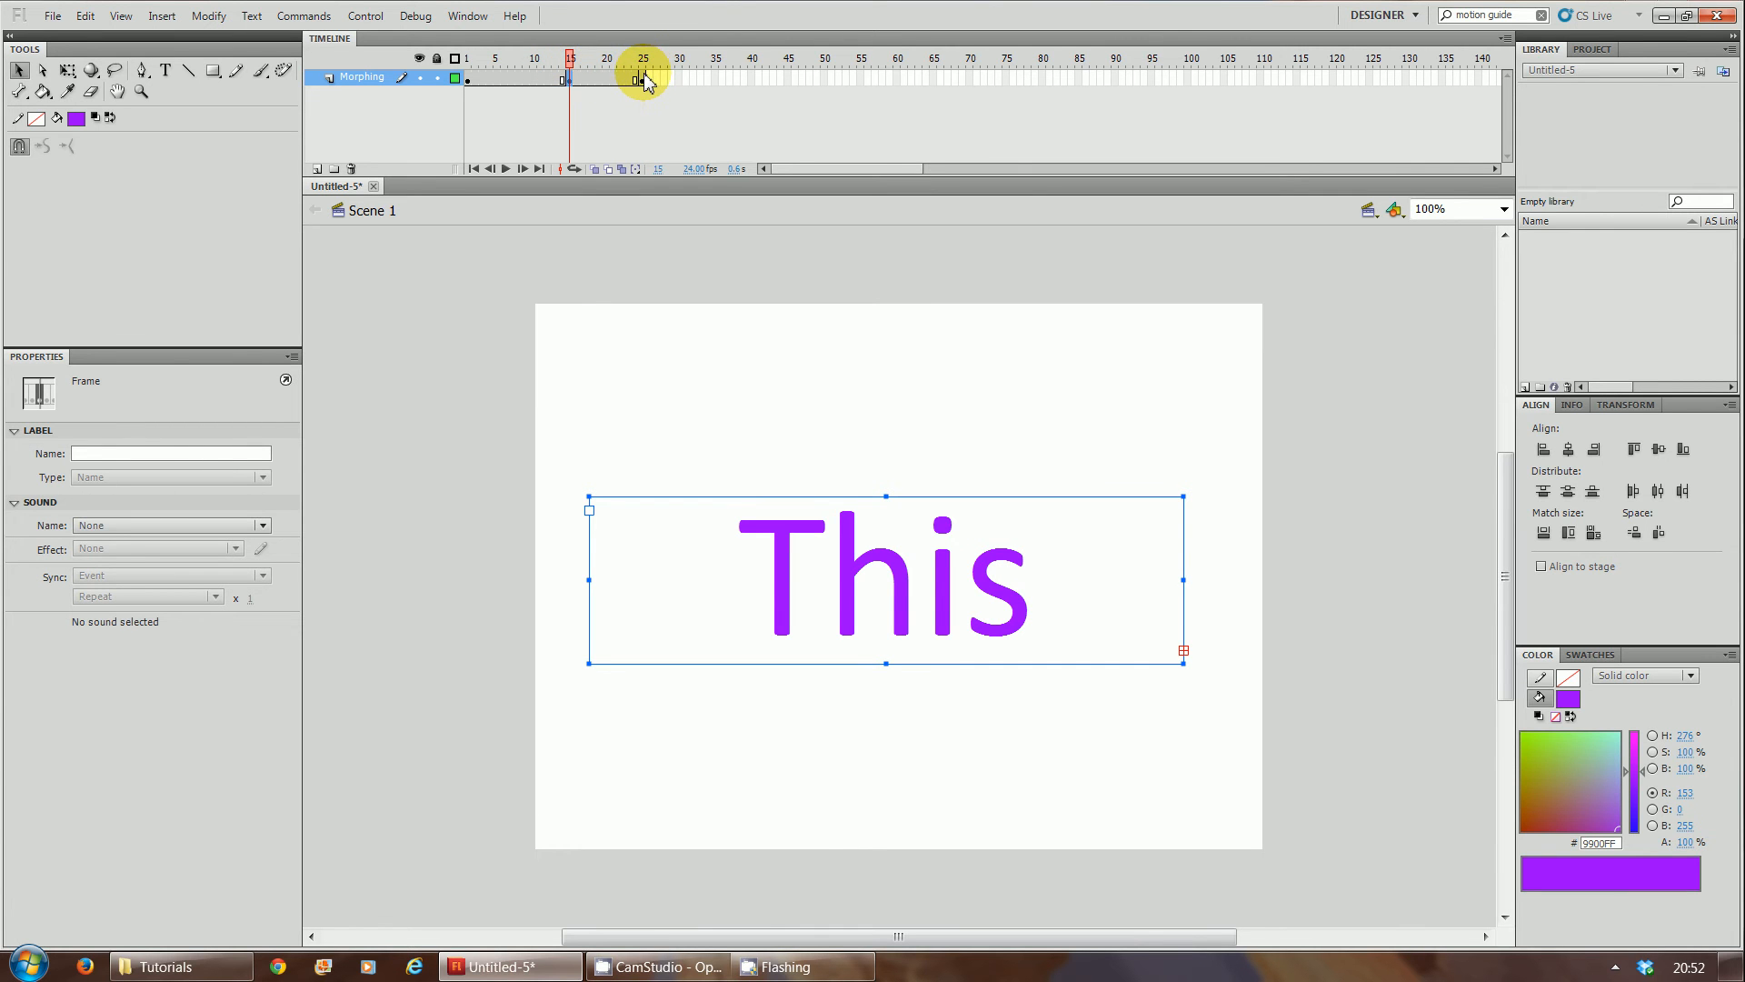
# Step: Change the text at the frame 25 keyframe from 'This' to 'IS'
pyautogui.click(642, 58)
pyautogui.write('I')
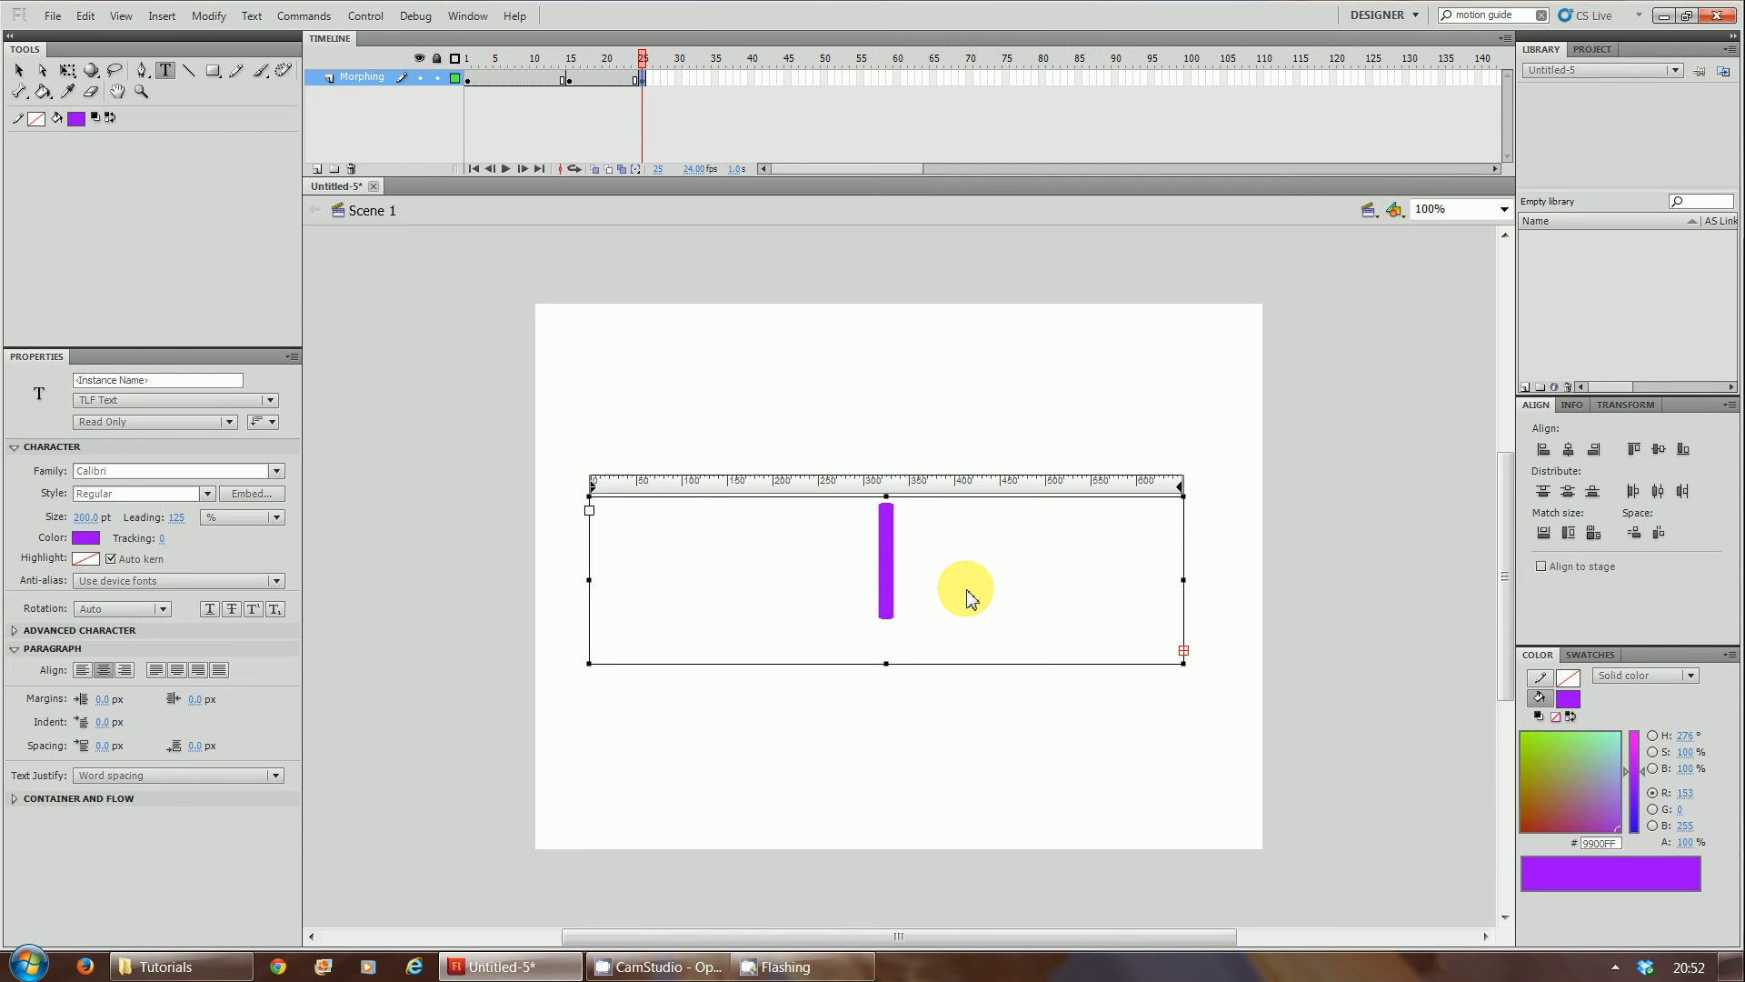
pyautogui.write('S')
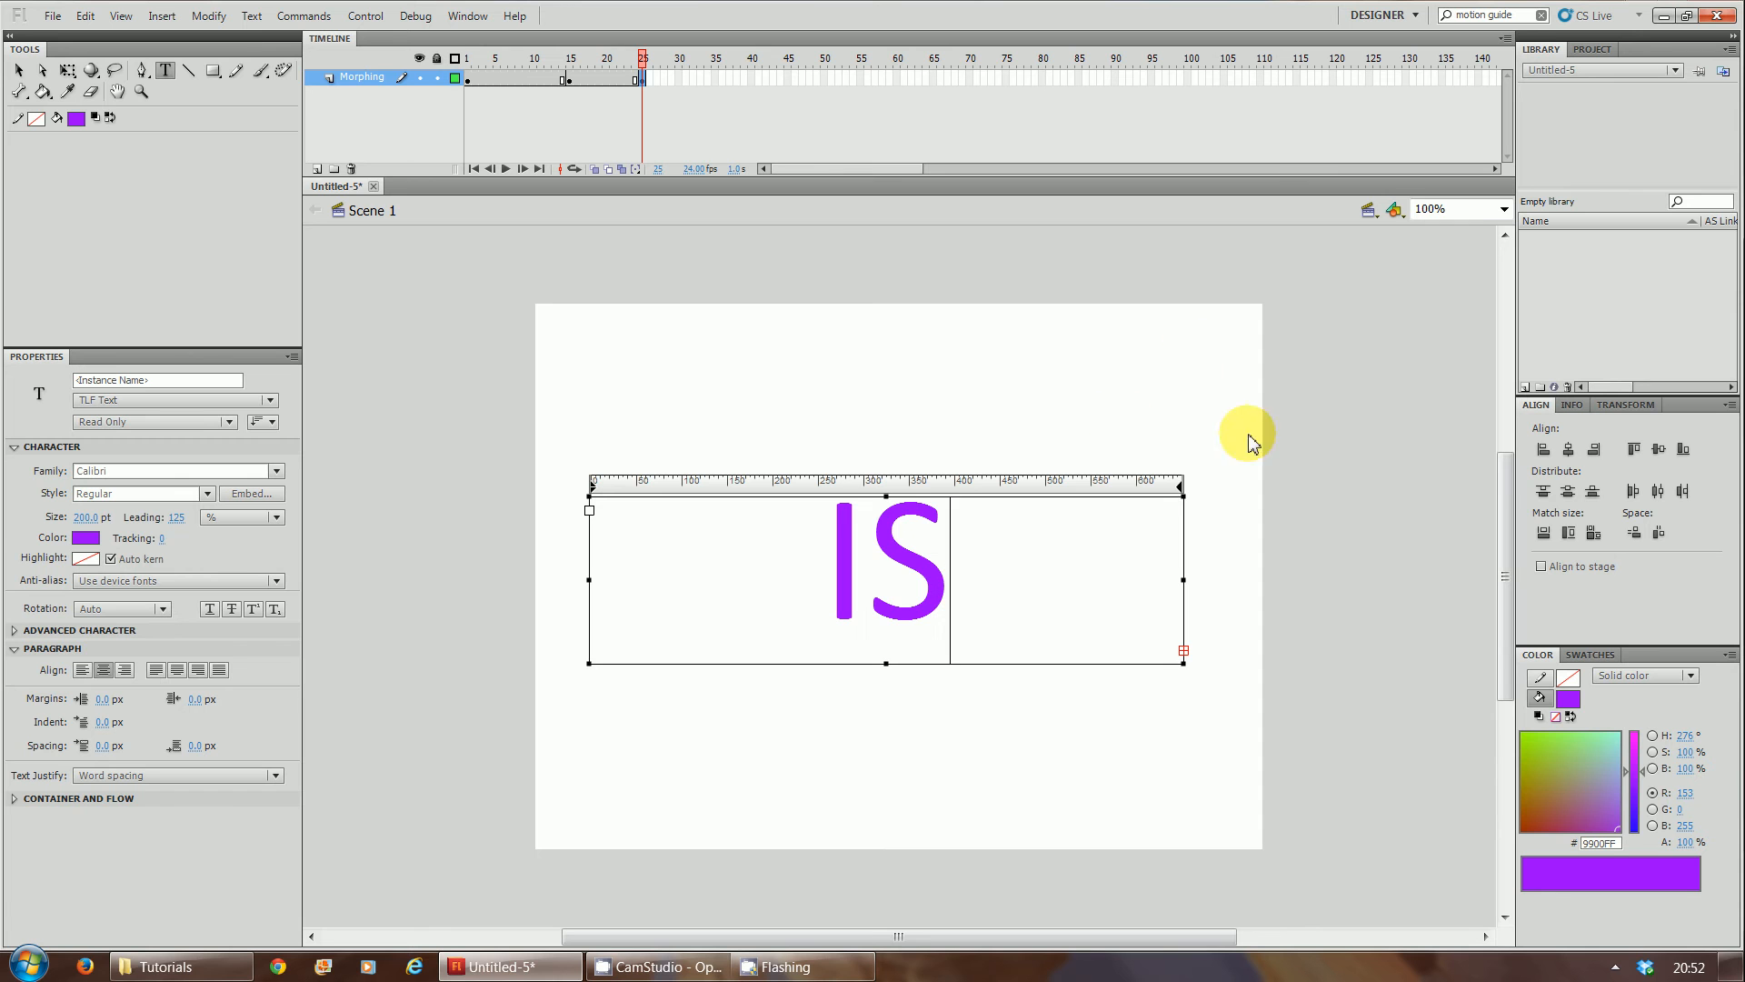
pyautogui.moveTo(593, 241)
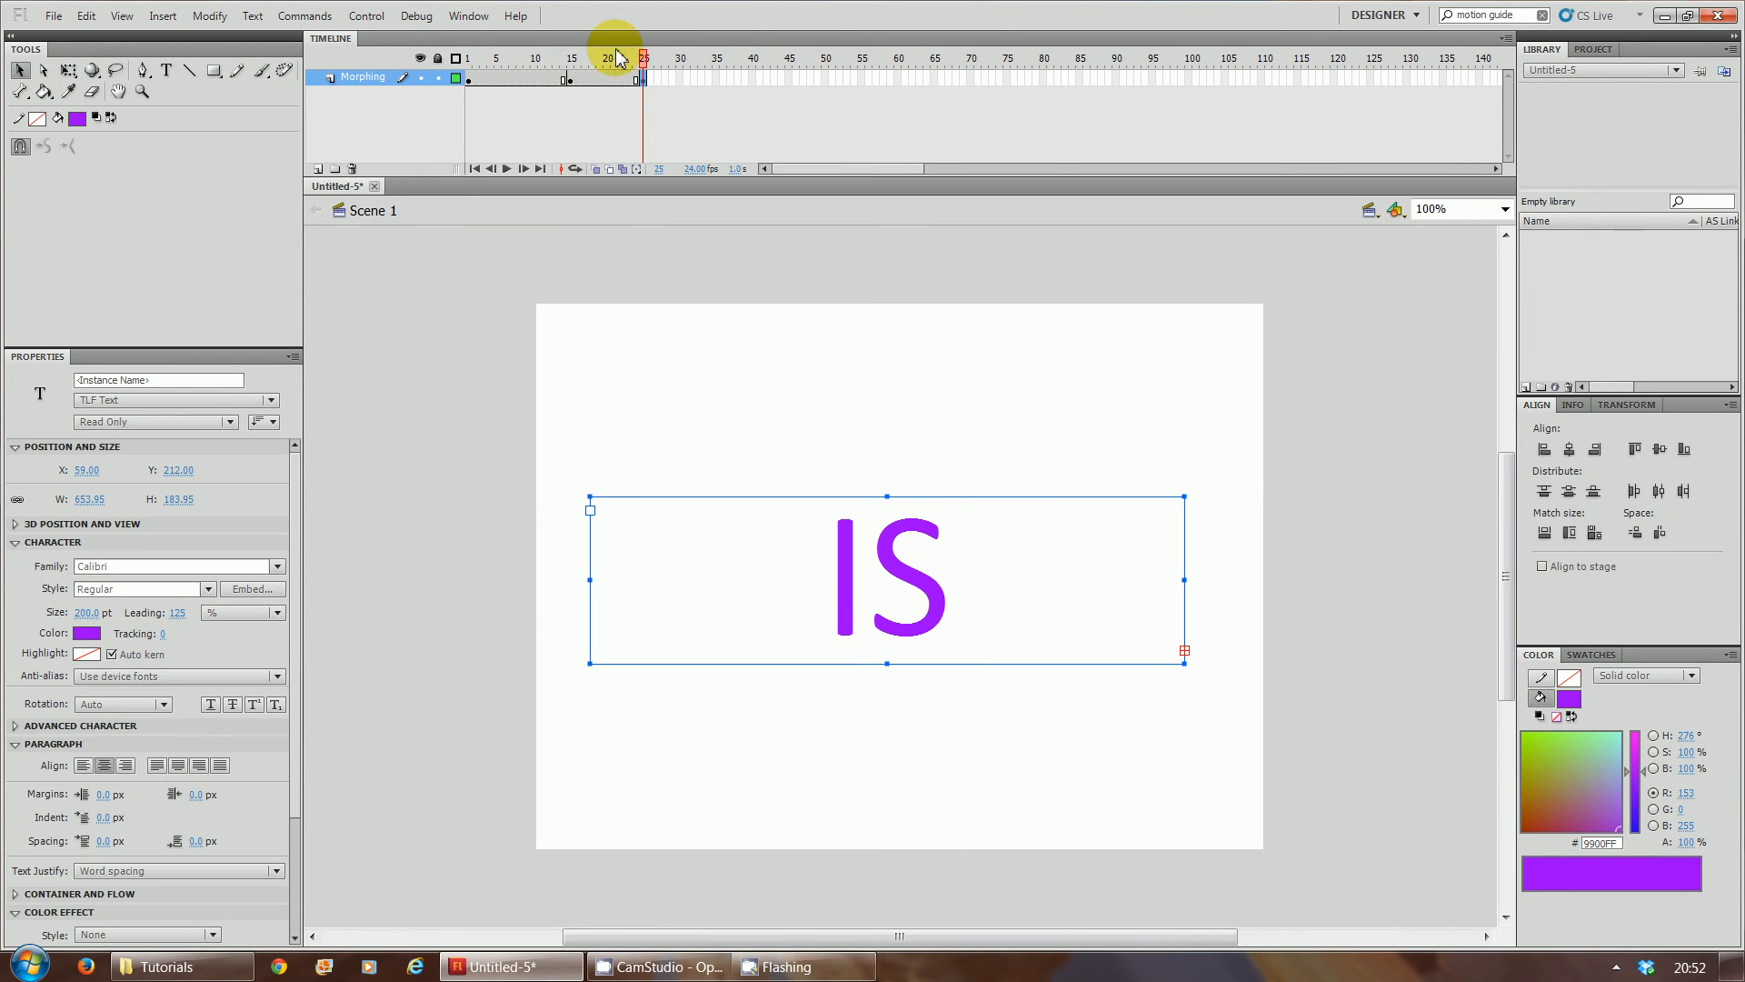
pyautogui.click(469, 58)
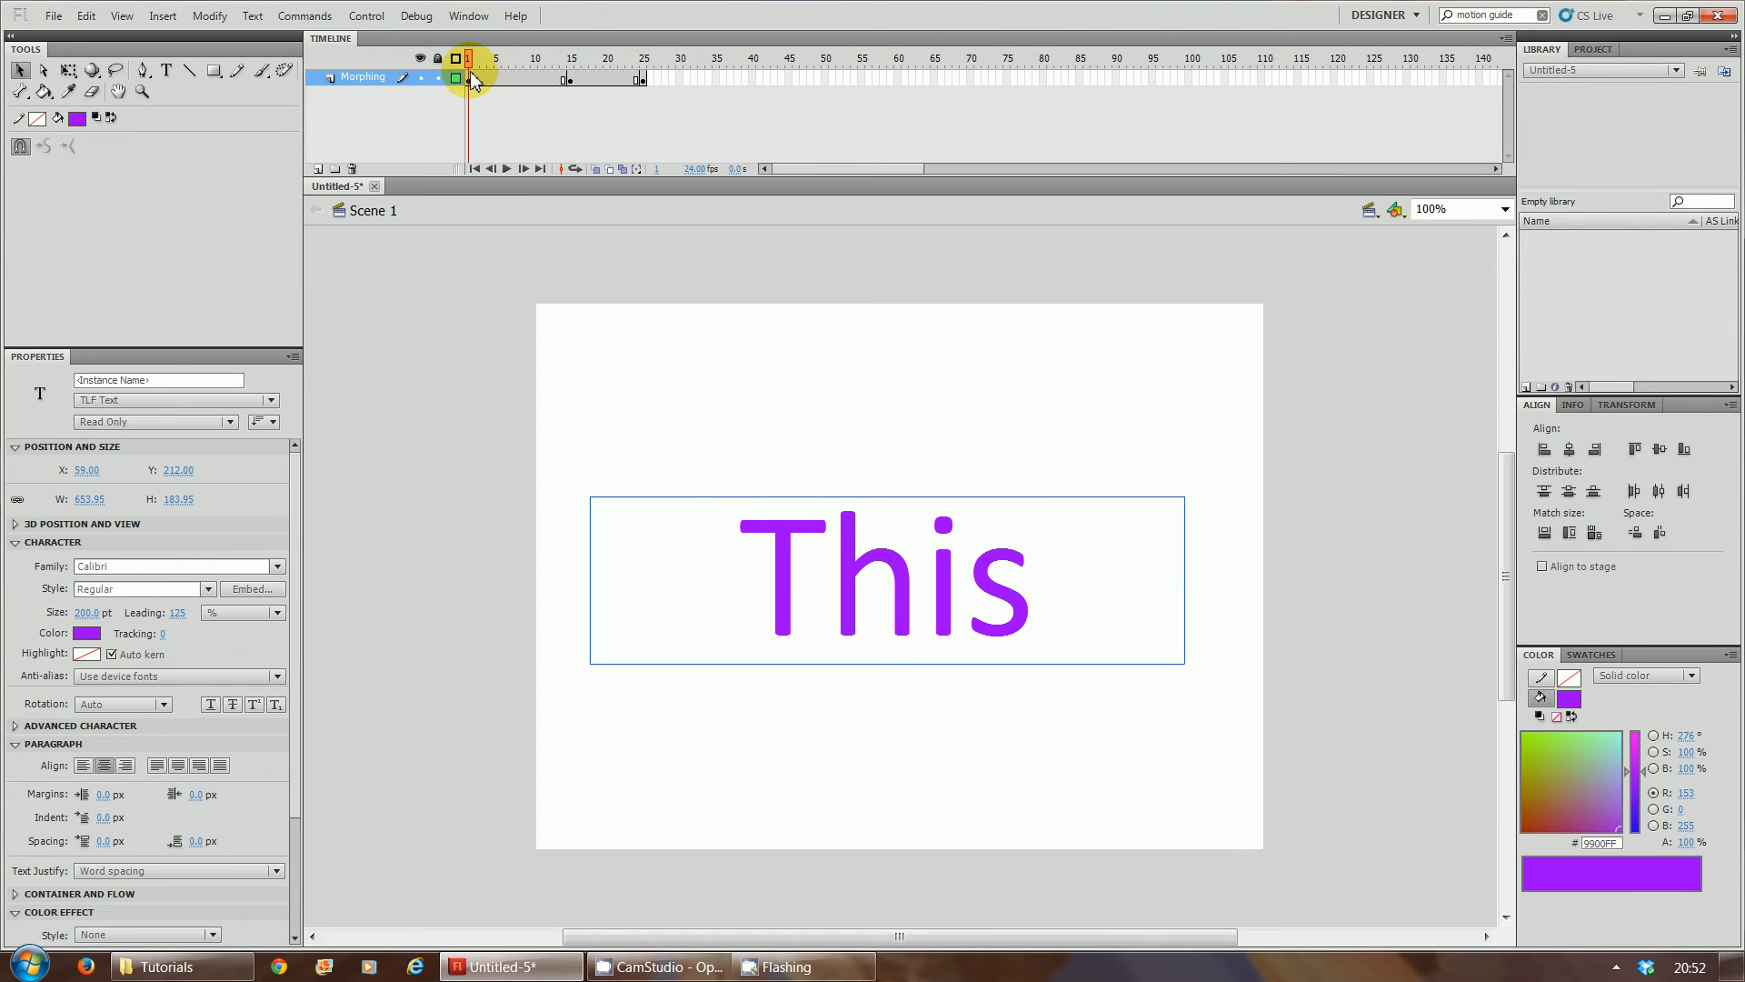
pyautogui.moveTo(469, 79); pyautogui.dragTo(573, 78)
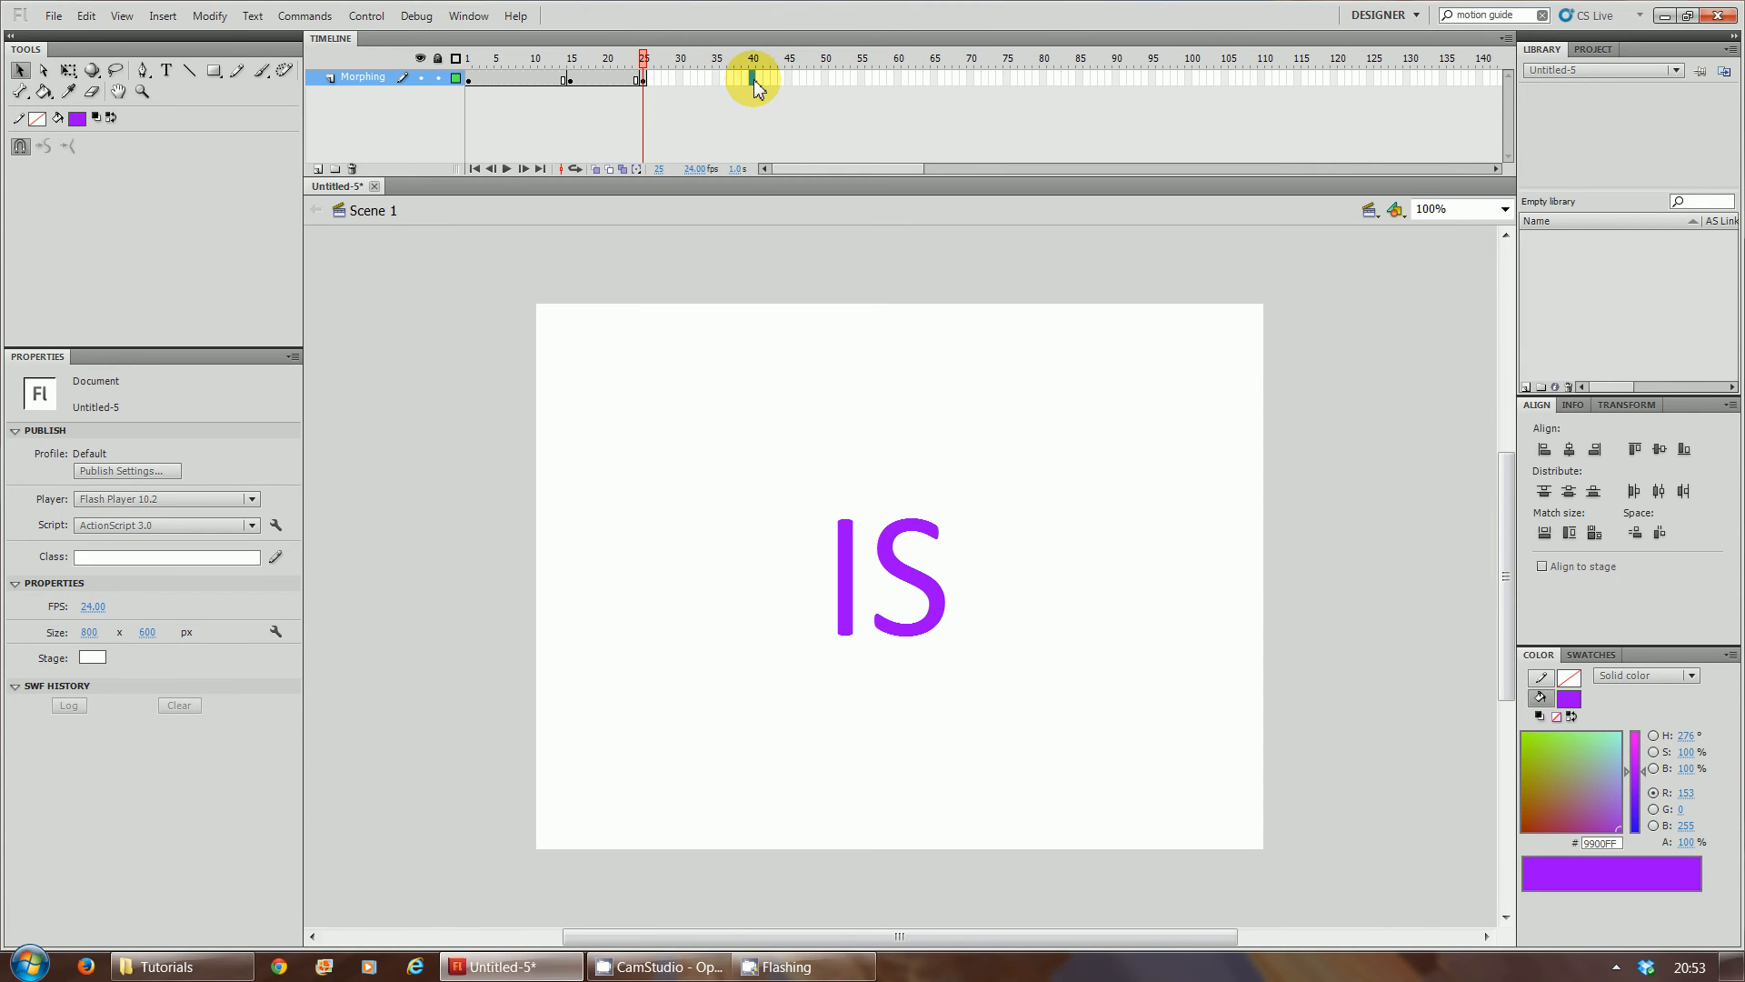
# Step: Add keyframes at frames 40 and 50, both still holding the word 'IS'
pyautogui.click(753, 57)
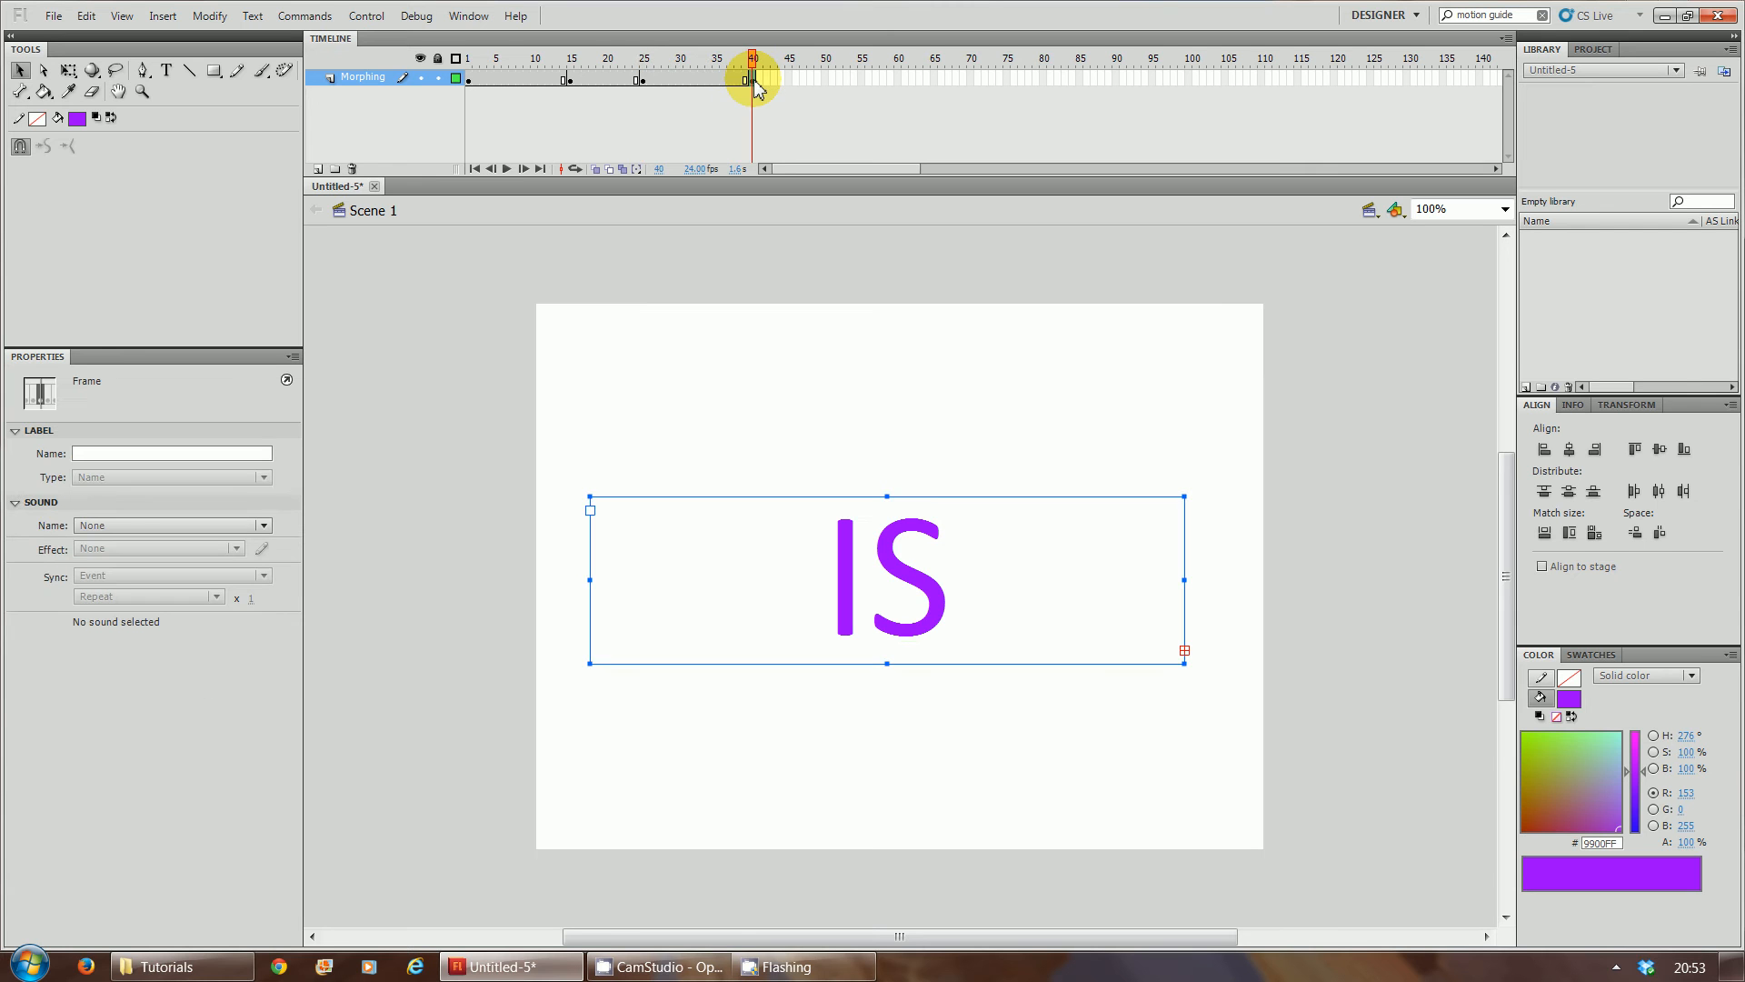
pyautogui.moveTo(829, 88)
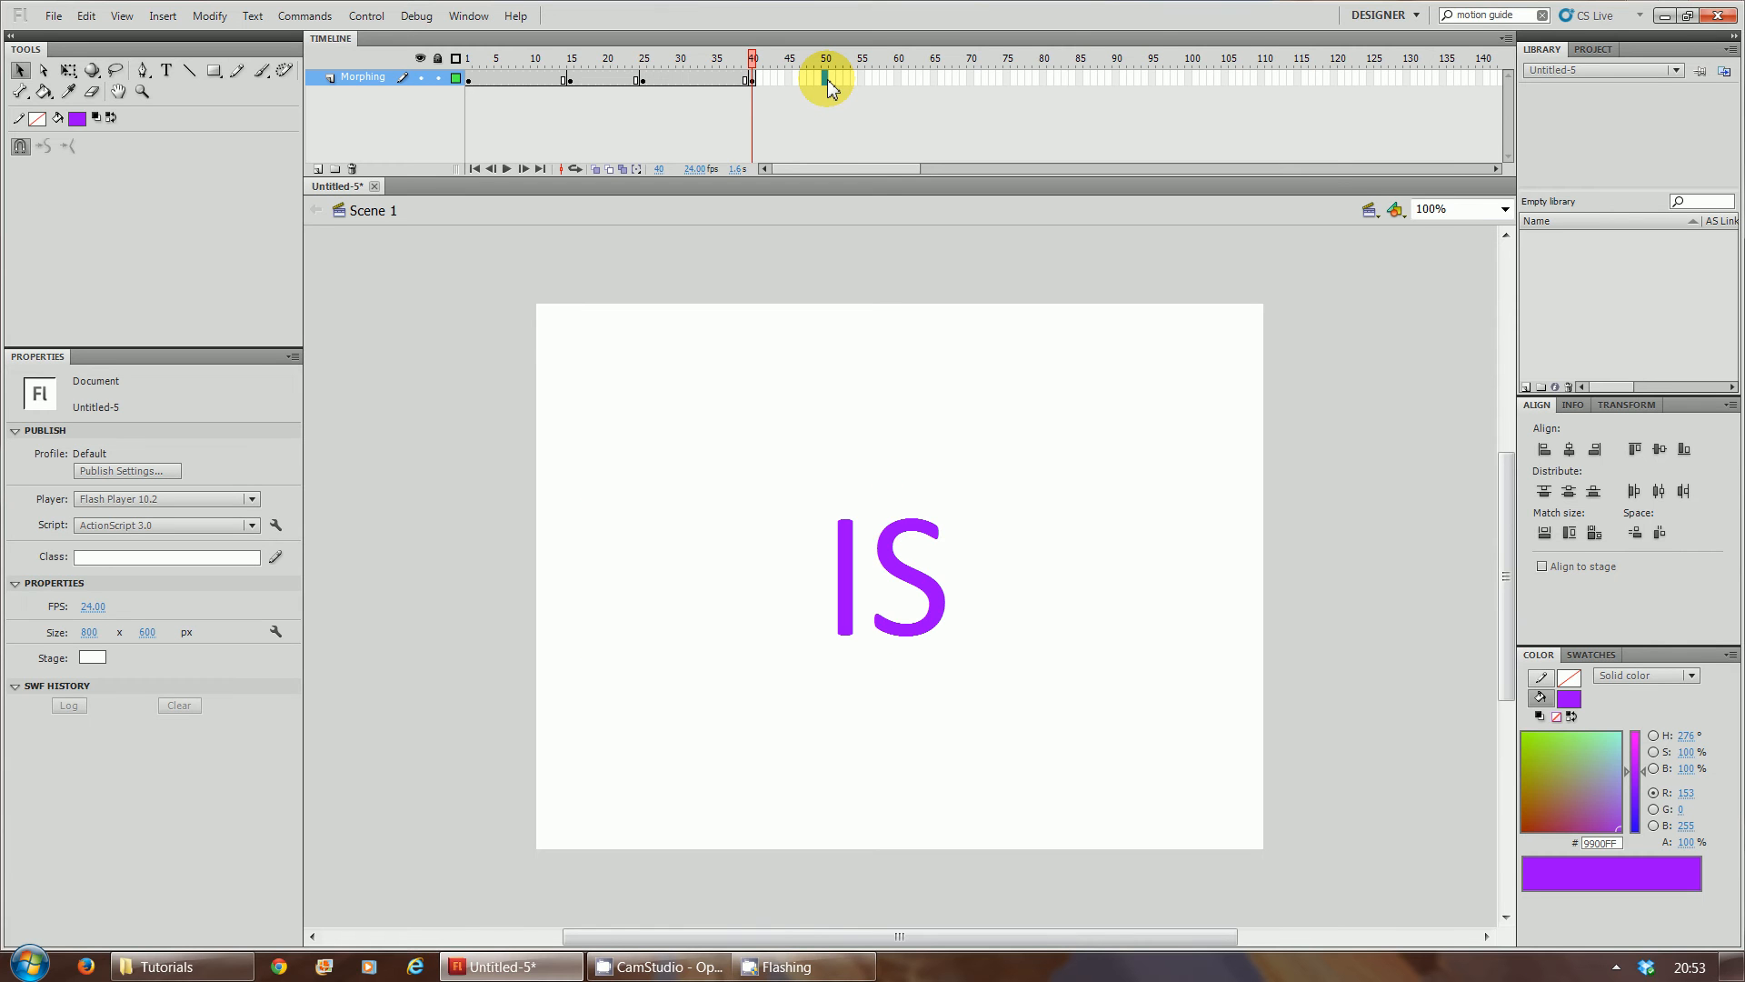
pyautogui.click(791, 76)
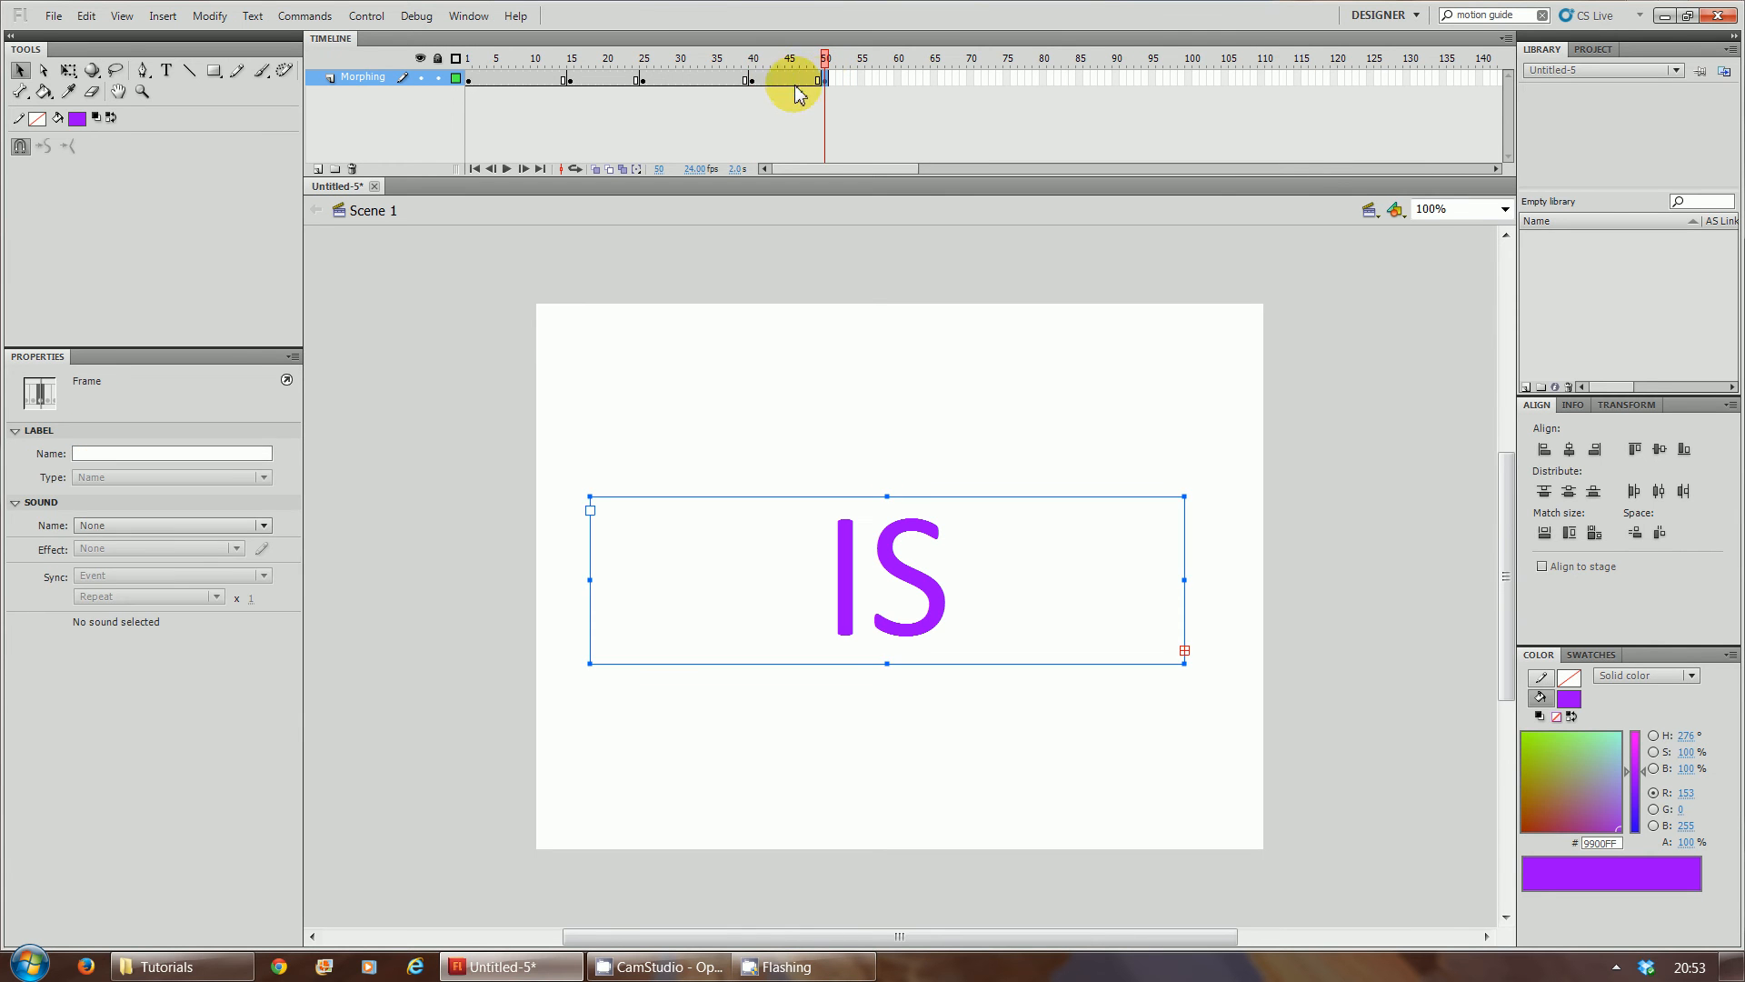
pyautogui.click(753, 58)
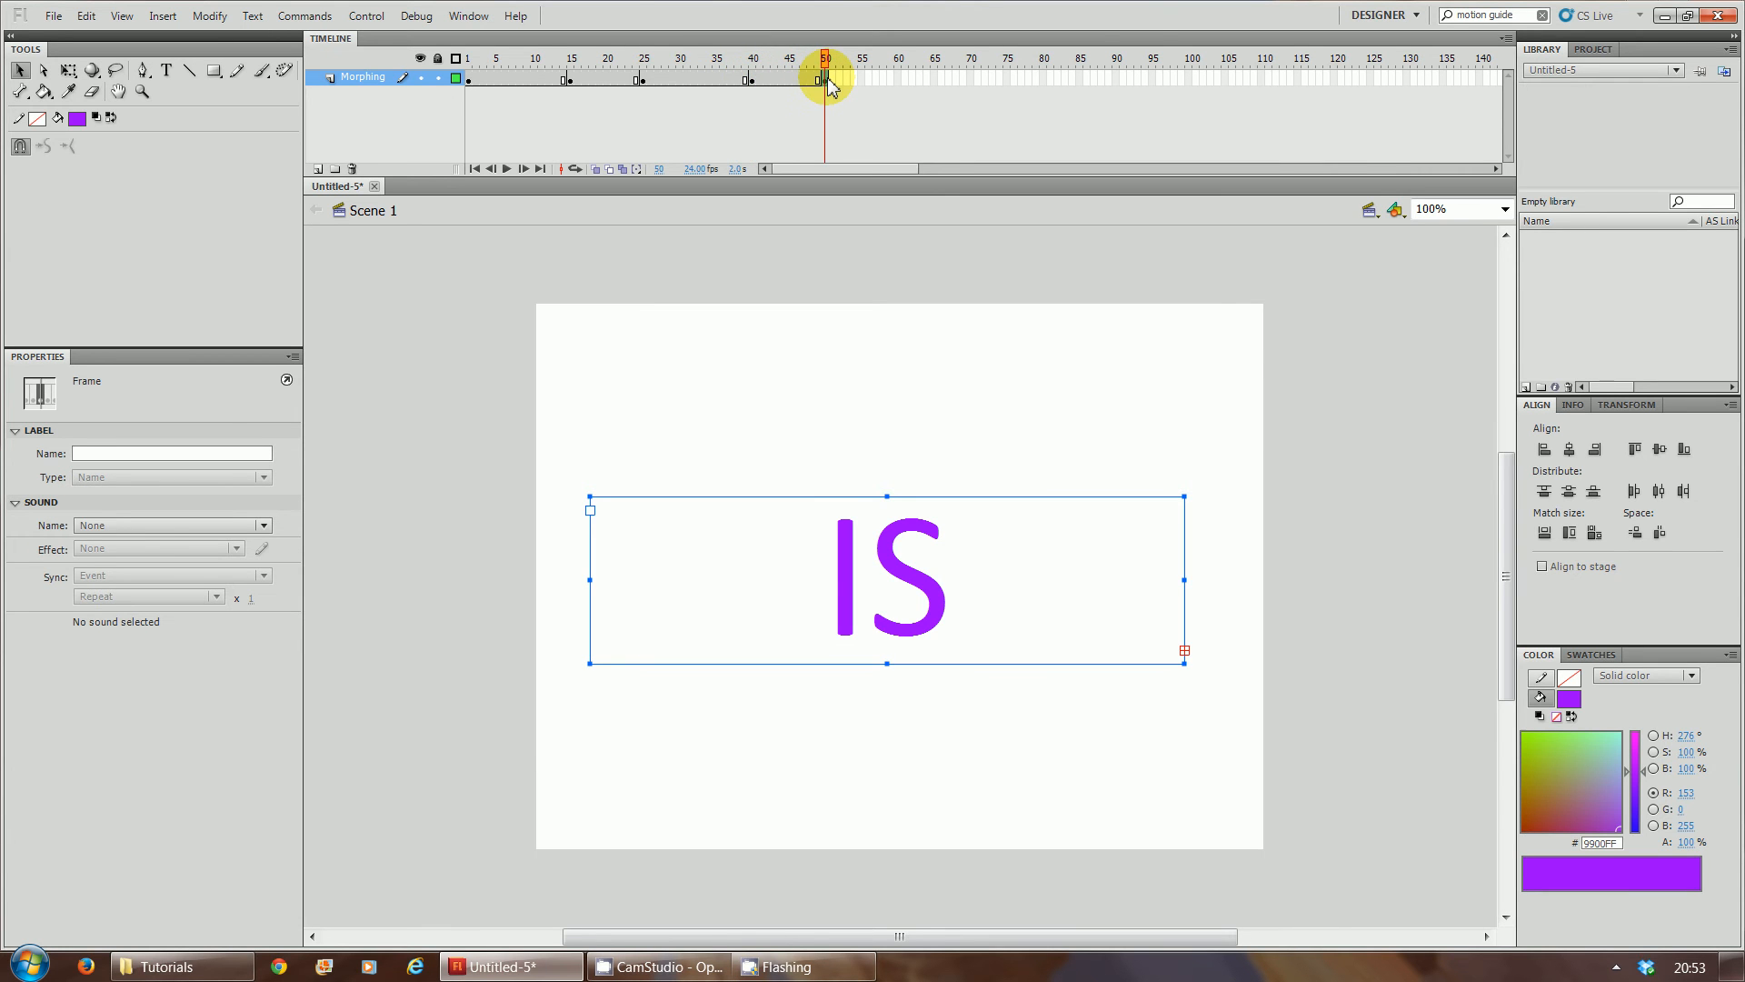
pyautogui.moveTo(949, 562)
pyautogui.write('Morphing')
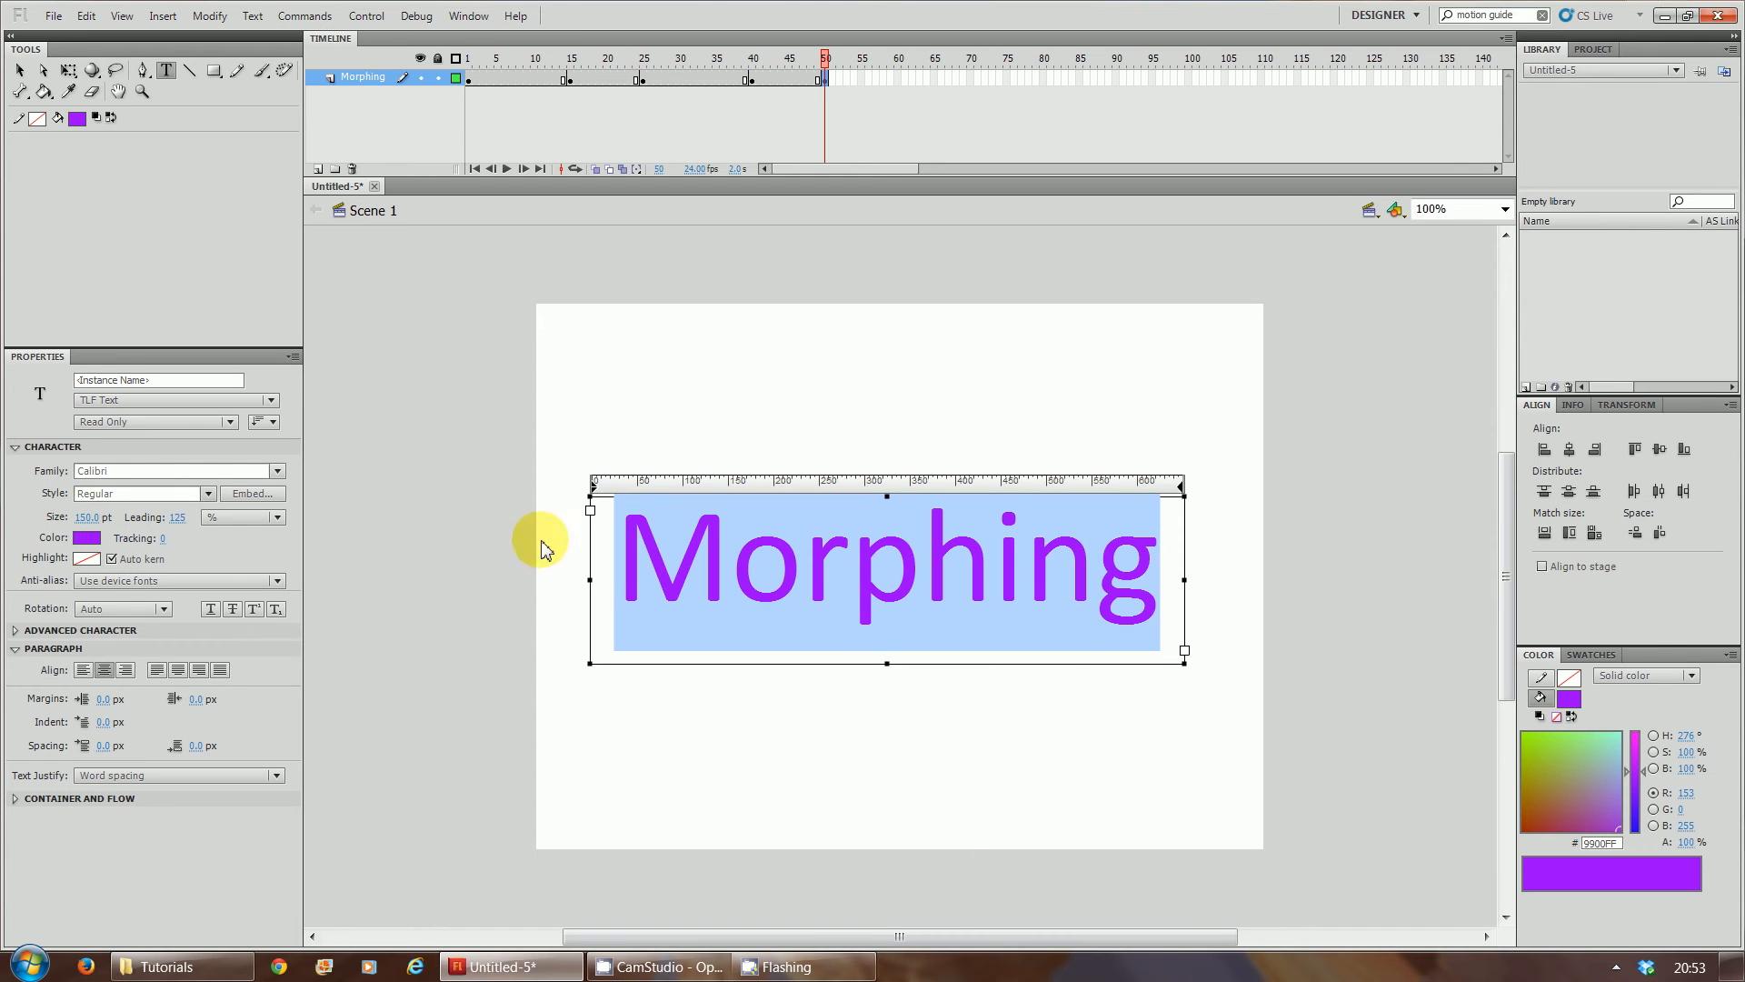
# Step: Set frame 50's text to 'Morphing' at 150 pt and hold it through a keyframe at frame 65
pyautogui.click(1325, 578)
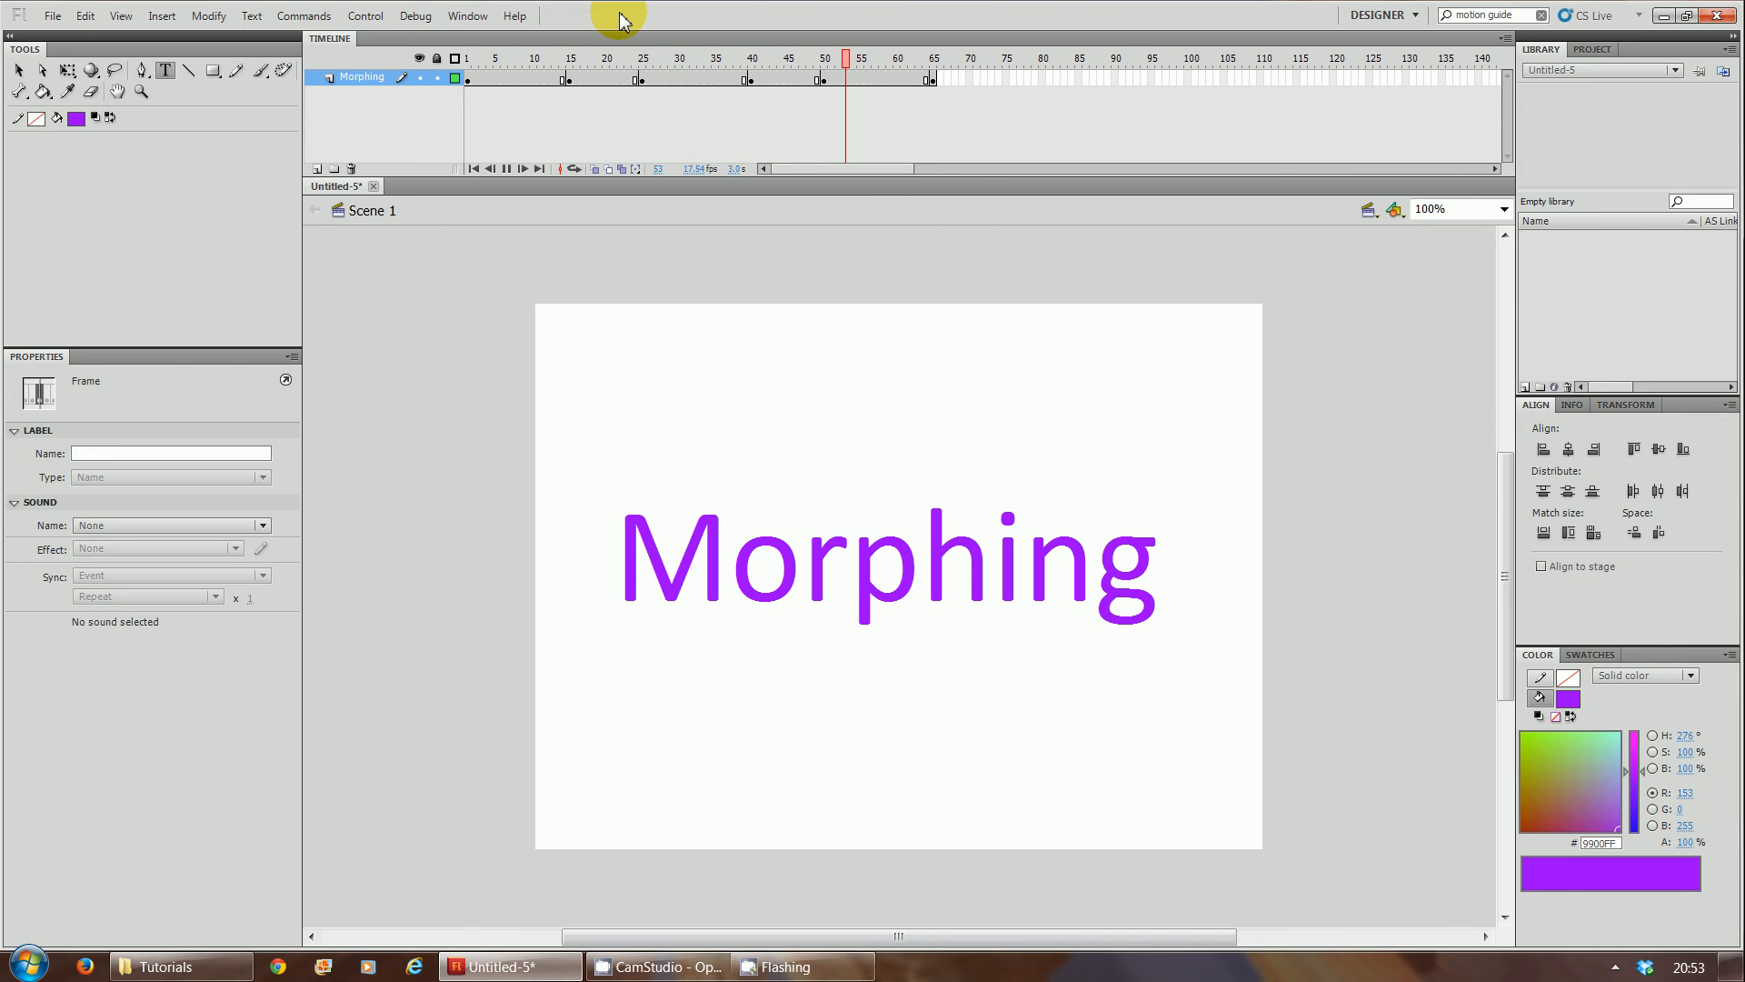
pyautogui.click(932, 58)
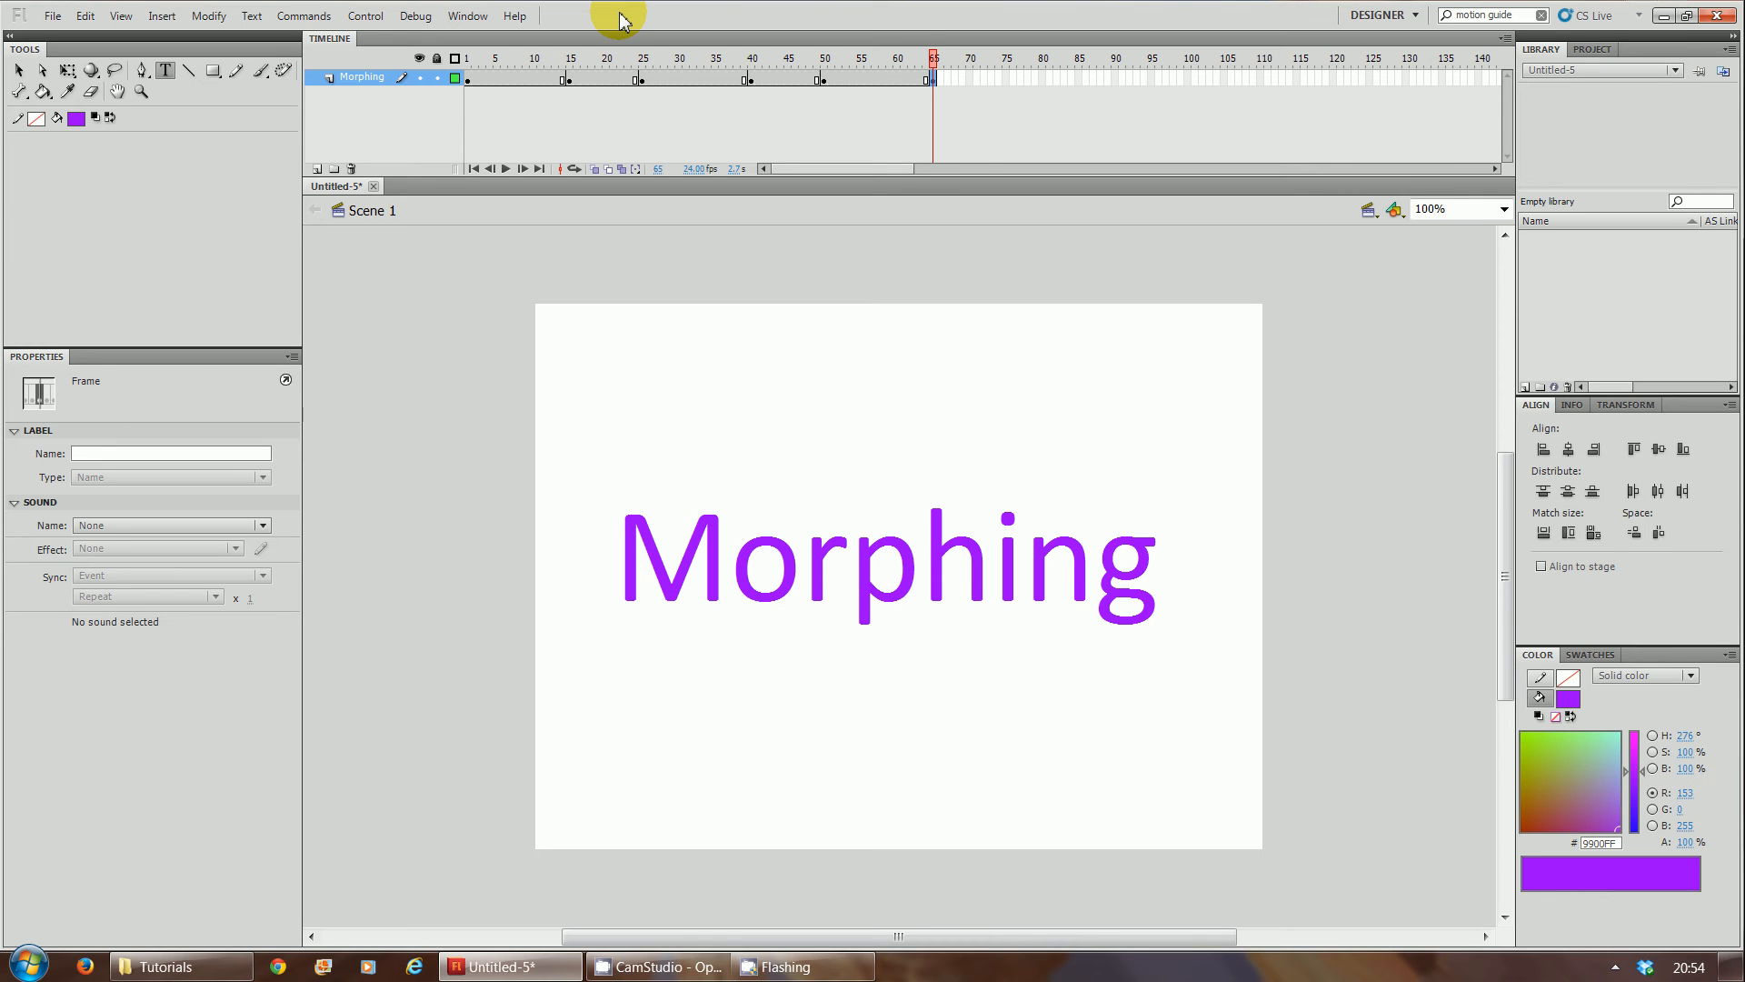
pyautogui.moveTo(1027, 65)
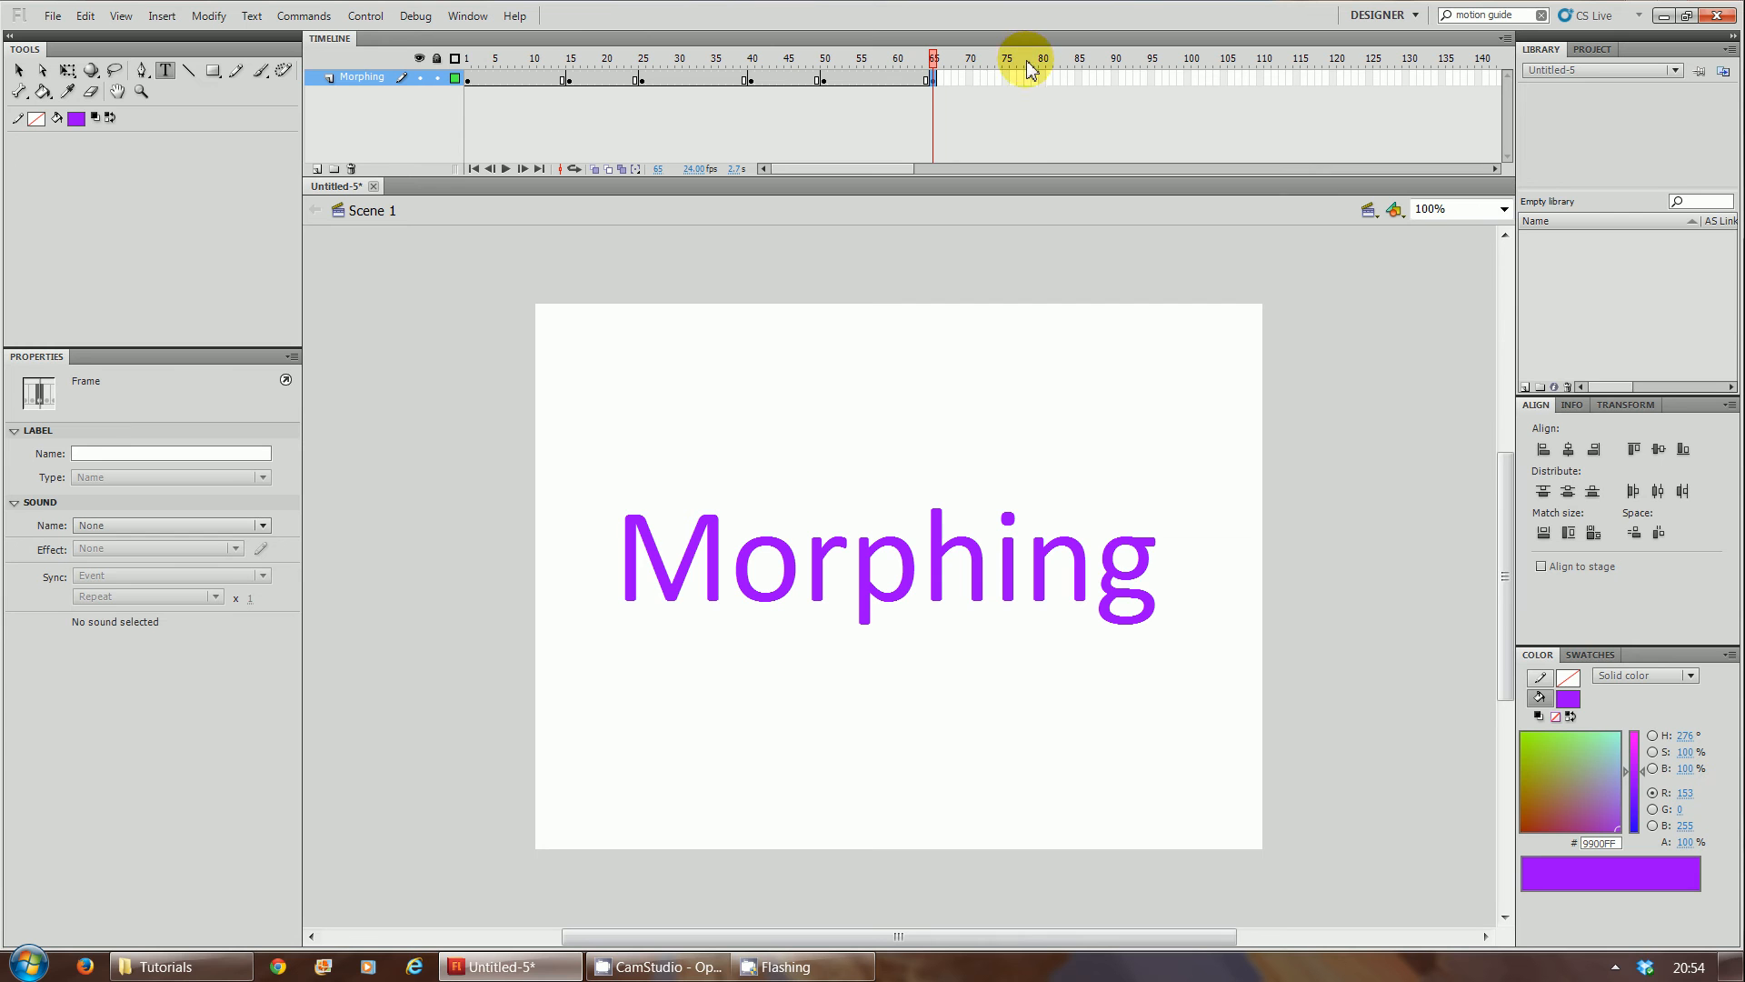
pyautogui.moveTo(793, 87)
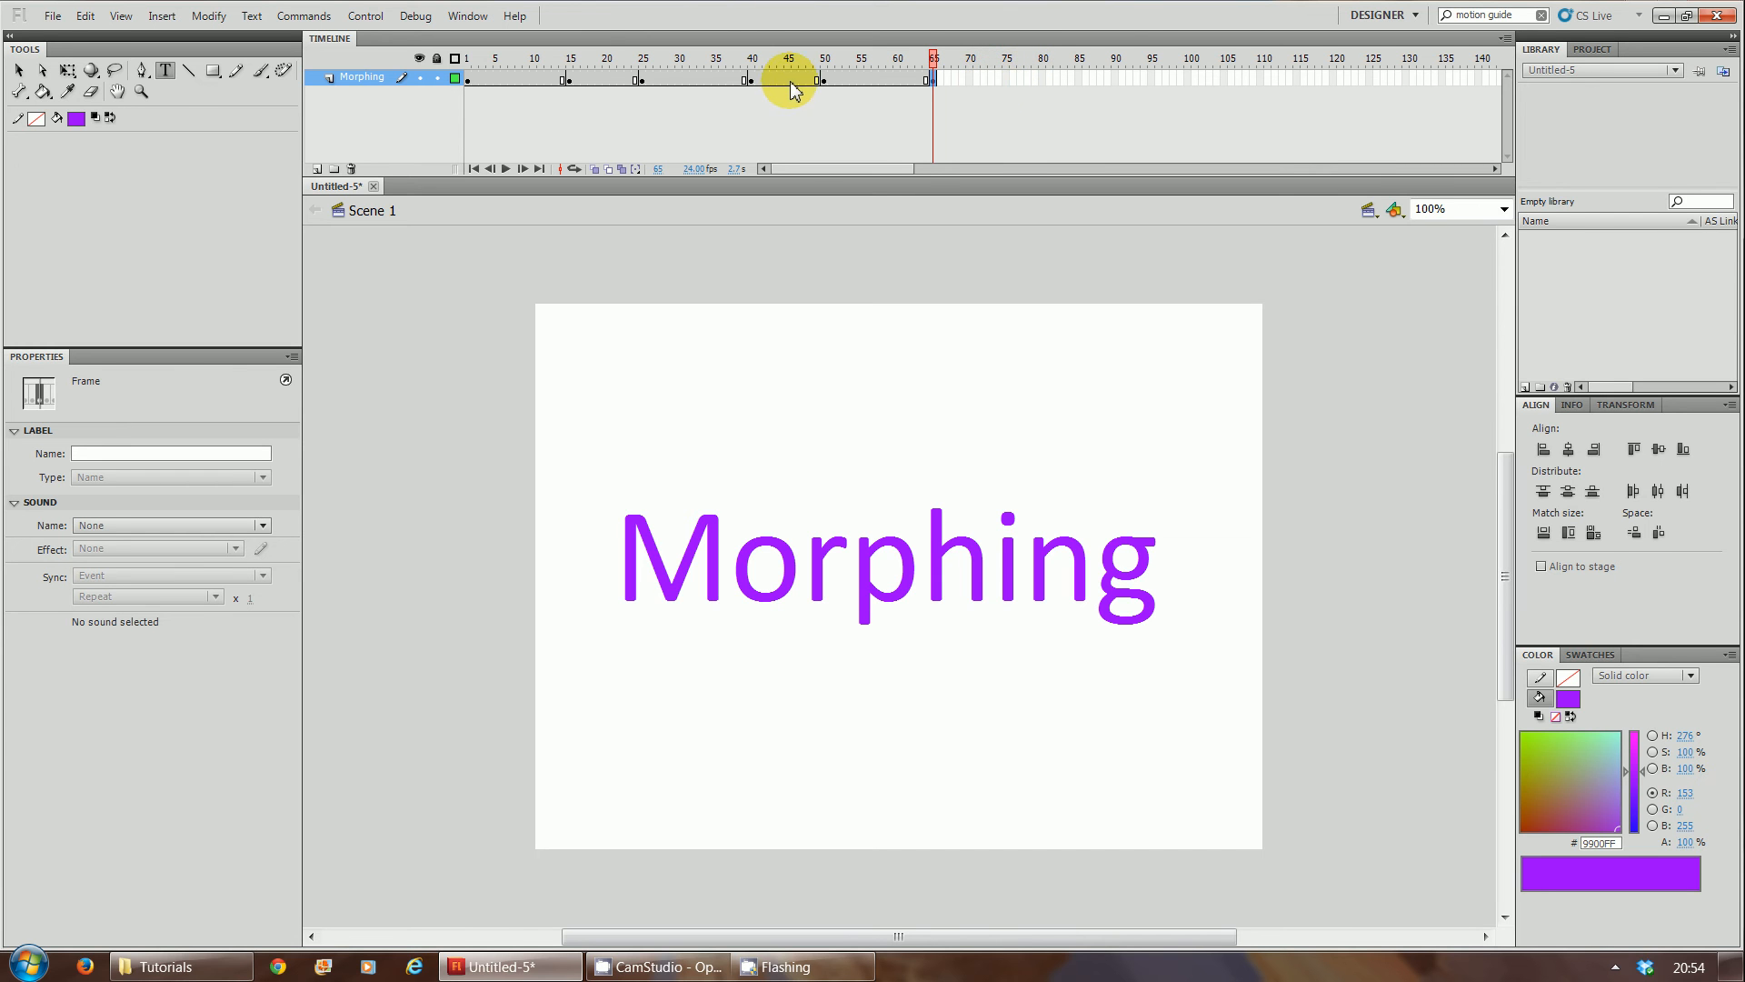
pyautogui.moveTo(1005, 80)
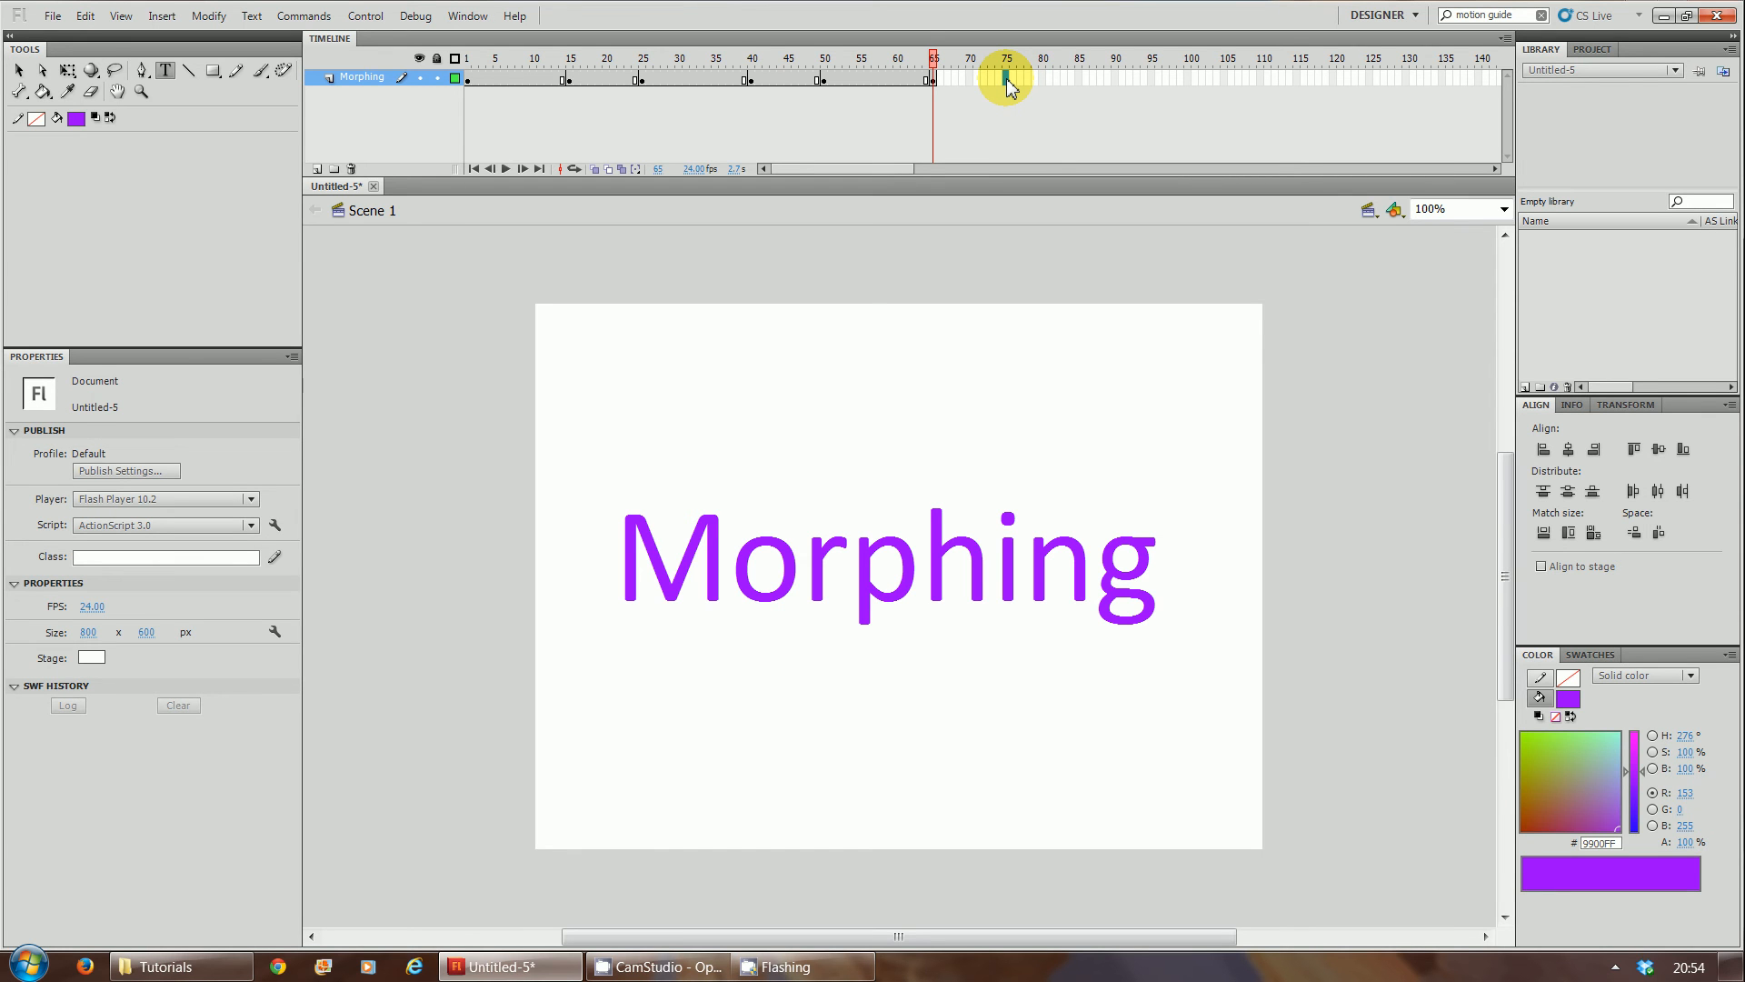
# Step: Retype the frame 75 keyframe text as 'Animation', held through the final keyframe at frame 90
pyautogui.click(1003, 77)
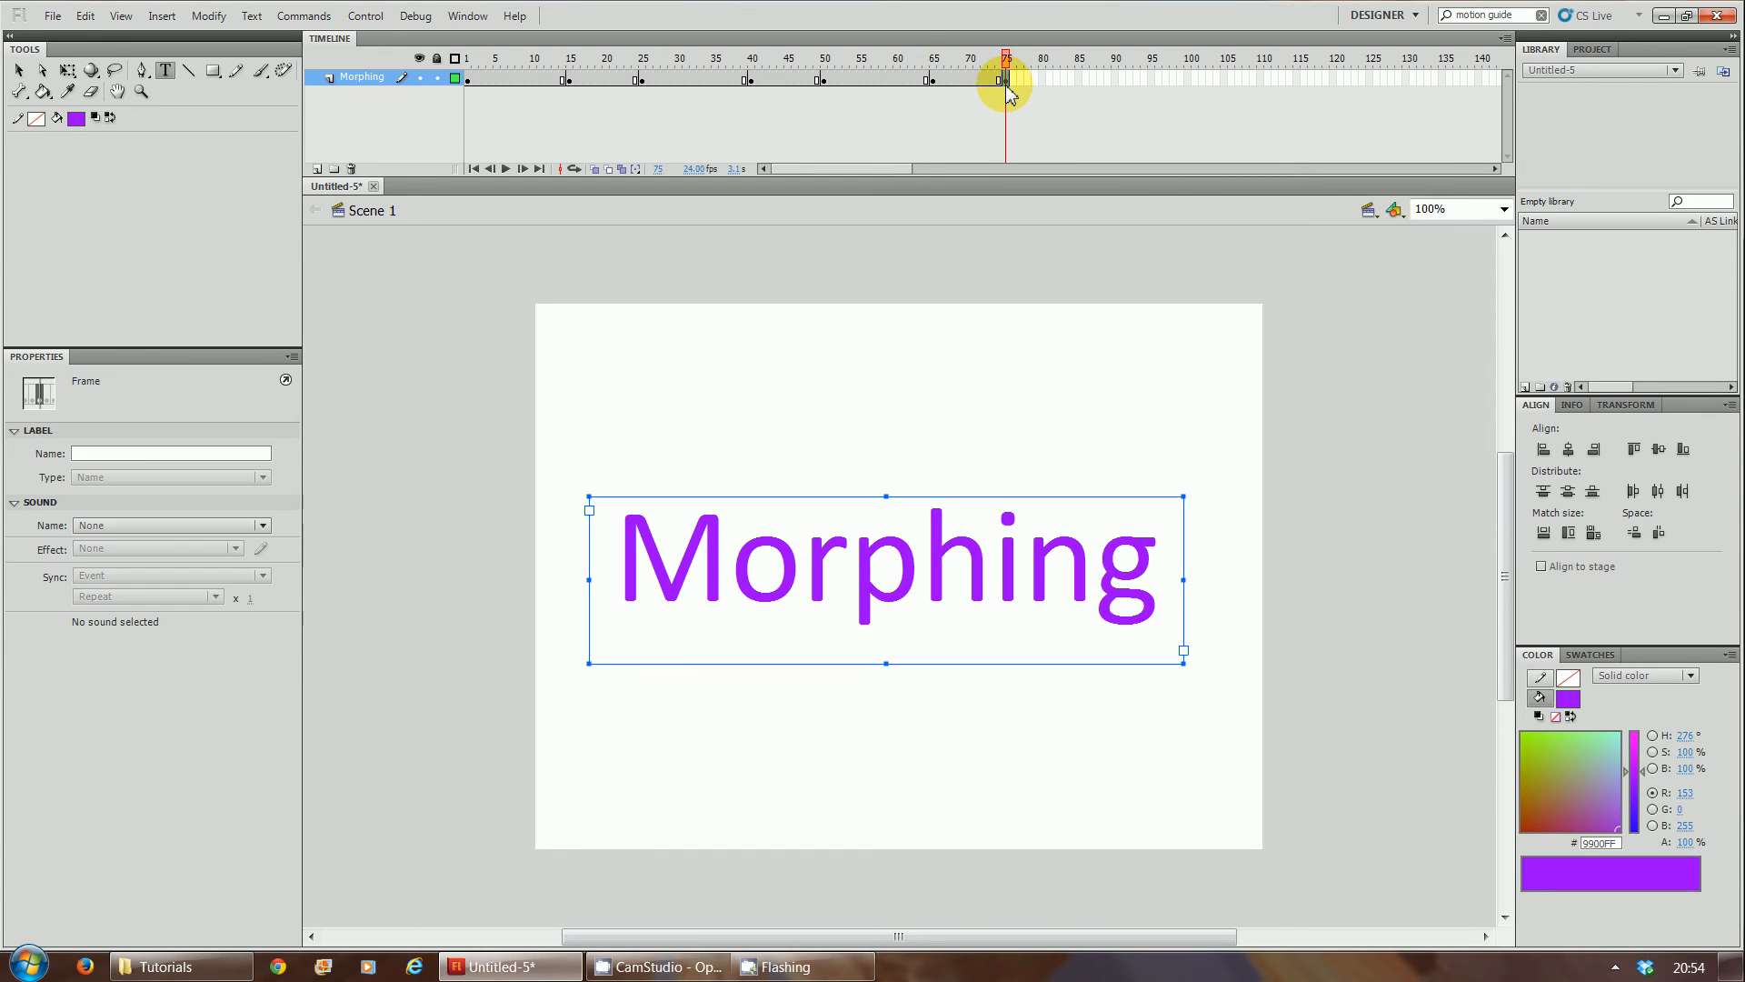
pyautogui.moveTo(922, 87)
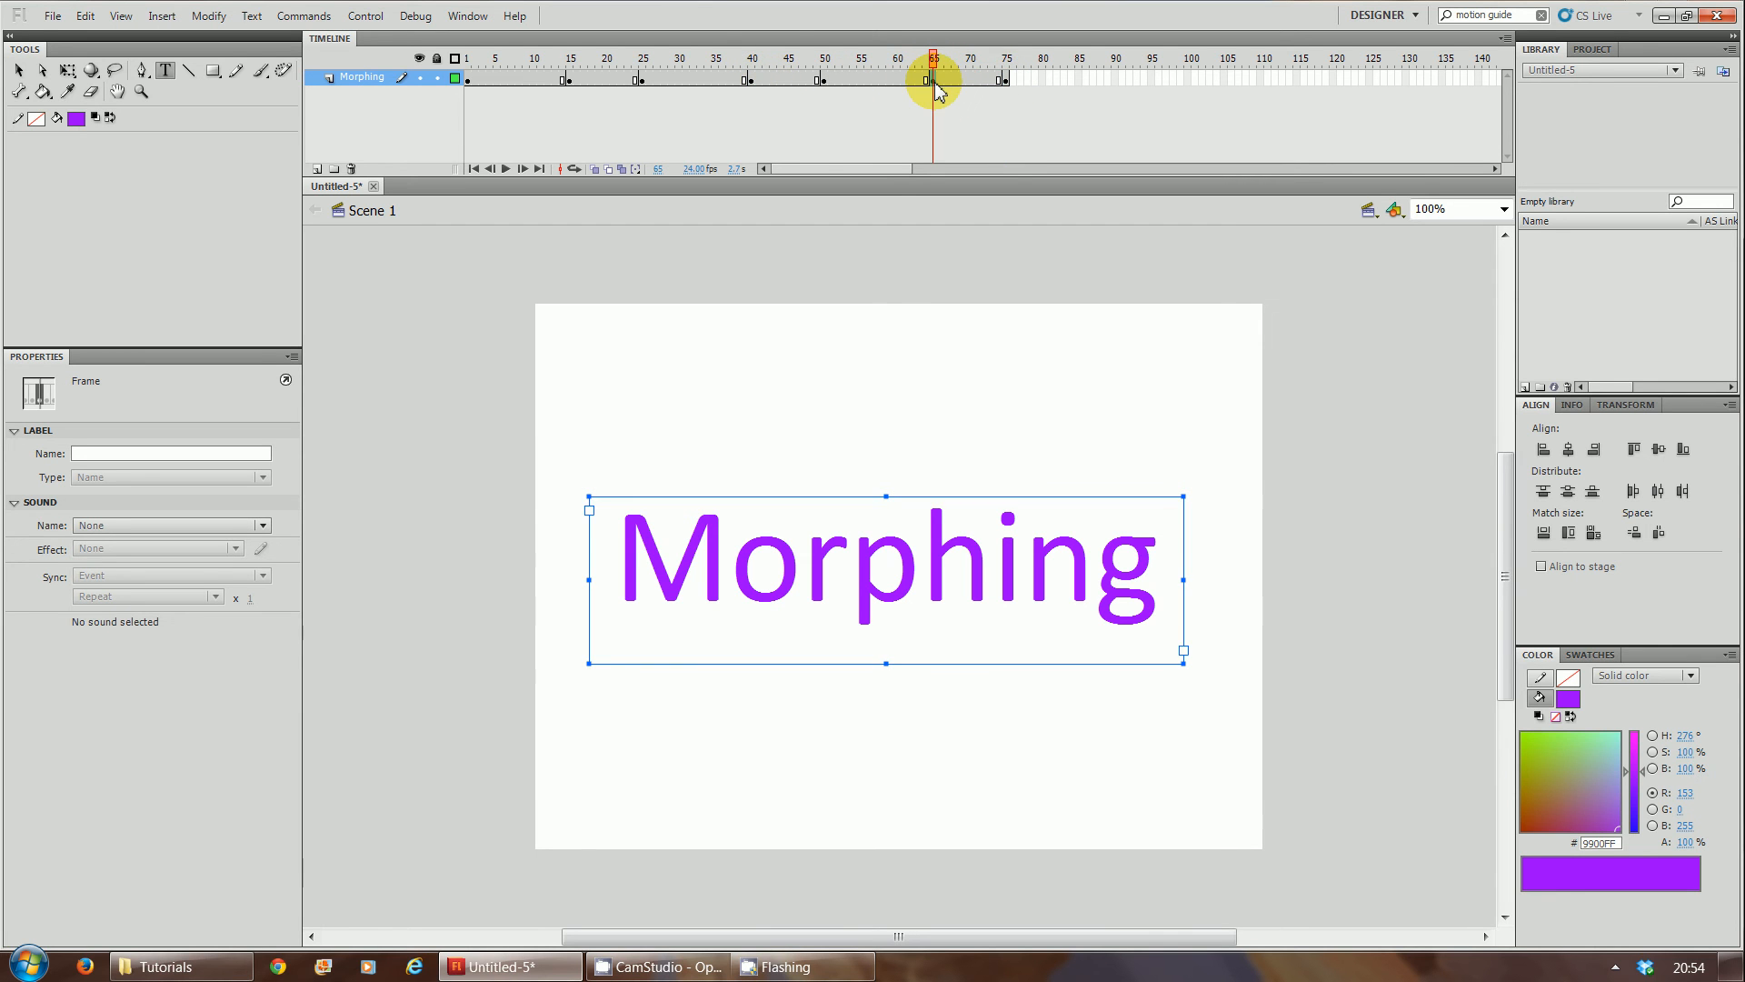
pyautogui.click(1005, 58)
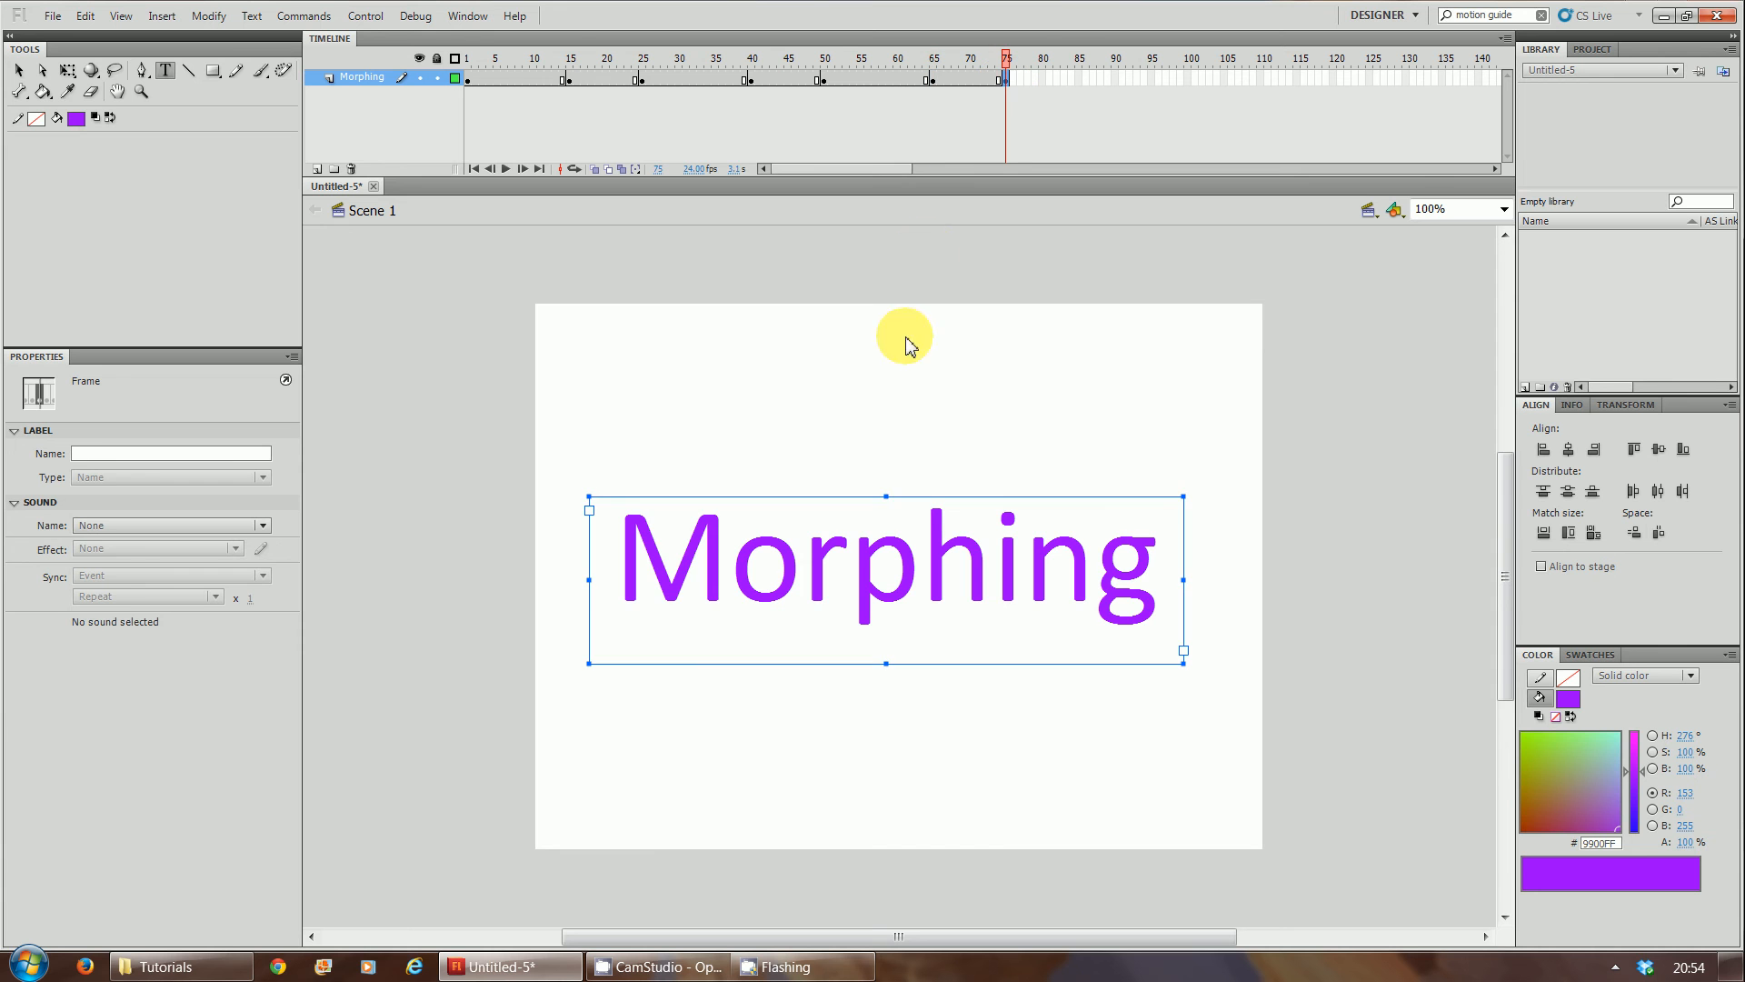
pyautogui.doubleClick(886, 576)
pyautogui.write('Animatio')
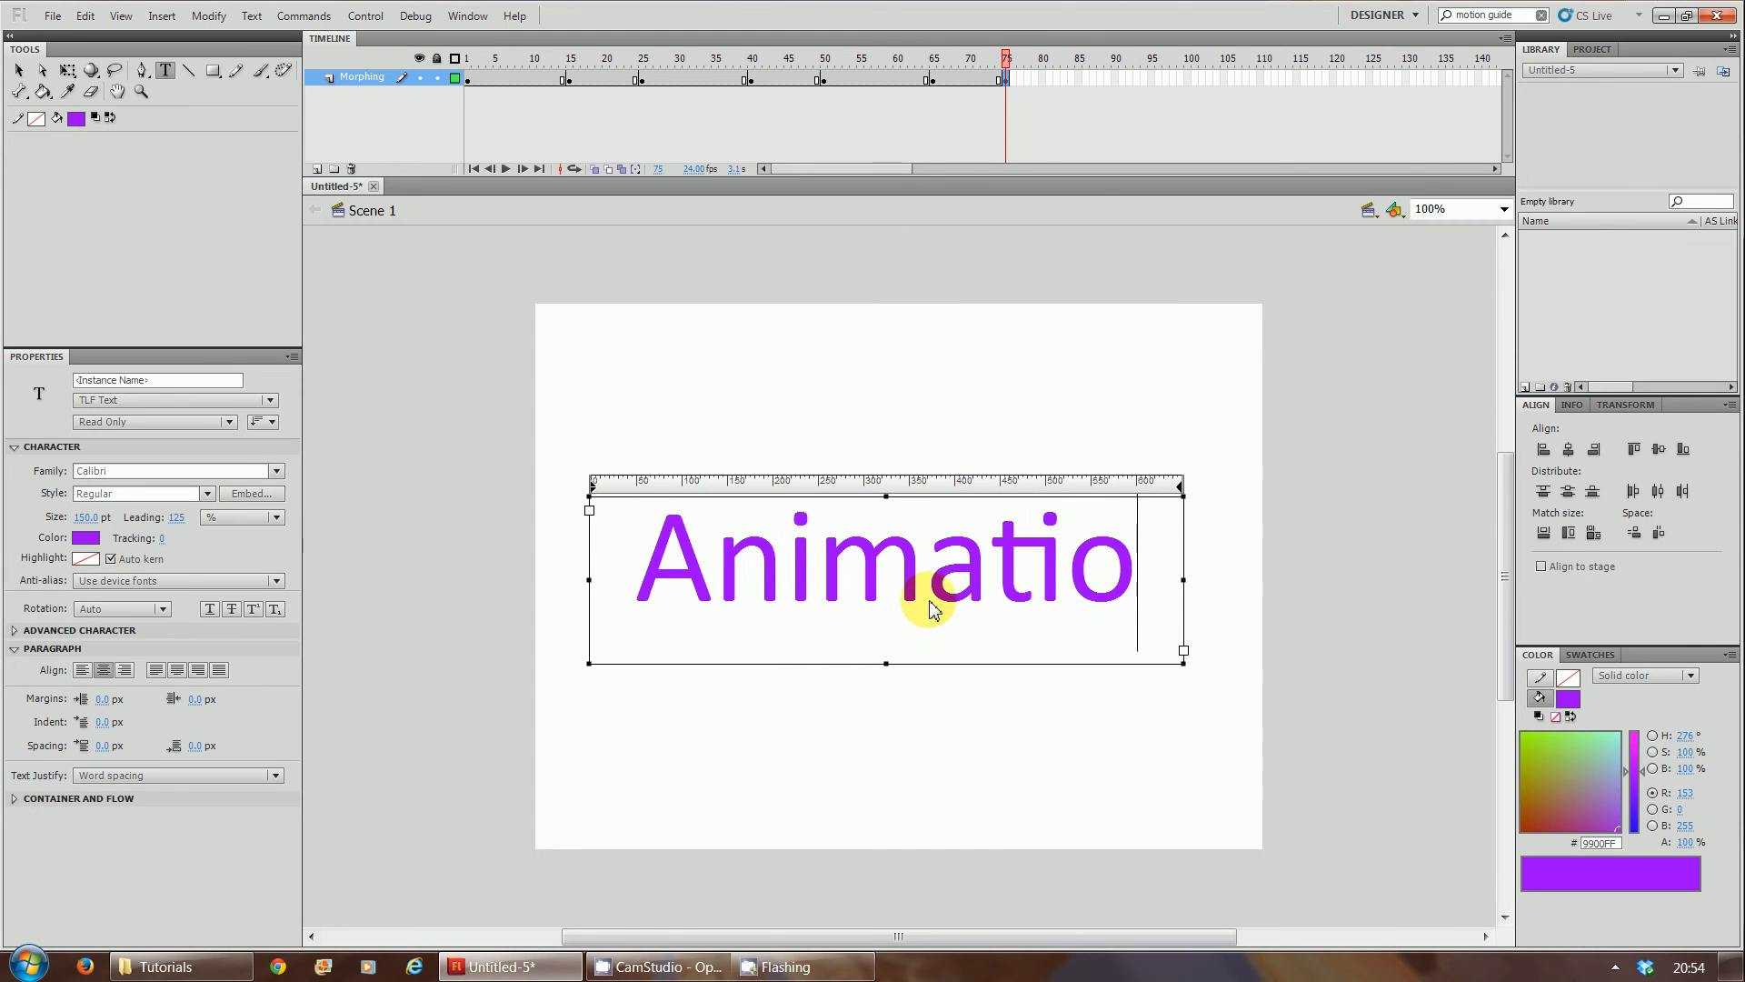
pyautogui.write('n')
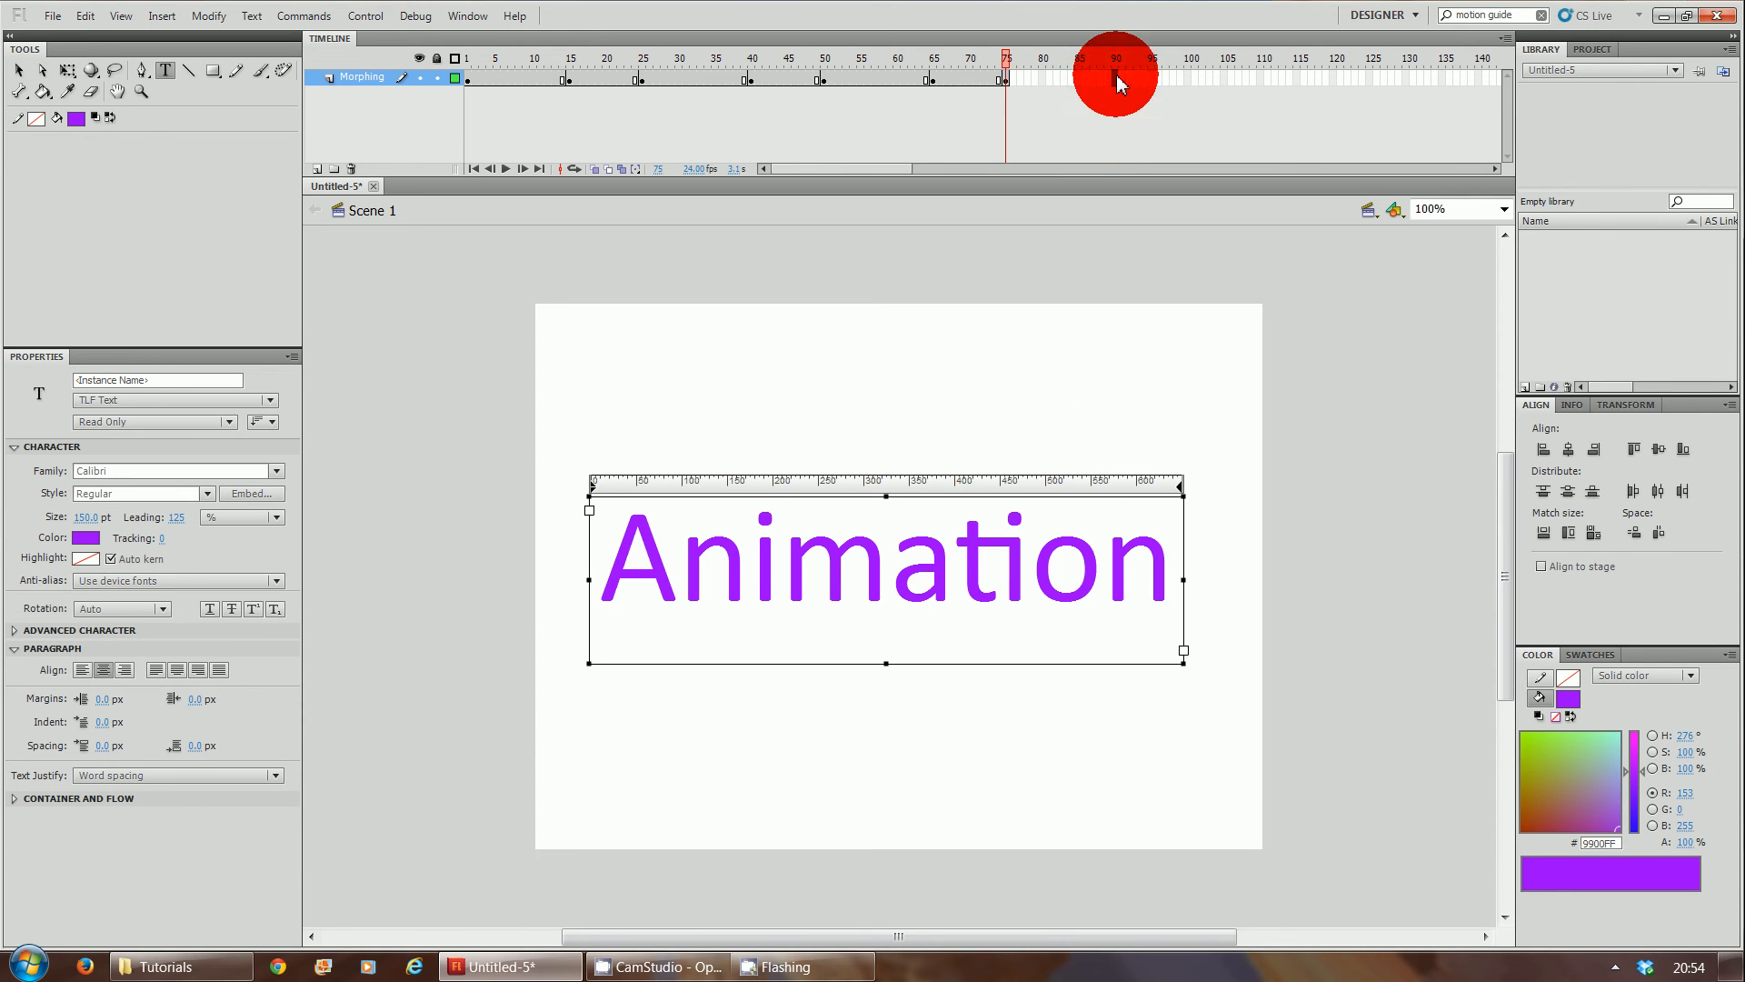
pyautogui.click(1112, 58)
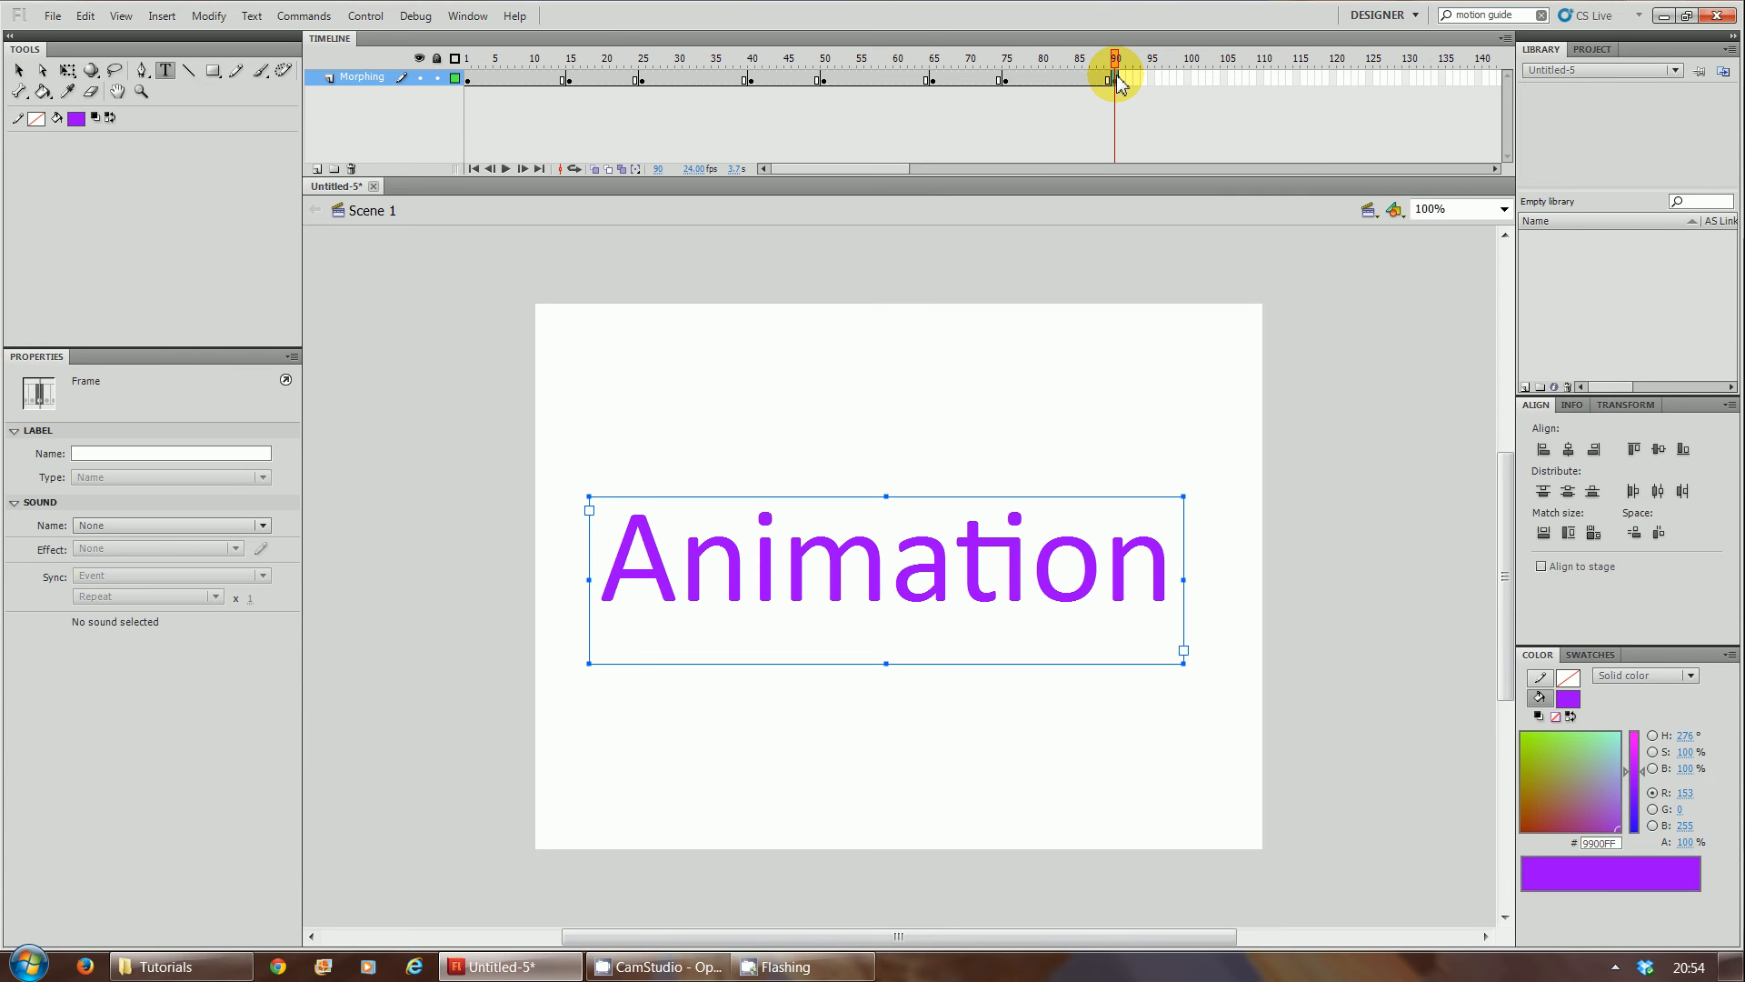
pyautogui.click(505, 168)
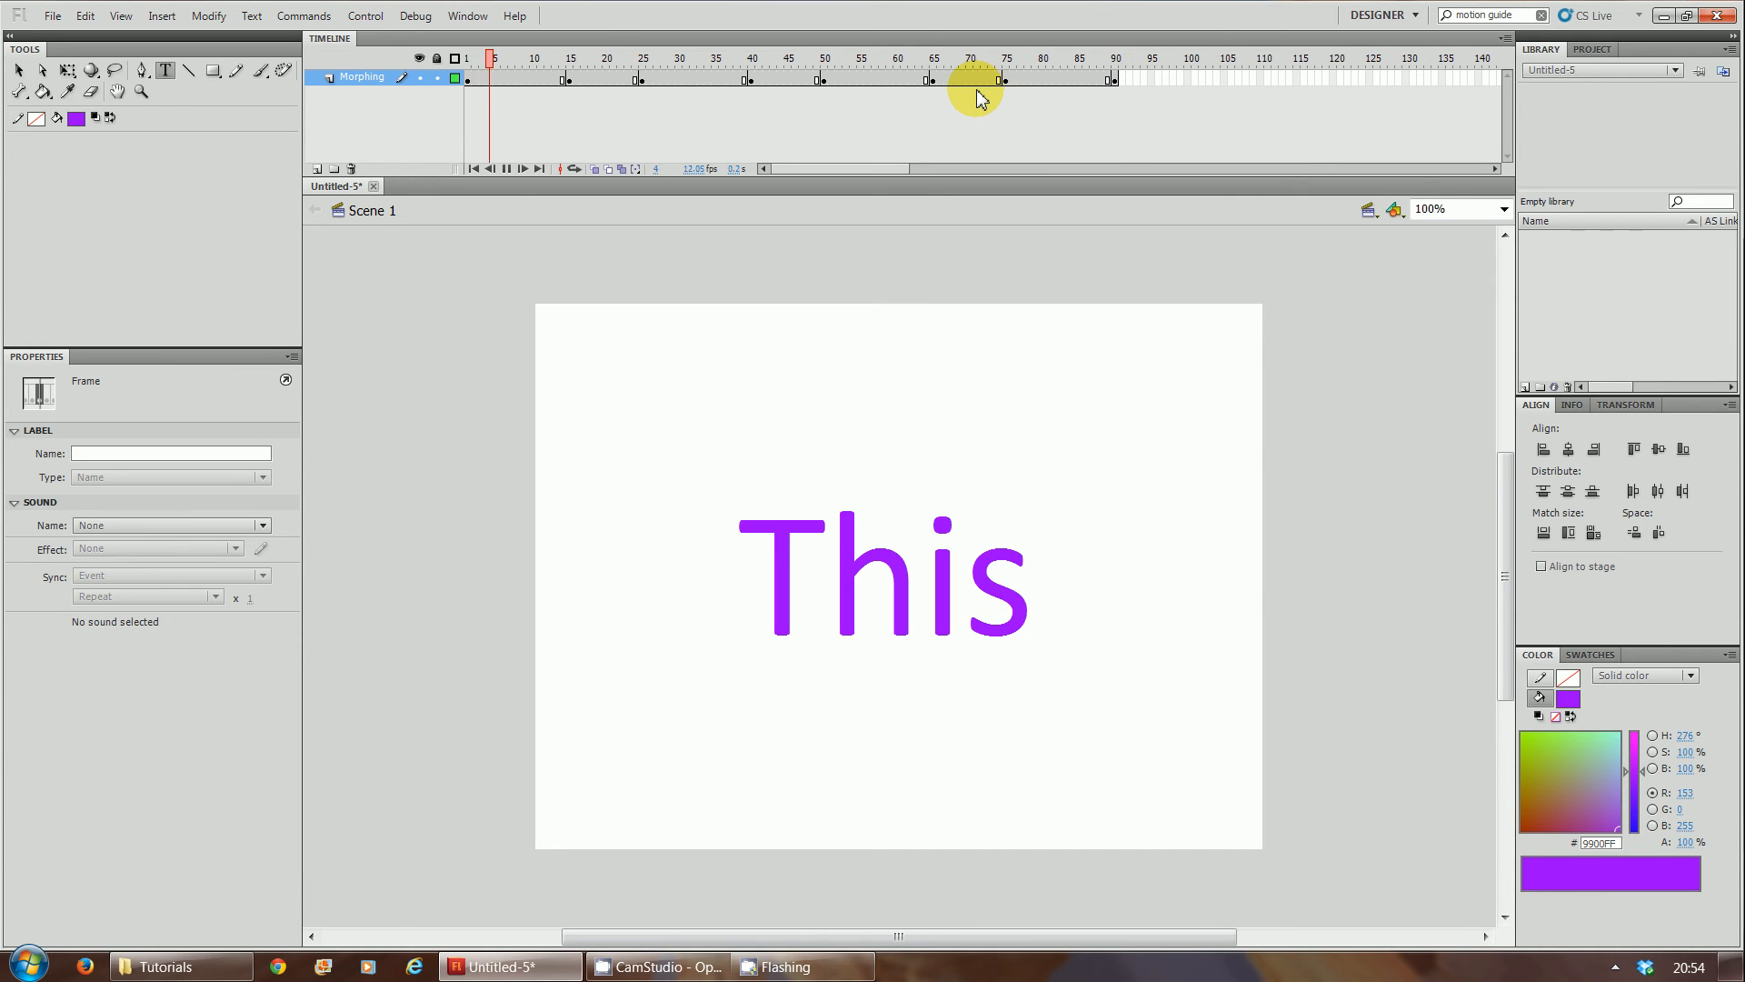
pyautogui.click(810, 58)
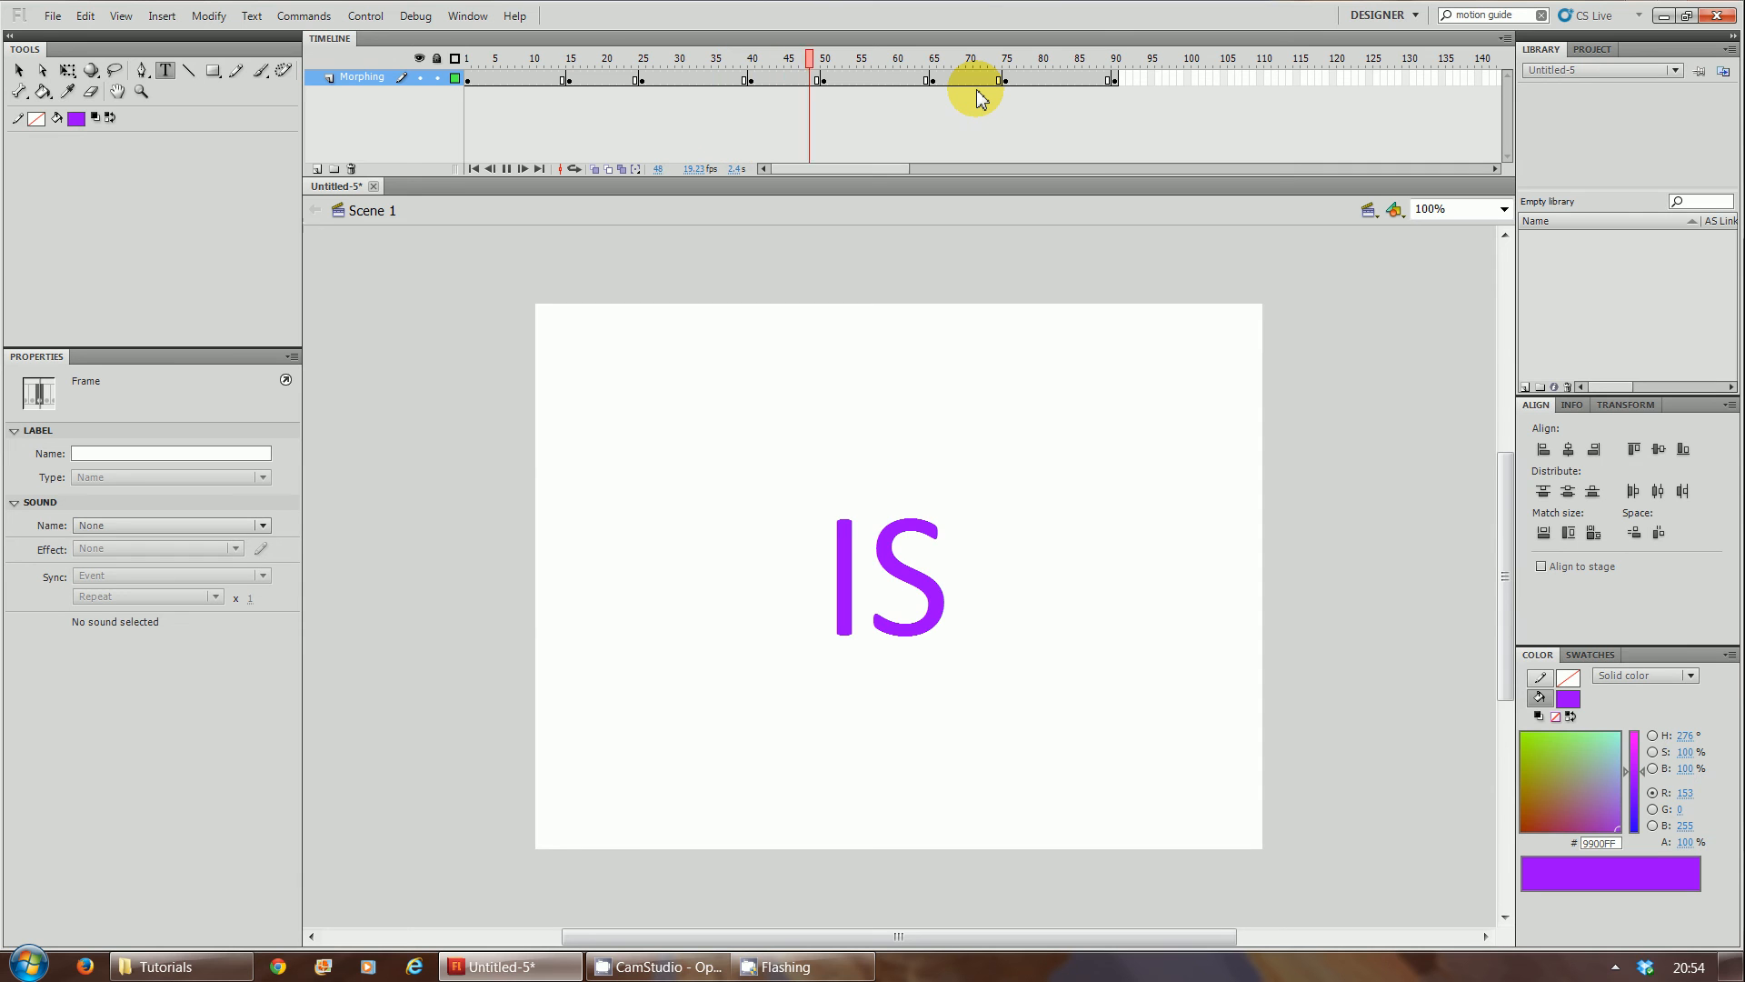
pyautogui.click(1077, 58)
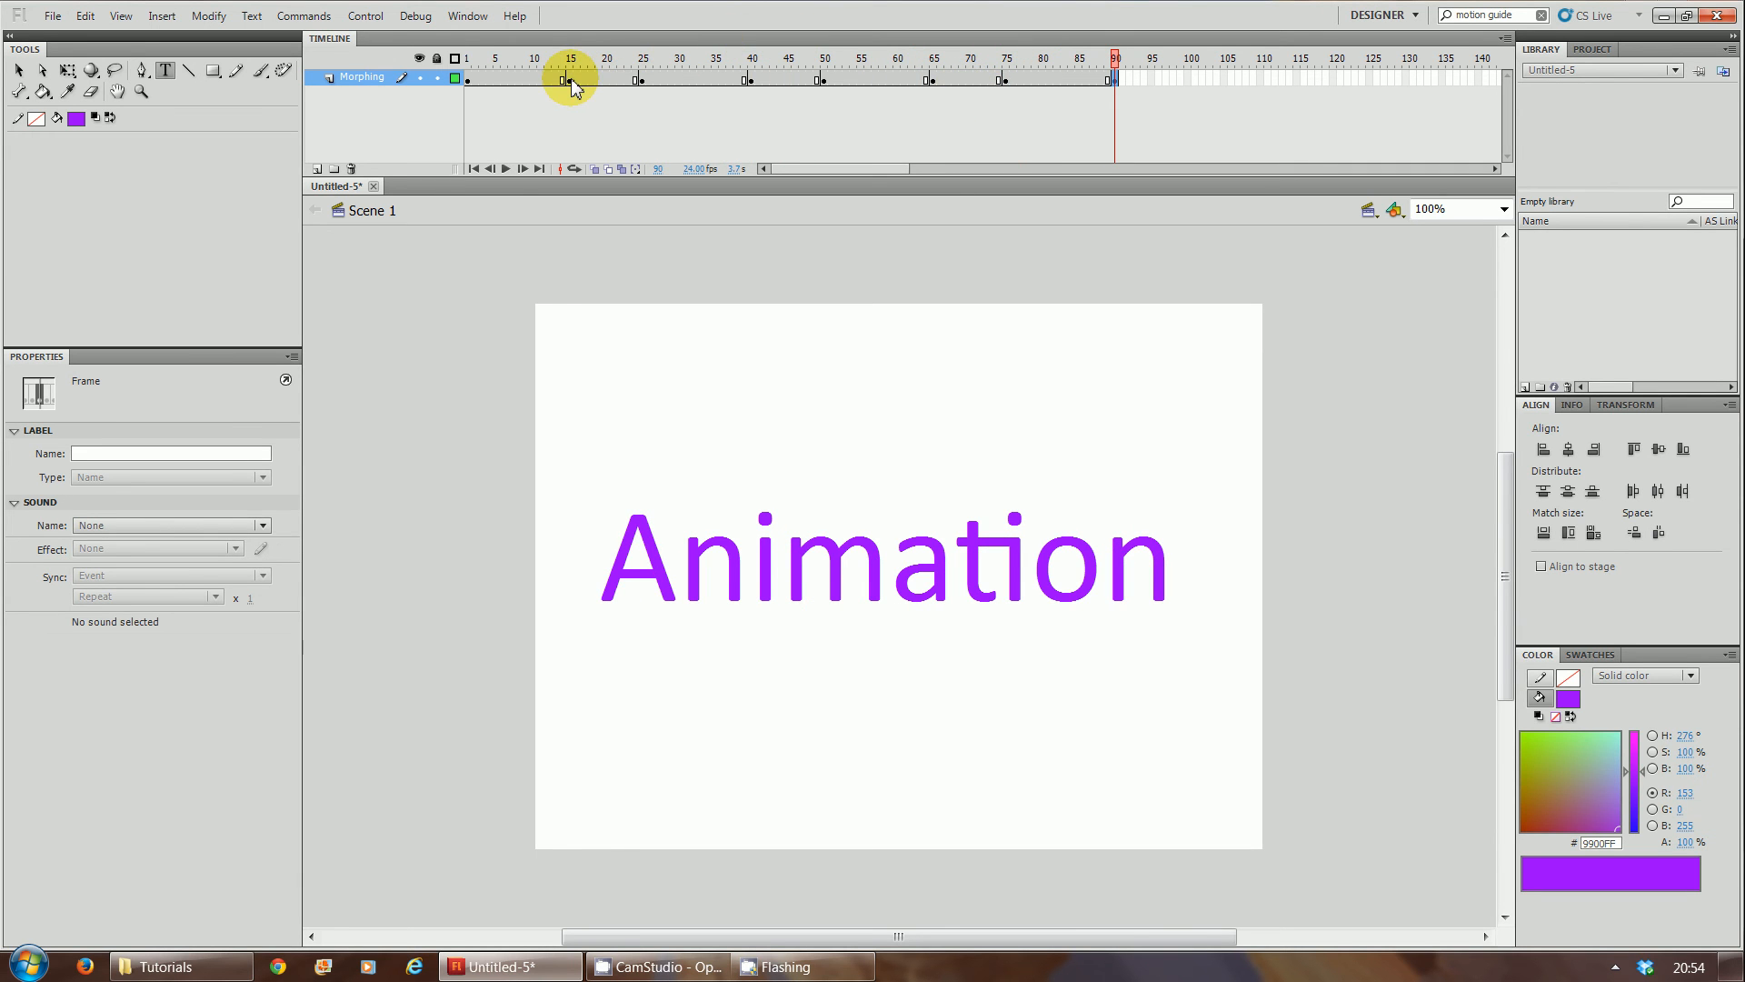
pyautogui.moveTo(1054, 340)
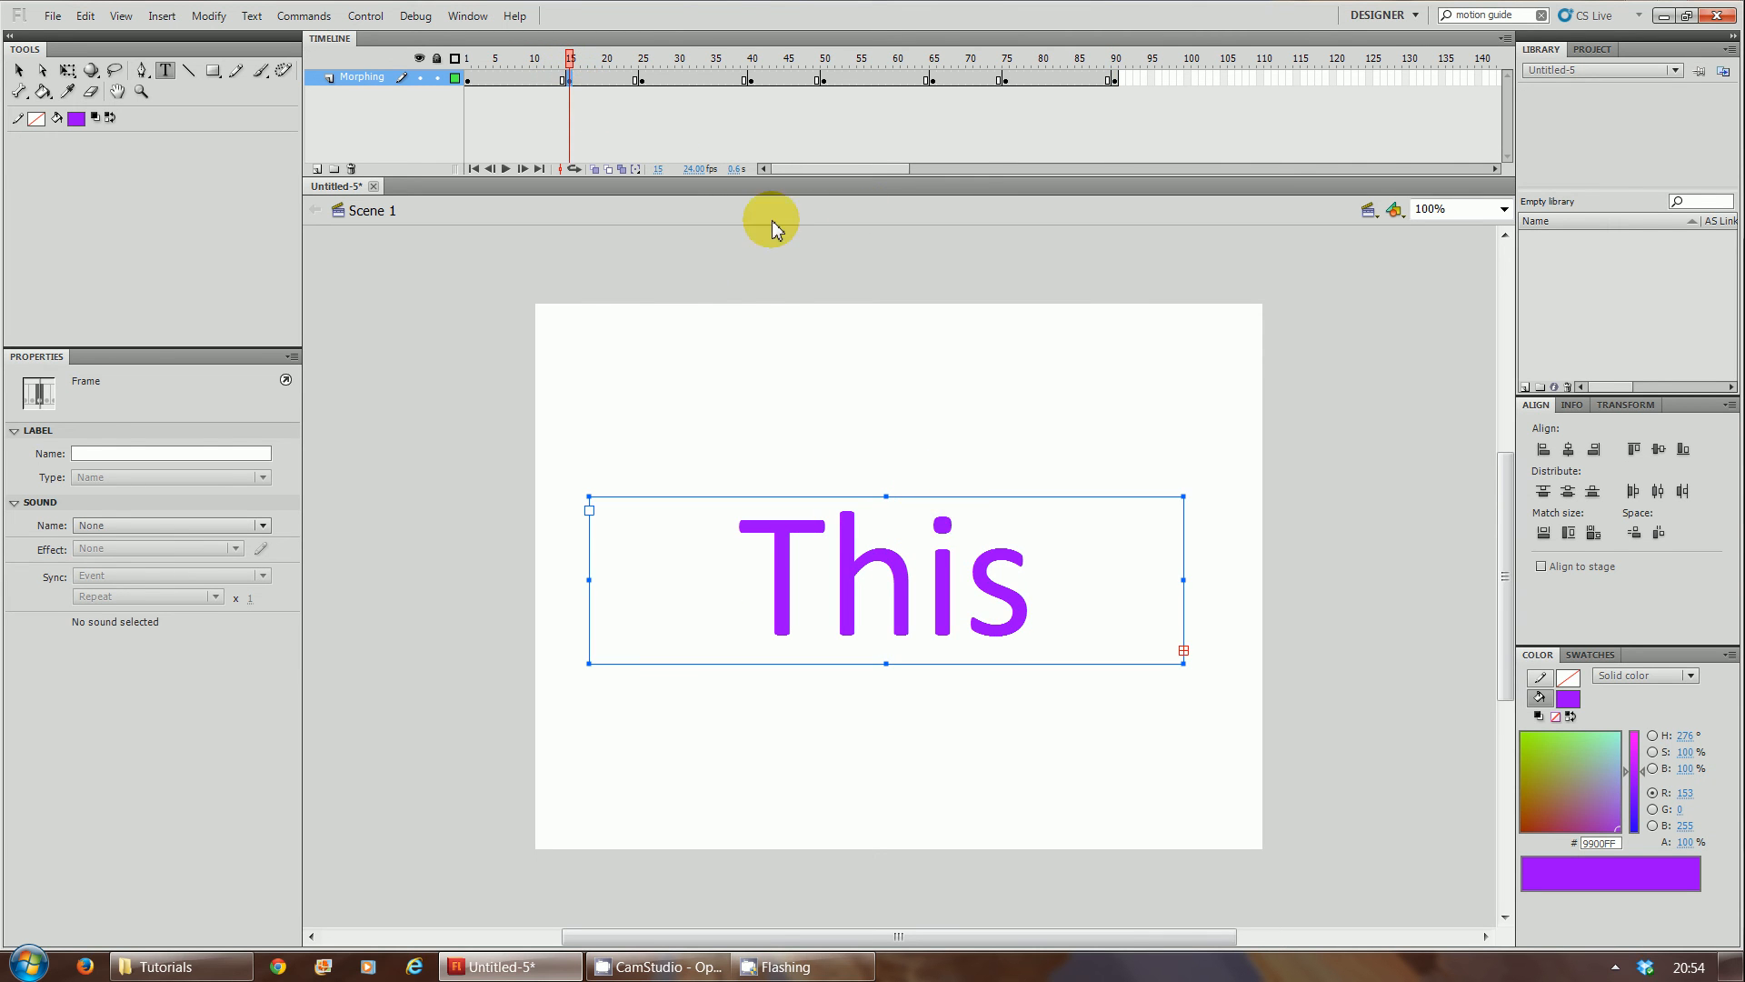
pyautogui.moveTo(811, 487)
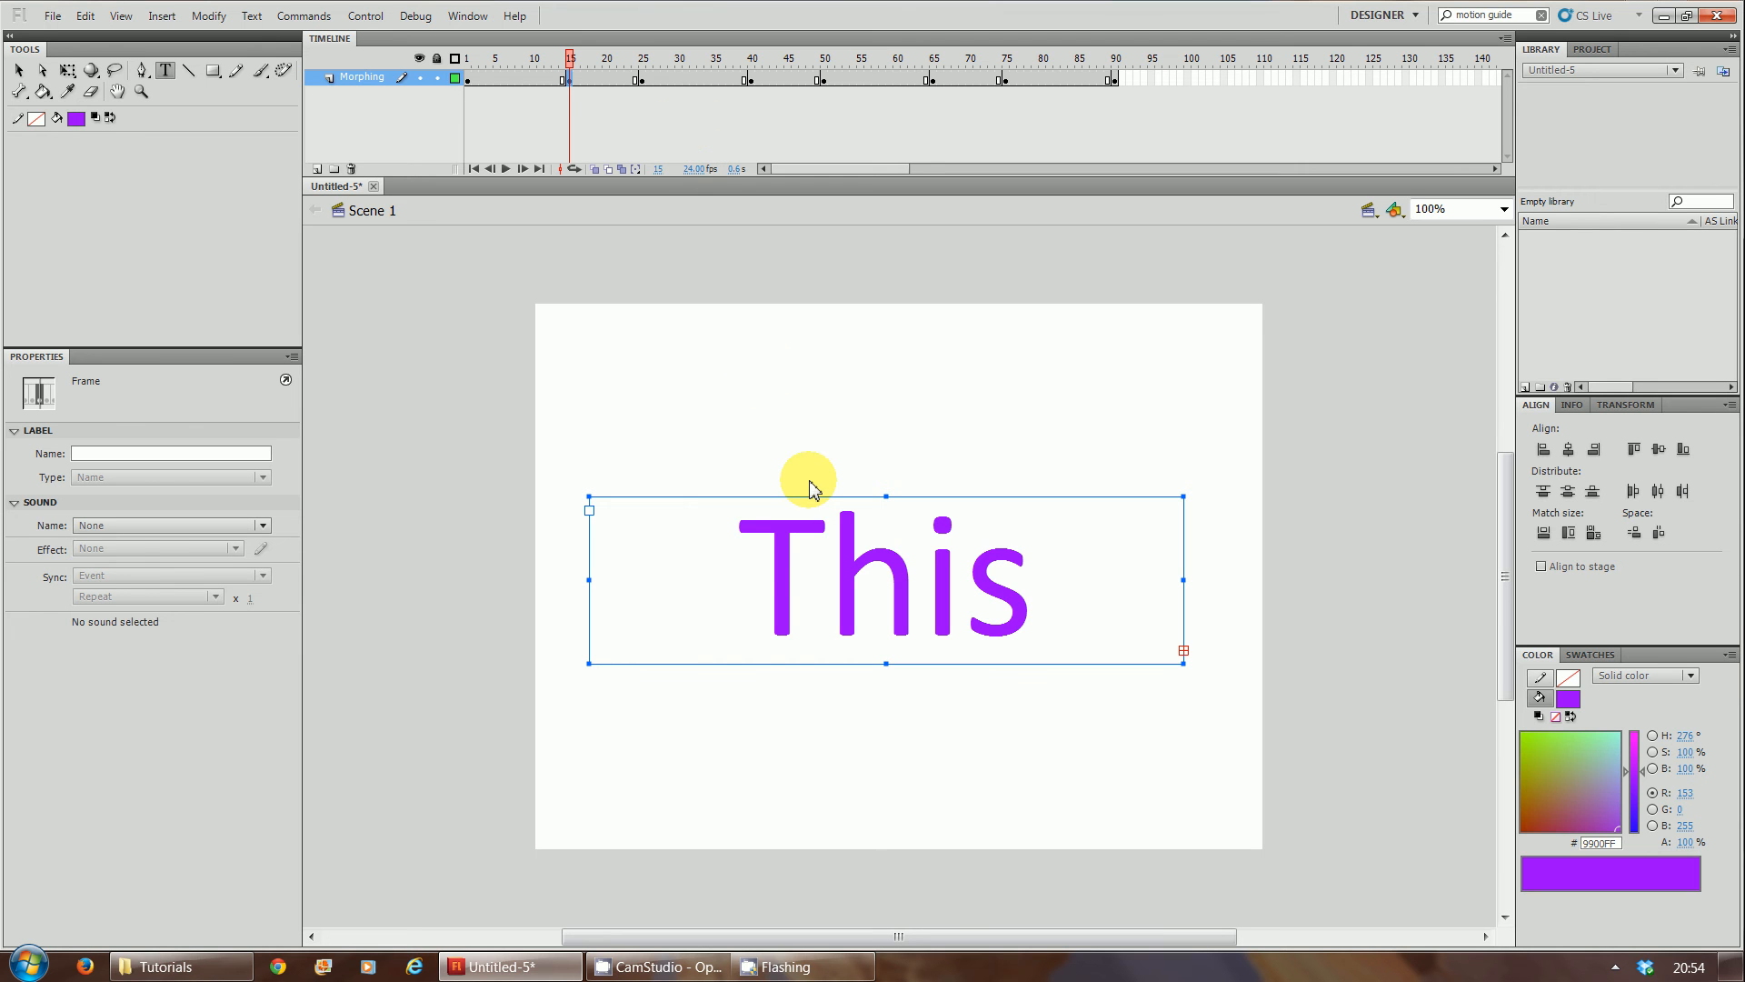
pyautogui.moveTo(781, 553)
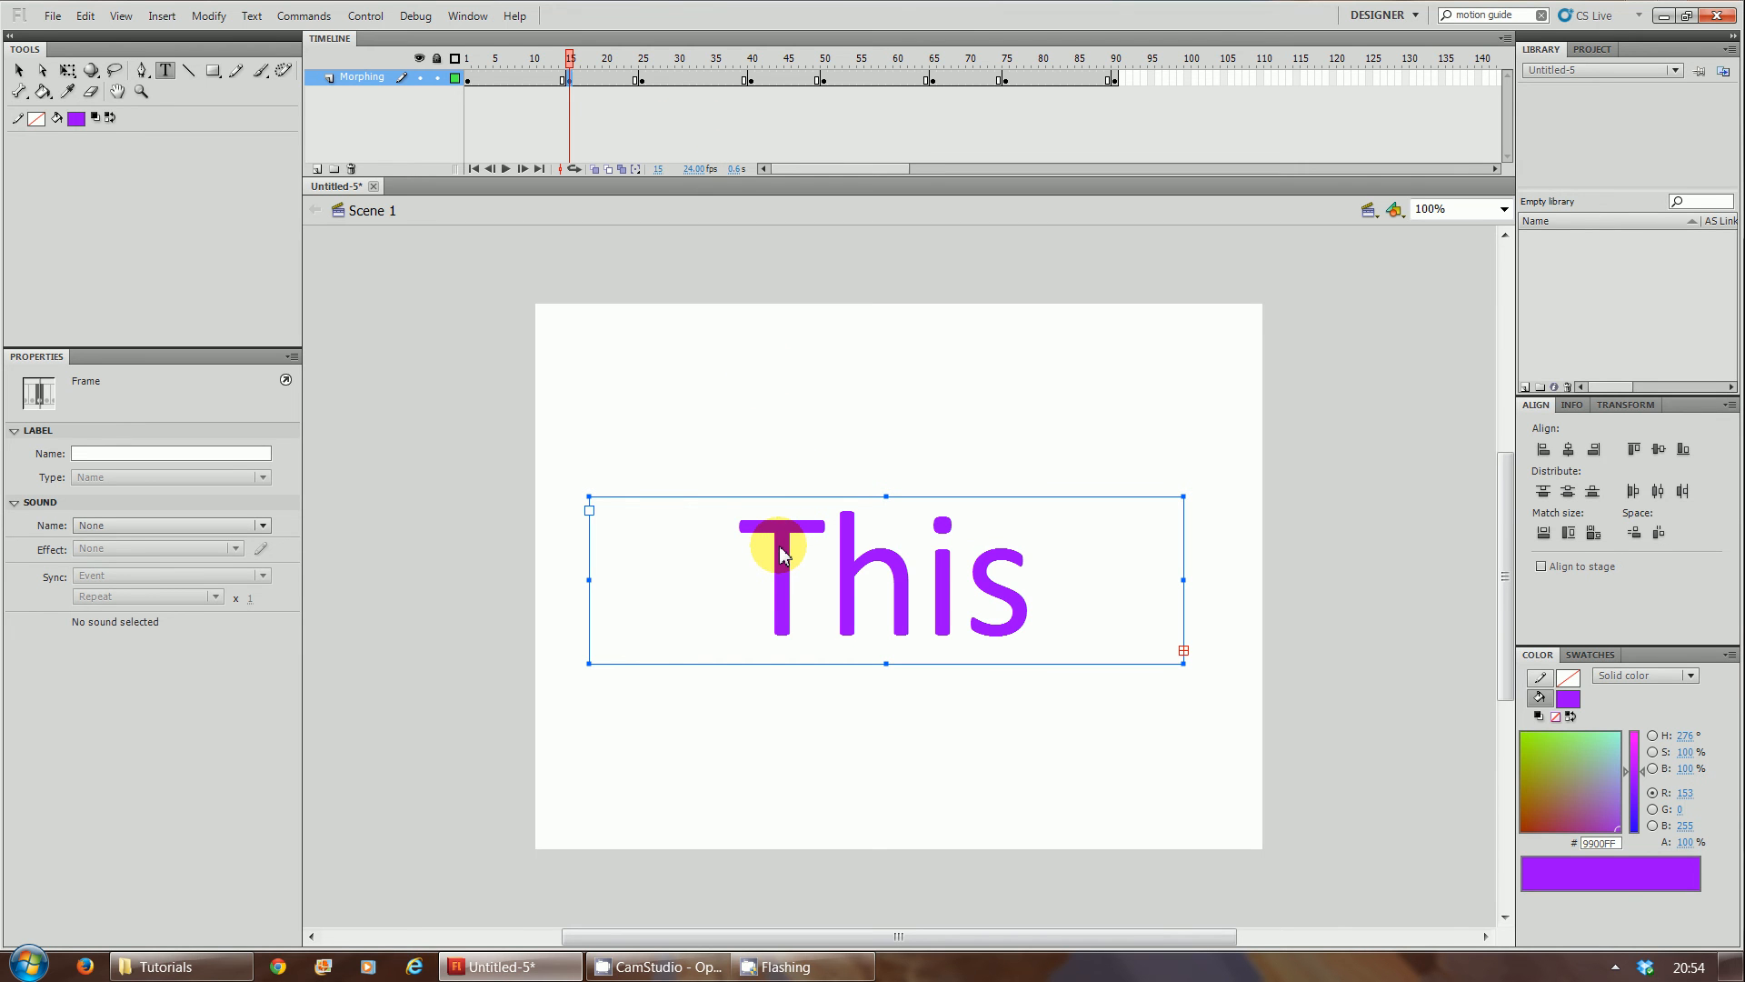
# Step: Break the word 'This' apart twice into plain purple shapes on its keyframe
pyautogui.rightClick(782, 552)
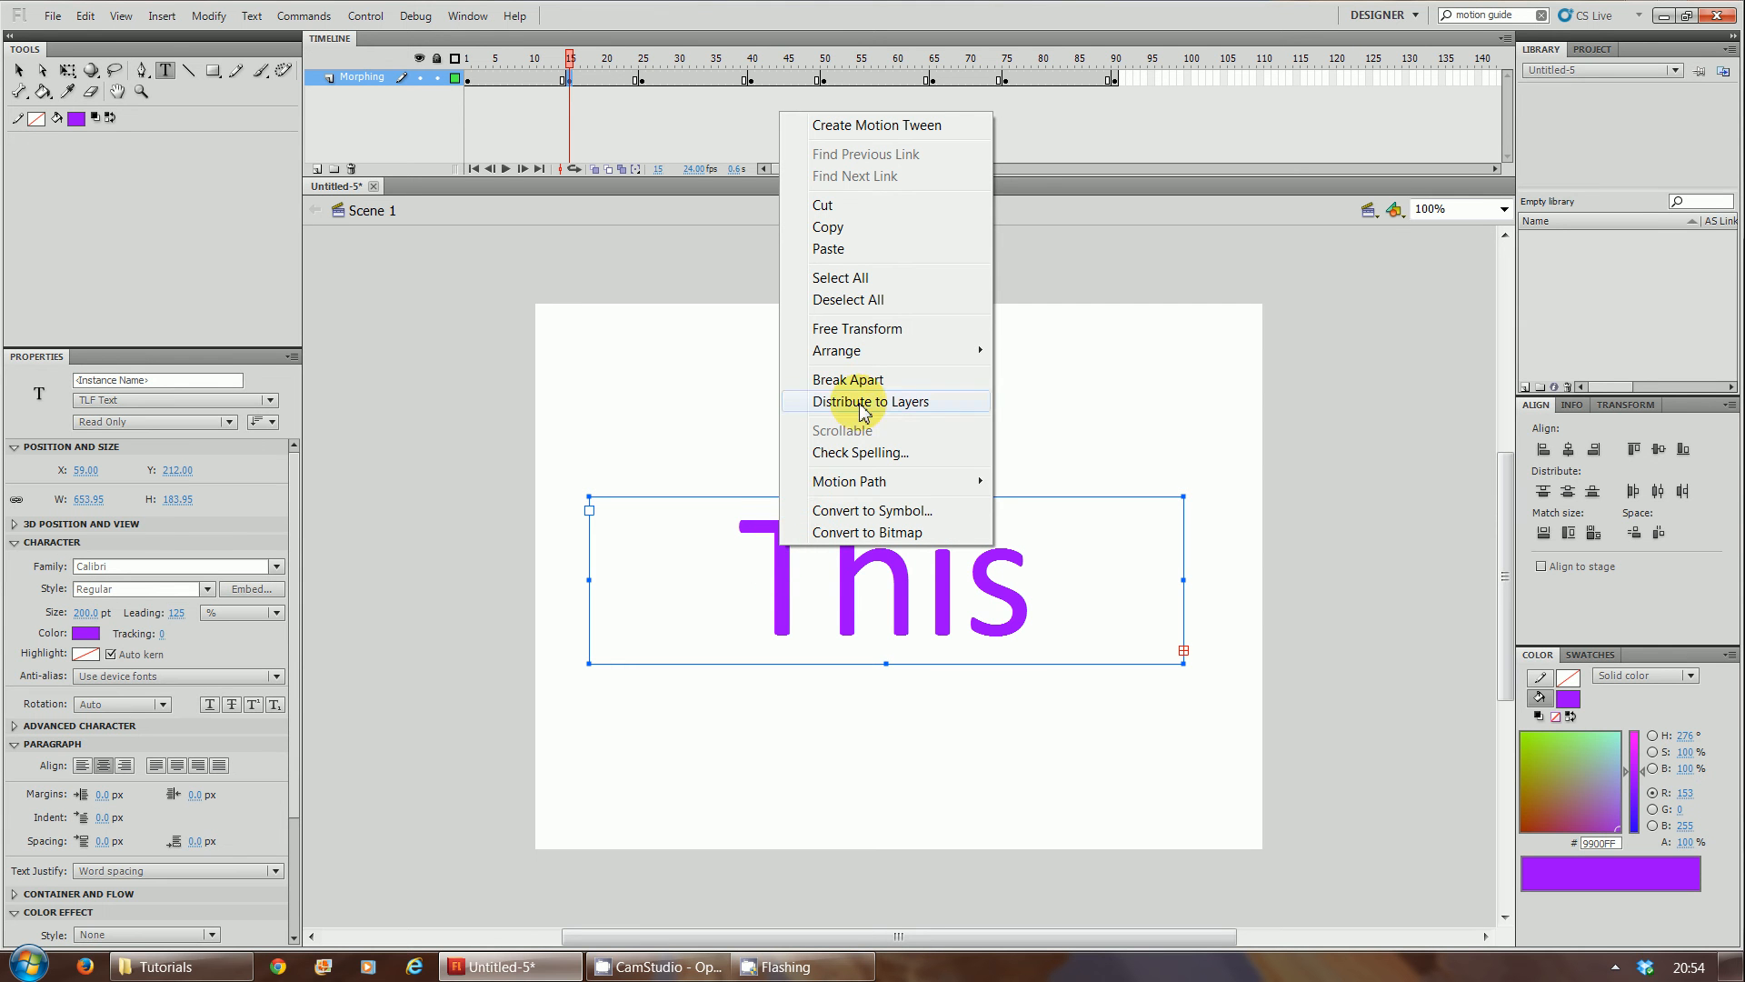
pyautogui.click(849, 380)
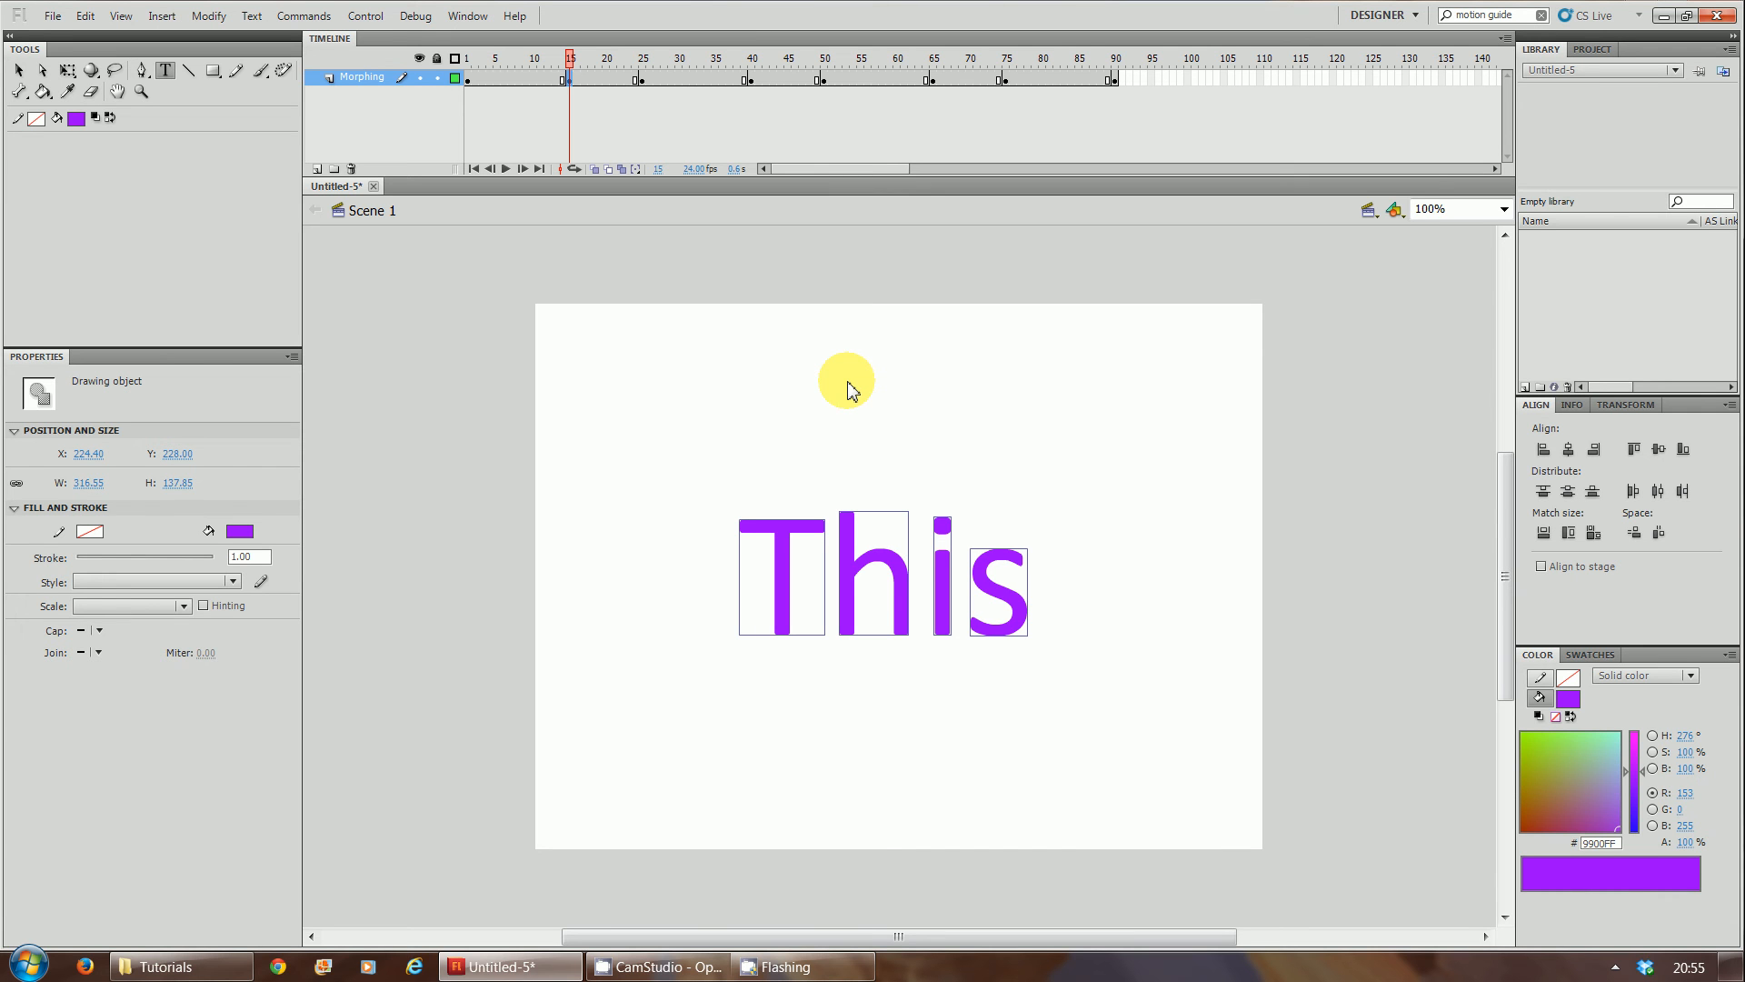
pyautogui.moveTo(571, 78)
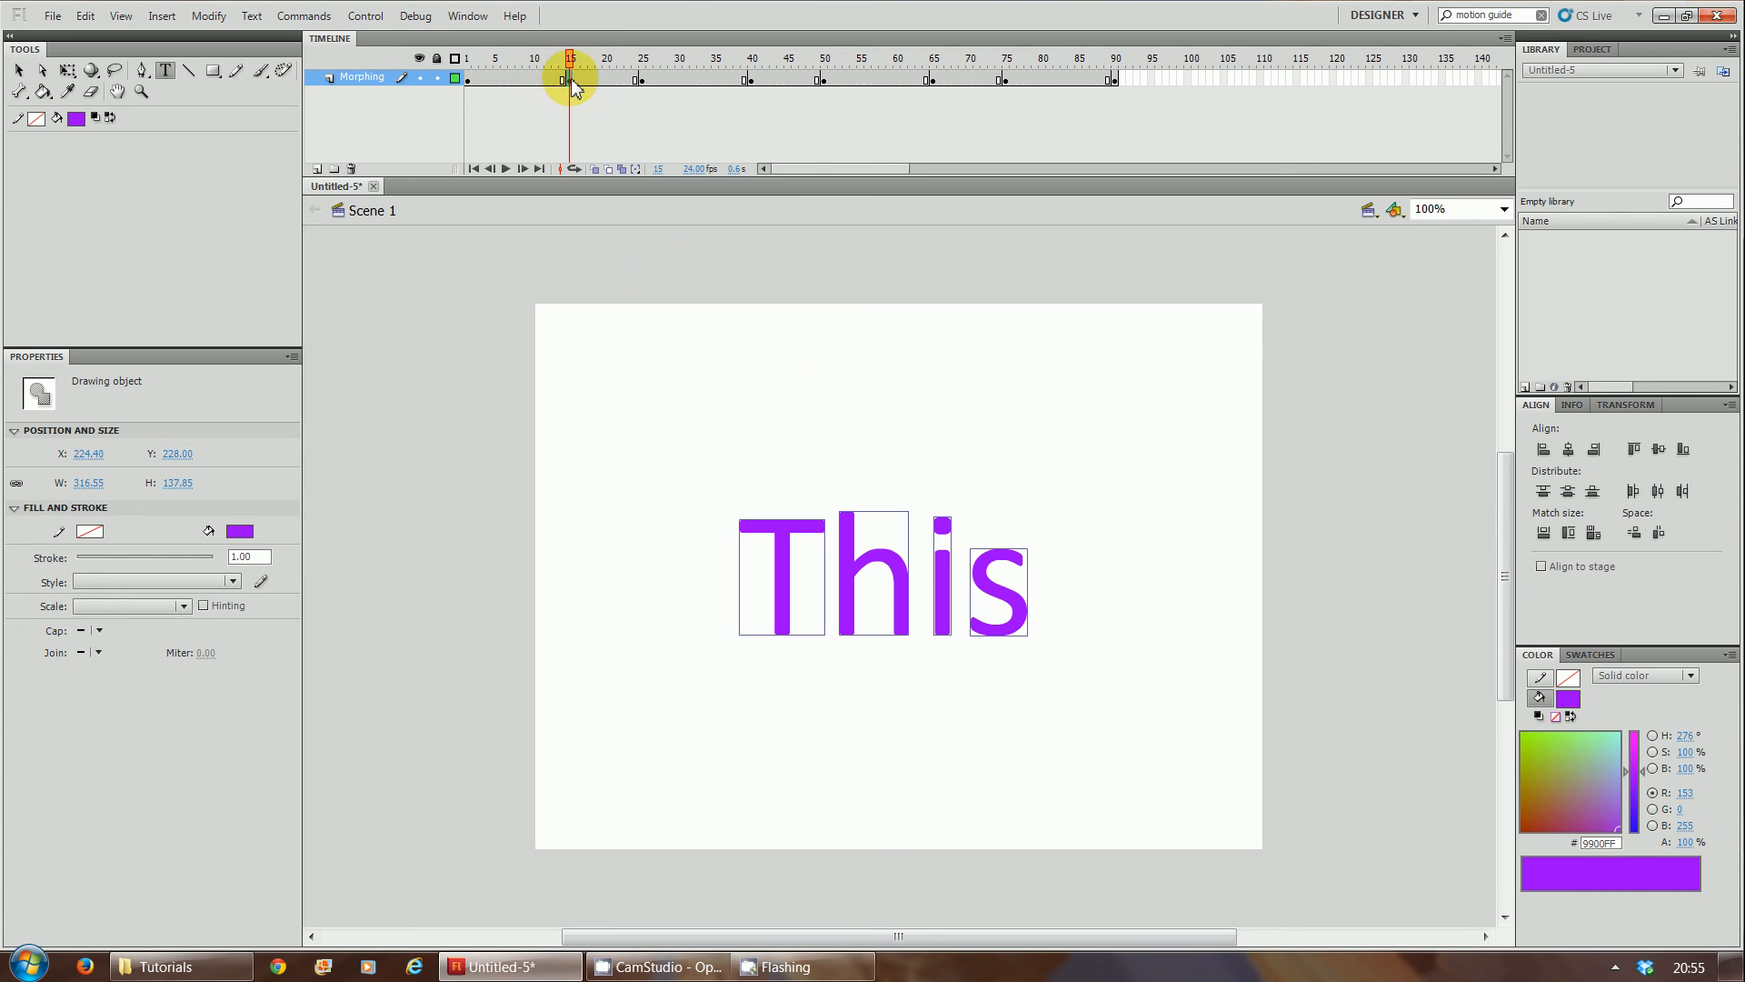
pyautogui.rightClick(569, 78)
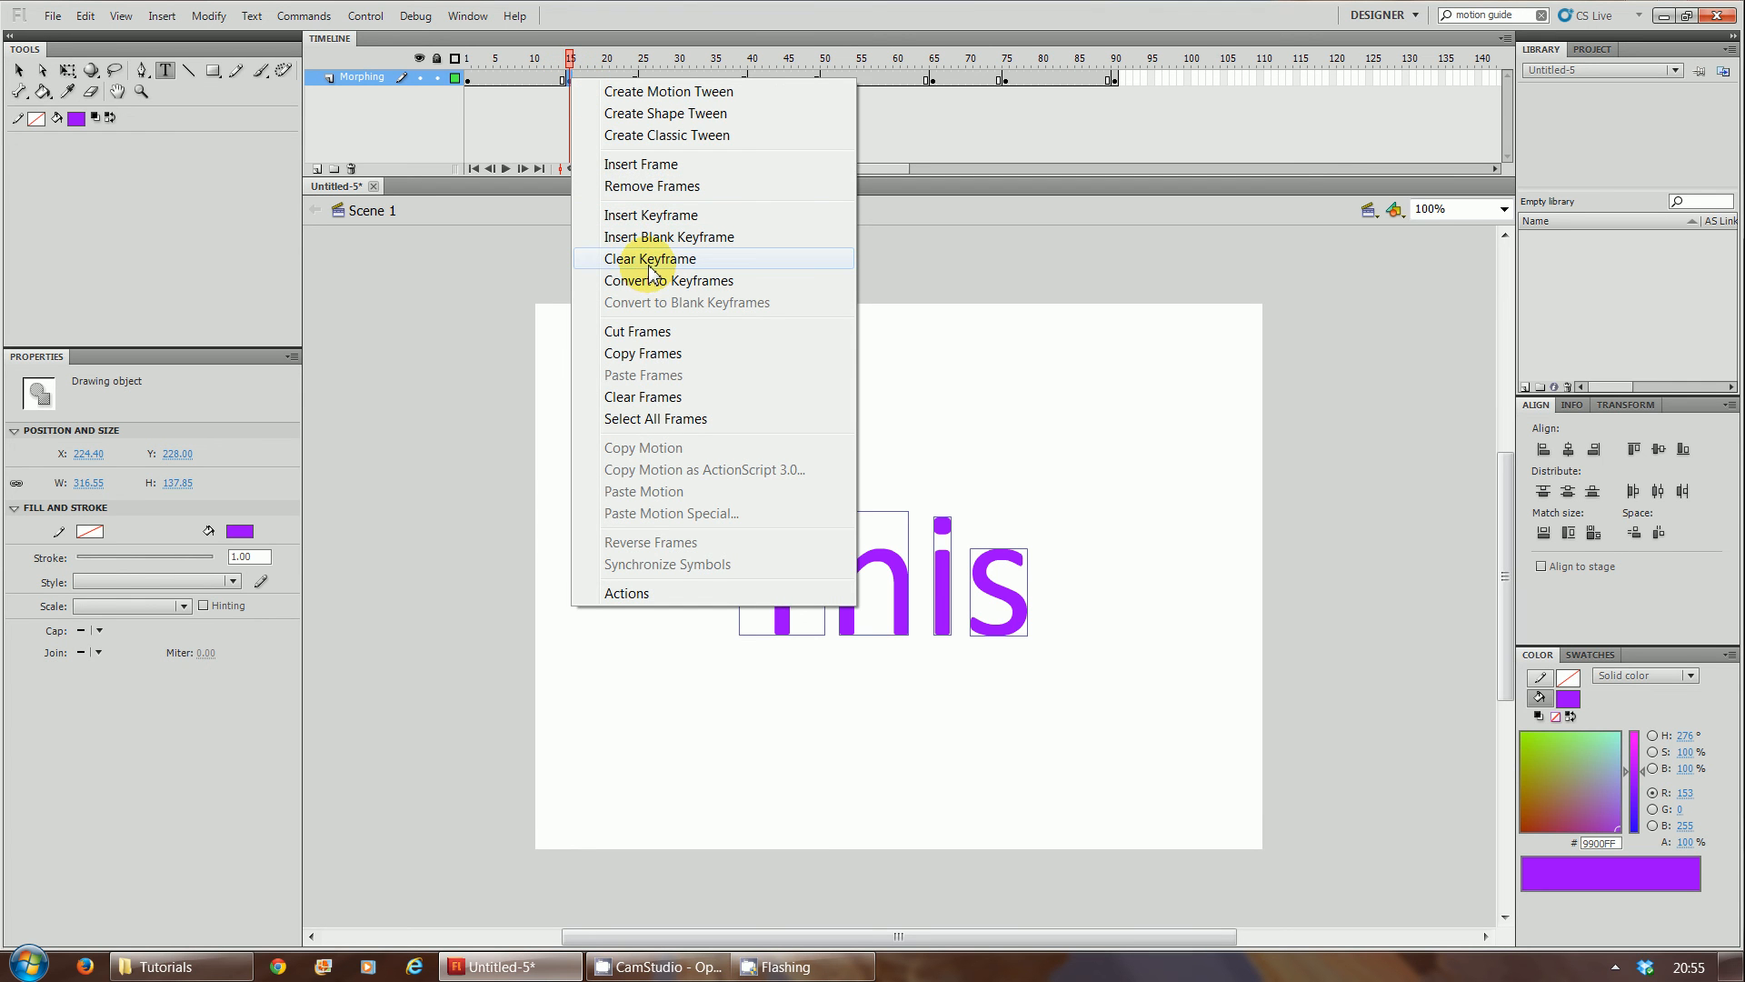
pyautogui.click(650, 258)
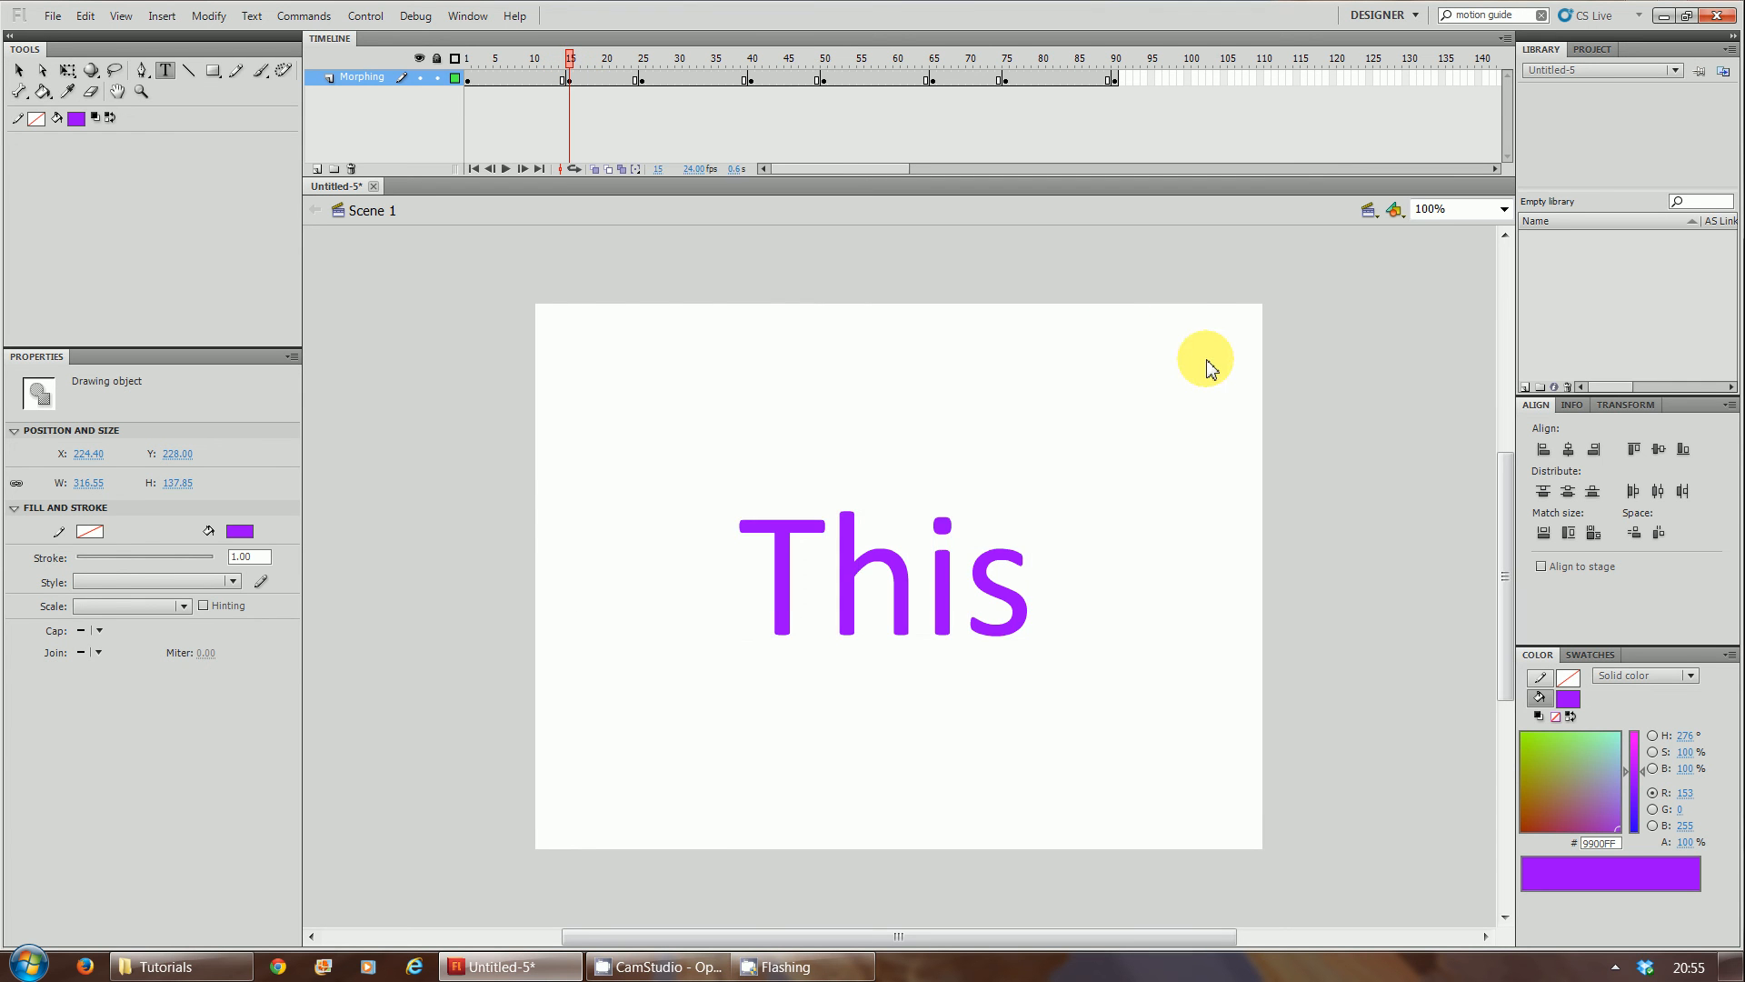
pyautogui.click(166, 70)
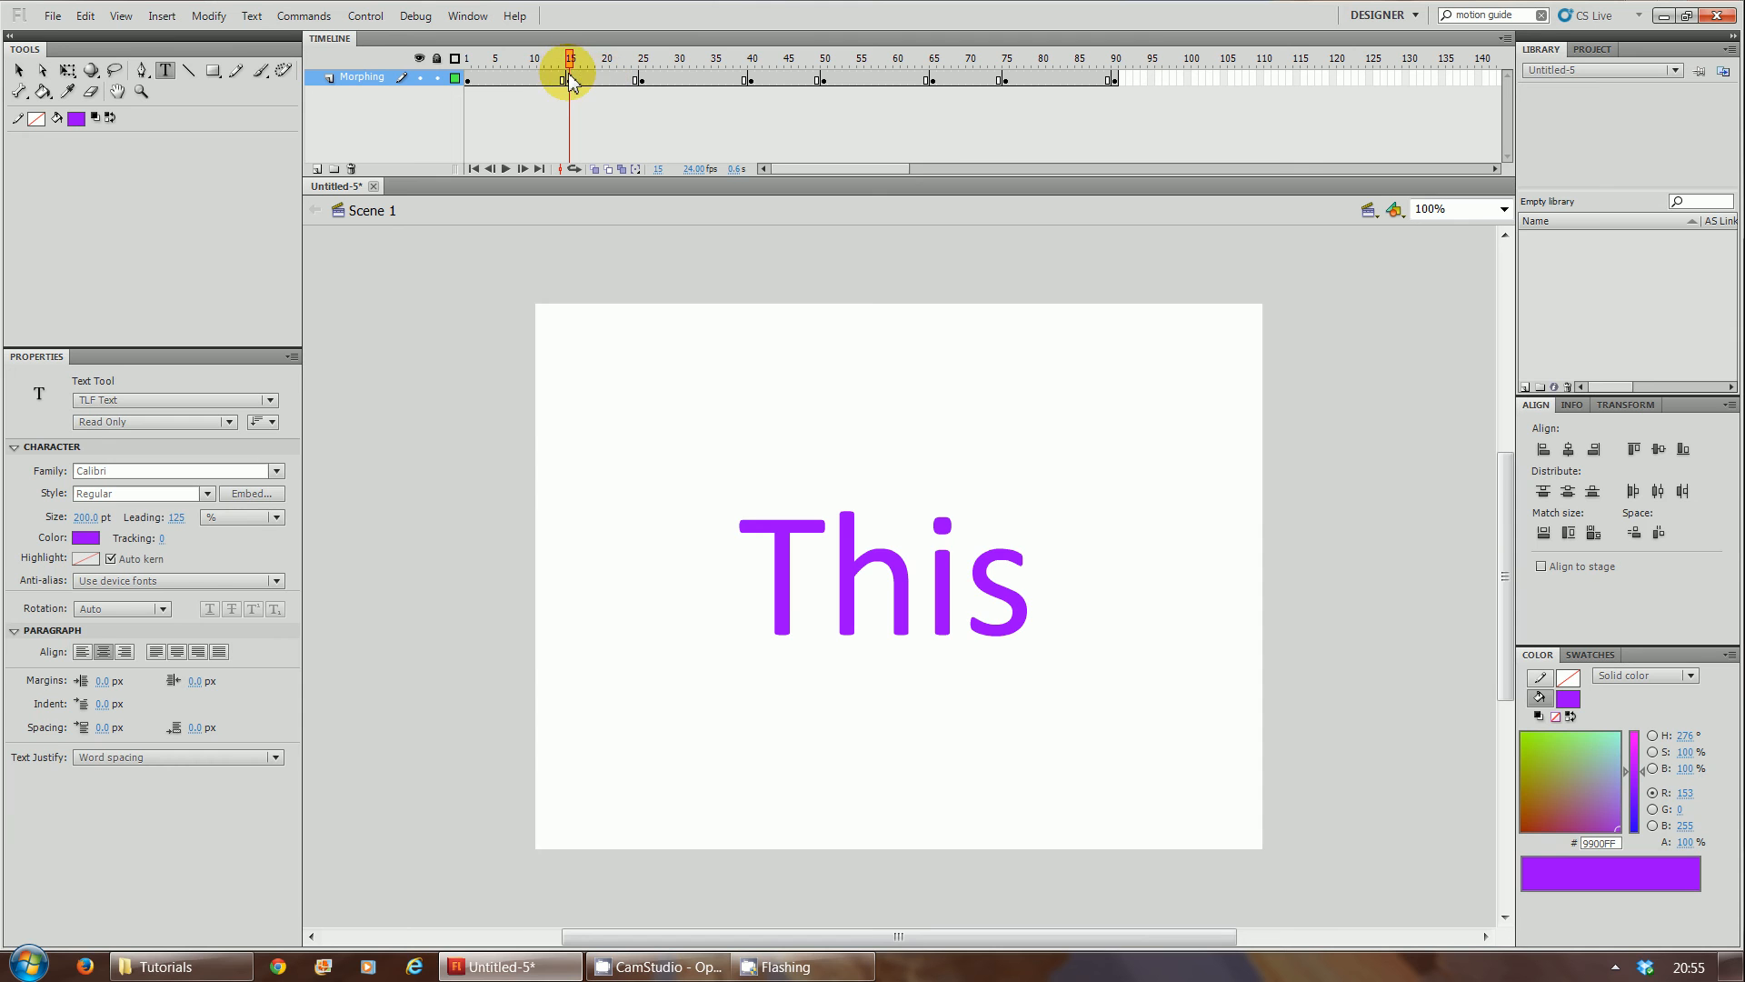
pyautogui.click(569, 78)
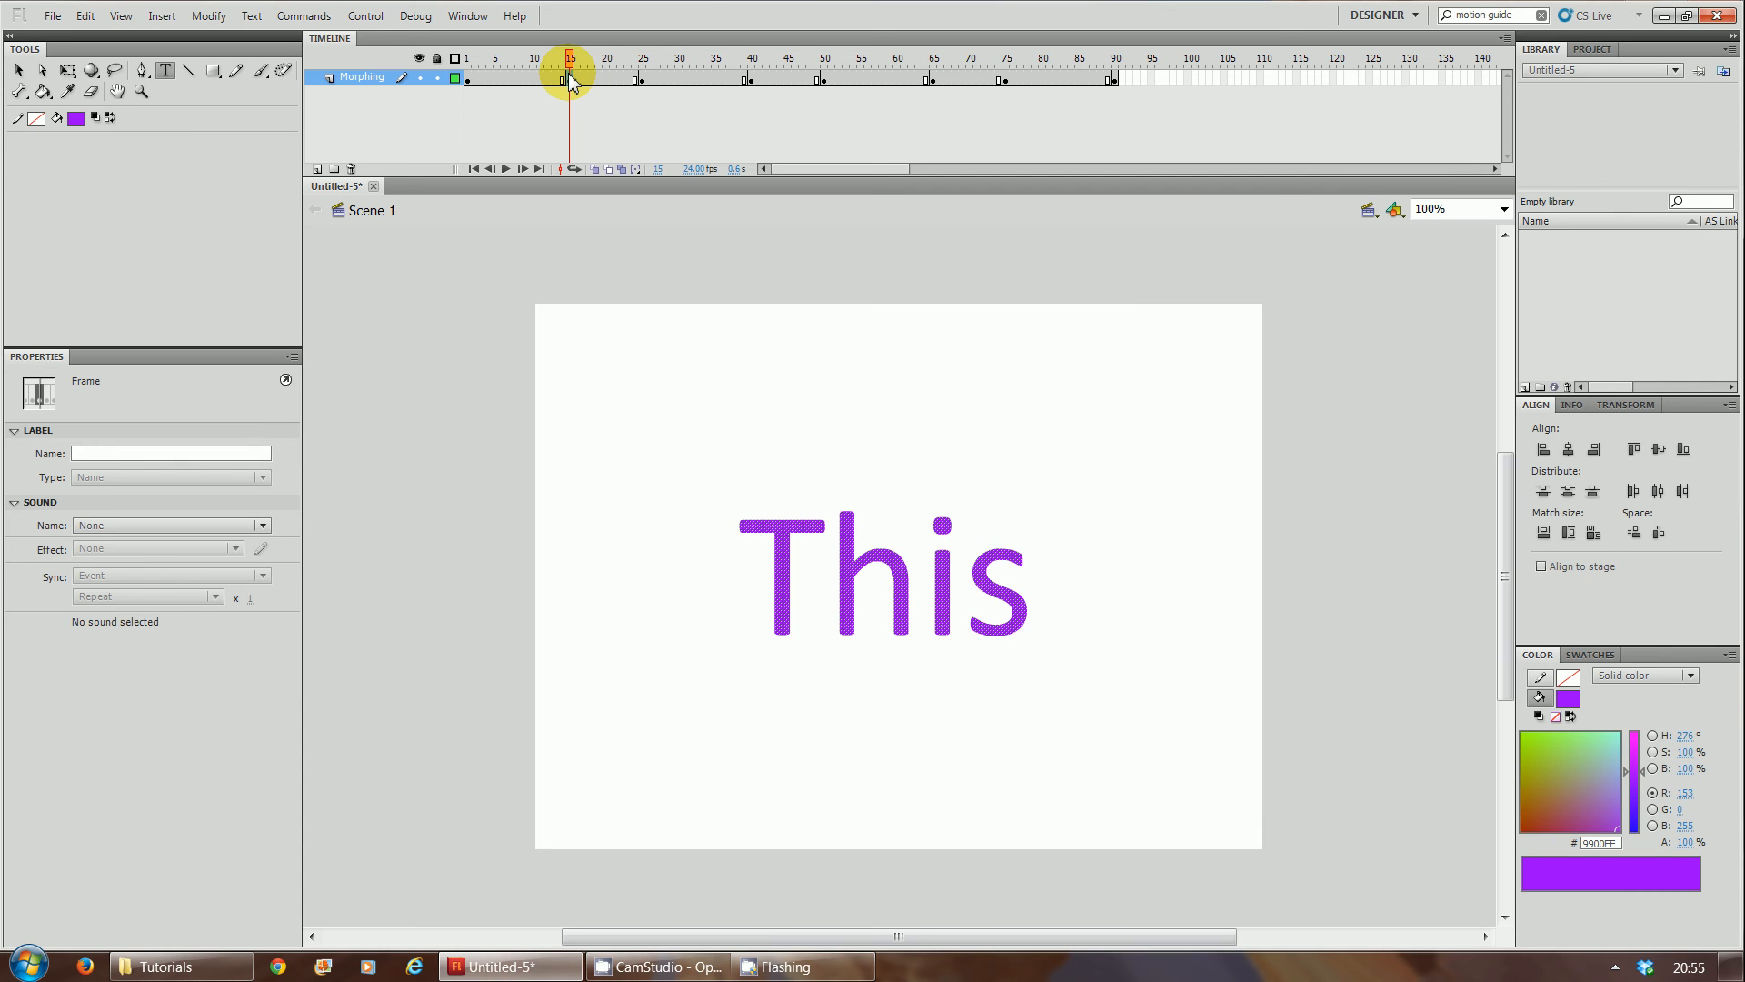
pyautogui.moveTo(685, 105)
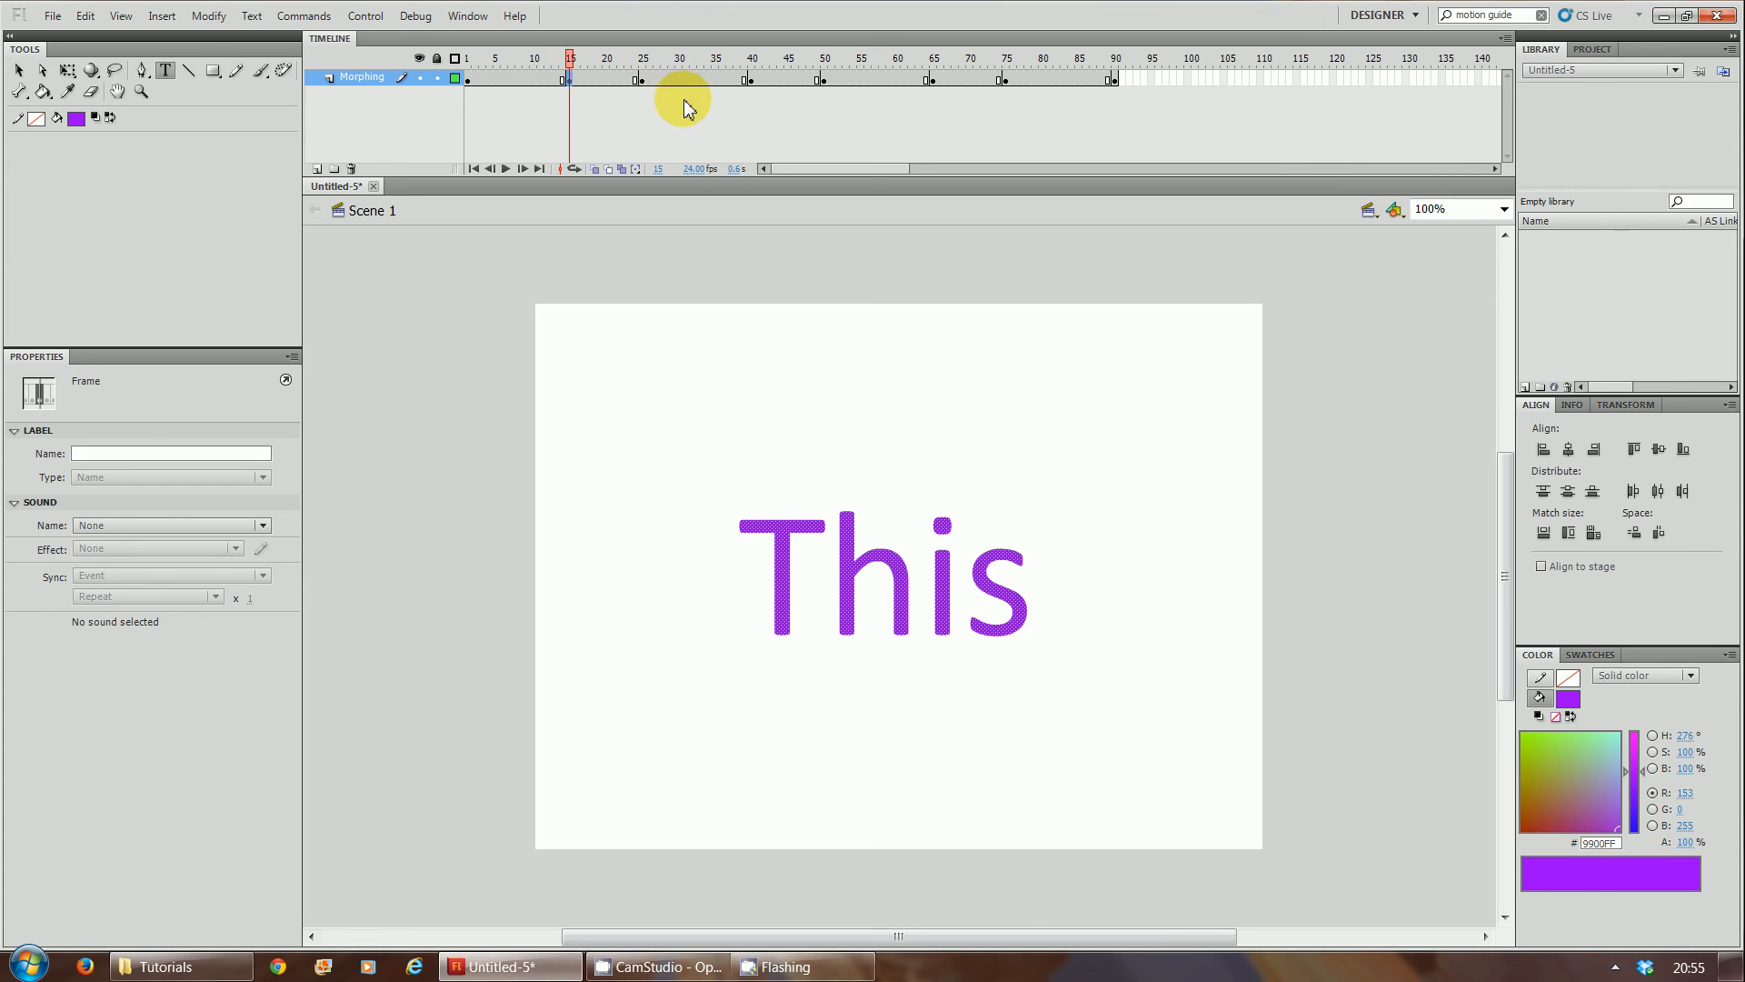
pyautogui.moveTo(643, 87)
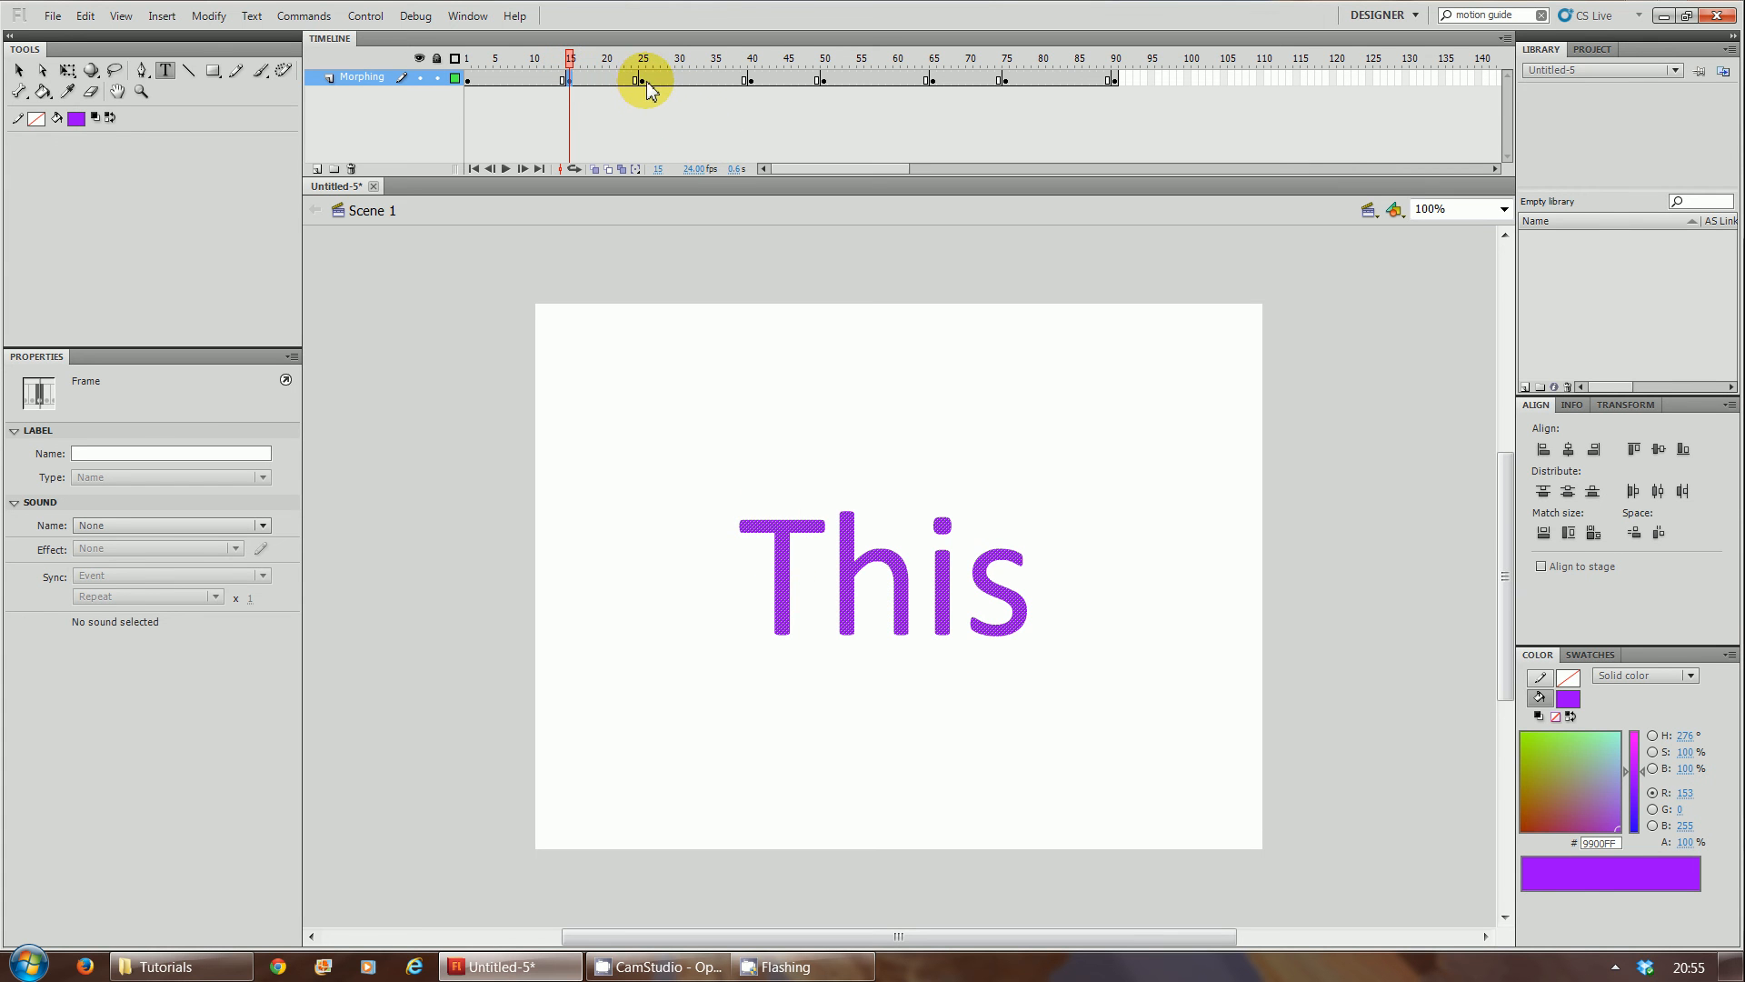
# Step: Scrub through the IS, Morphing and Animation keyframes to check each word's shapes
pyautogui.click(641, 58)
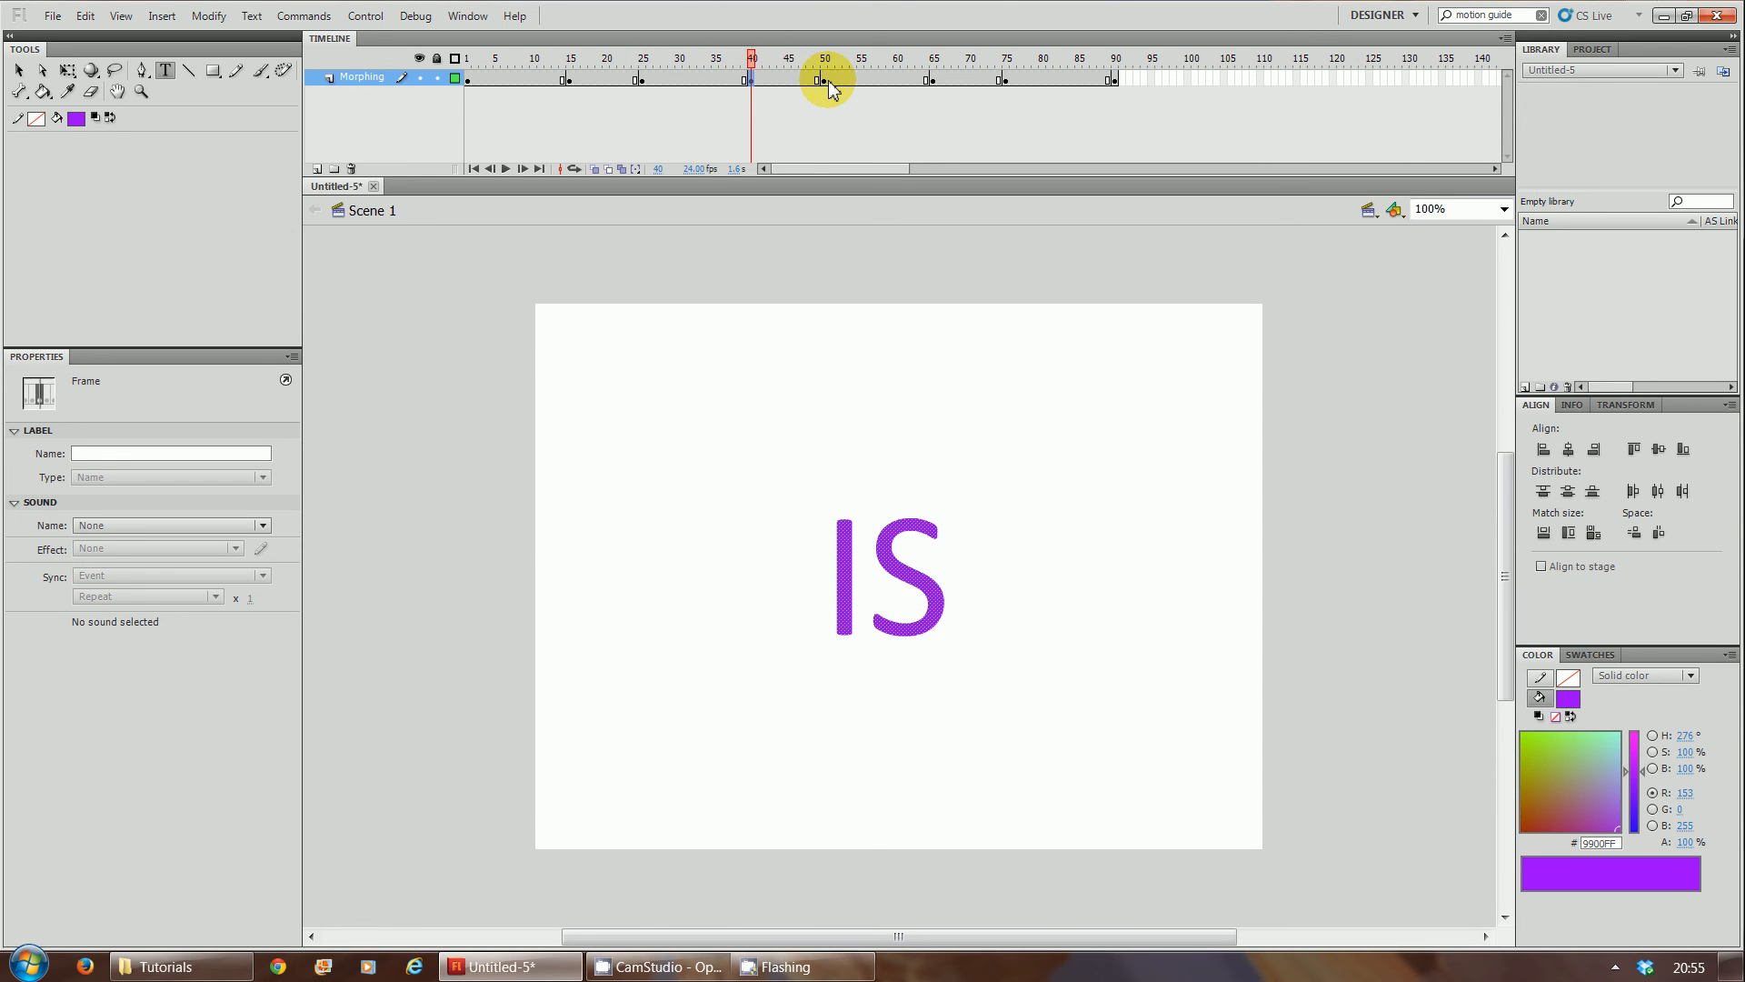
pyautogui.click(824, 58)
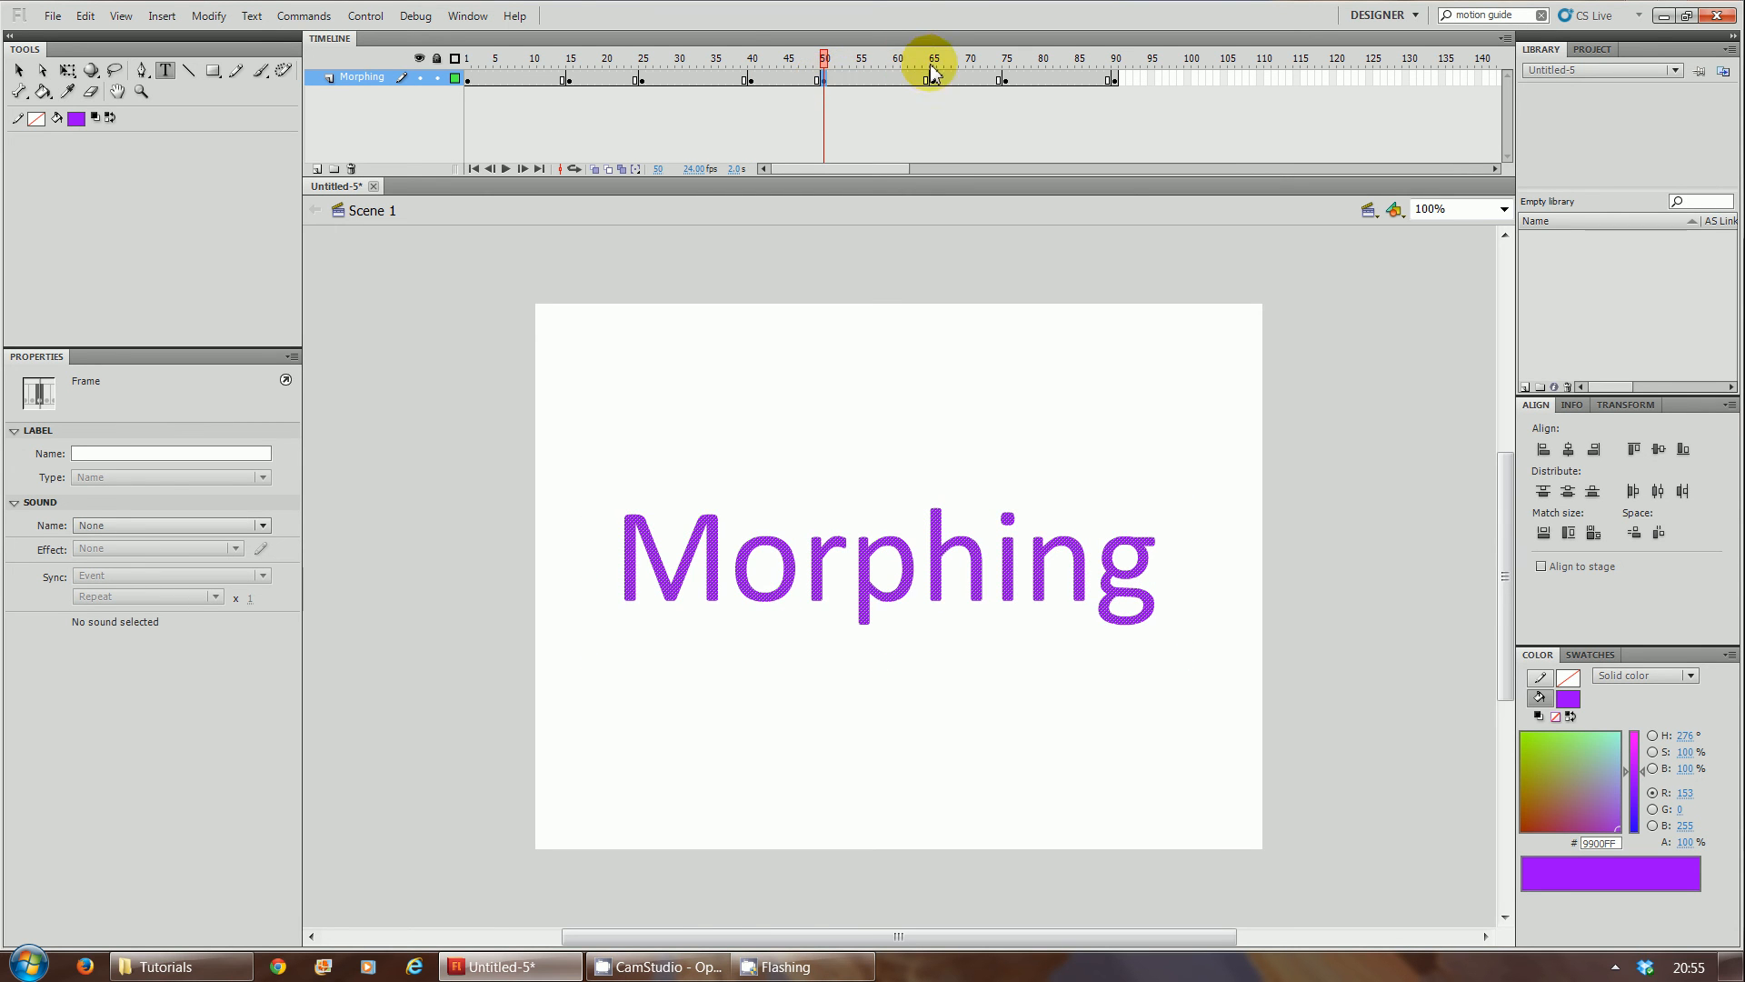
pyautogui.click(932, 58)
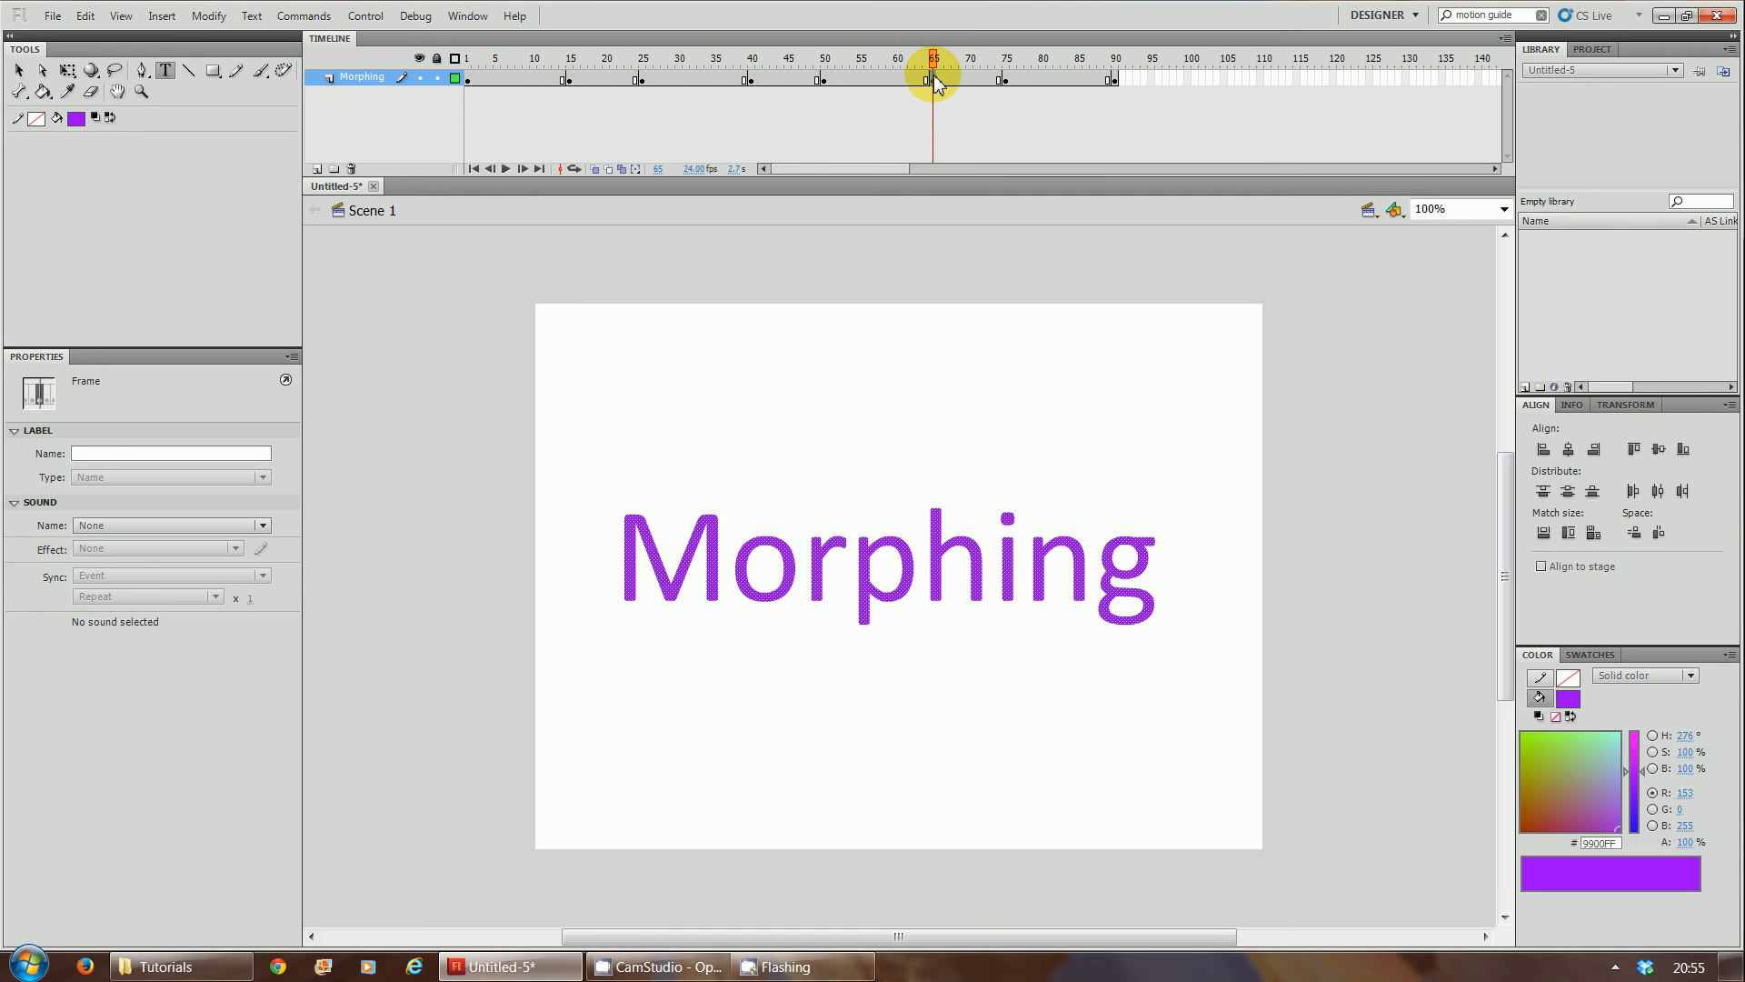
pyautogui.click(1006, 79)
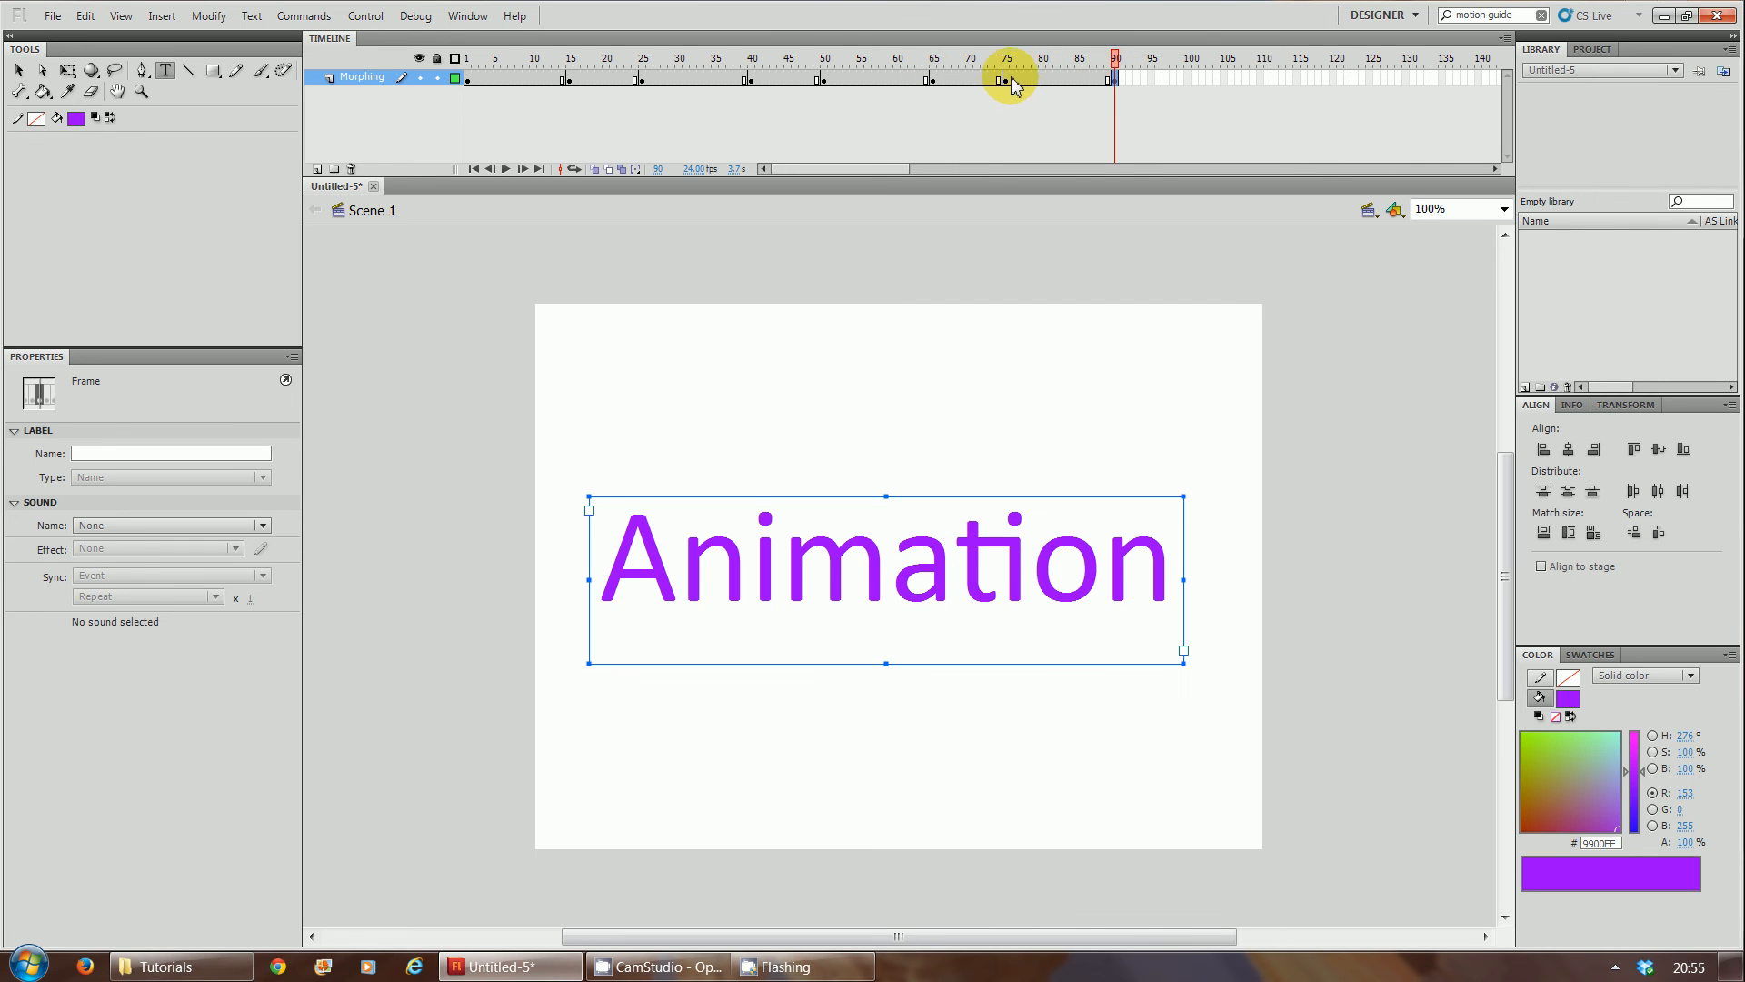
pyautogui.click(1005, 58)
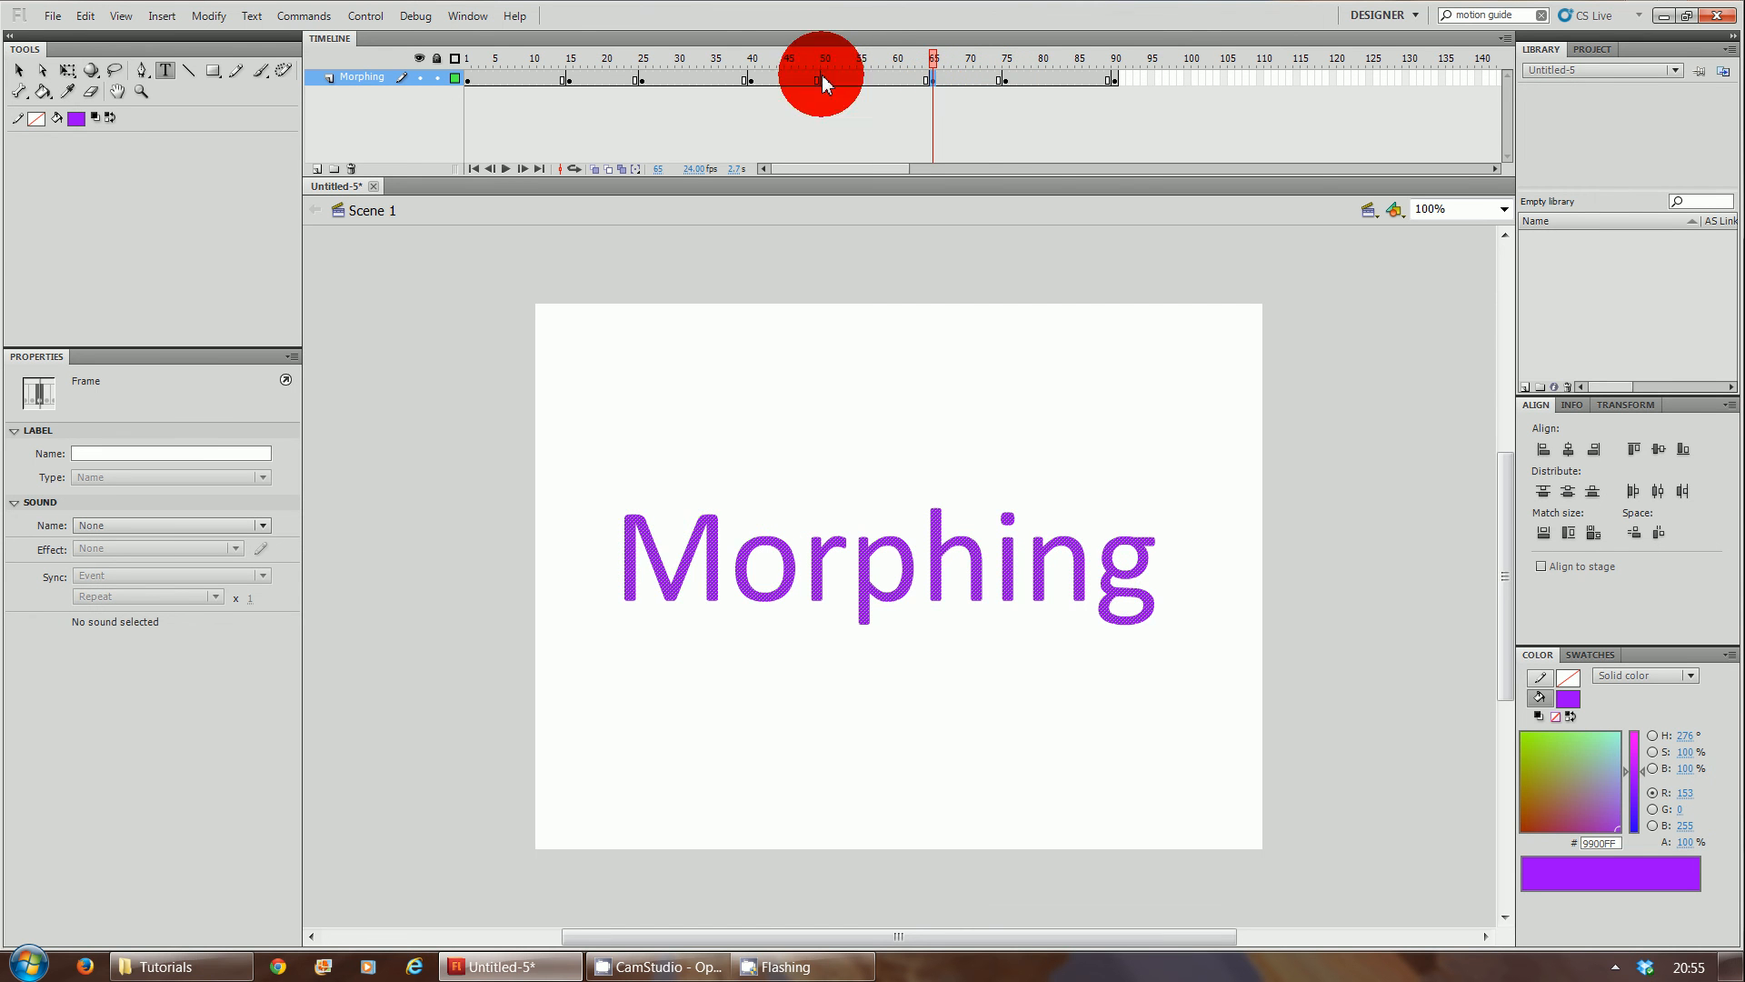
pyautogui.click(640, 58)
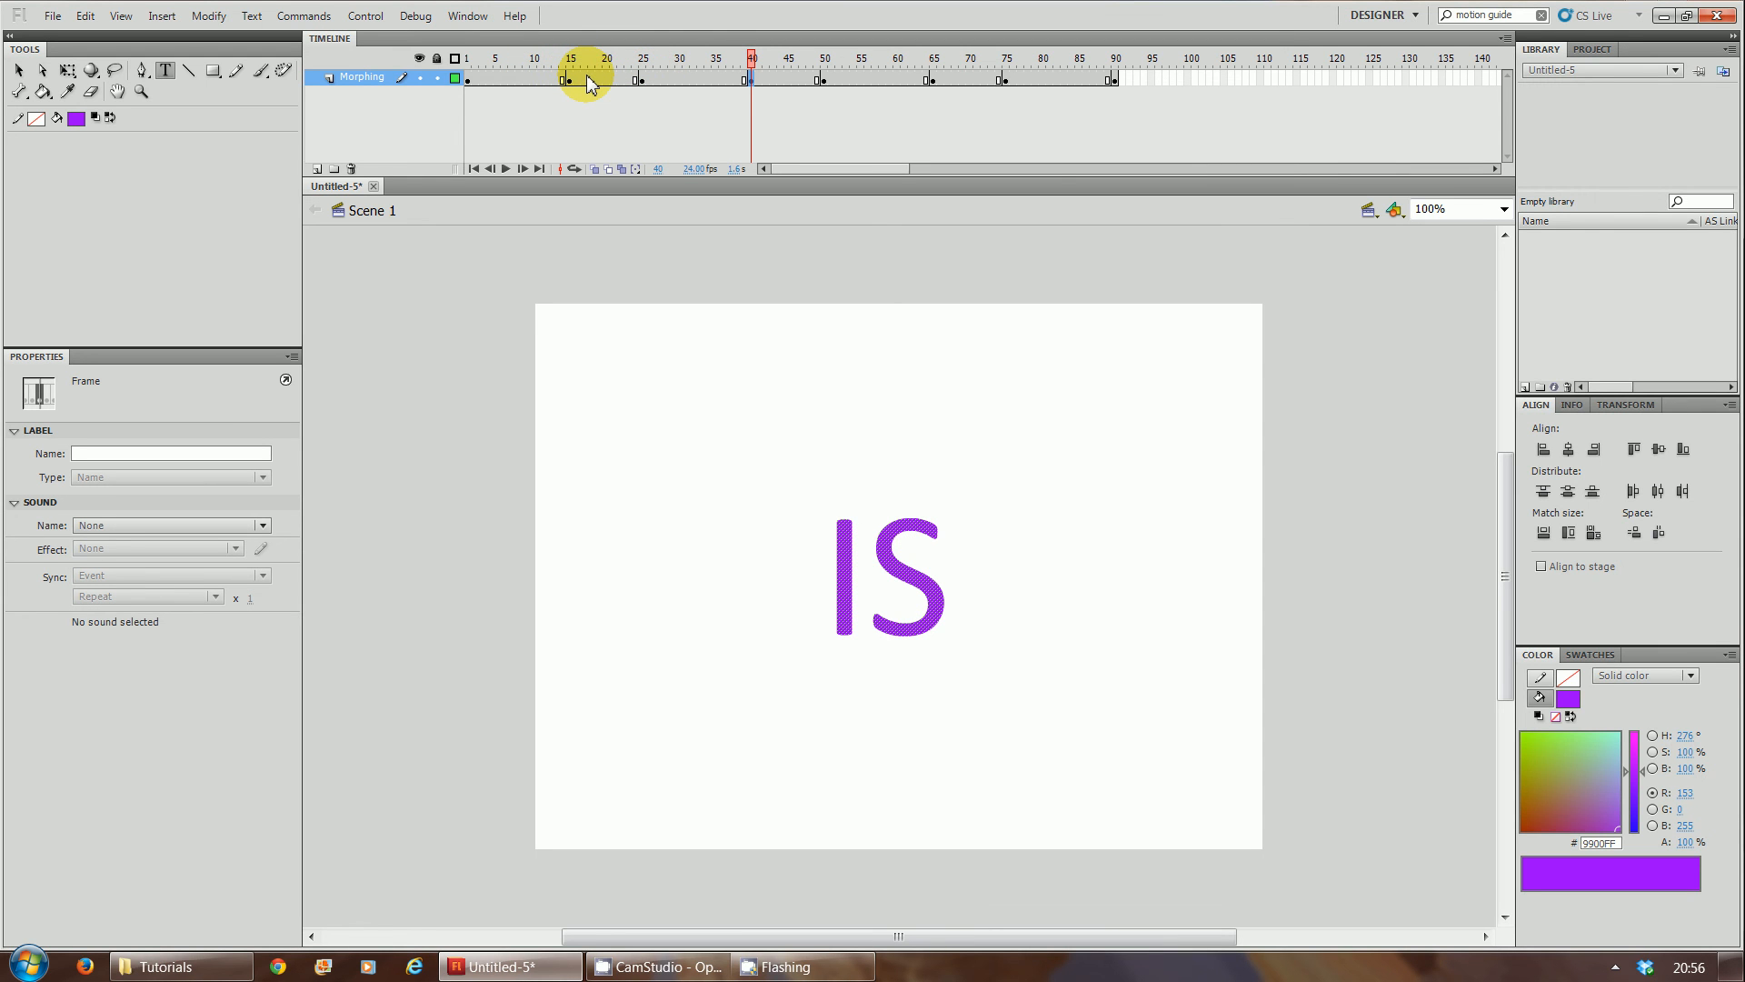
# Step: Create shape tweens for This→IS (15–25), IS→Morphing (40–50) and Morphing→Animation (65–75)
pyautogui.rightClick(571, 78)
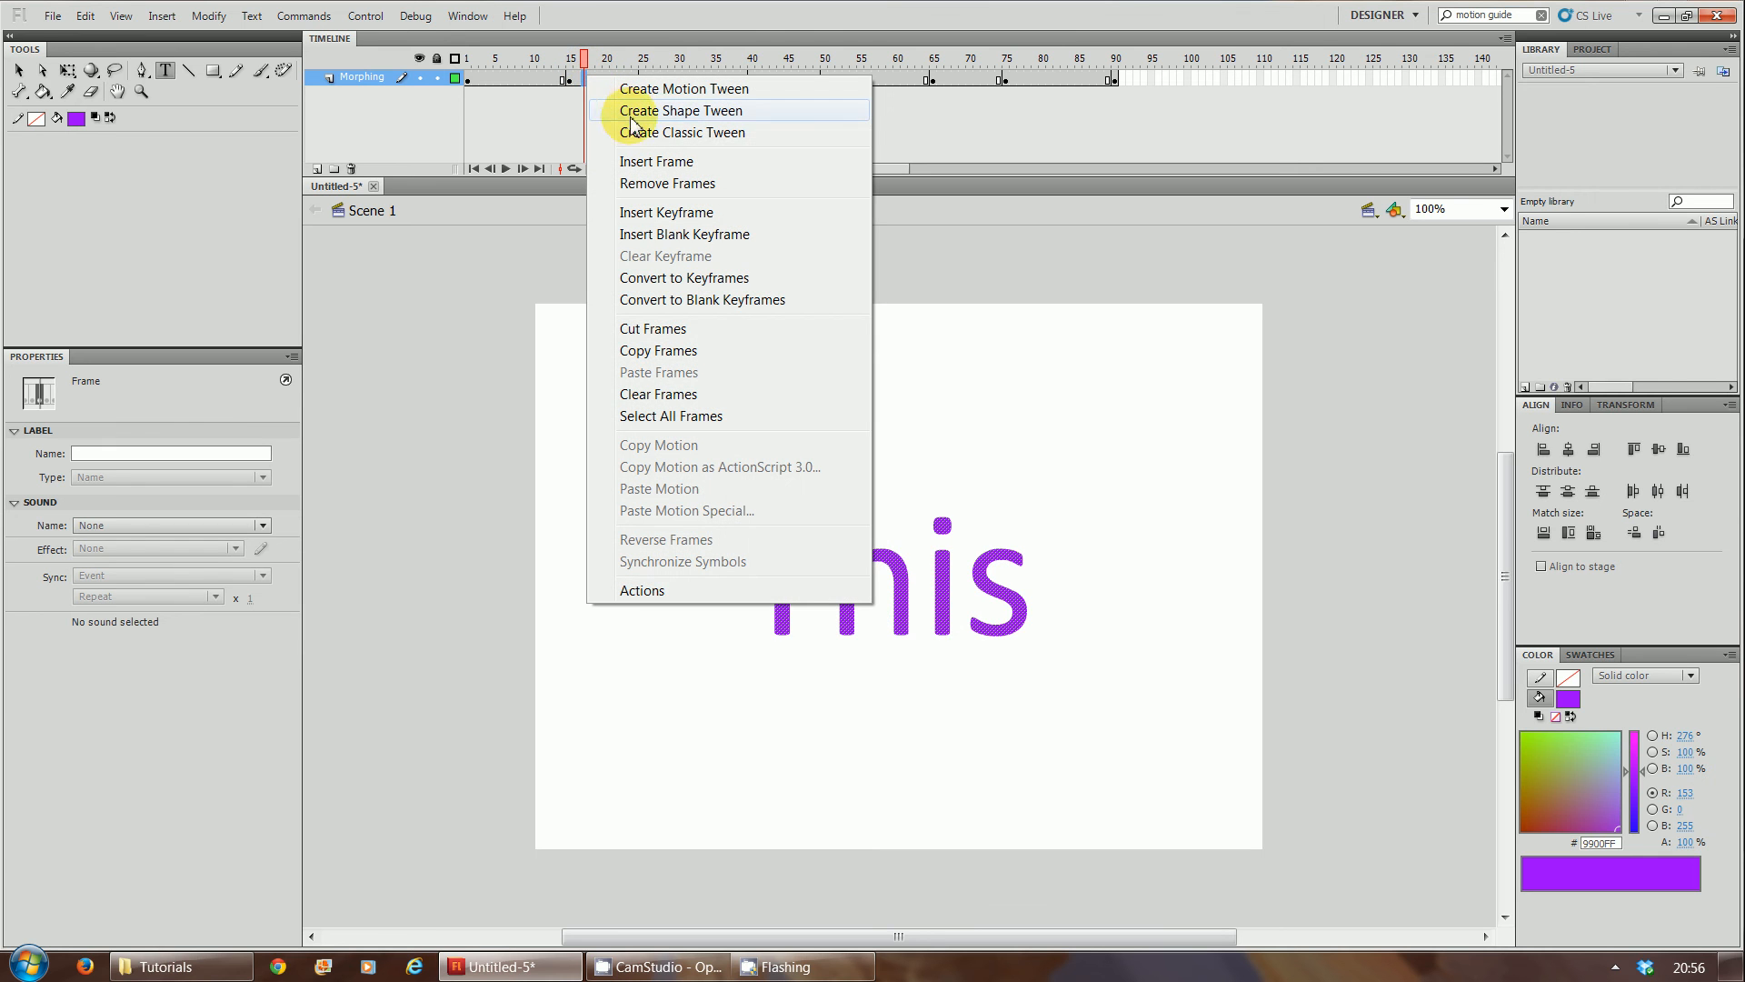
pyautogui.moveTo(644, 133)
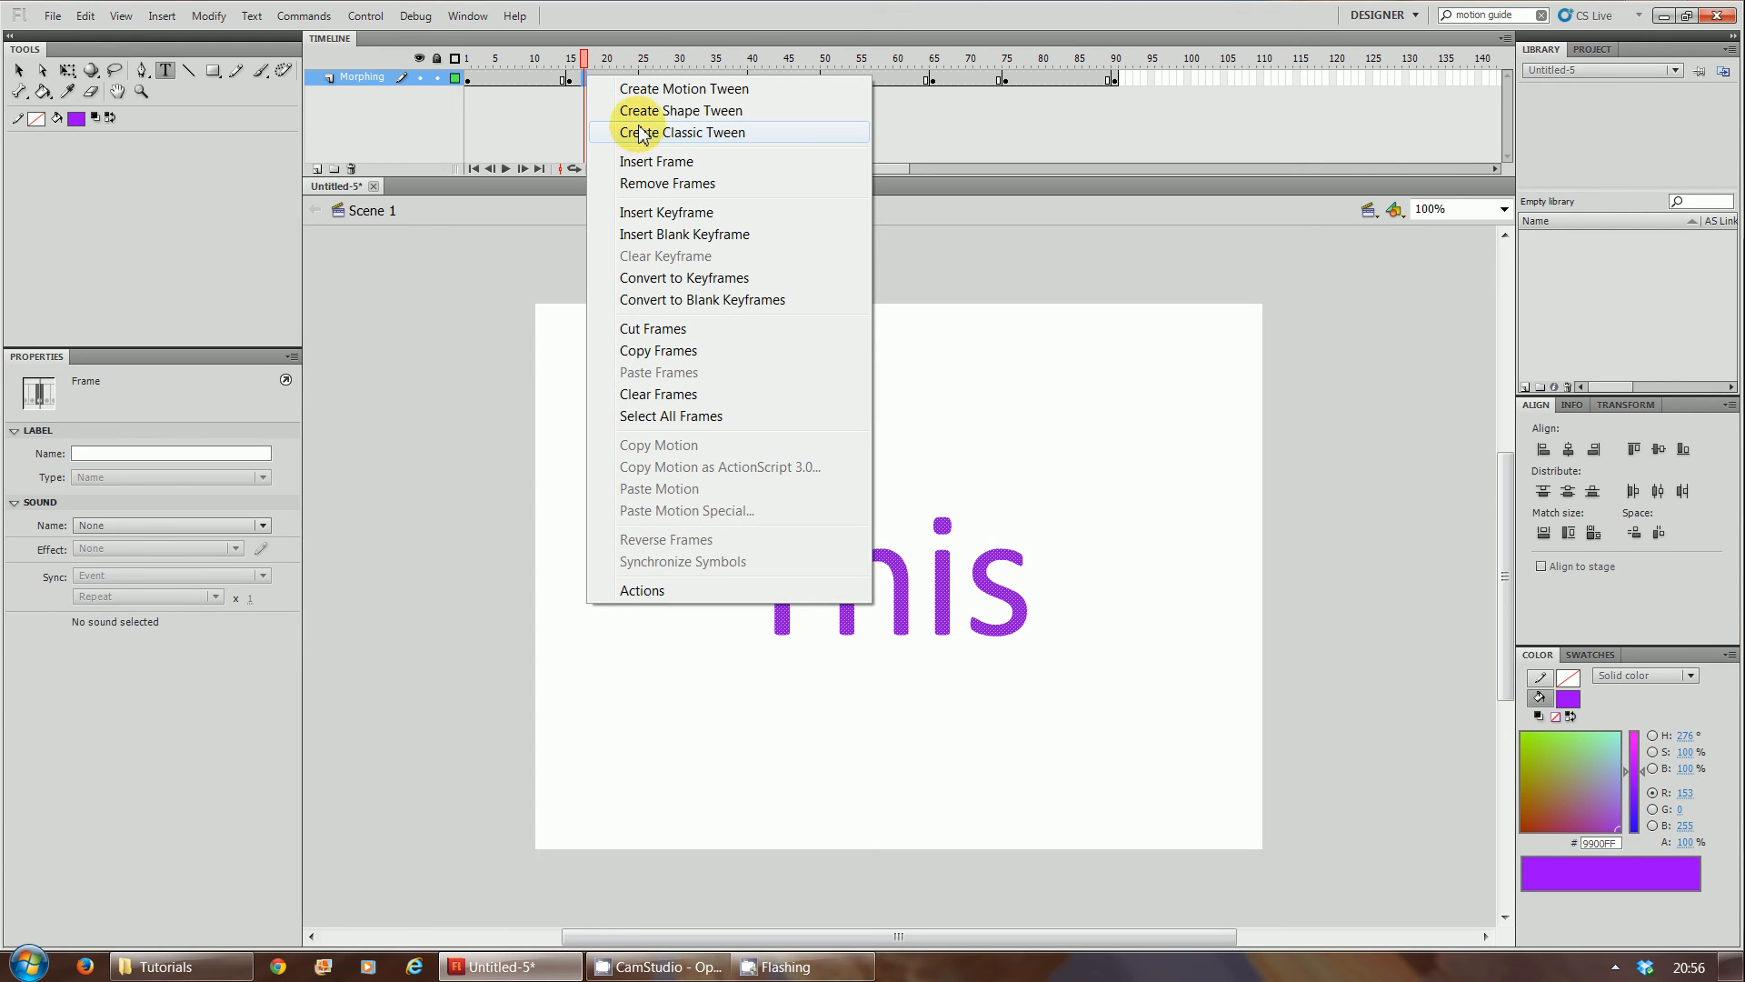
pyautogui.moveTo(680, 111)
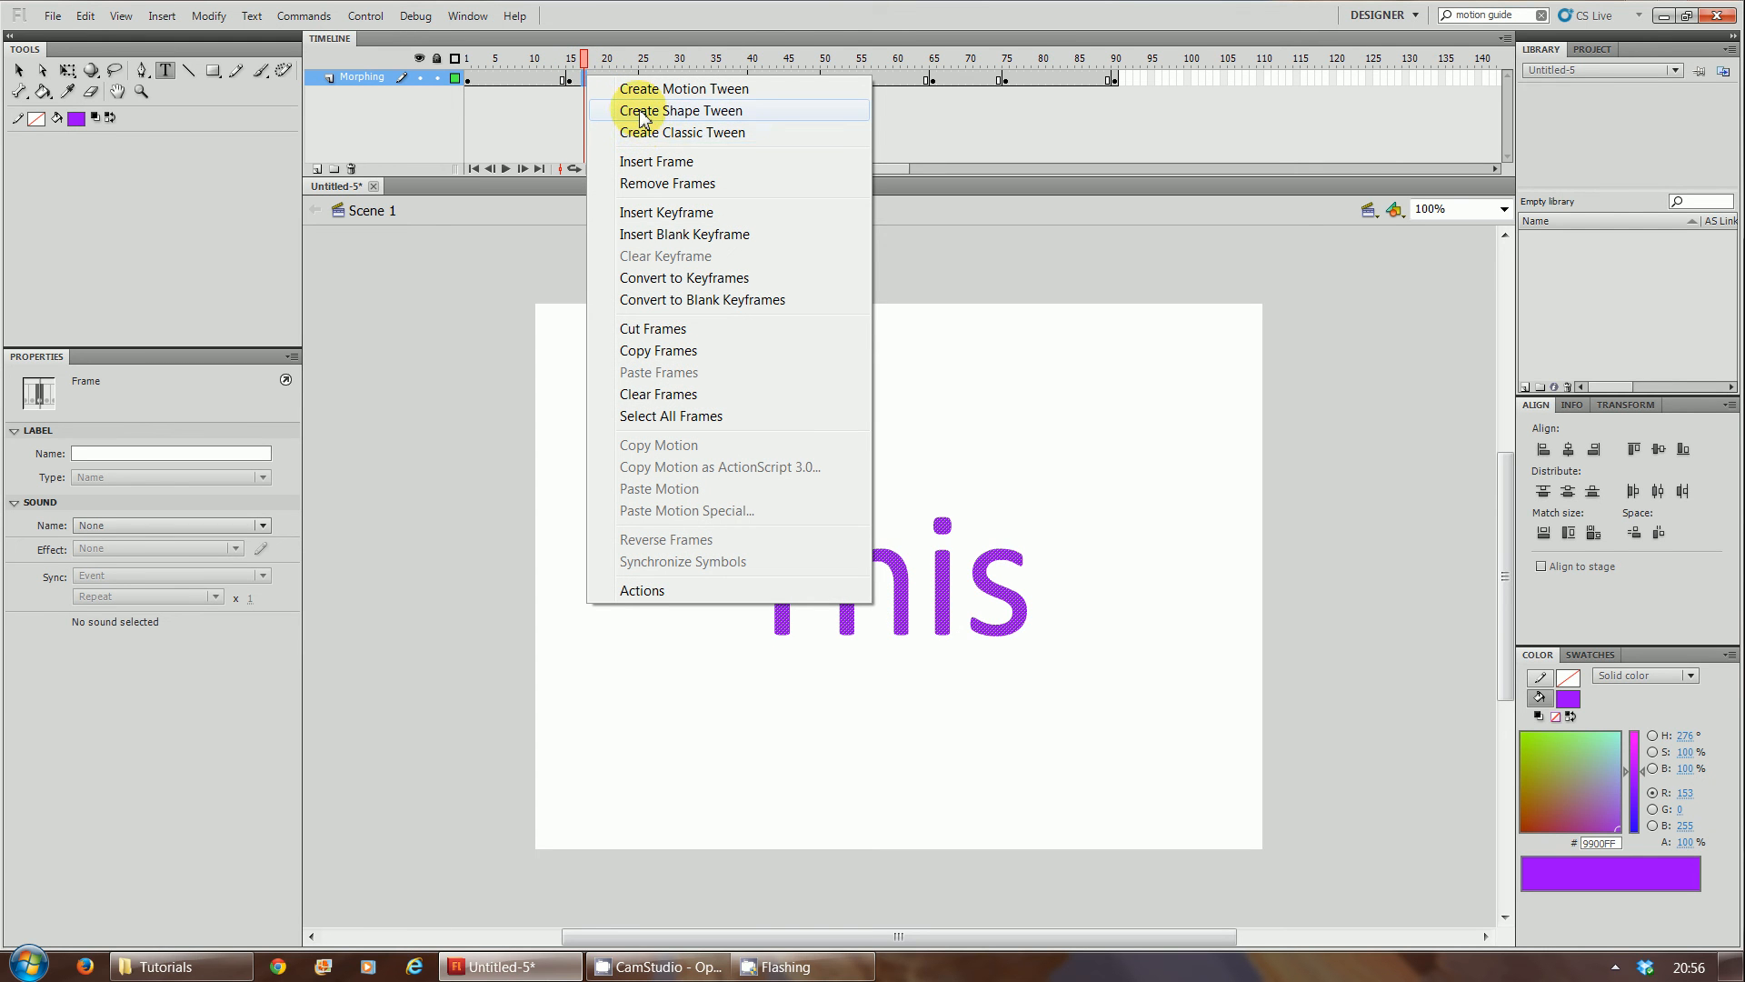
pyautogui.click(682, 111)
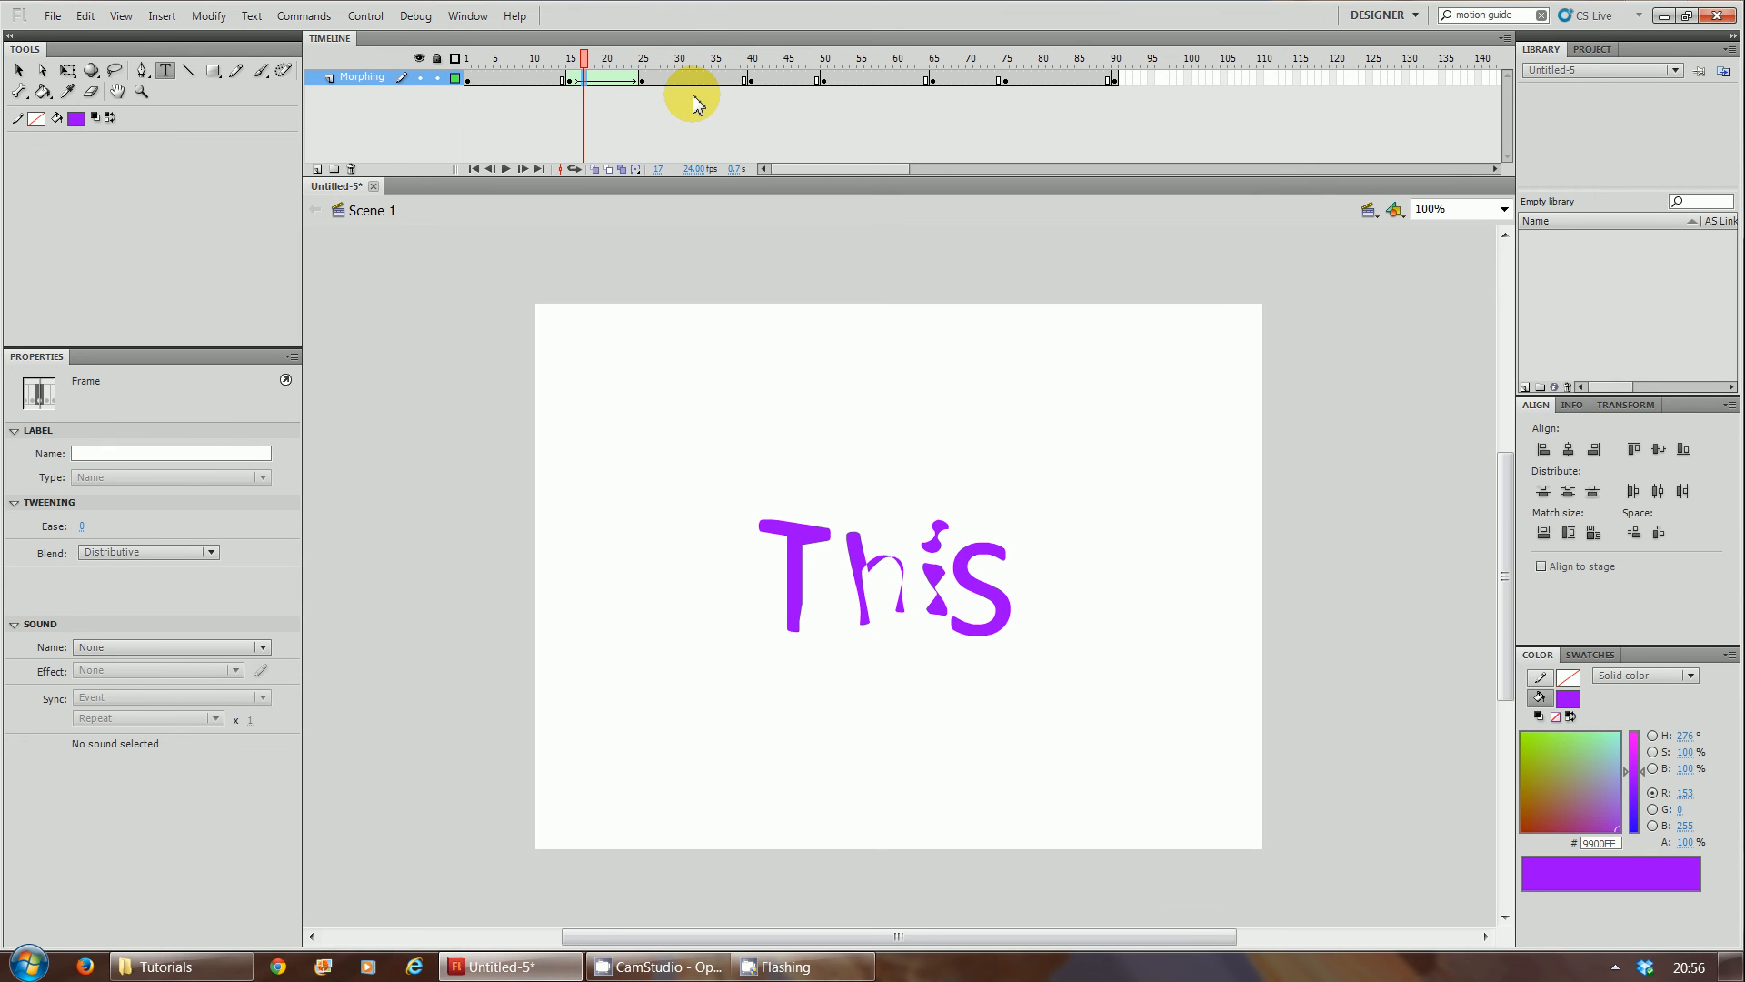
pyautogui.moveTo(940, 602)
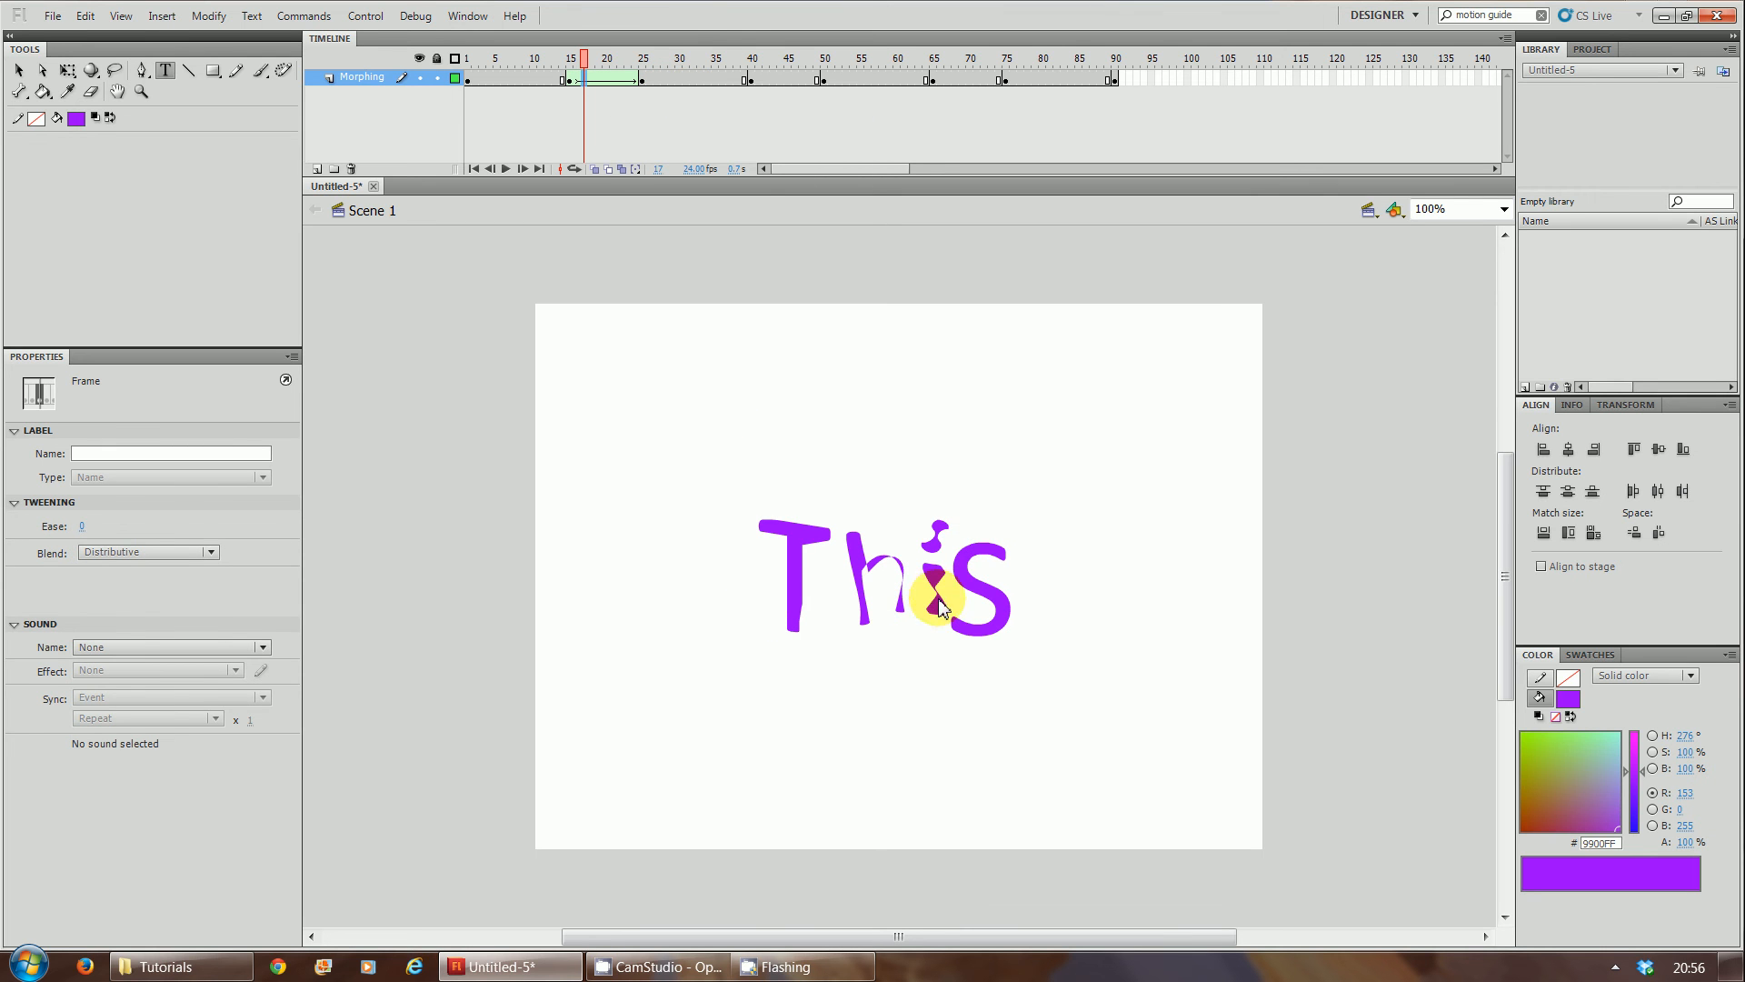
pyautogui.rightClick(763, 78)
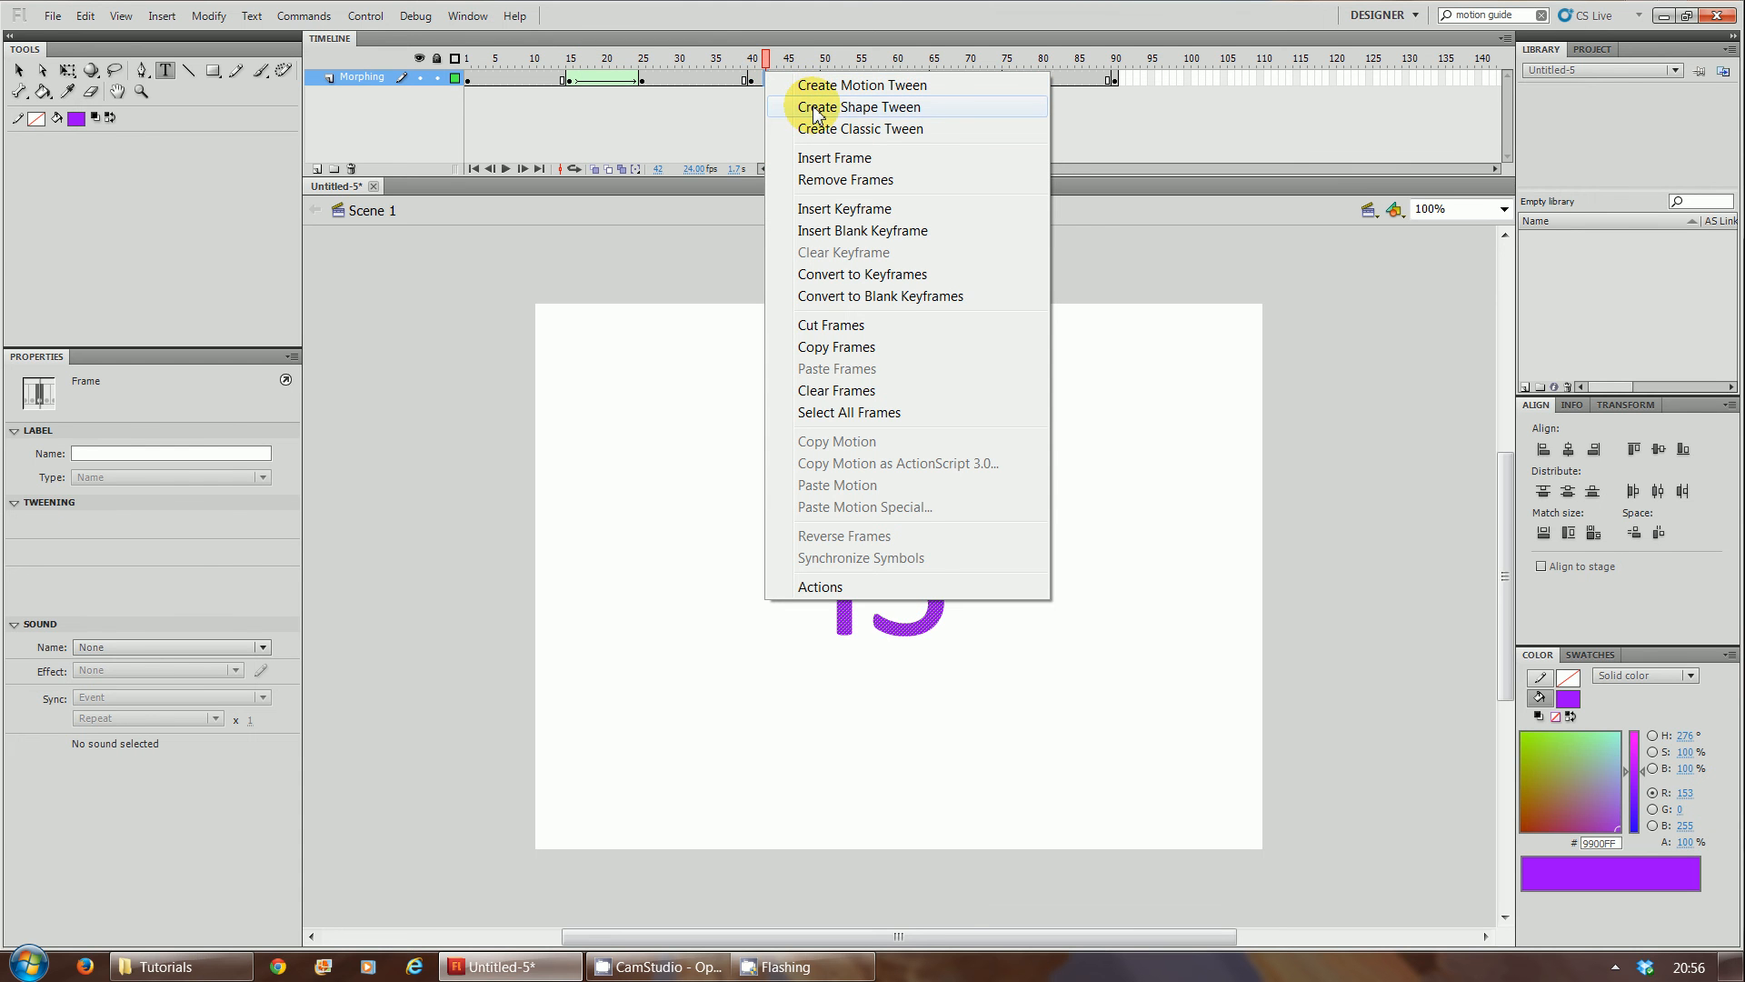
pyautogui.click(857, 107)
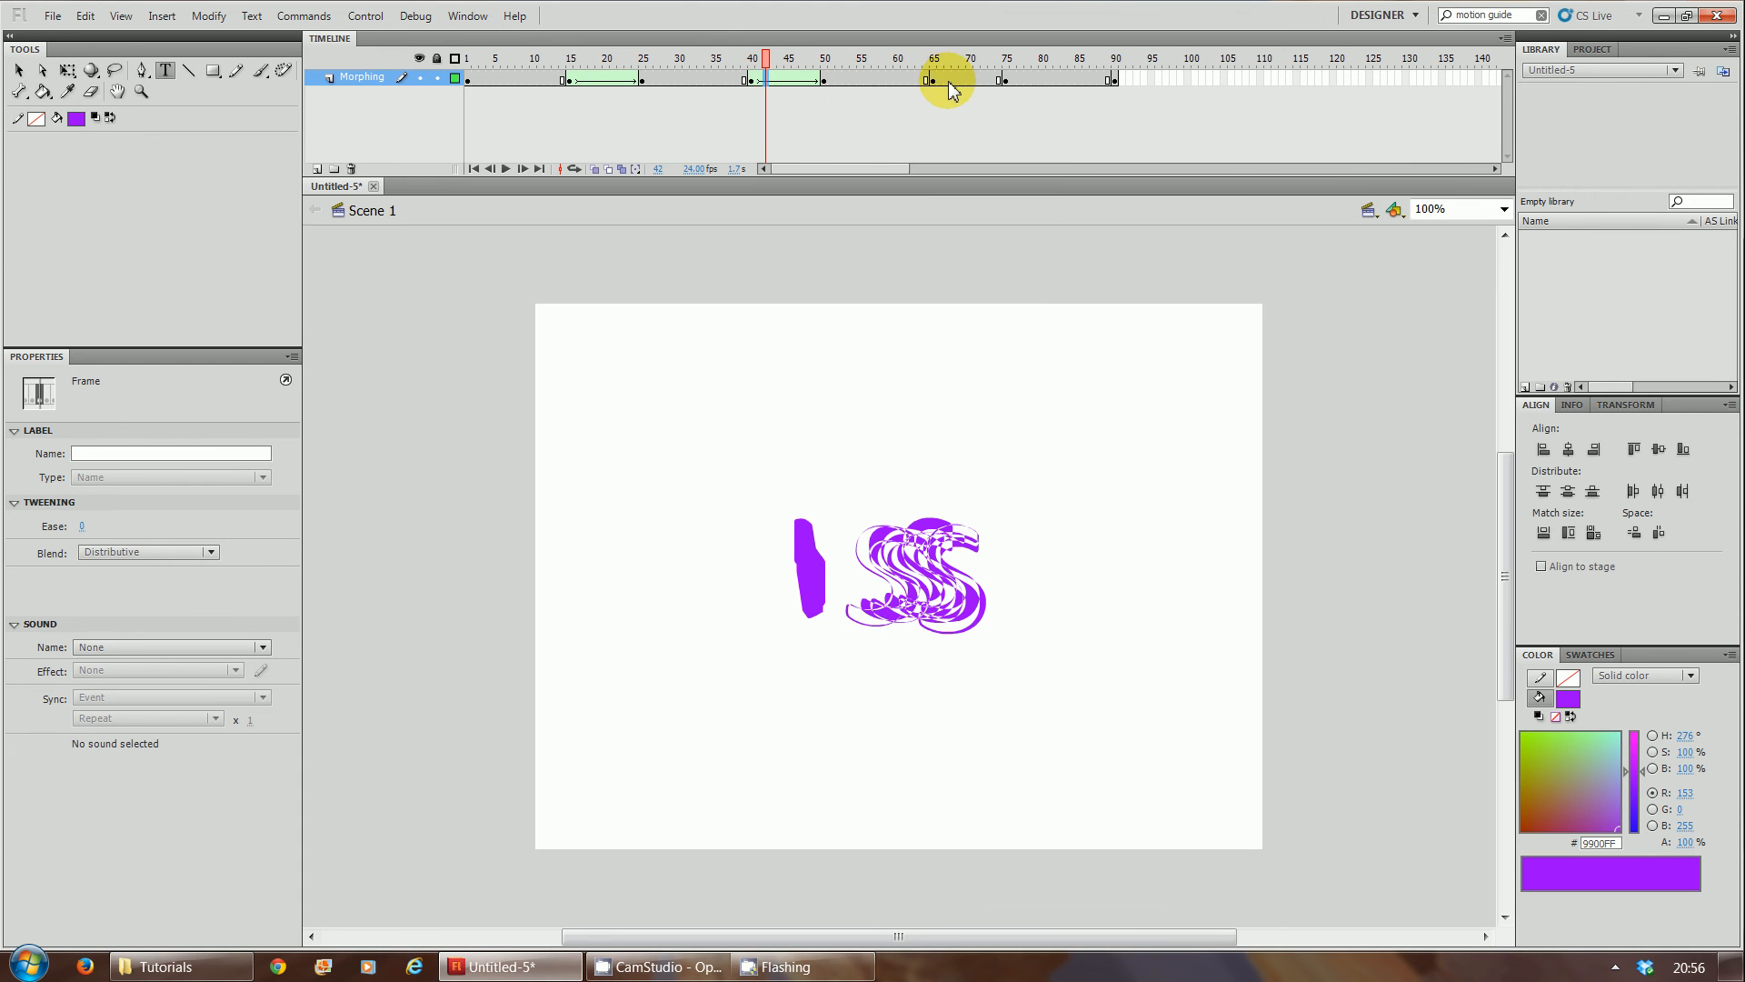
pyautogui.rightClick(945, 79)
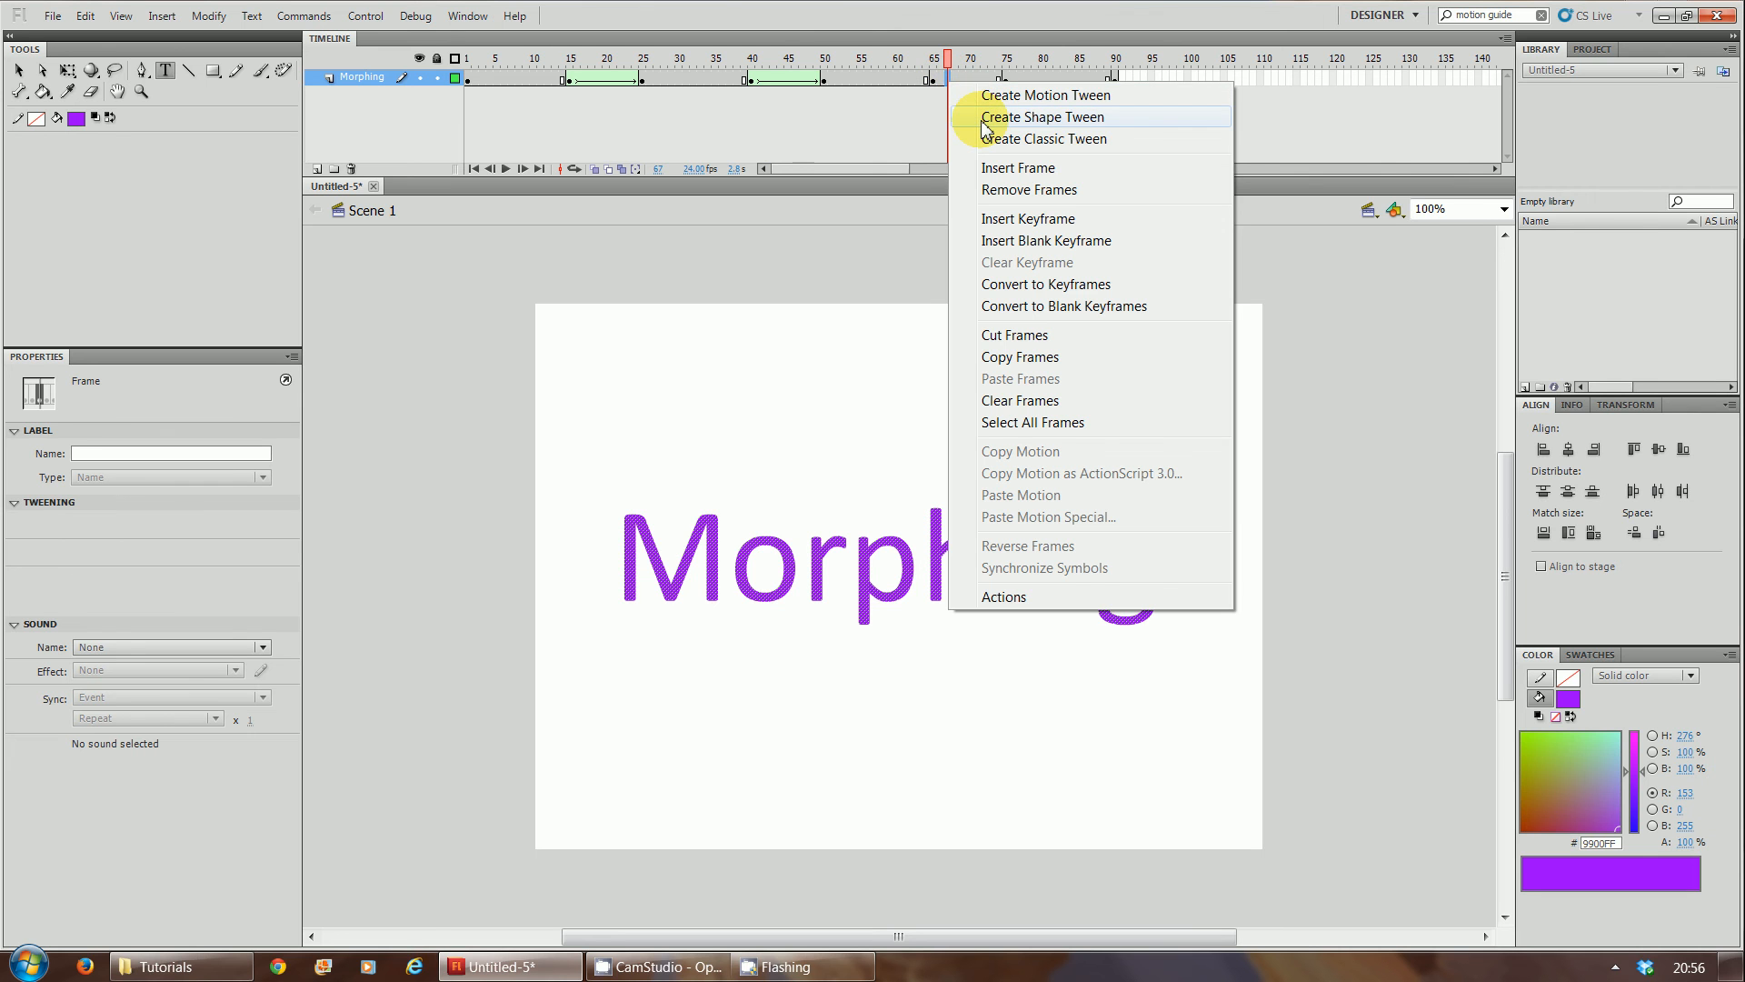
pyautogui.click(1040, 116)
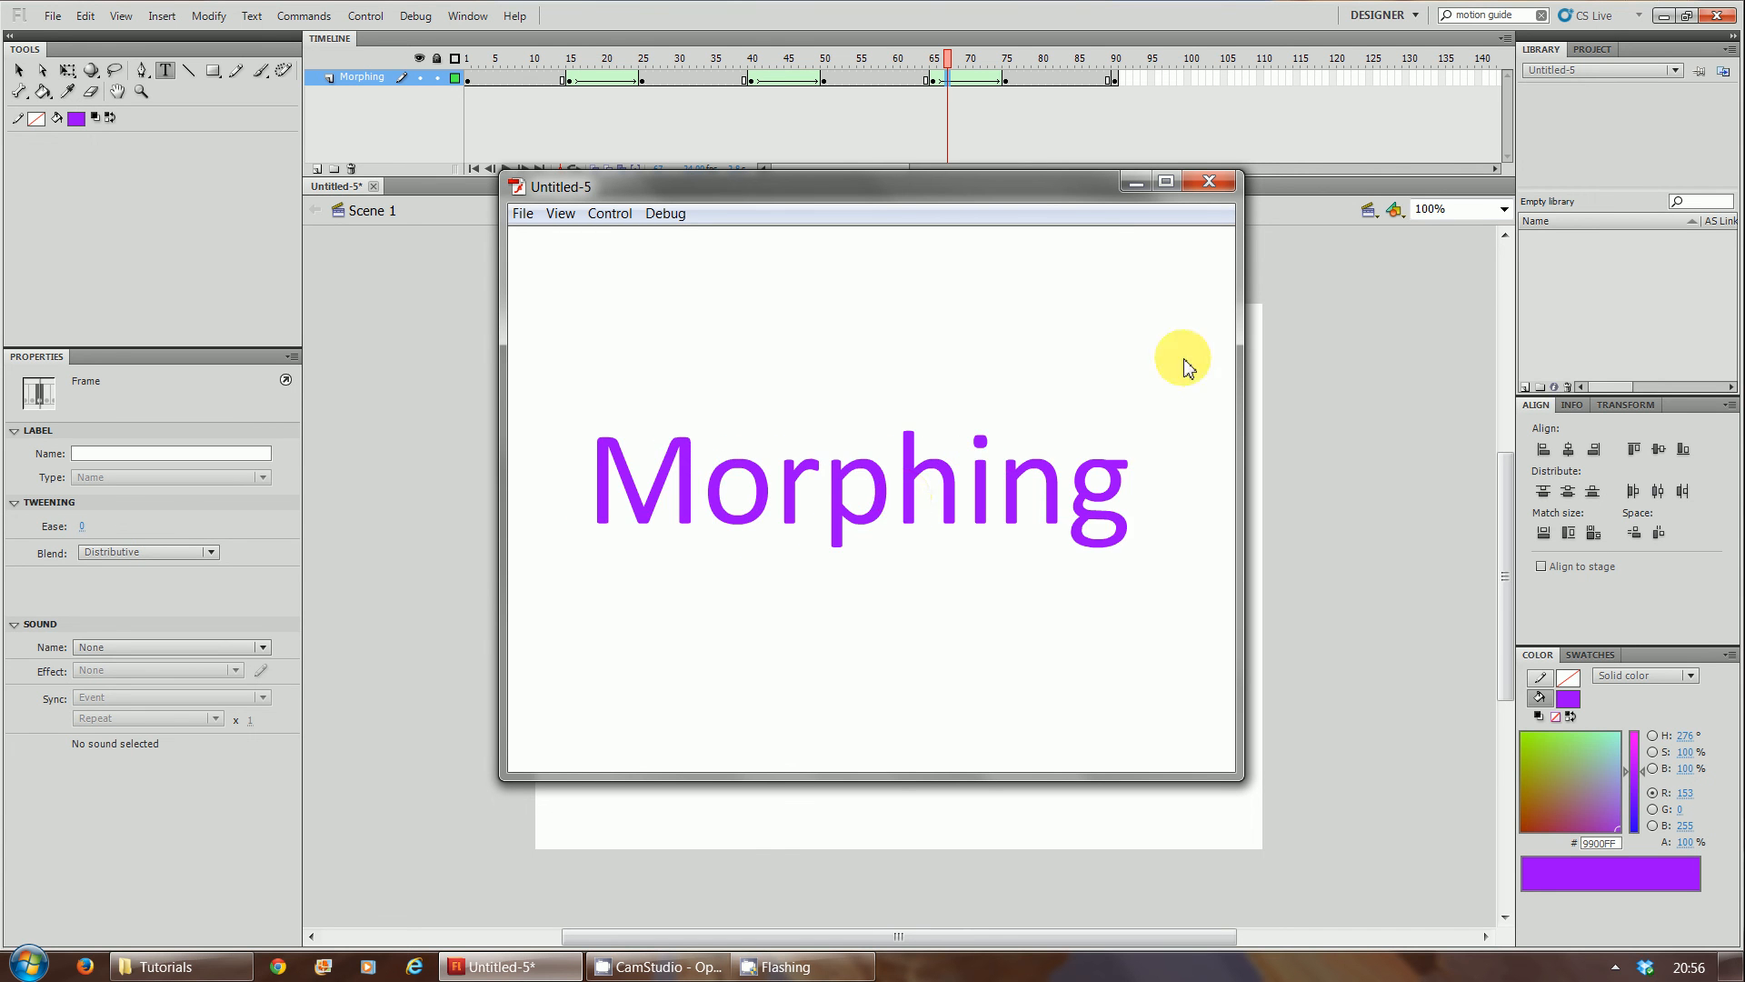
pyautogui.click(1209, 182)
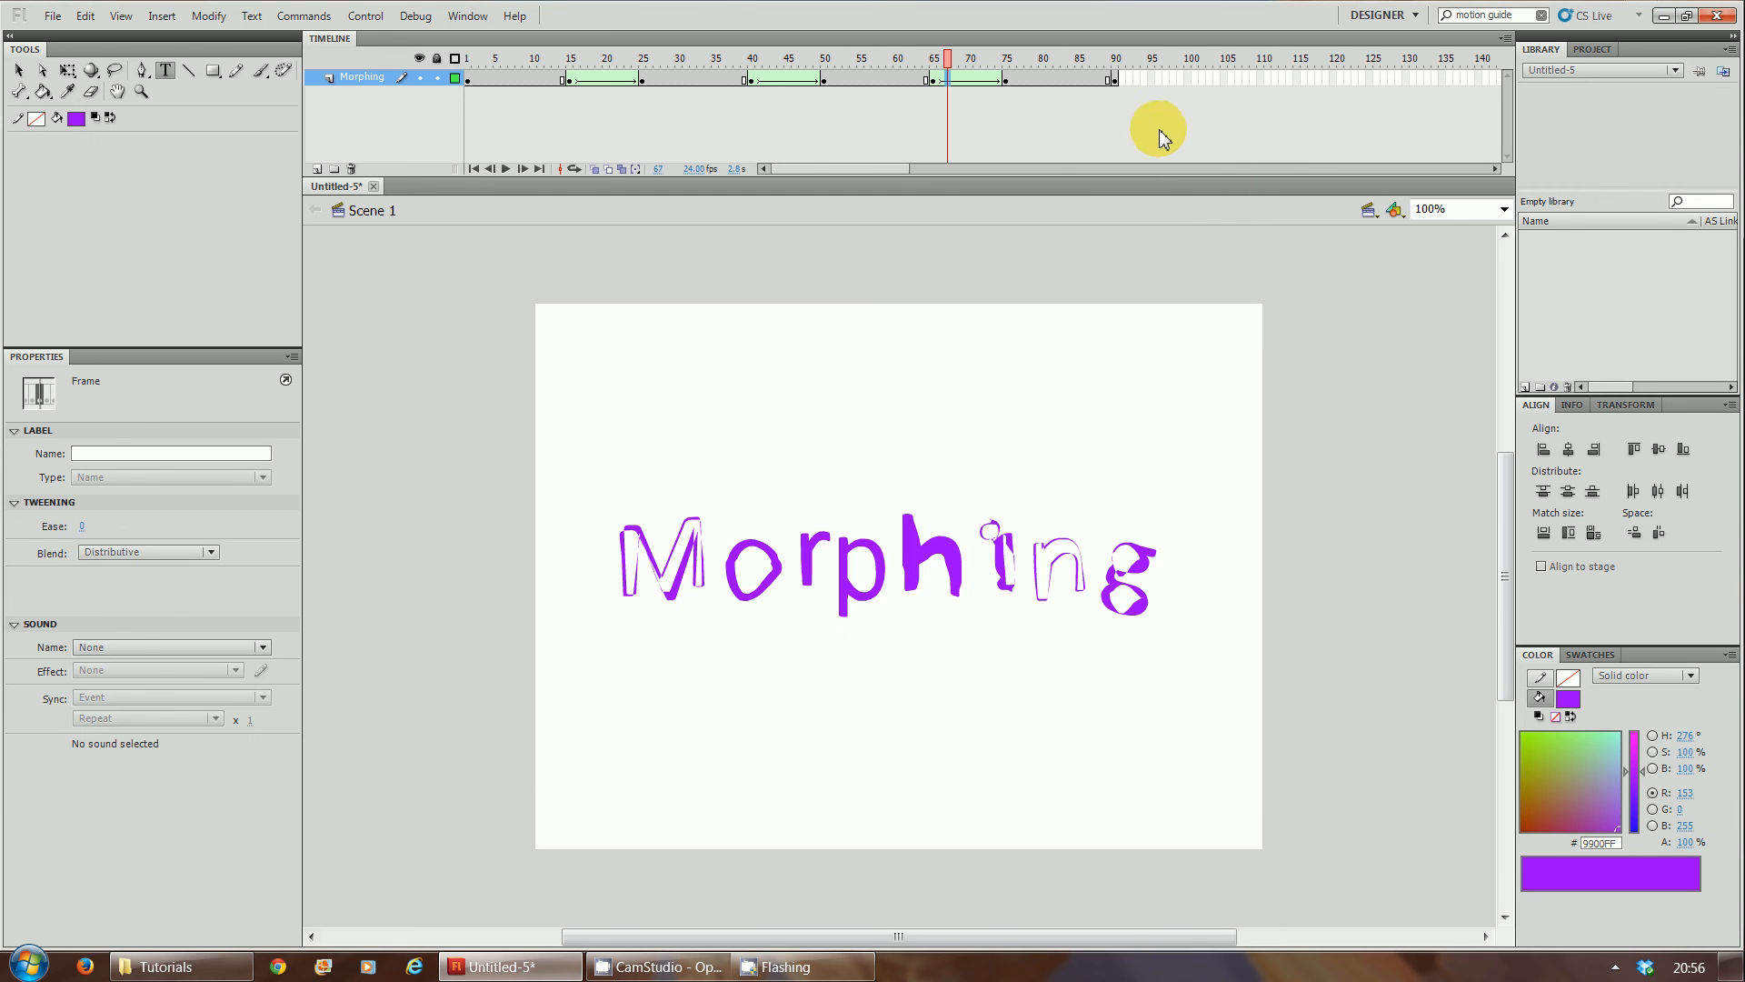
# Step: Add a keyframe at frame 100 holding the purple word 'This'
pyautogui.click(1112, 58)
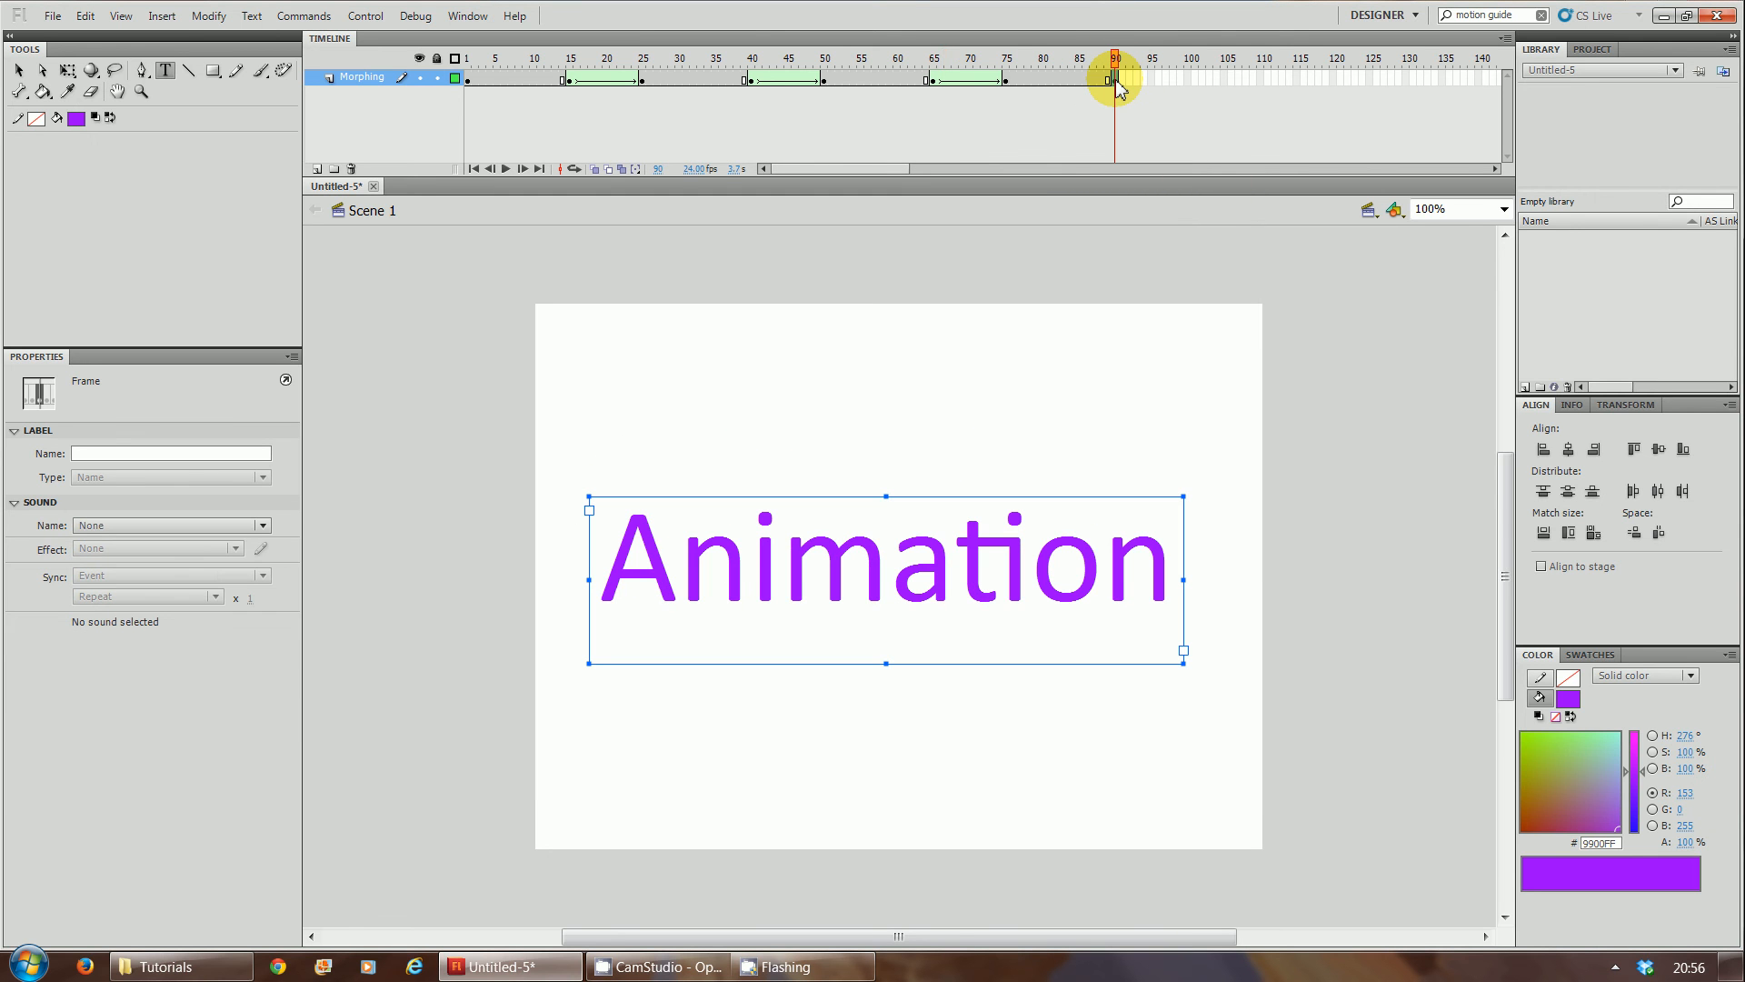
pyautogui.moveTo(1189, 87)
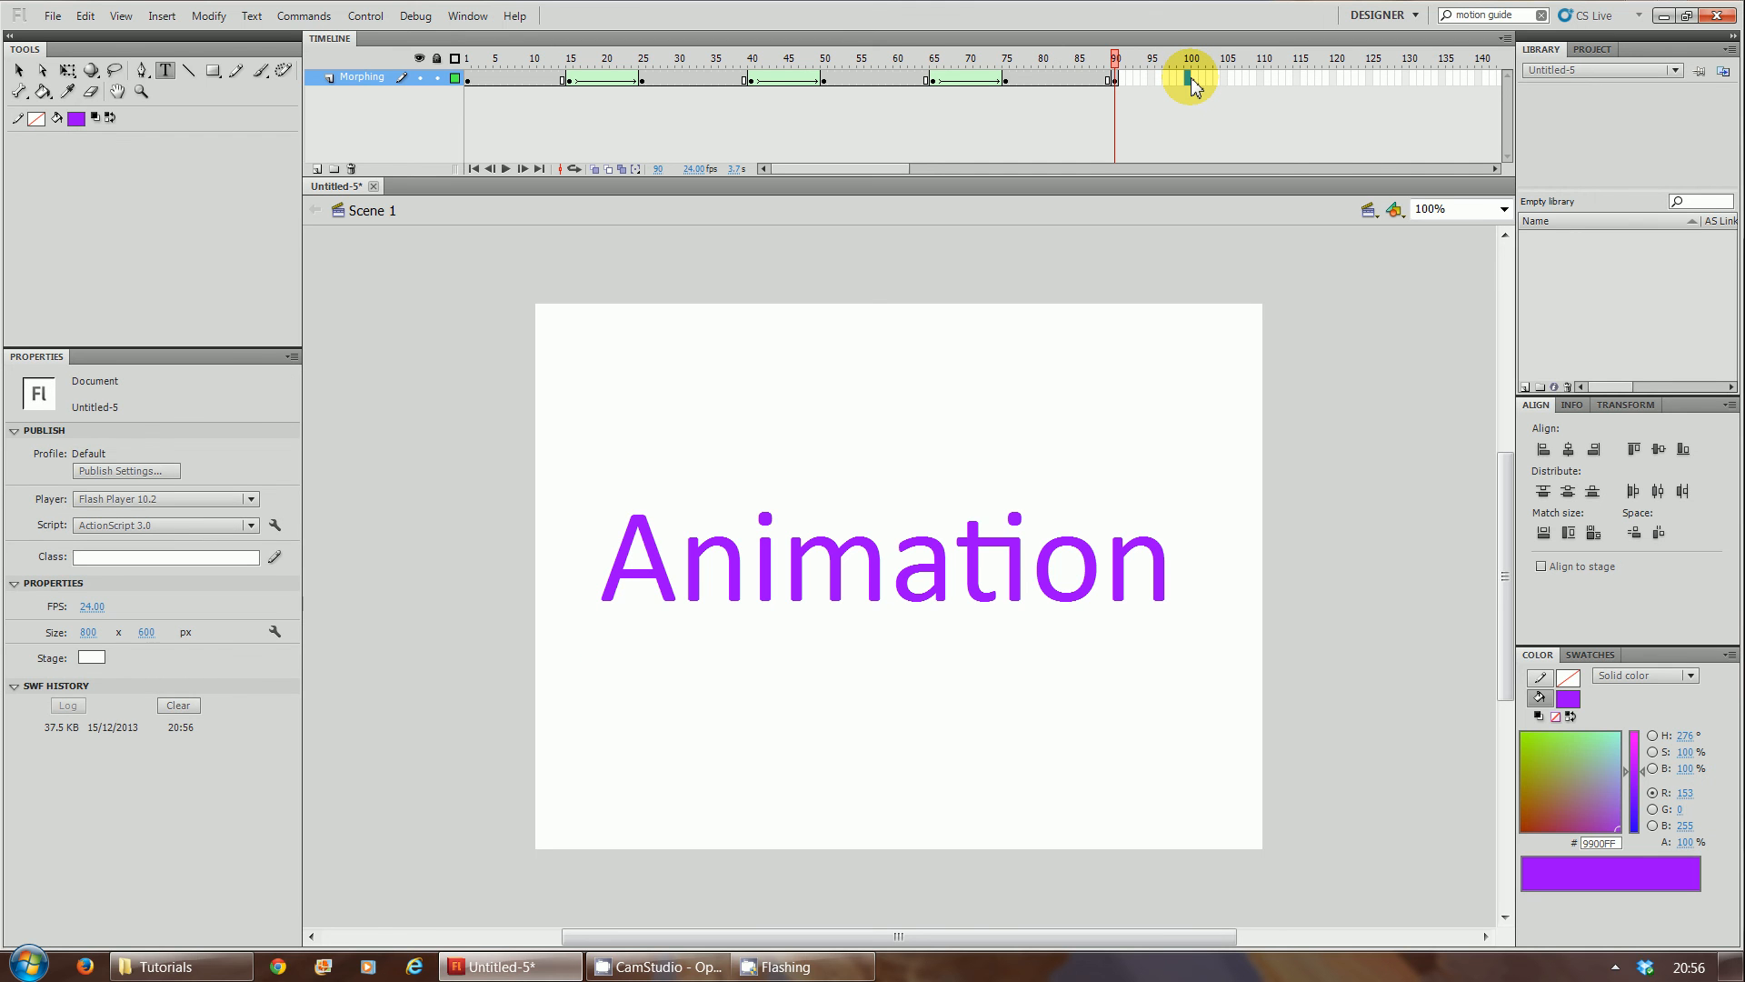
pyautogui.click(1189, 58)
pyautogui.write('T')
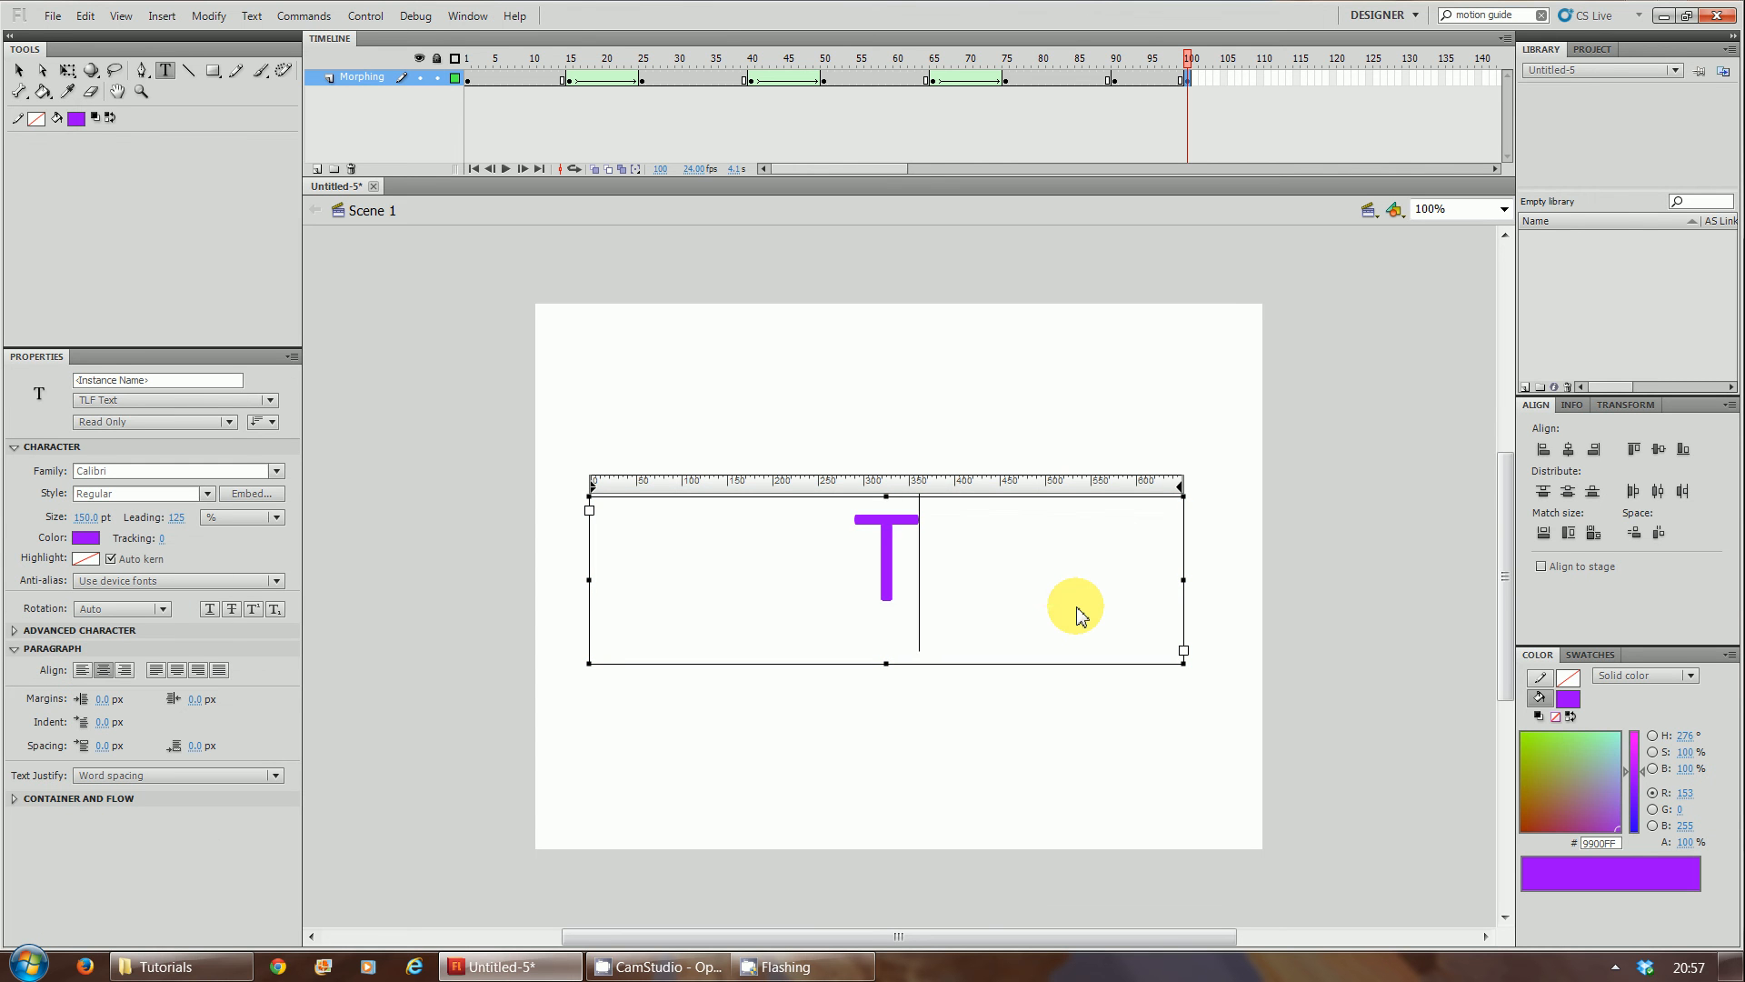
pyautogui.write('his')
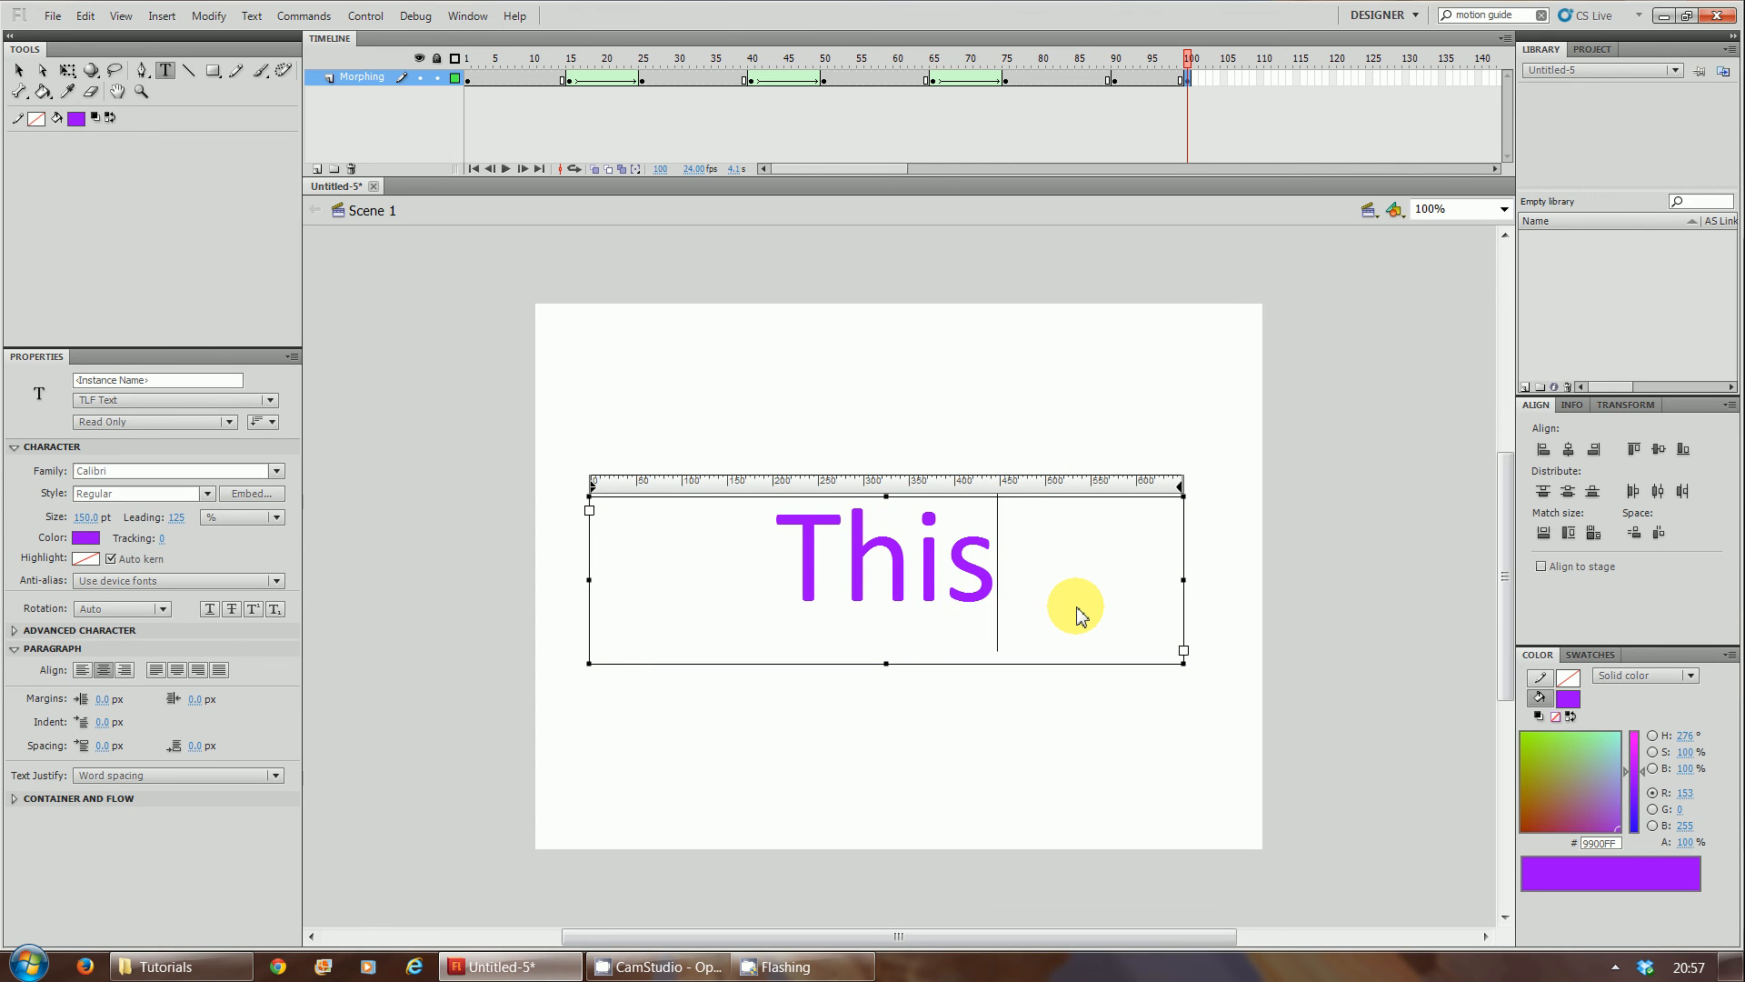
pyautogui.doubleClick(885, 556)
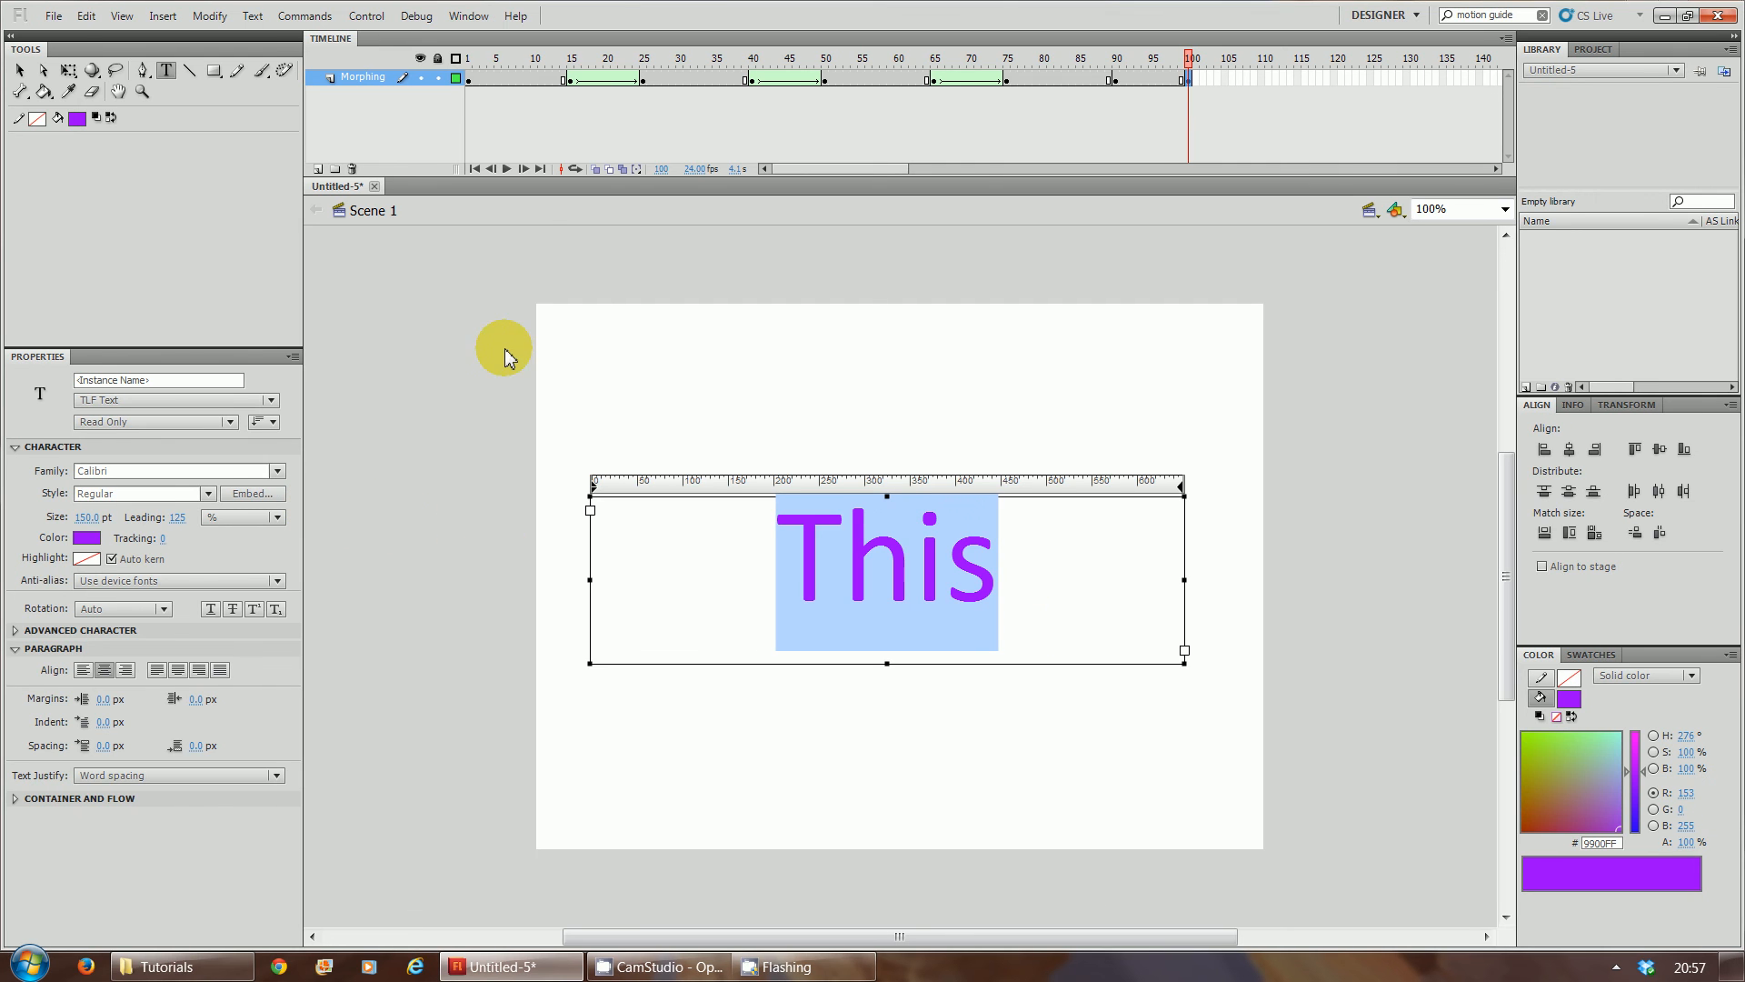
pyautogui.moveTo(468, 95)
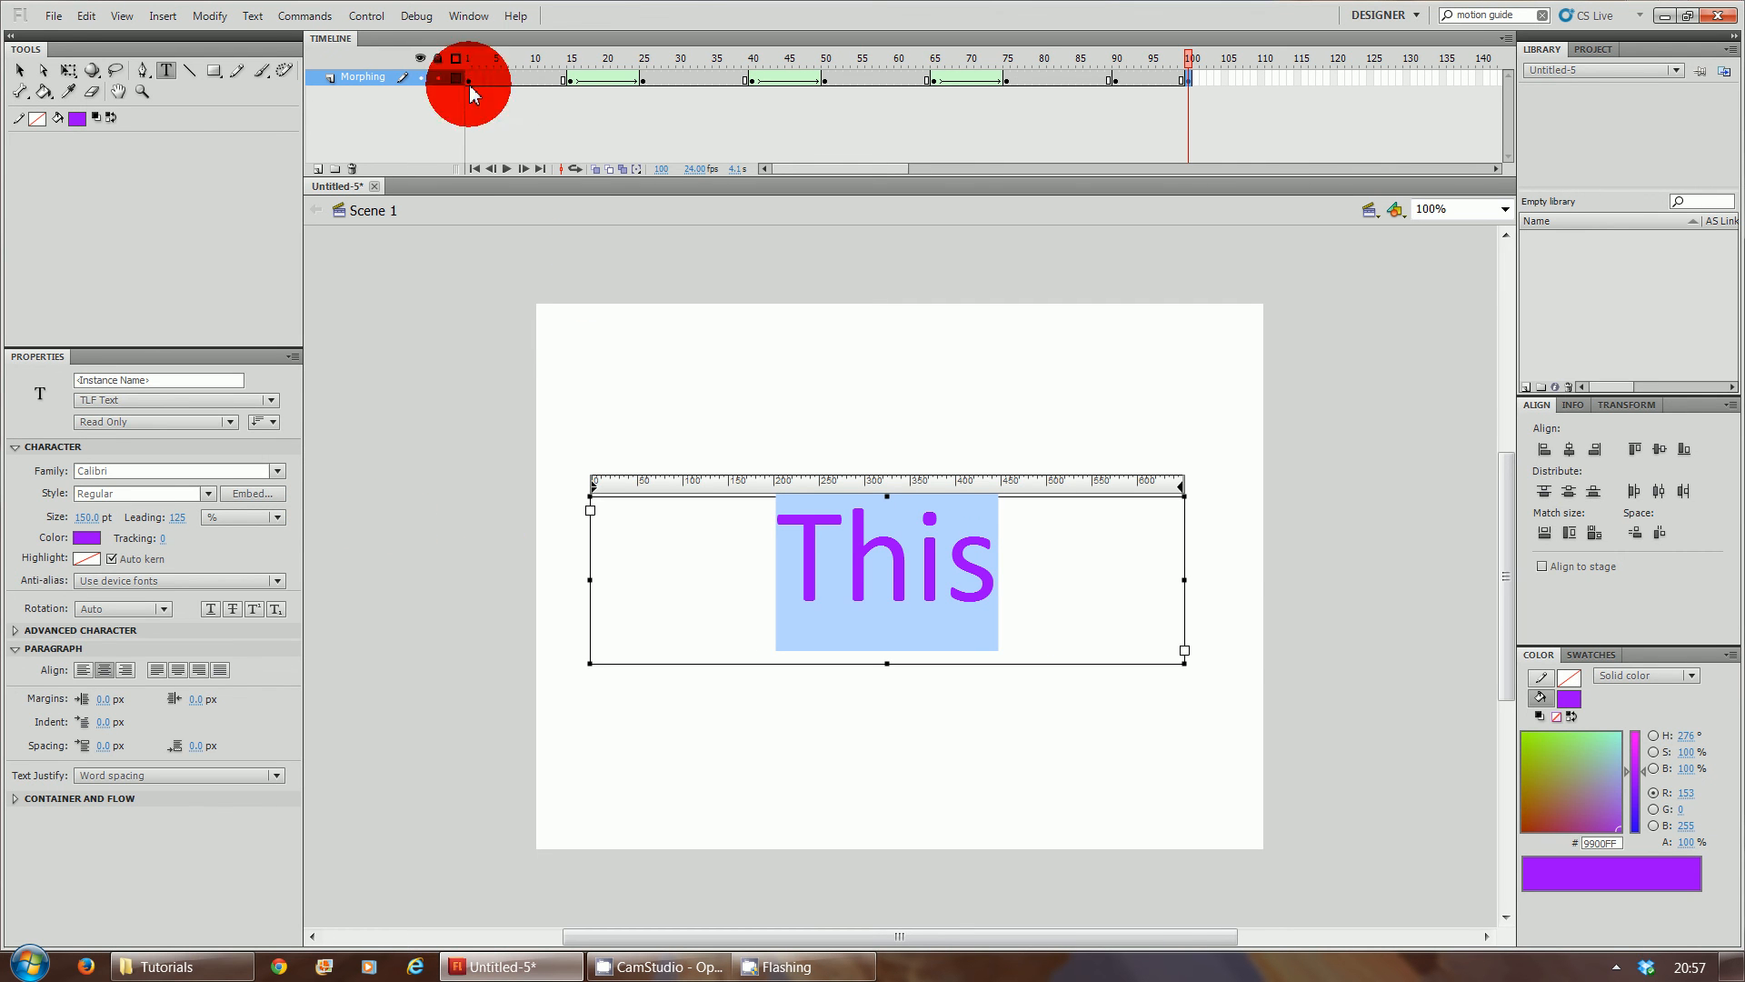
# Step: Match the frame-100 'This' text to frame 1's 200 pt size
pyautogui.click(469, 58)
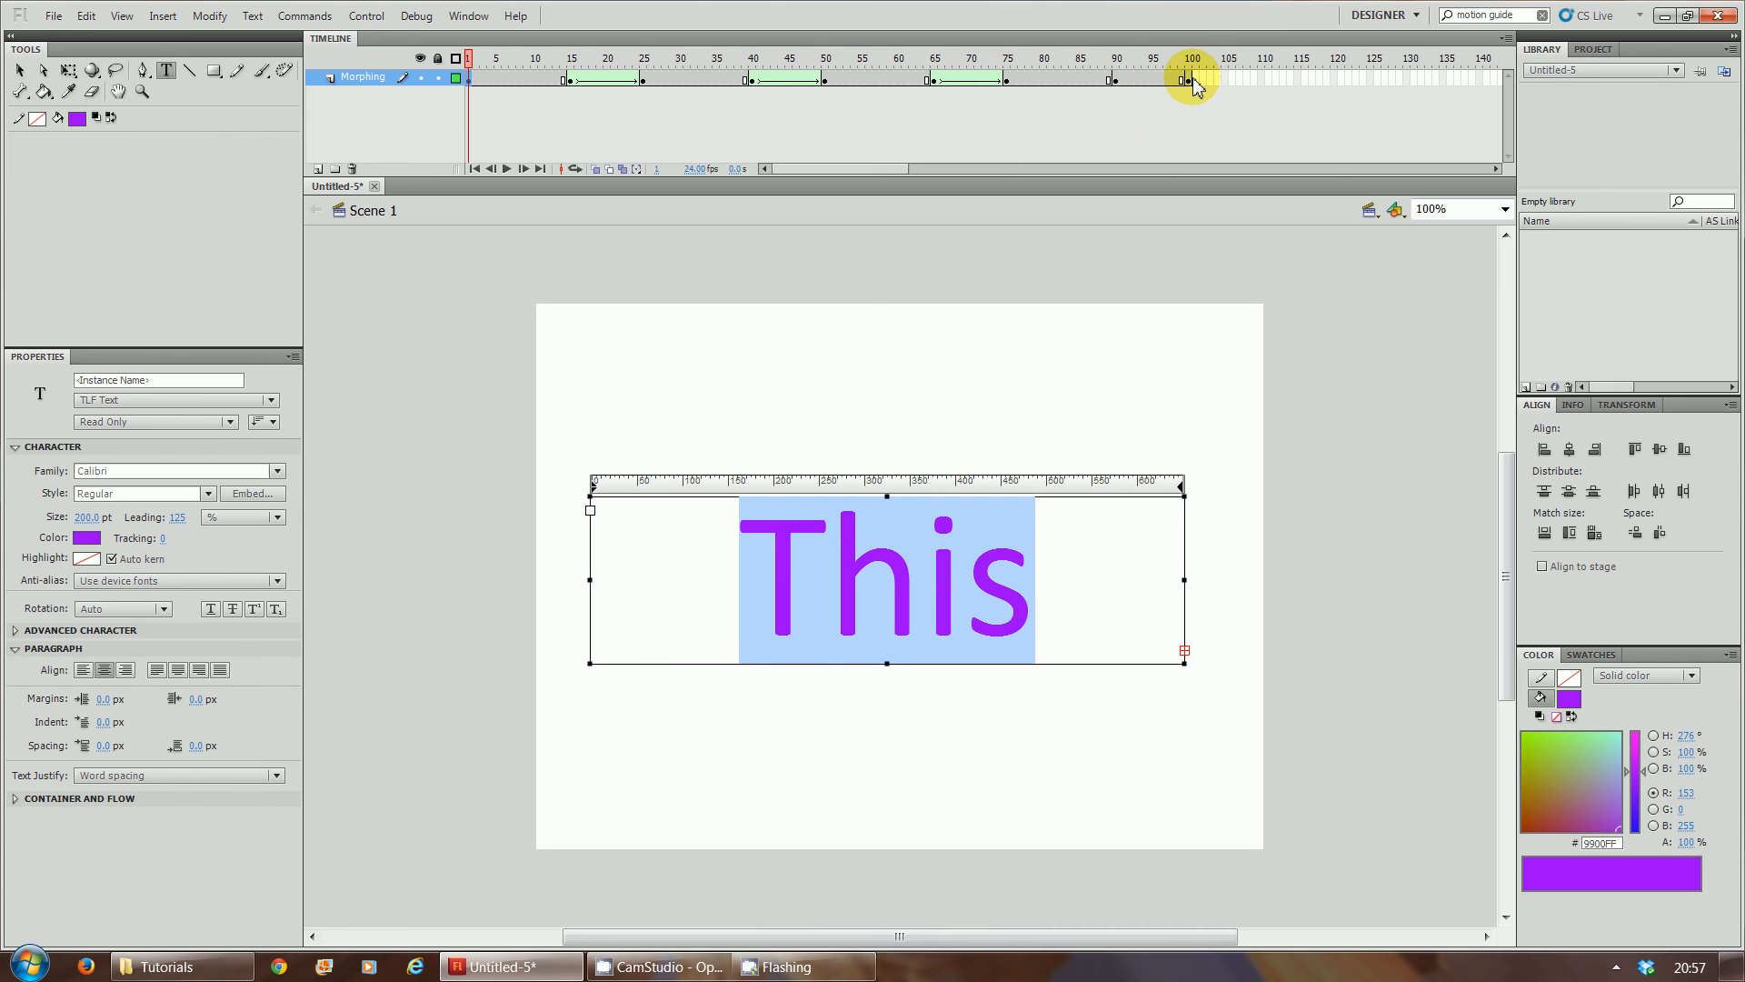
pyautogui.click(1189, 58)
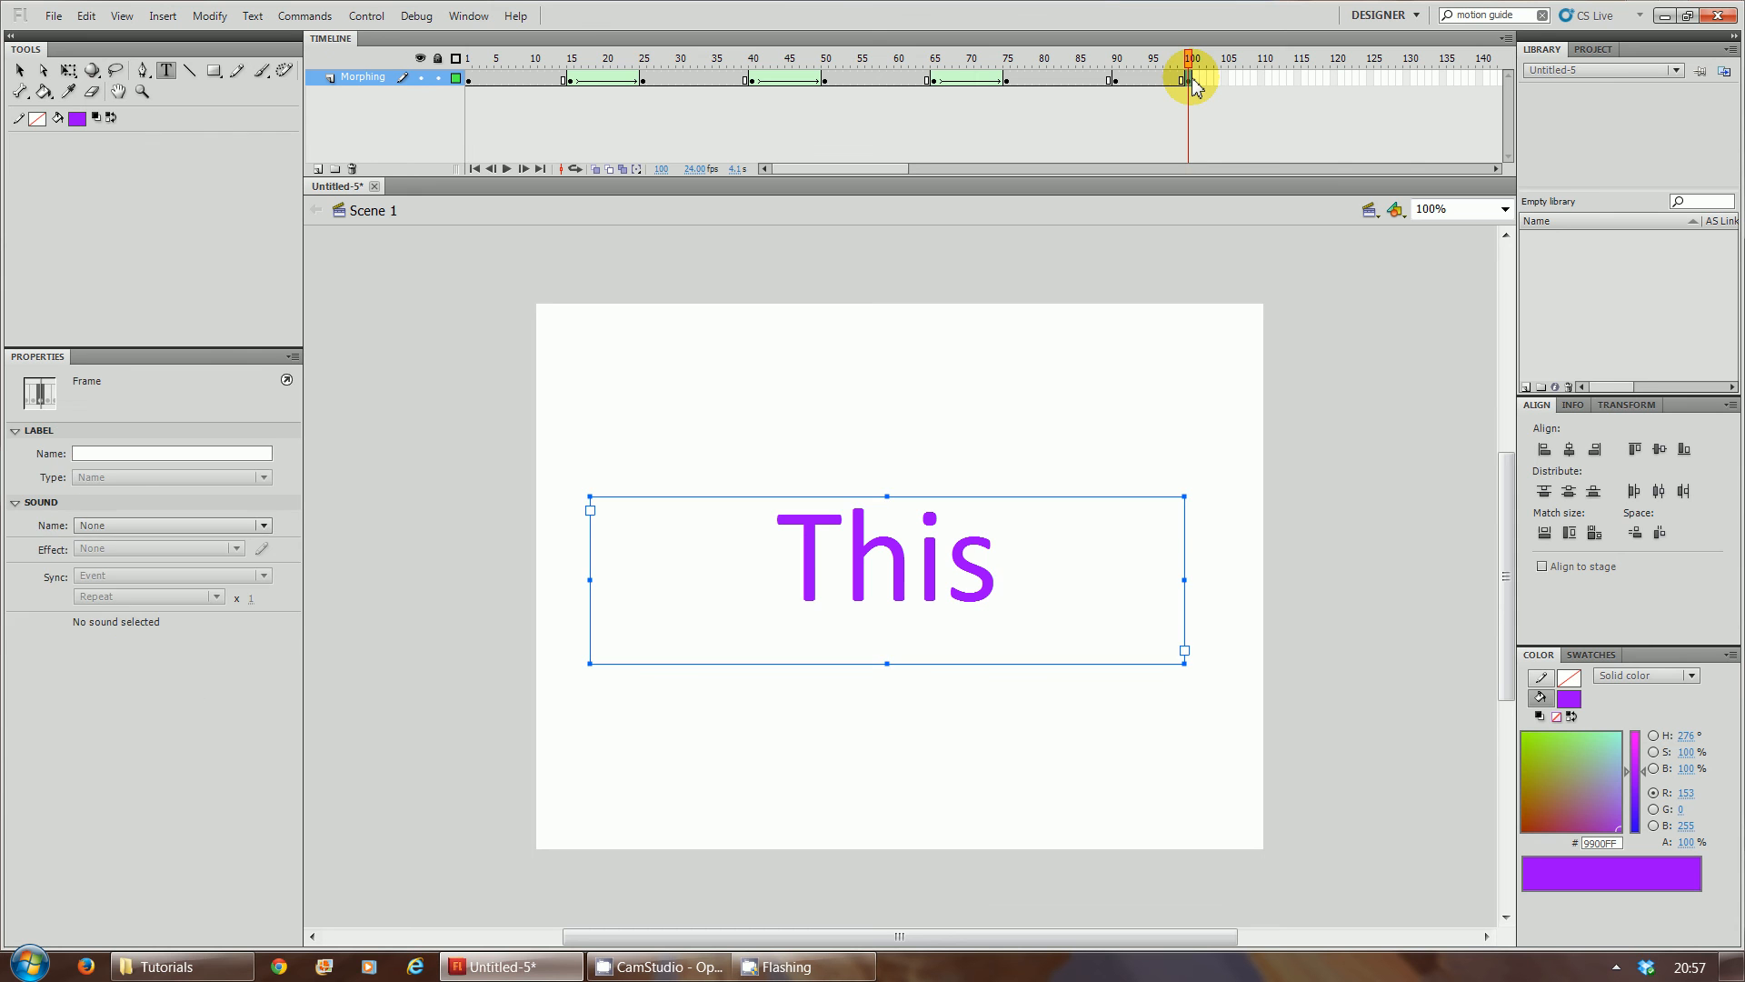
pyautogui.doubleClick(885, 578)
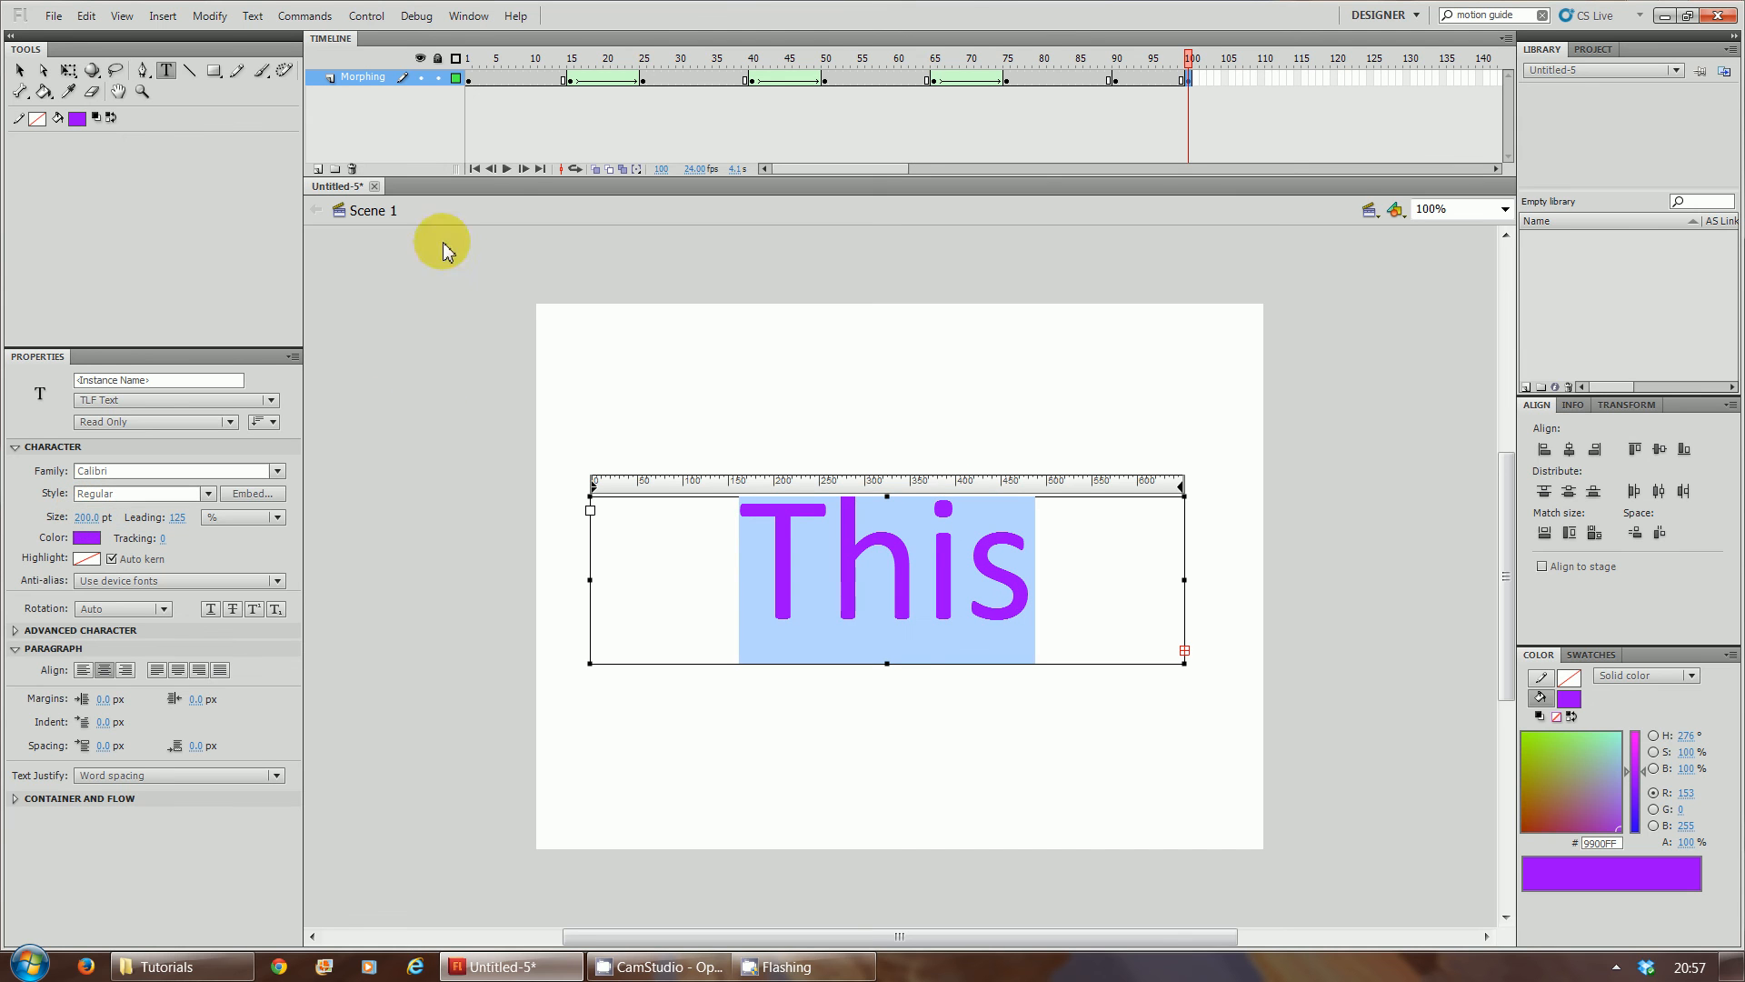
pyautogui.moveTo(1142, 98)
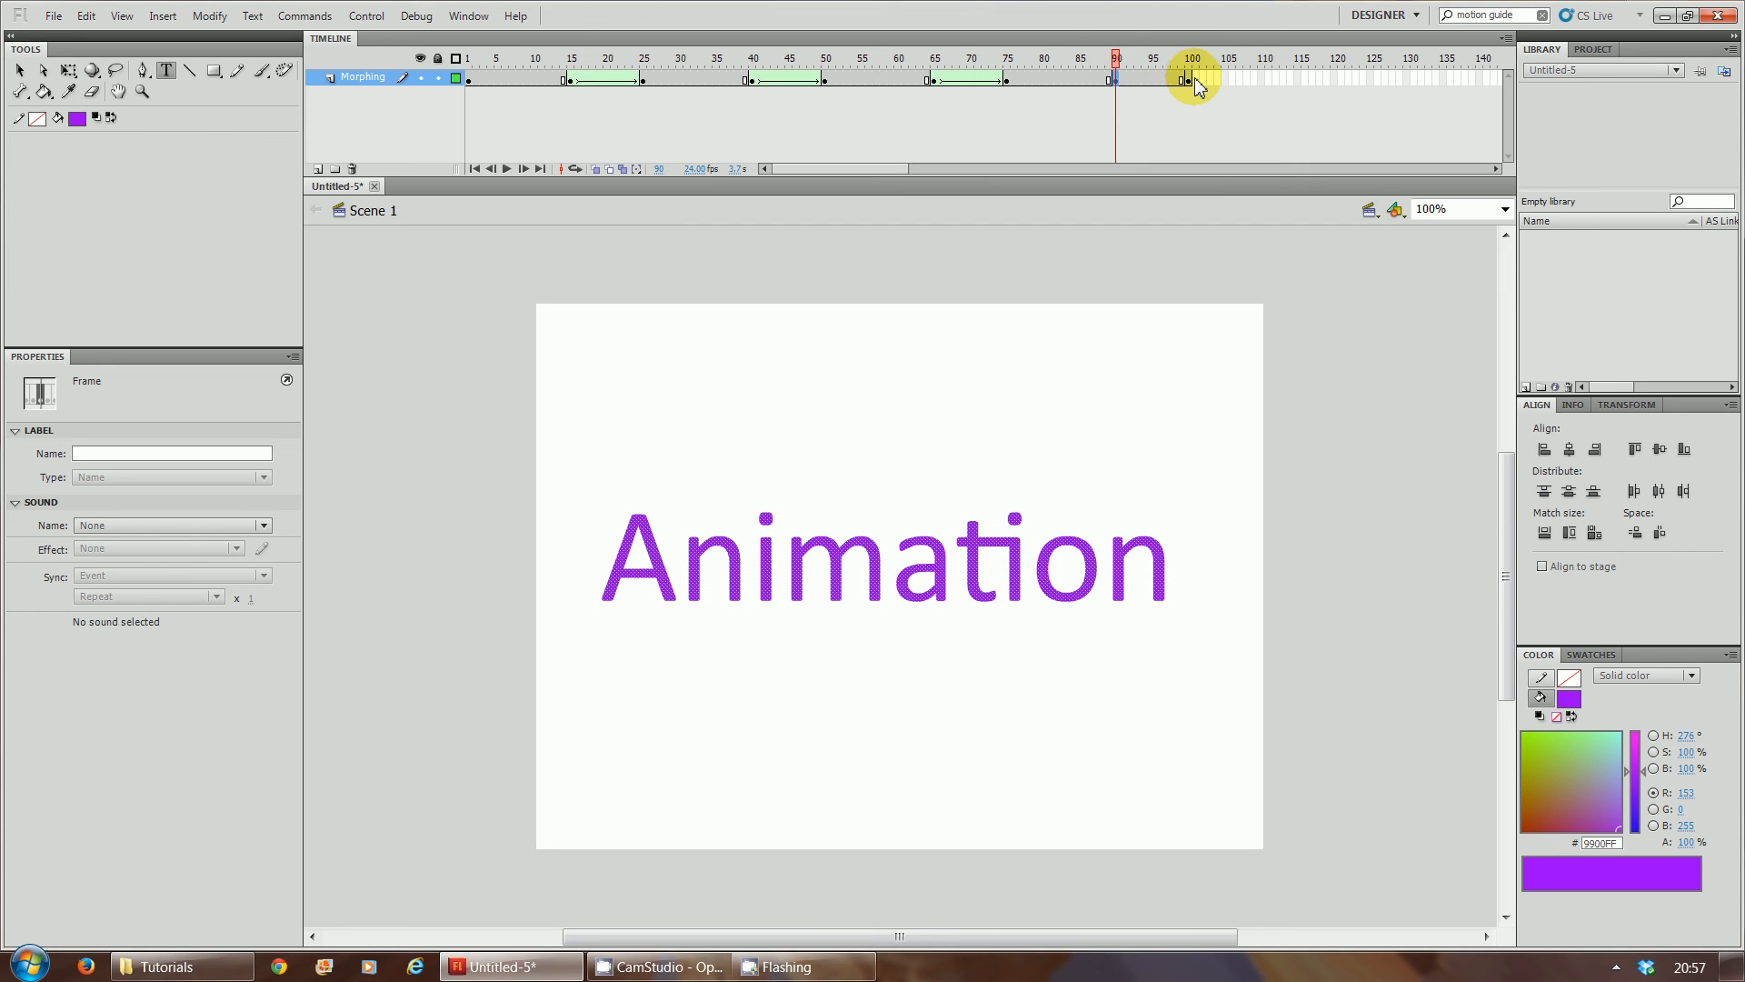
# Step: Create a shape tween morphing 'Animation' back into 'This' over frames 90–100
pyautogui.click(1189, 58)
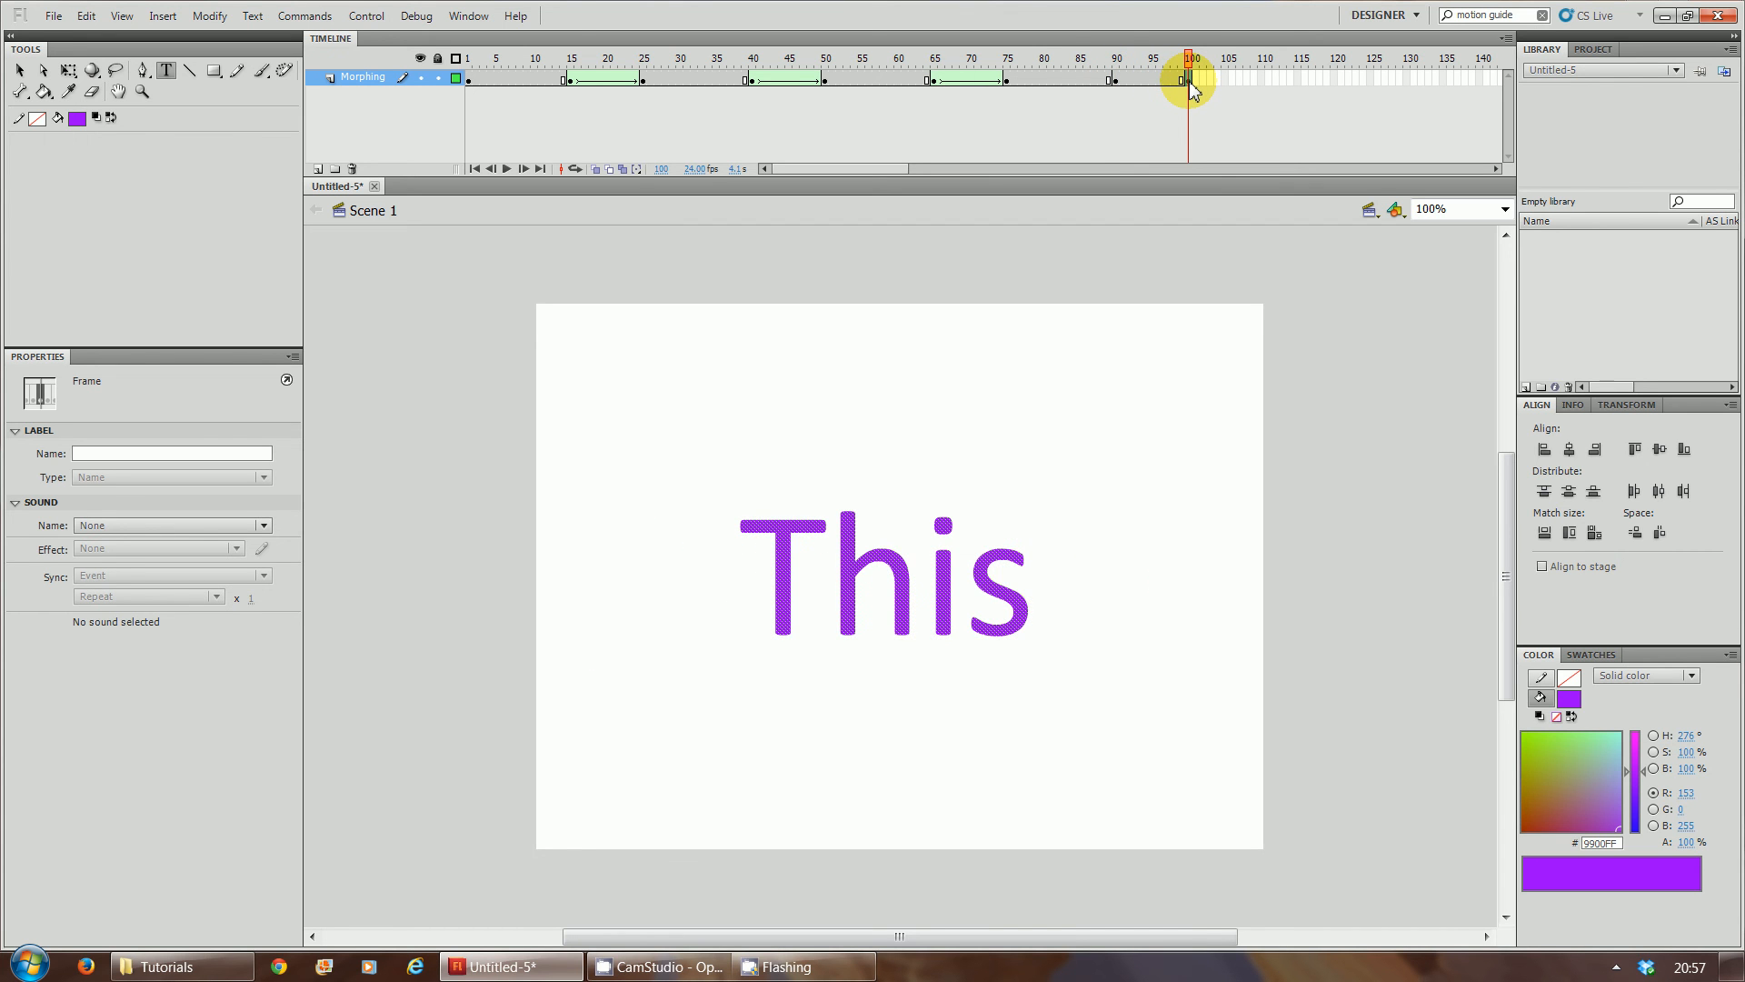
pyautogui.moveTo(1147, 85)
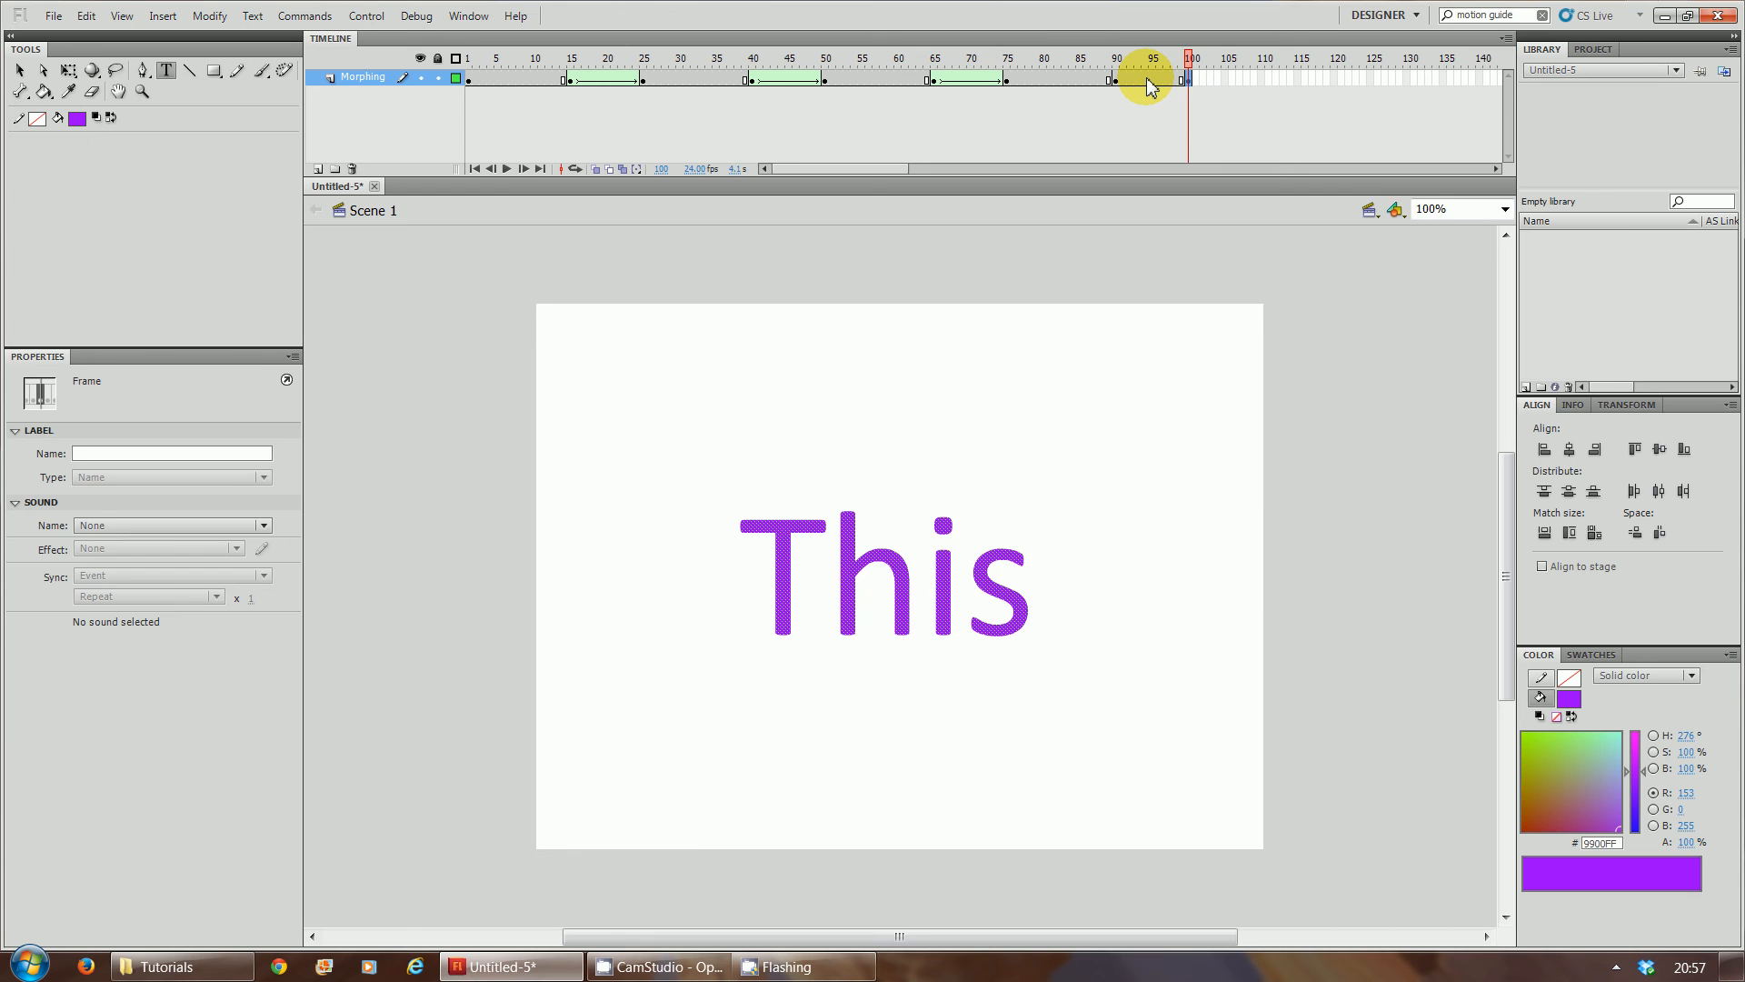
pyautogui.rightClick(1152, 80)
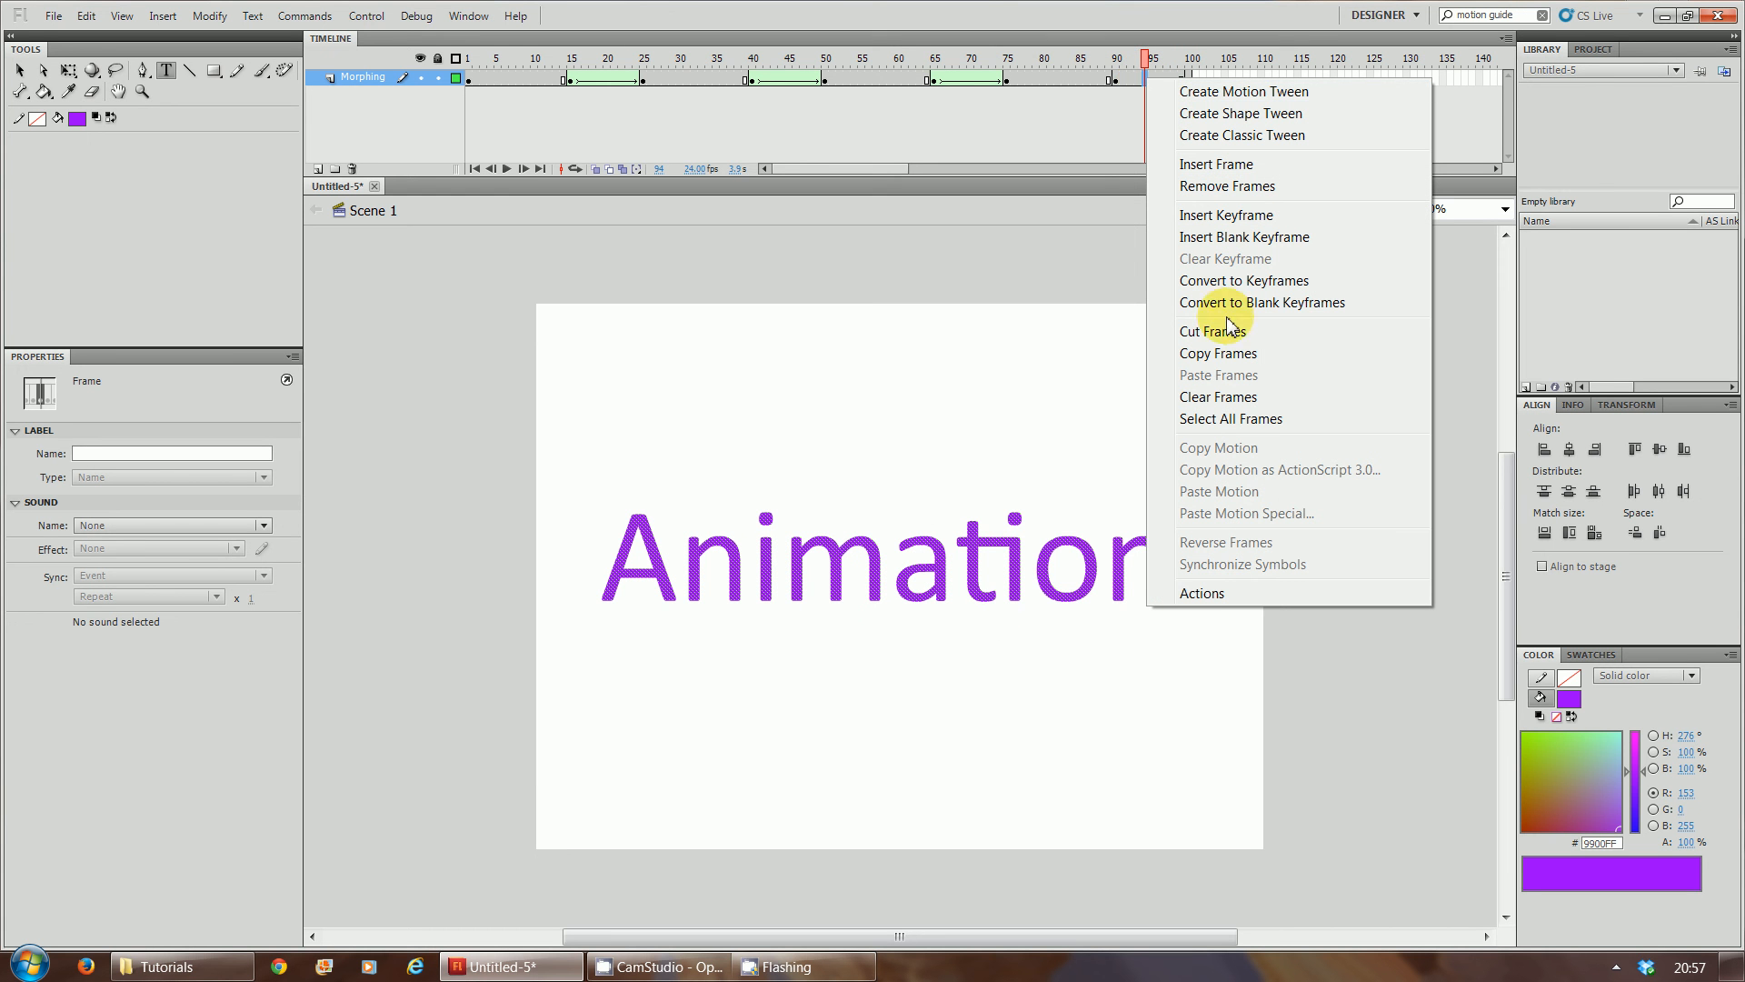
pyautogui.moveTo(1217, 258)
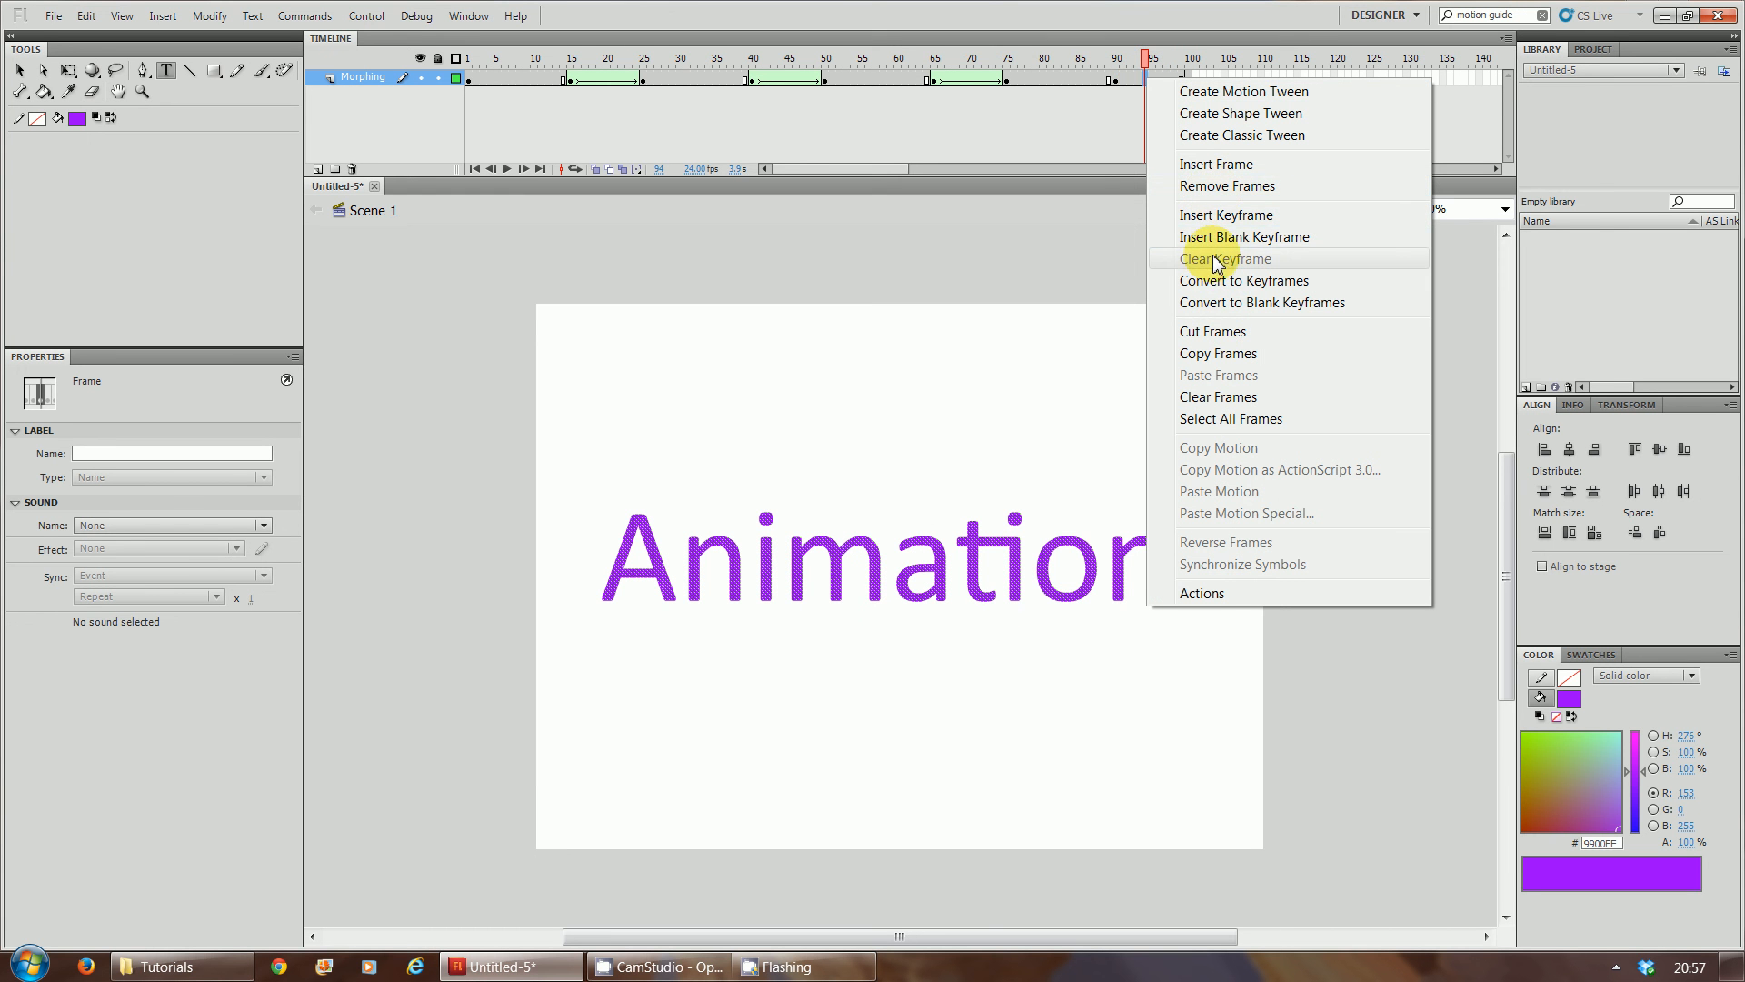
pyautogui.moveTo(1242, 113)
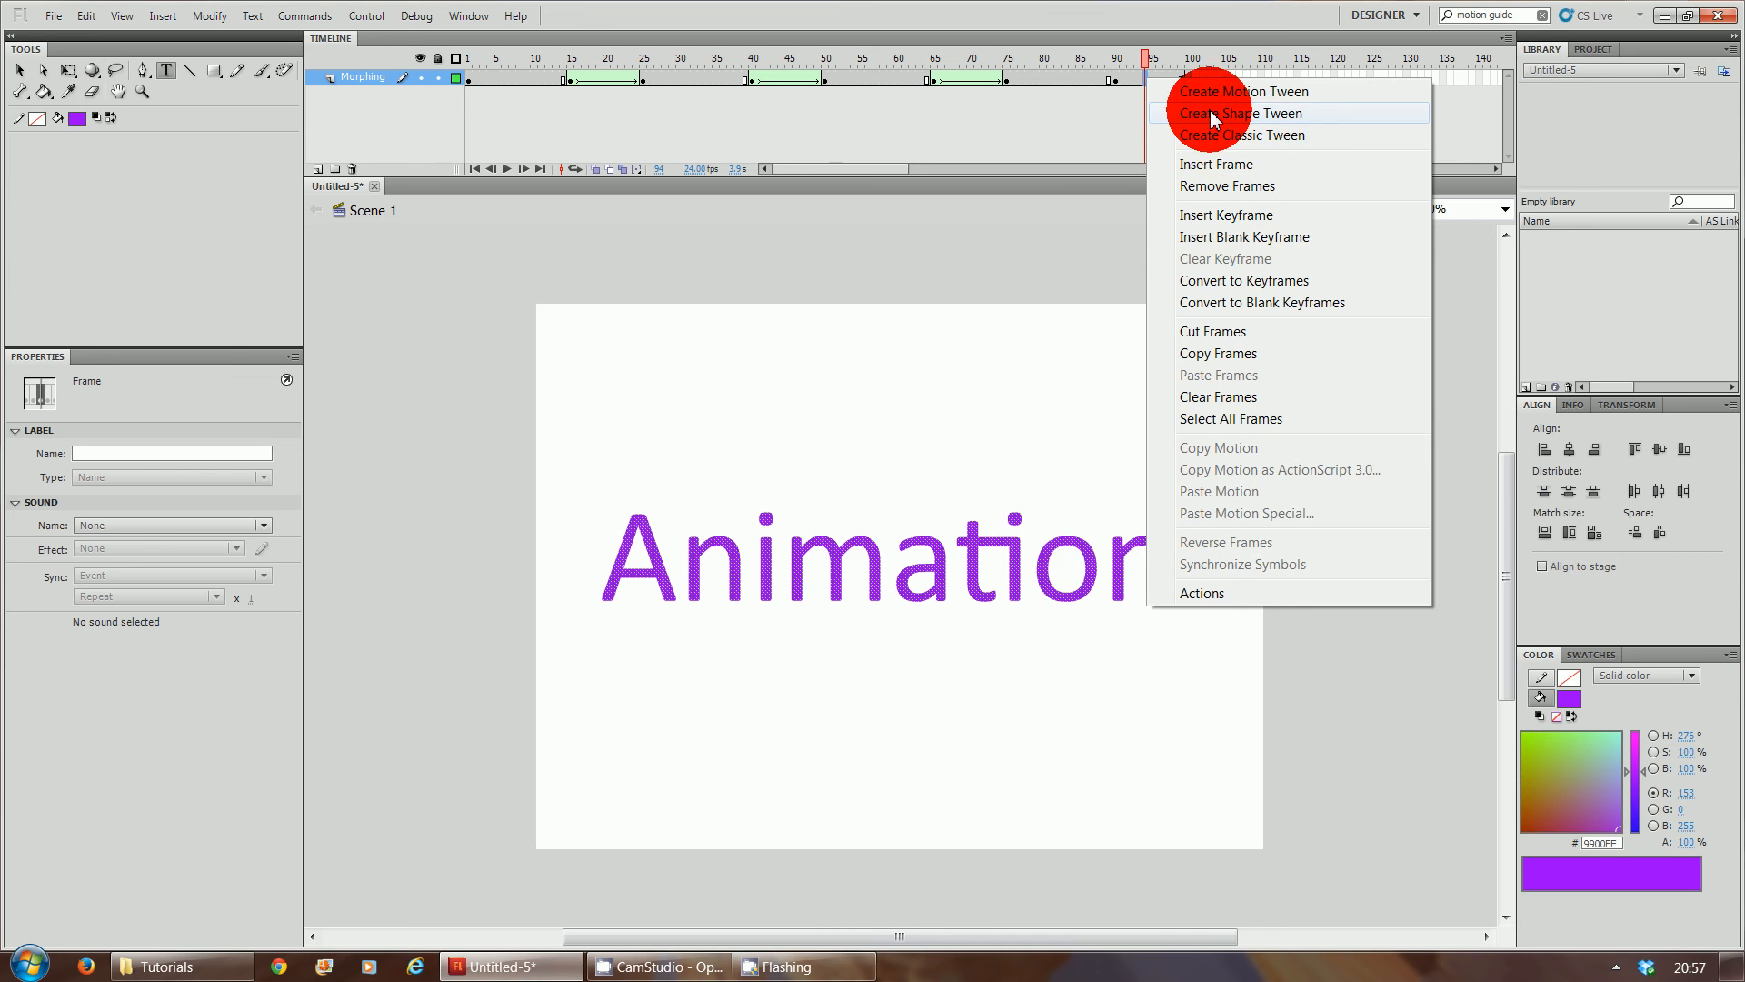
pyautogui.click(1246, 113)
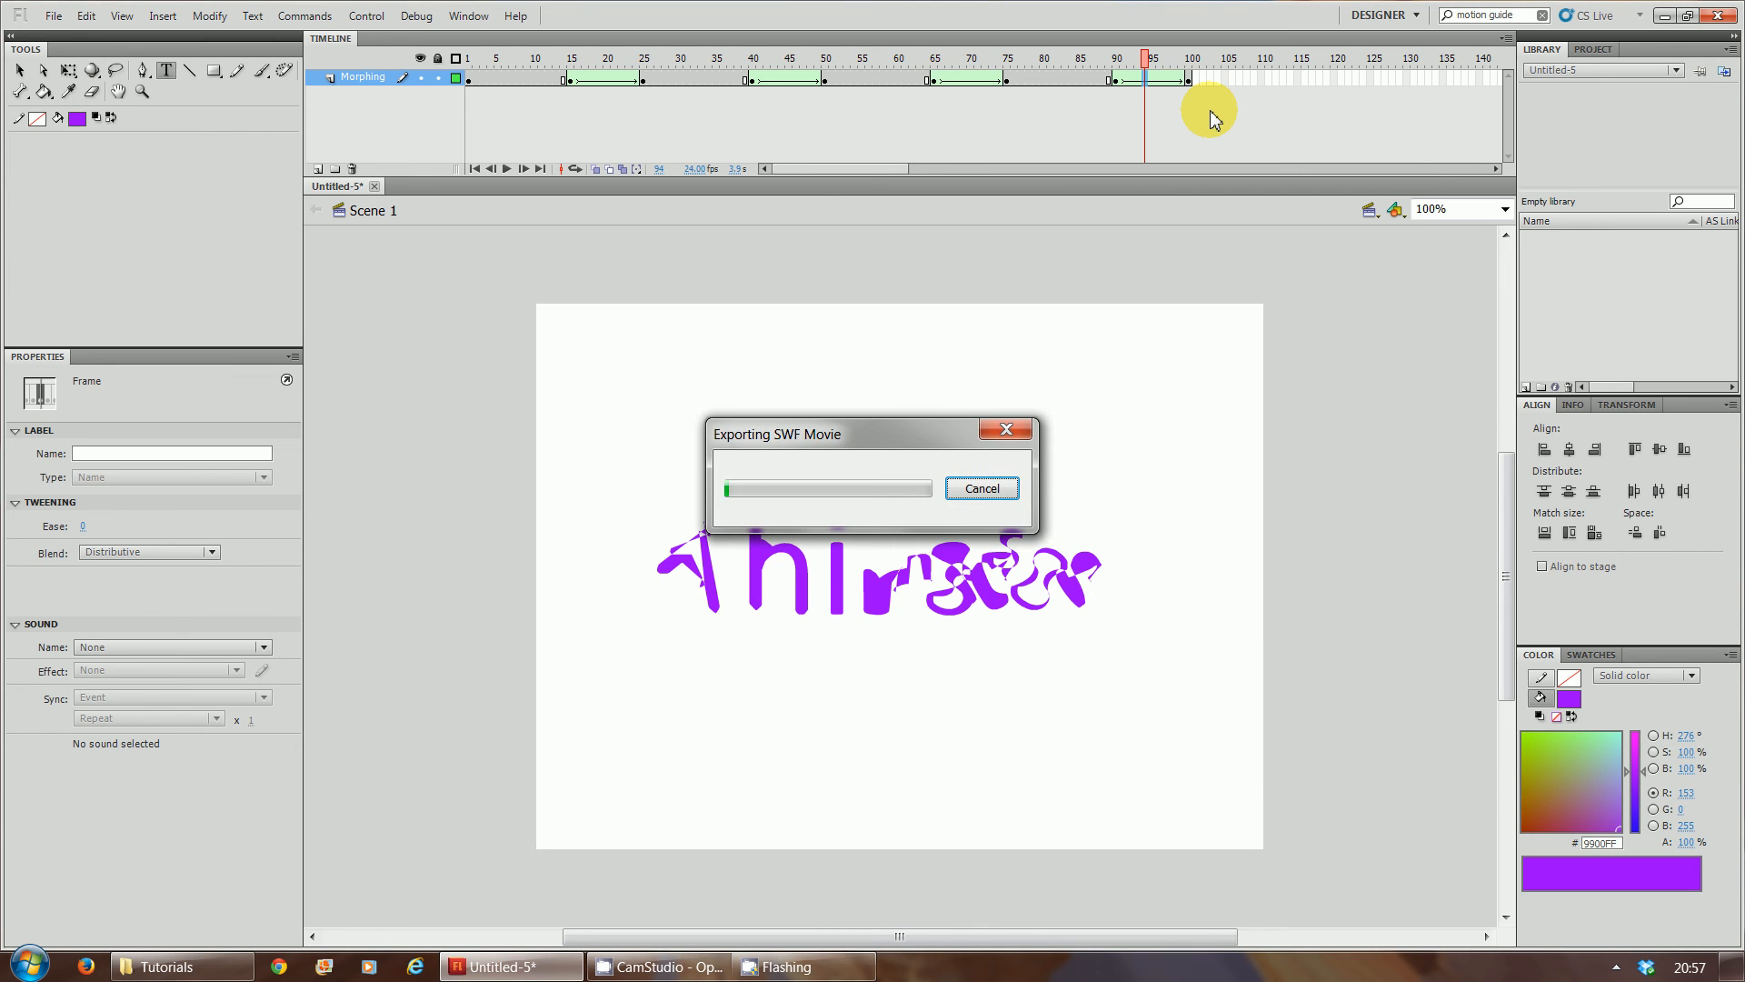